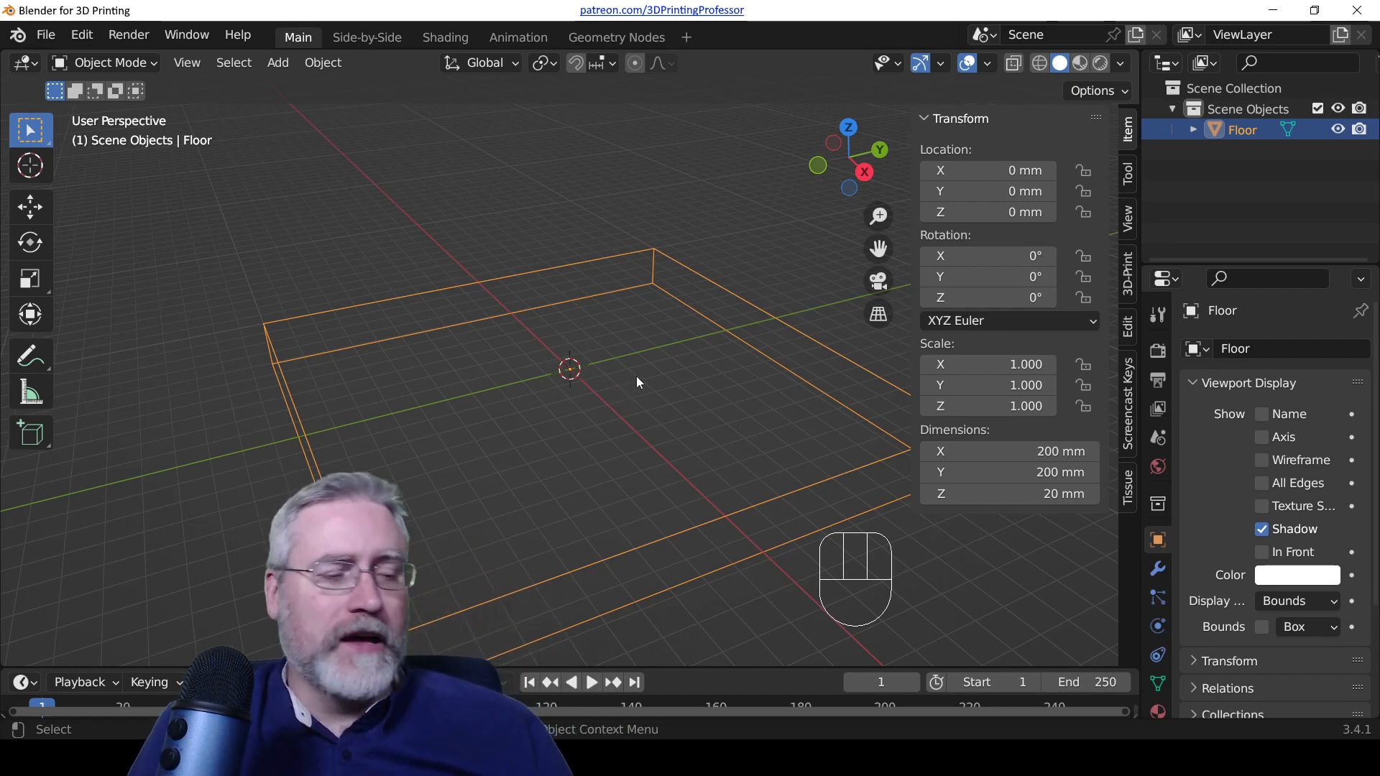
mouse_move(619, 329)
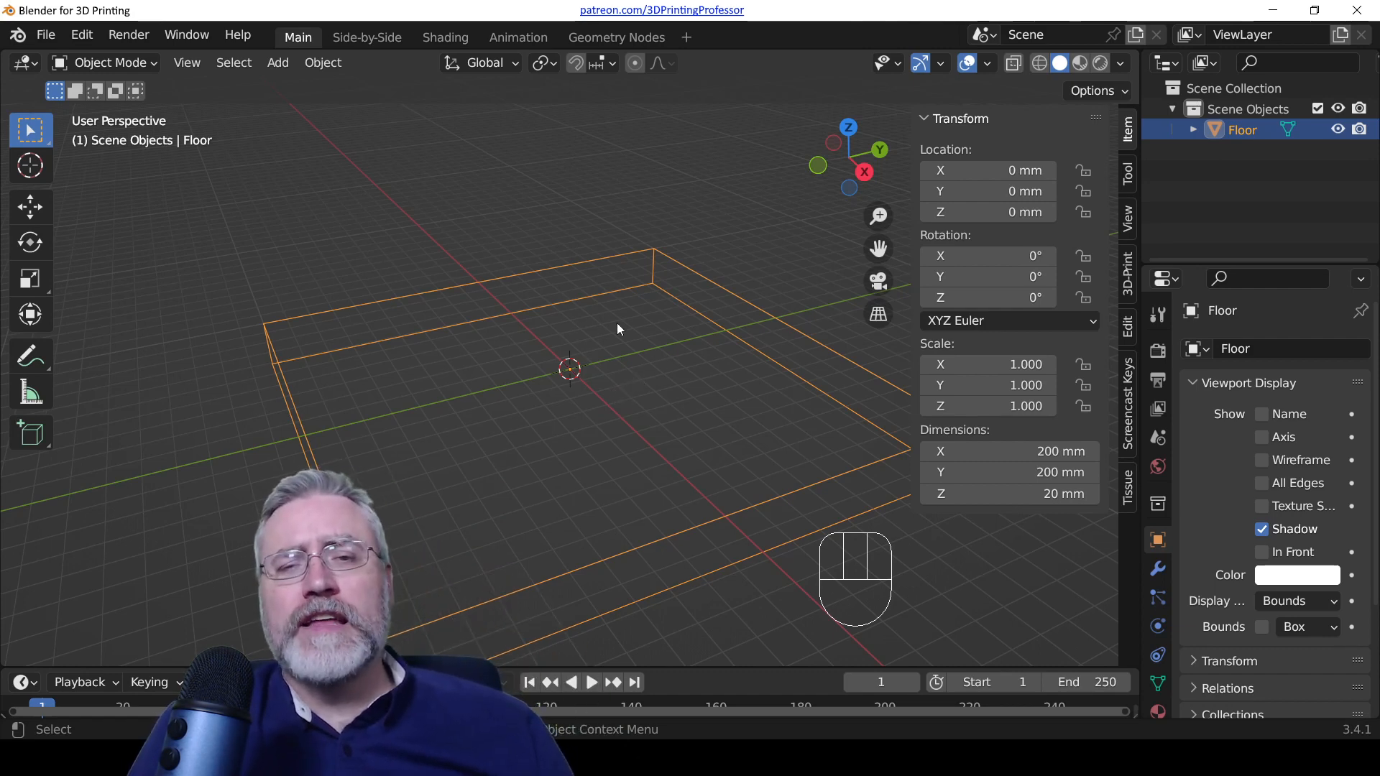
Step: Add a Suzanne monkey mesh and check it in front orthographic view before orbiting back
key("shift+a")
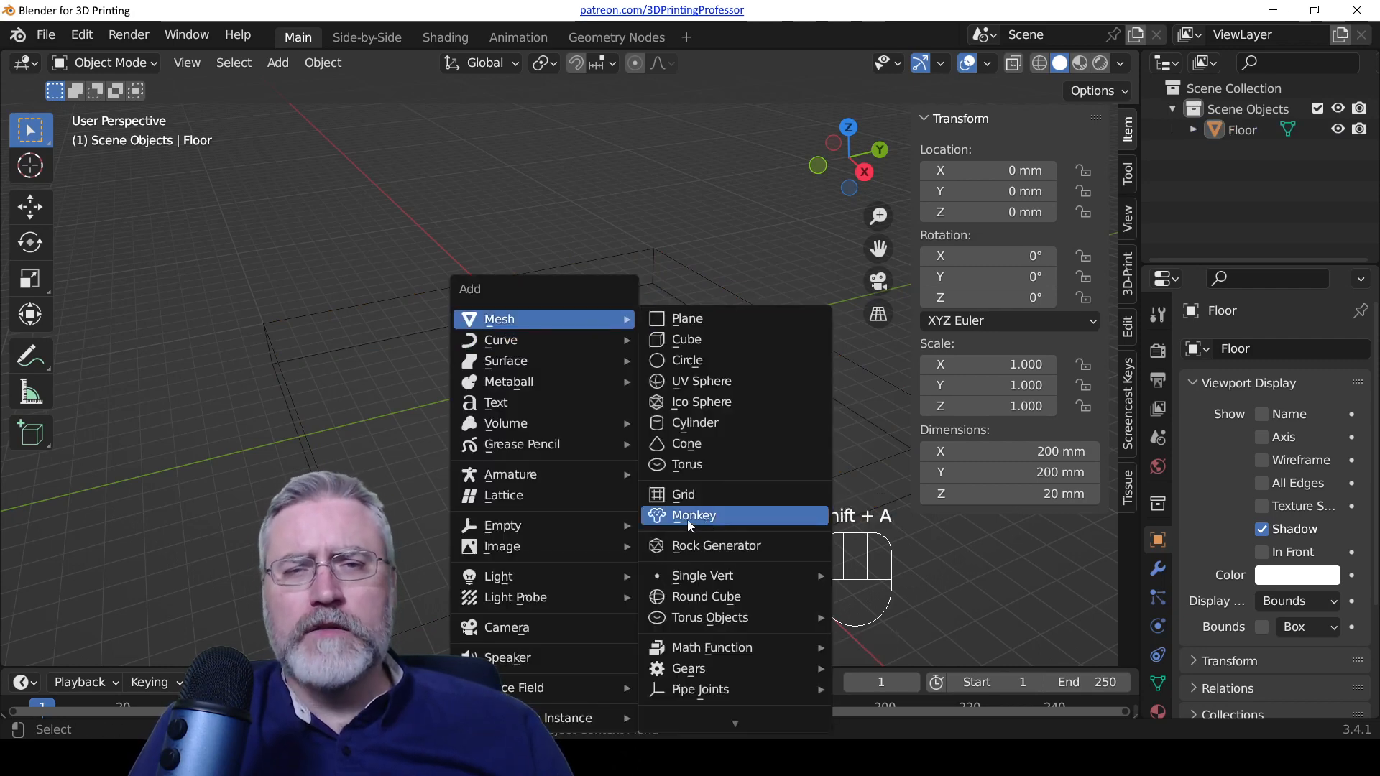
left_click(692, 515)
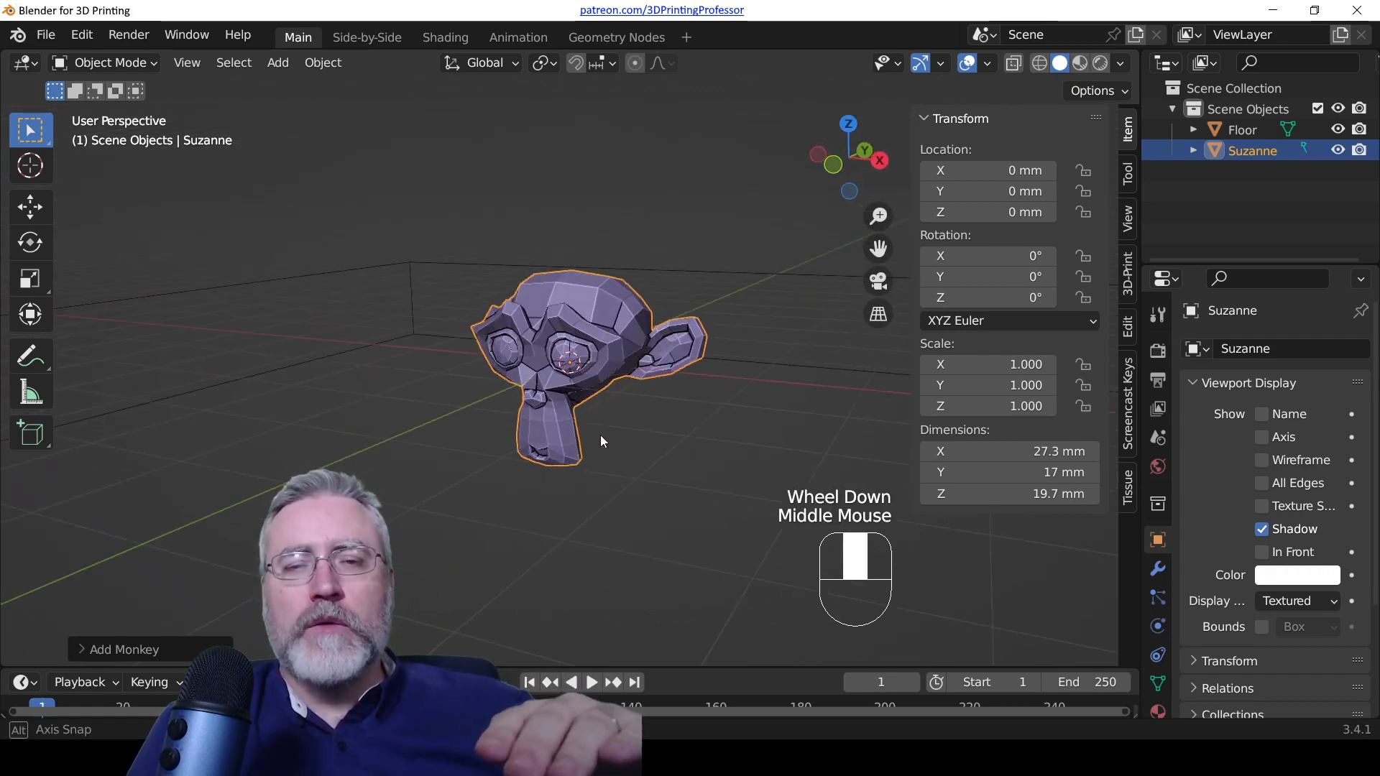
key("KP_1")
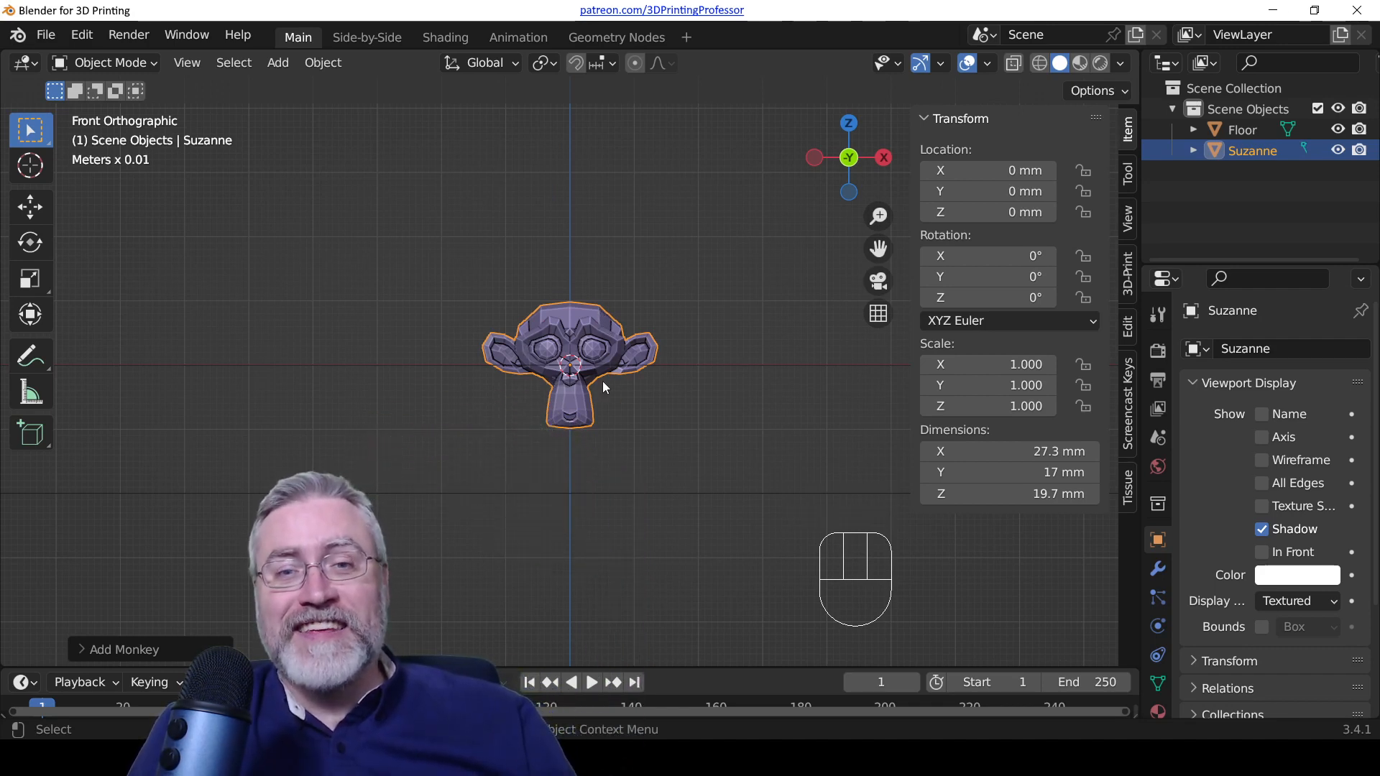
scroll("down", 3)
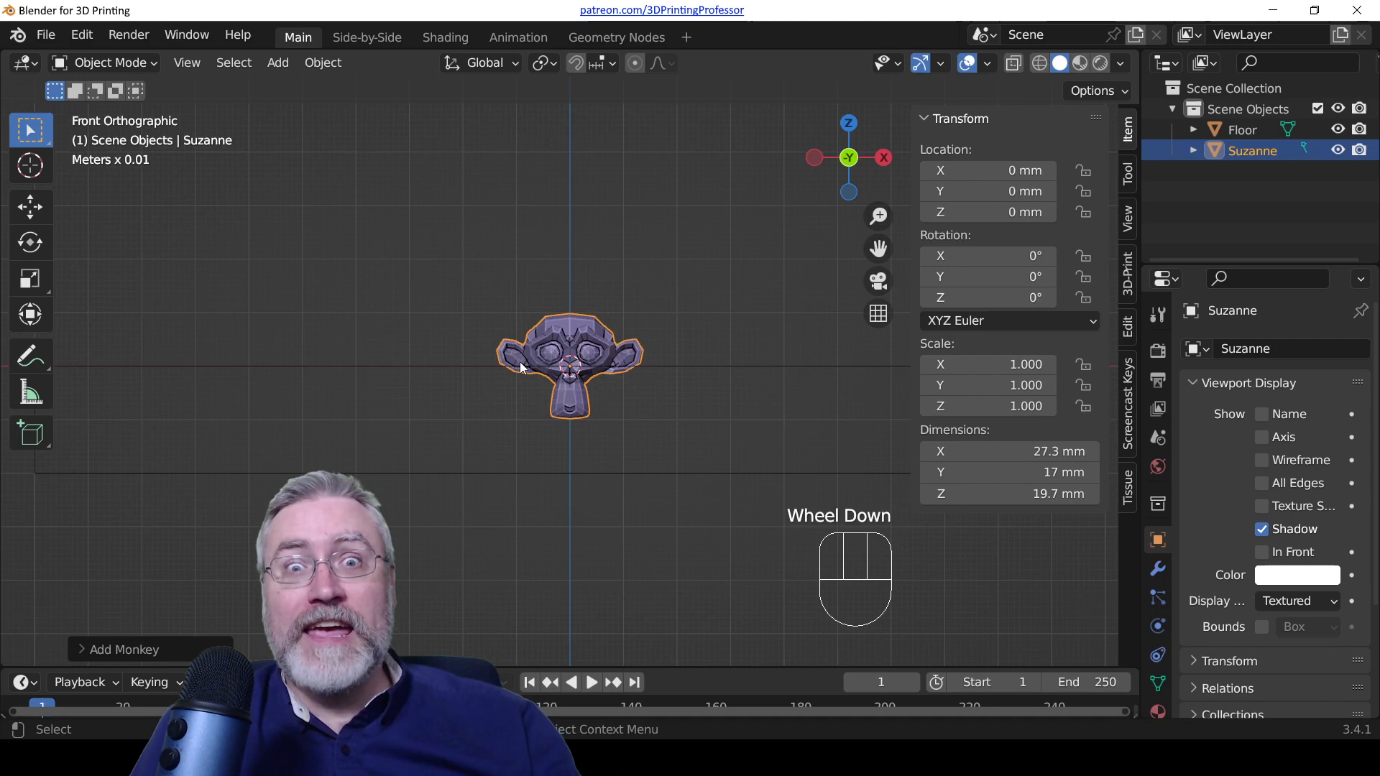
left_click_drag(572, 369, 493, 396)
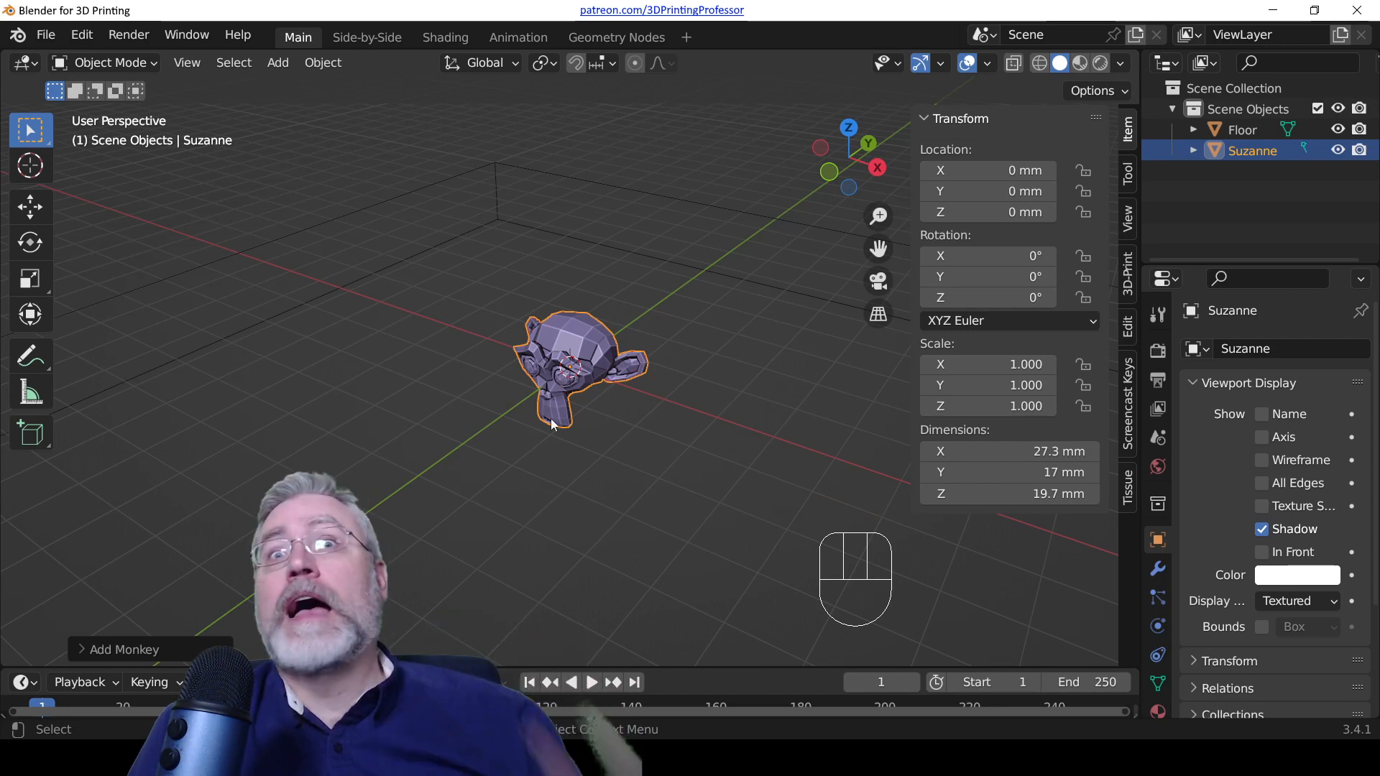
mouse_move(566, 434)
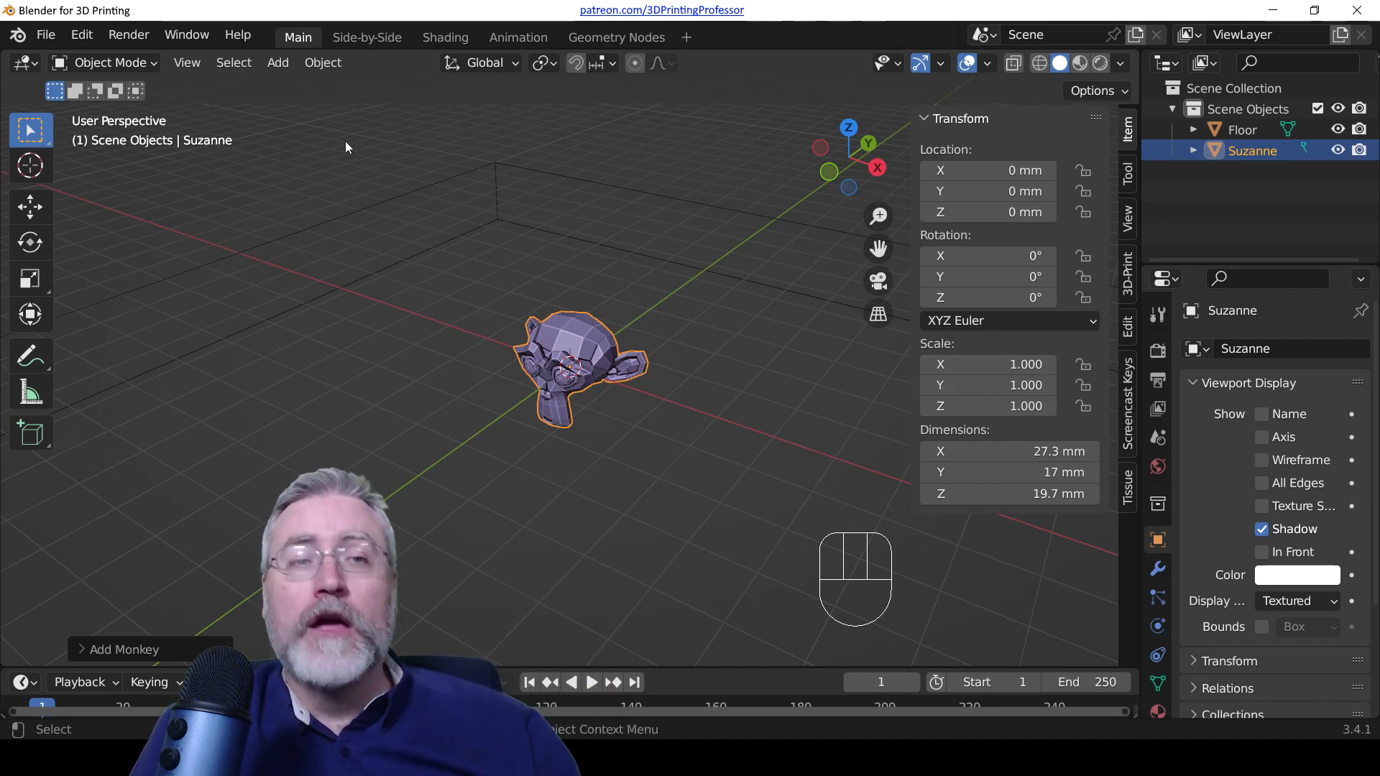
left_click(187, 62)
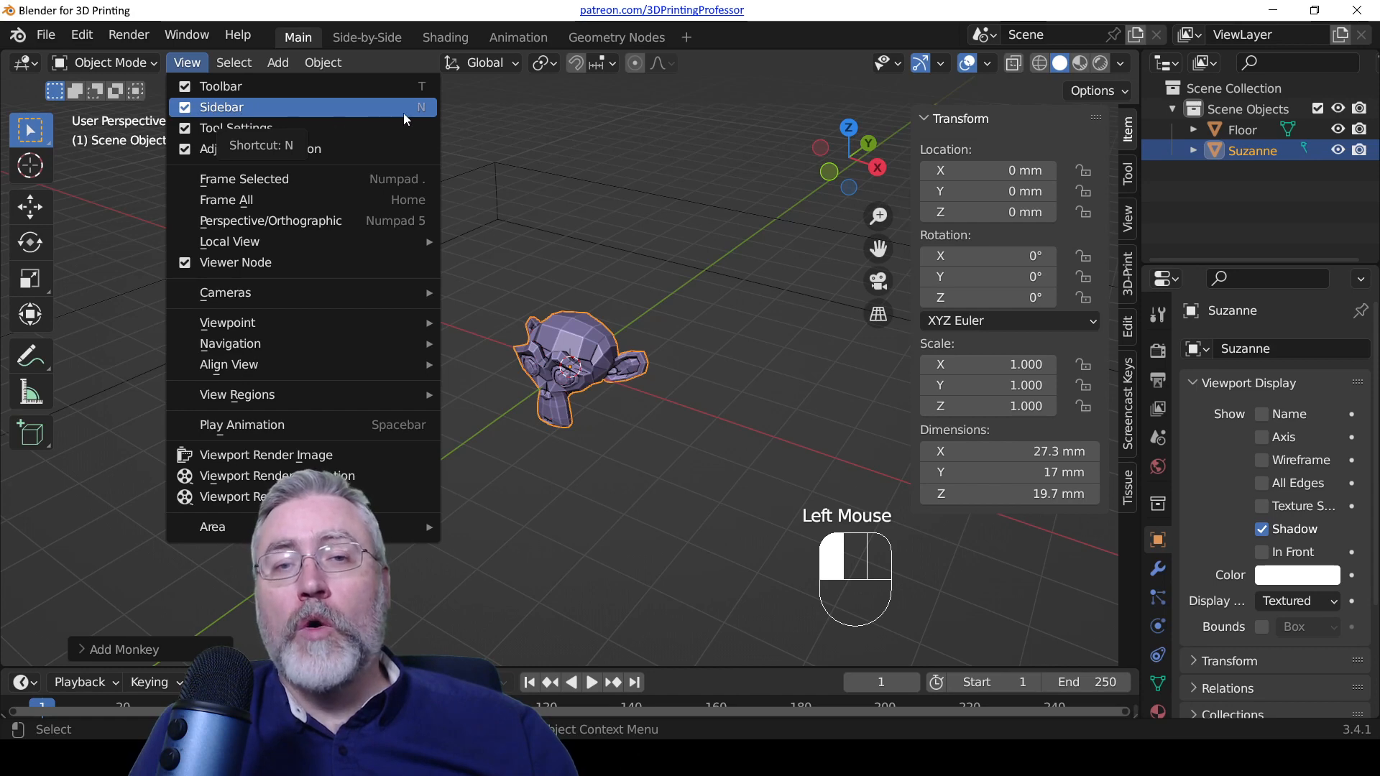
left_click(221, 107)
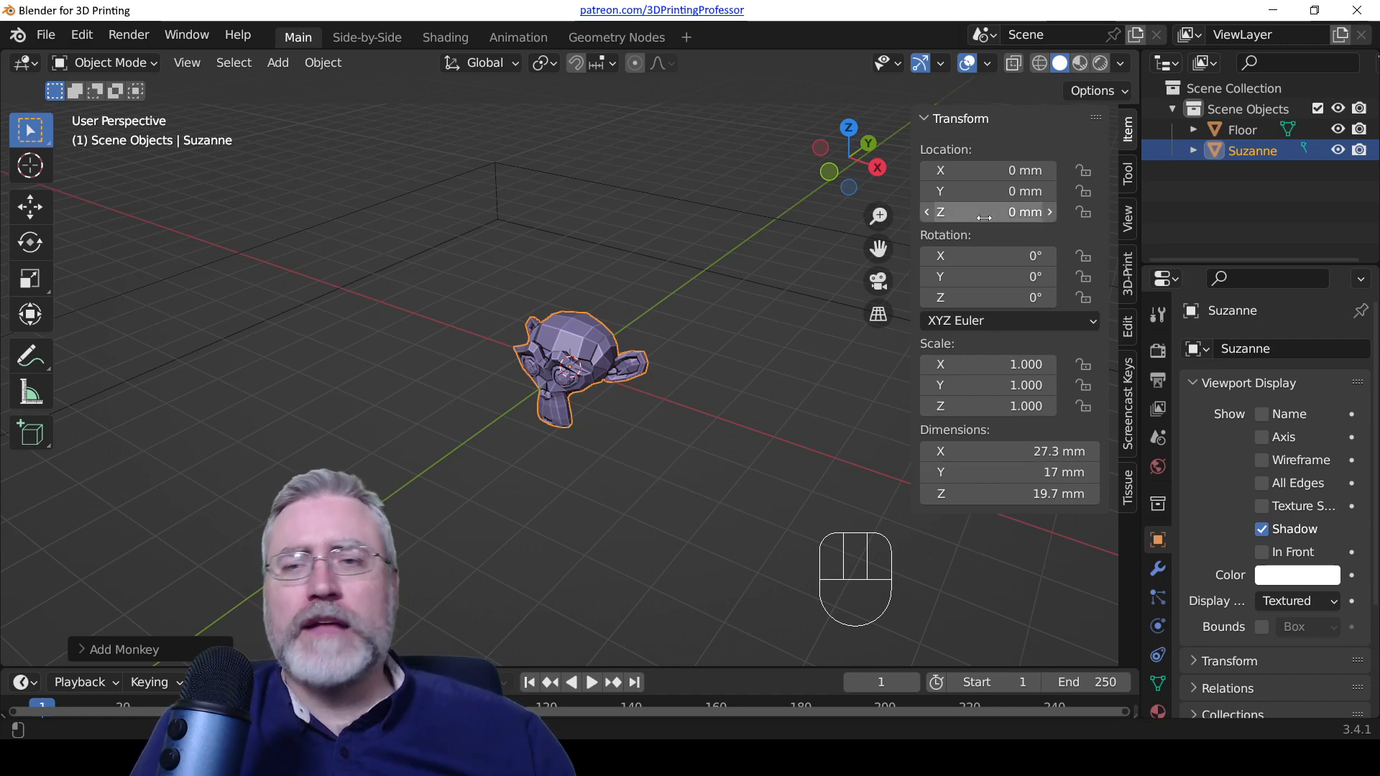
Step: Set Suzanne's Location Z to 25 mm and Rotation Z to -90° in the Item panel
left_click(987, 212)
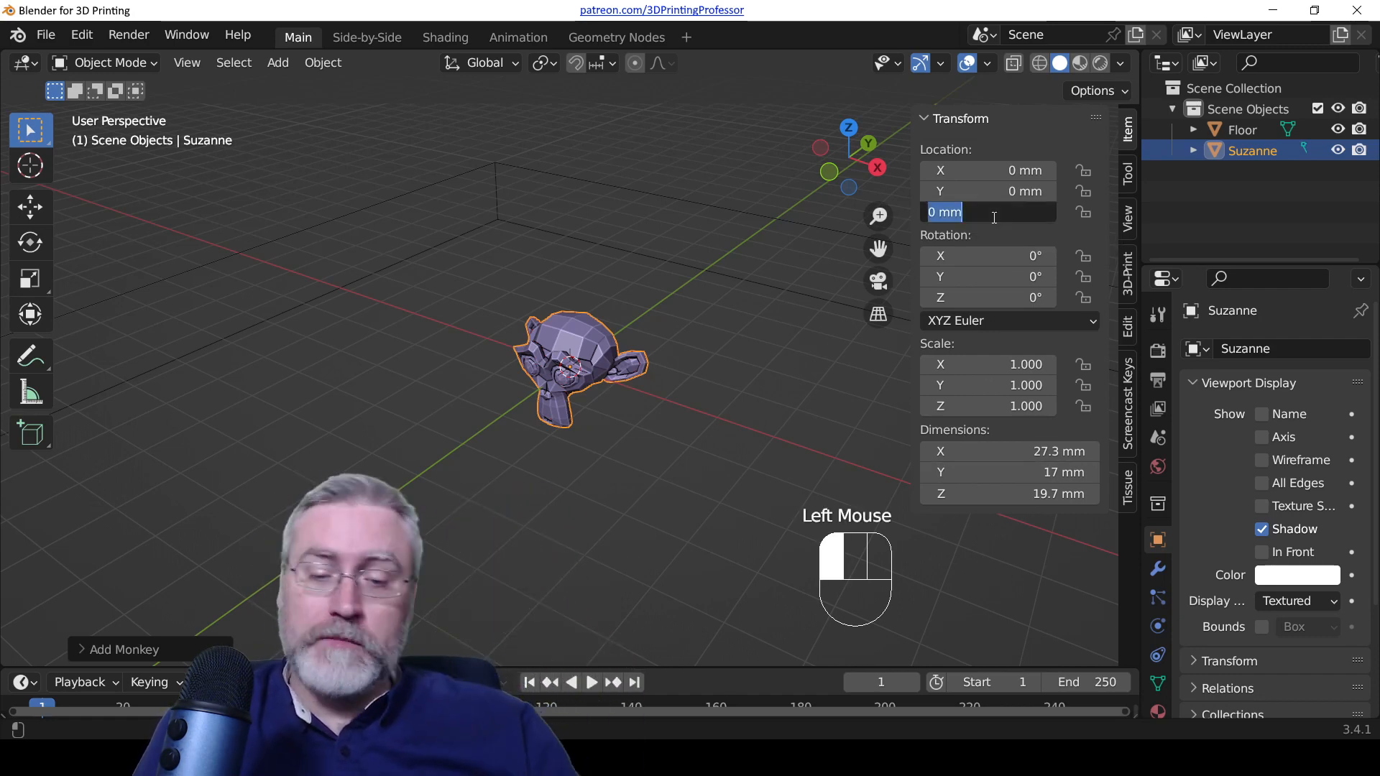
type("25")
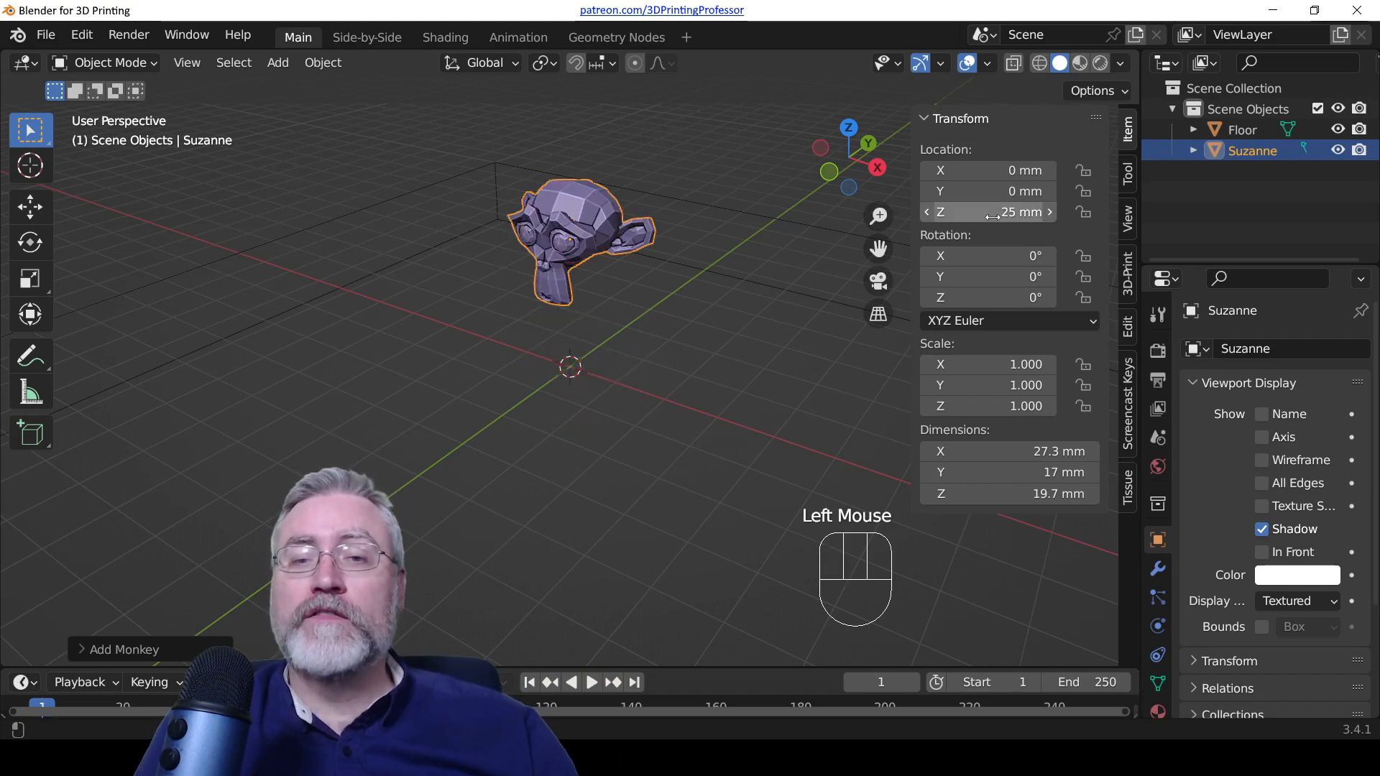
scroll("up", 3)
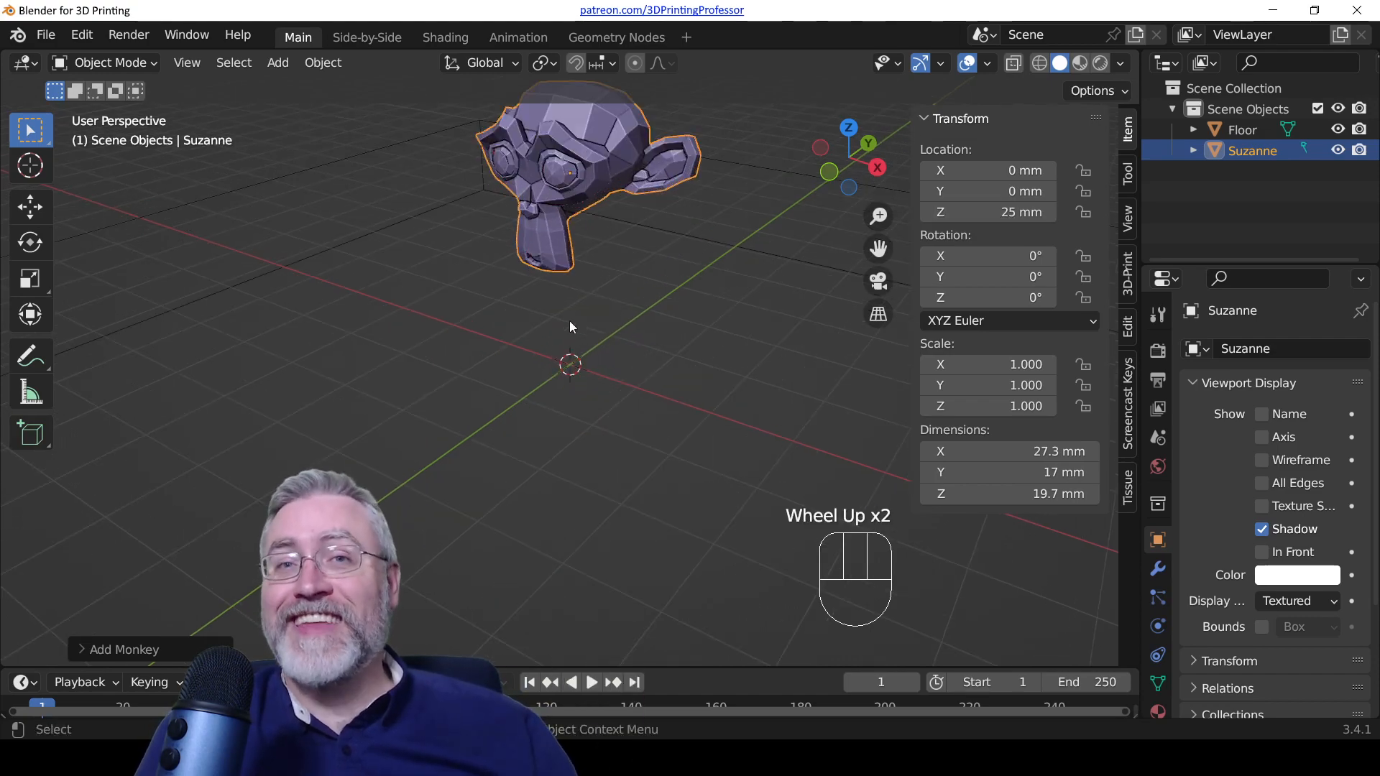
scroll("down", 3)
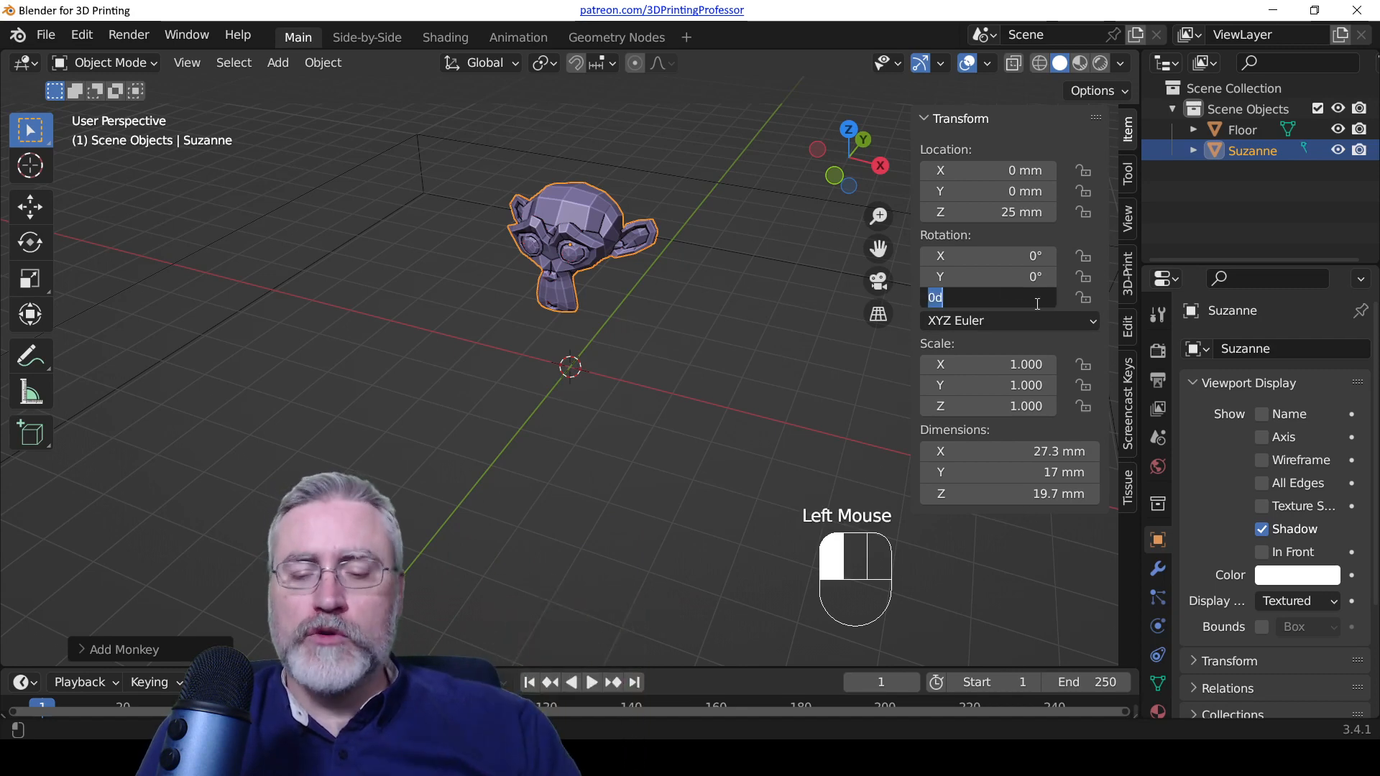
type("90")
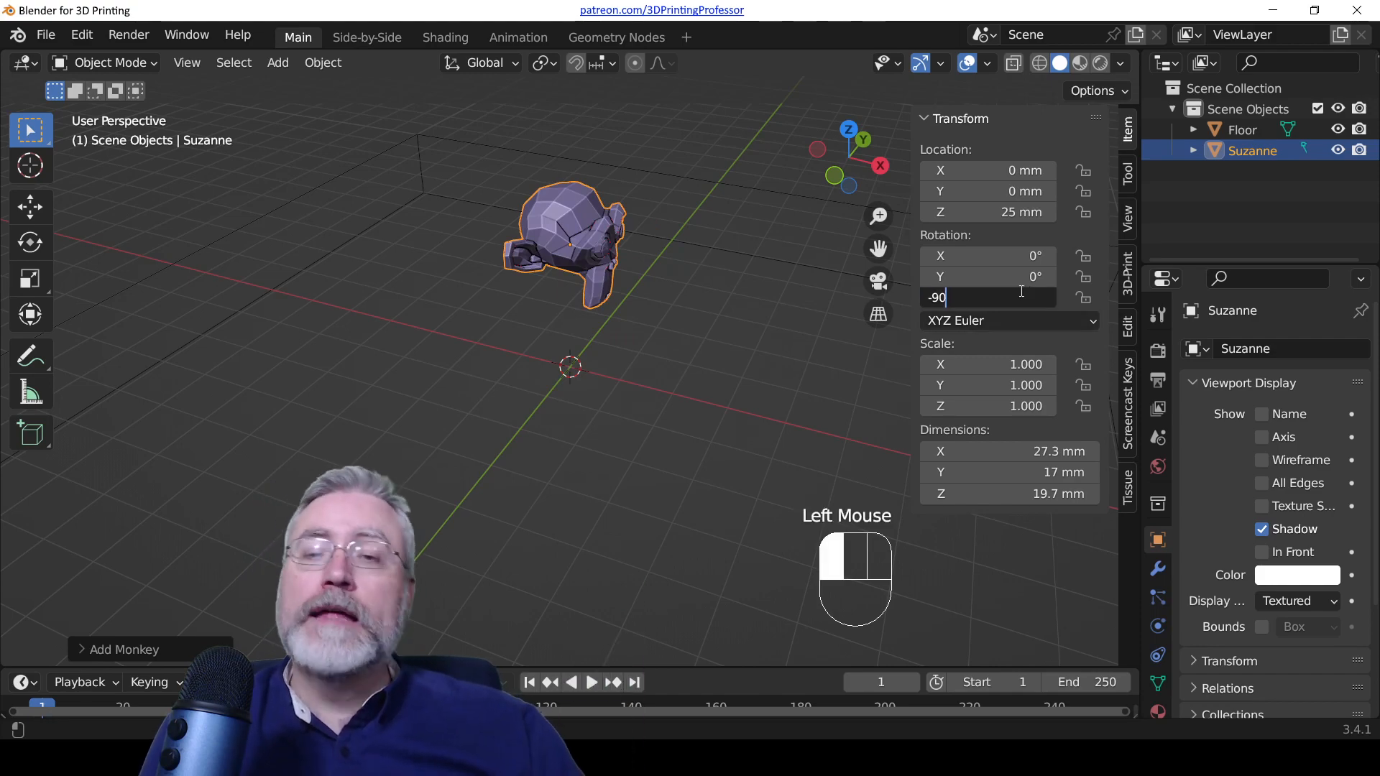
key("Enter")
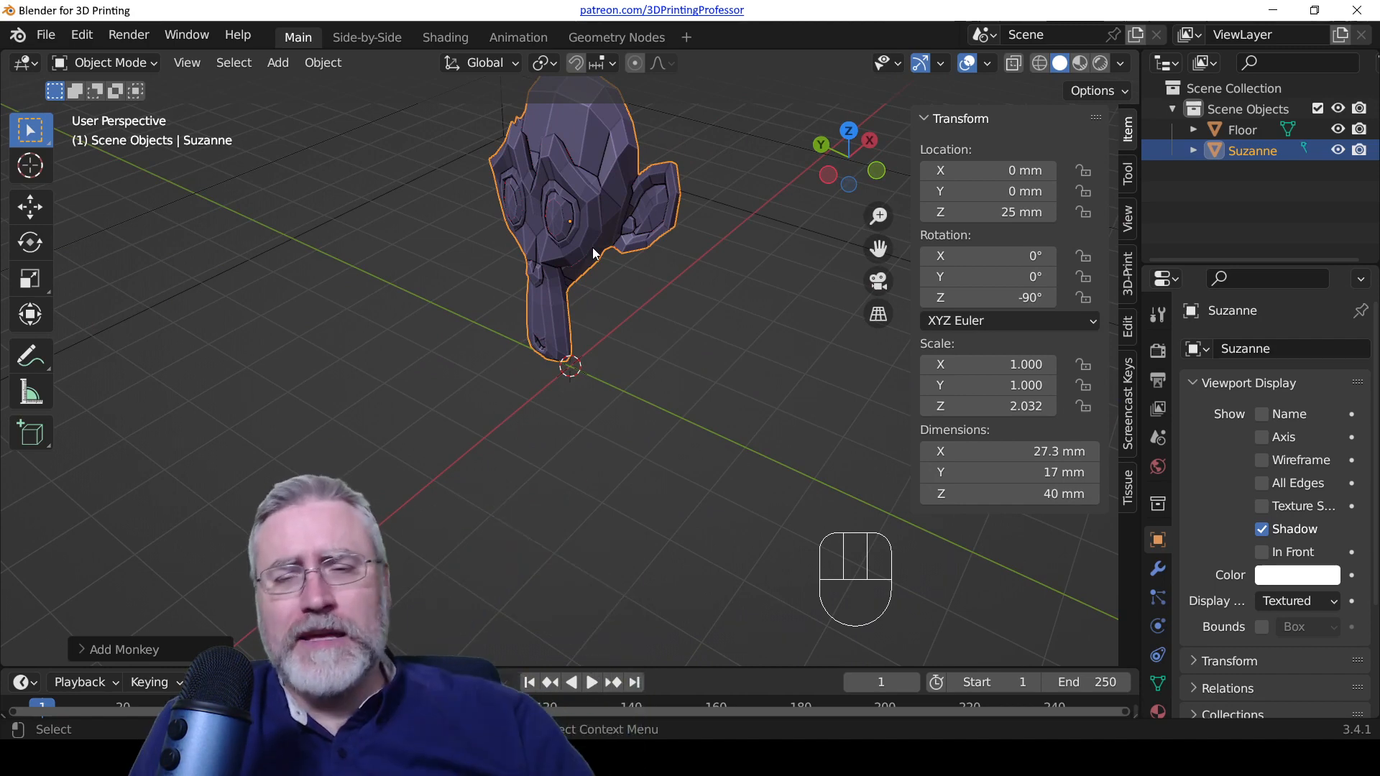
mouse_move(629, 287)
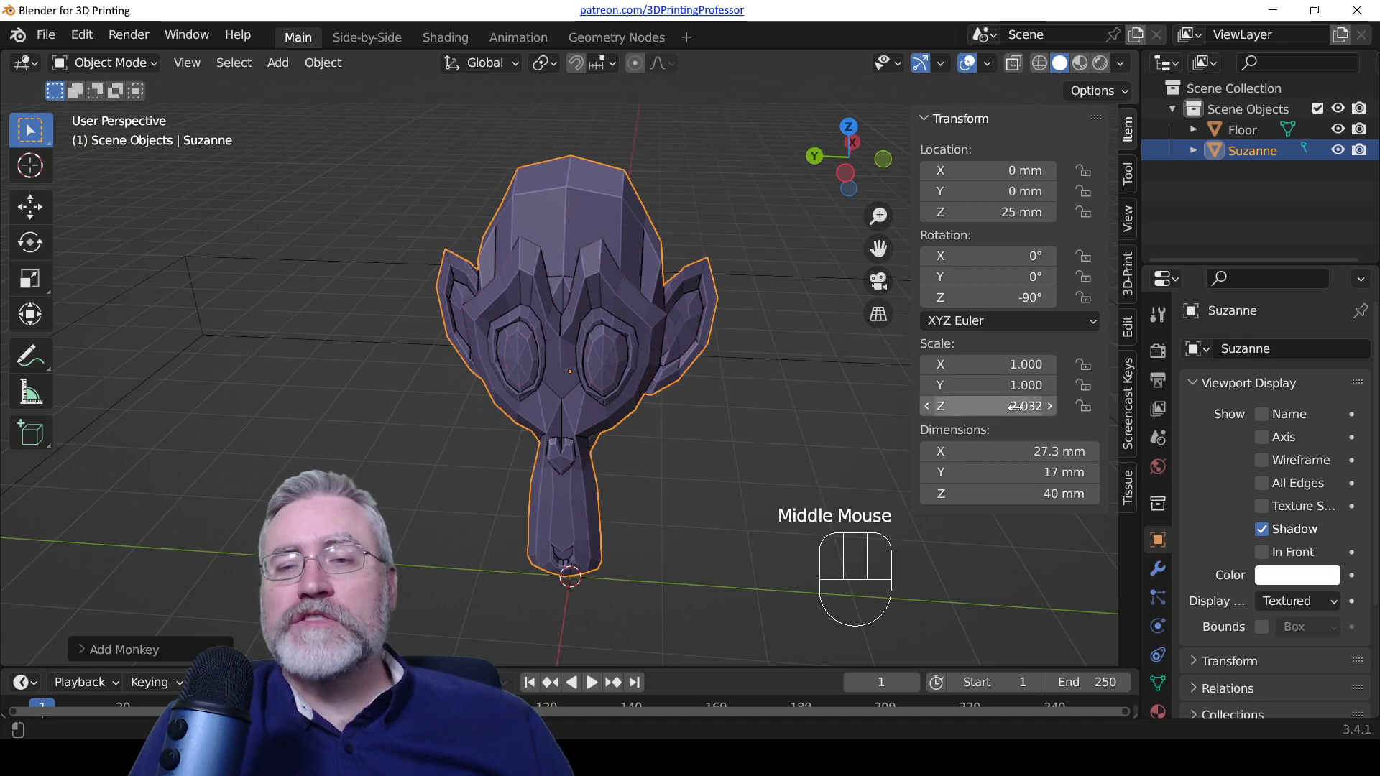
mouse_move(1008, 406)
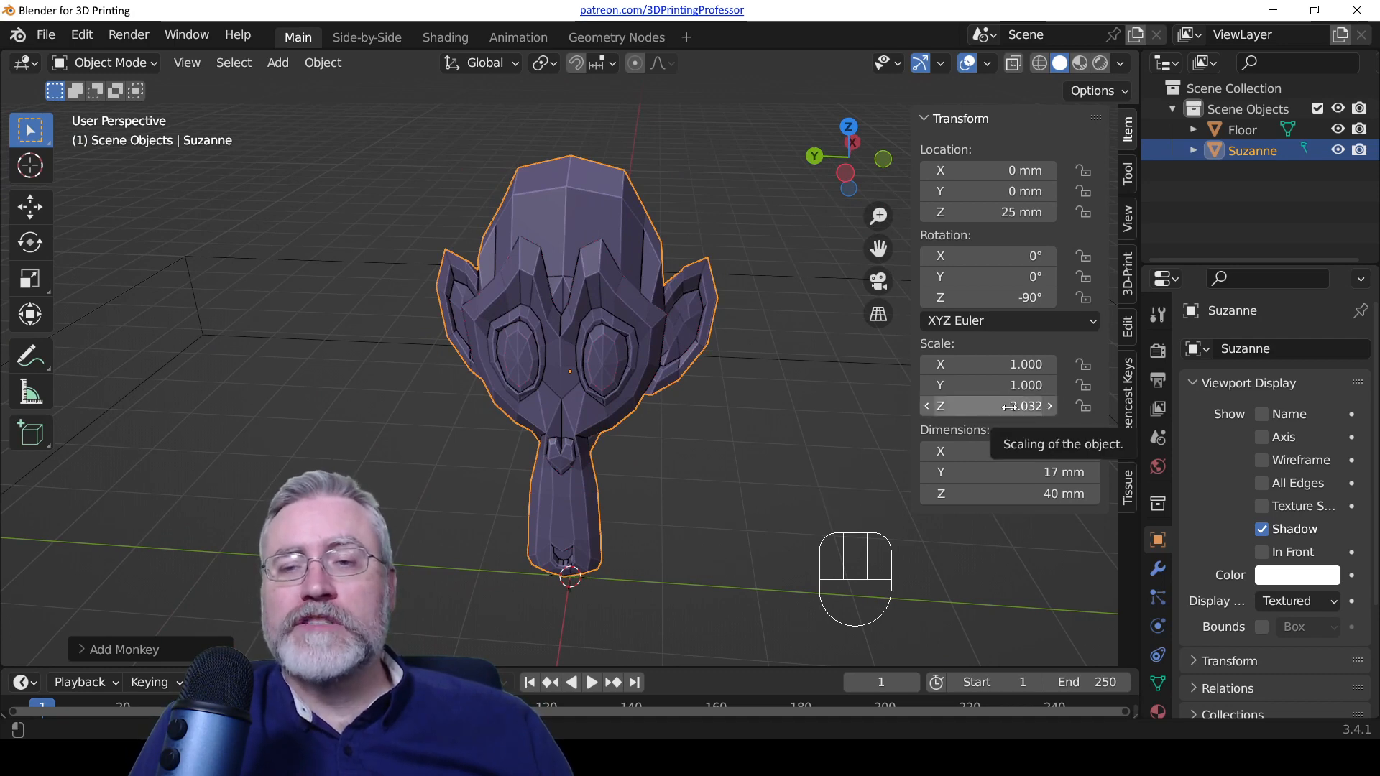
Step: Copy Suzanne's Z scale value 2.03175 into its Y scale field
double_click(987, 406)
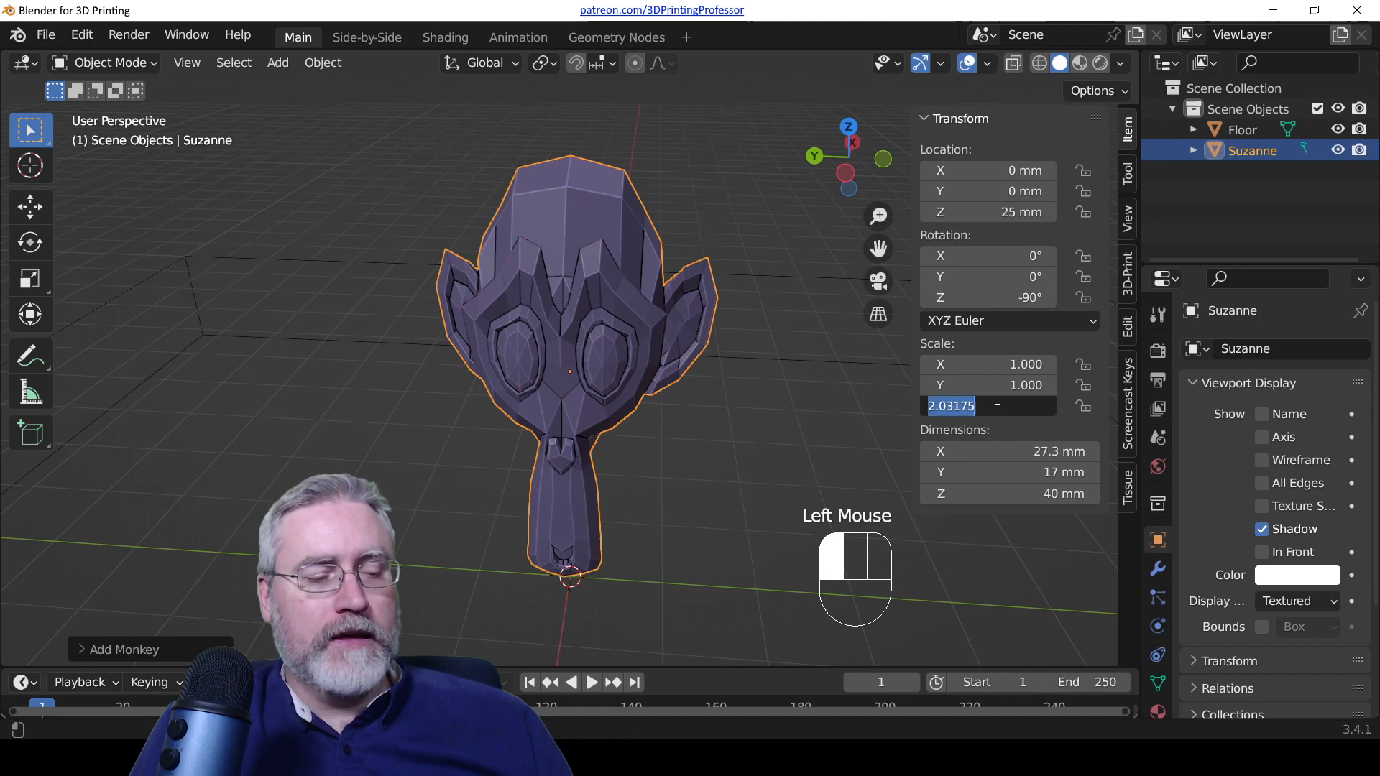
key("Return")
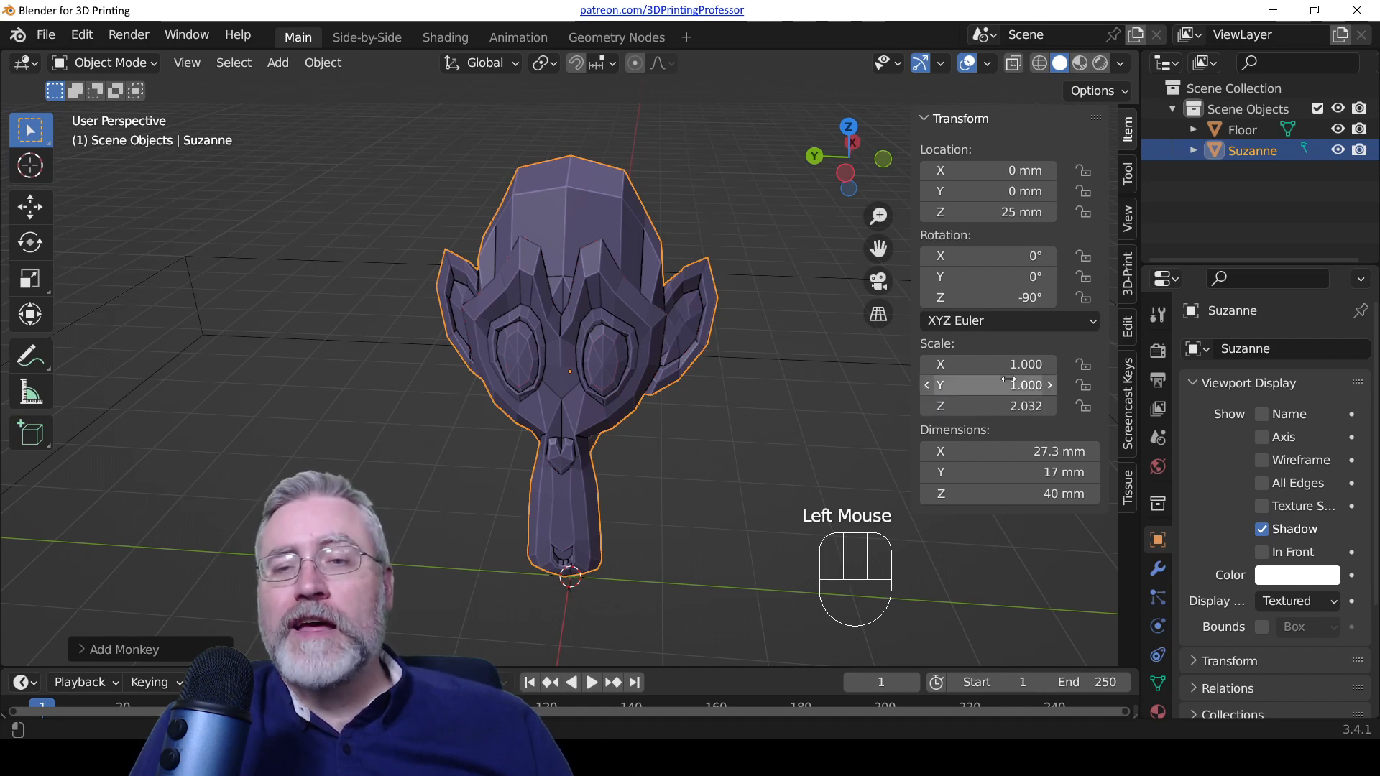
double_click(987, 385)
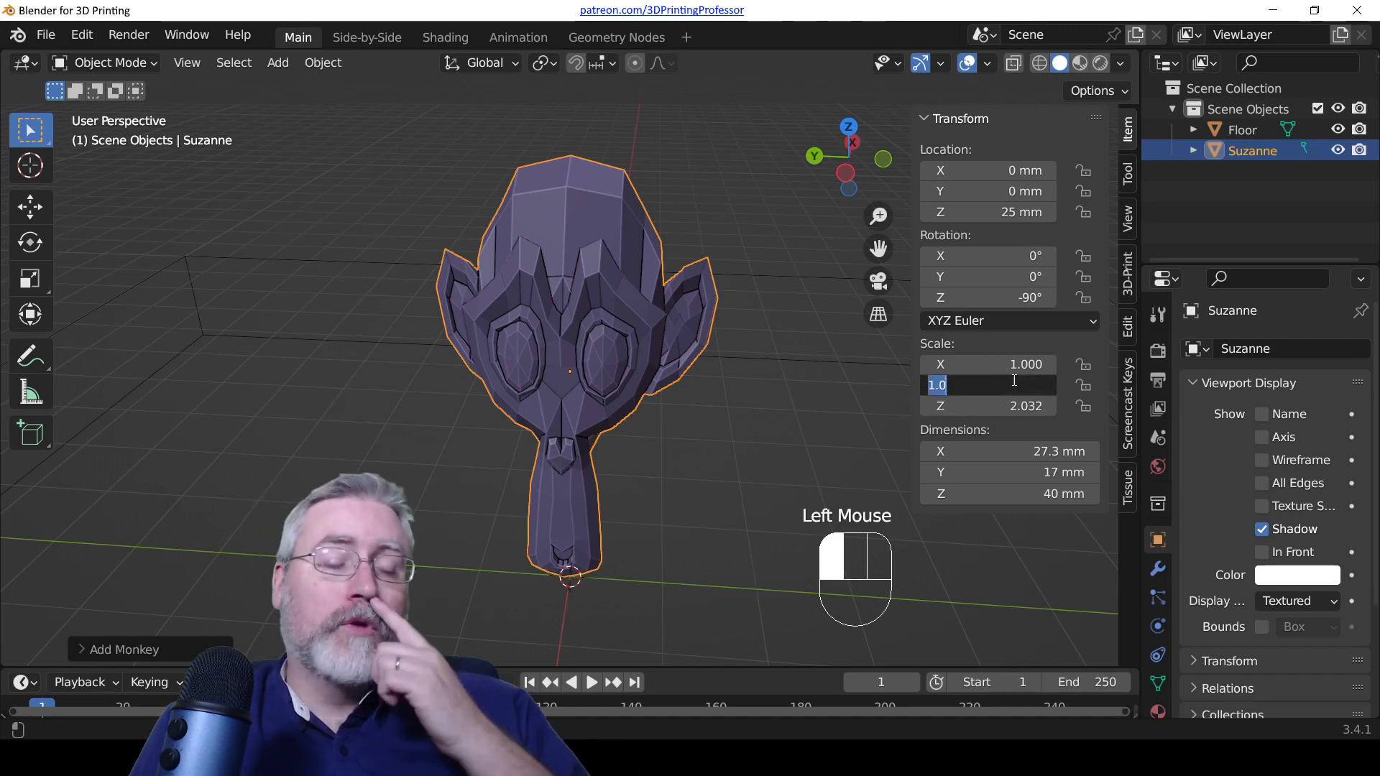
type("2.03175")
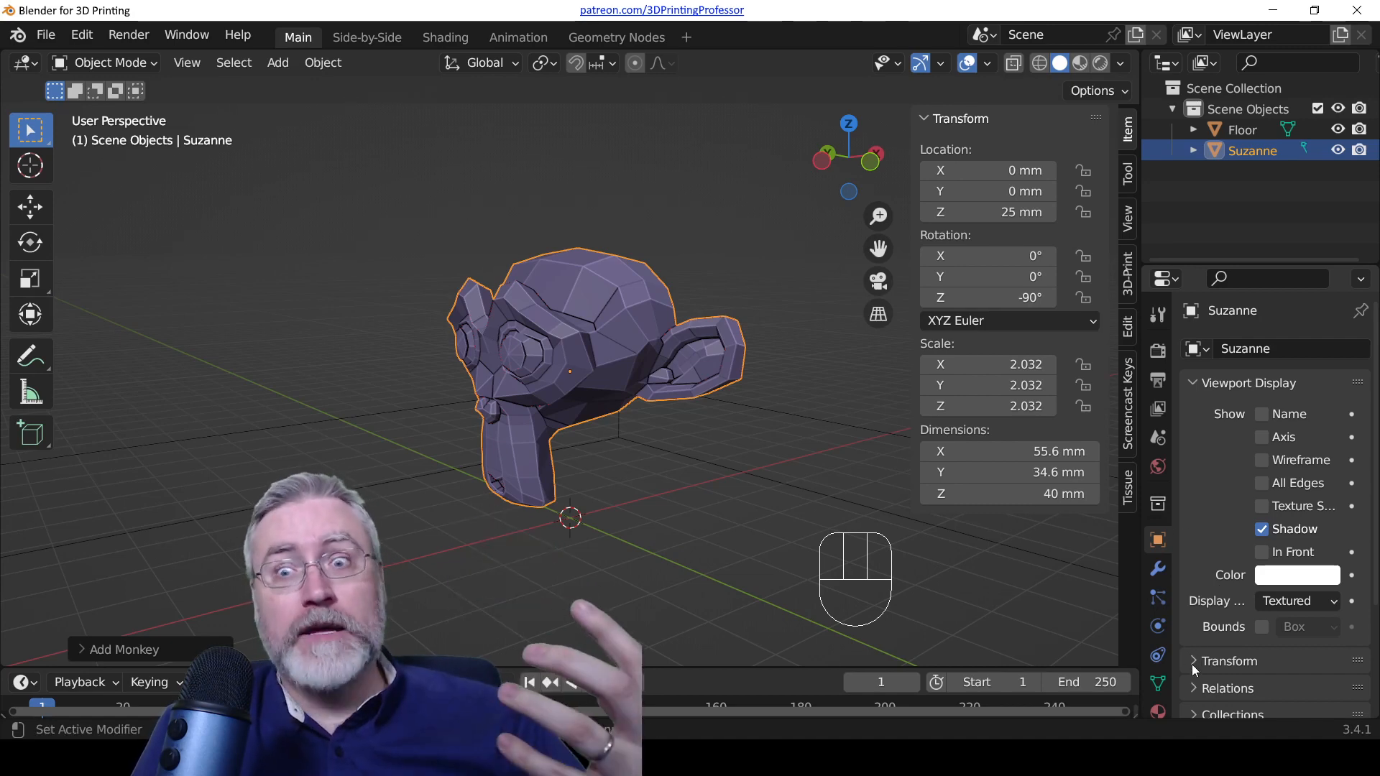
Step: Check the Bool Tool panel and collapse the object's Transform properties section
scroll("down", 3)
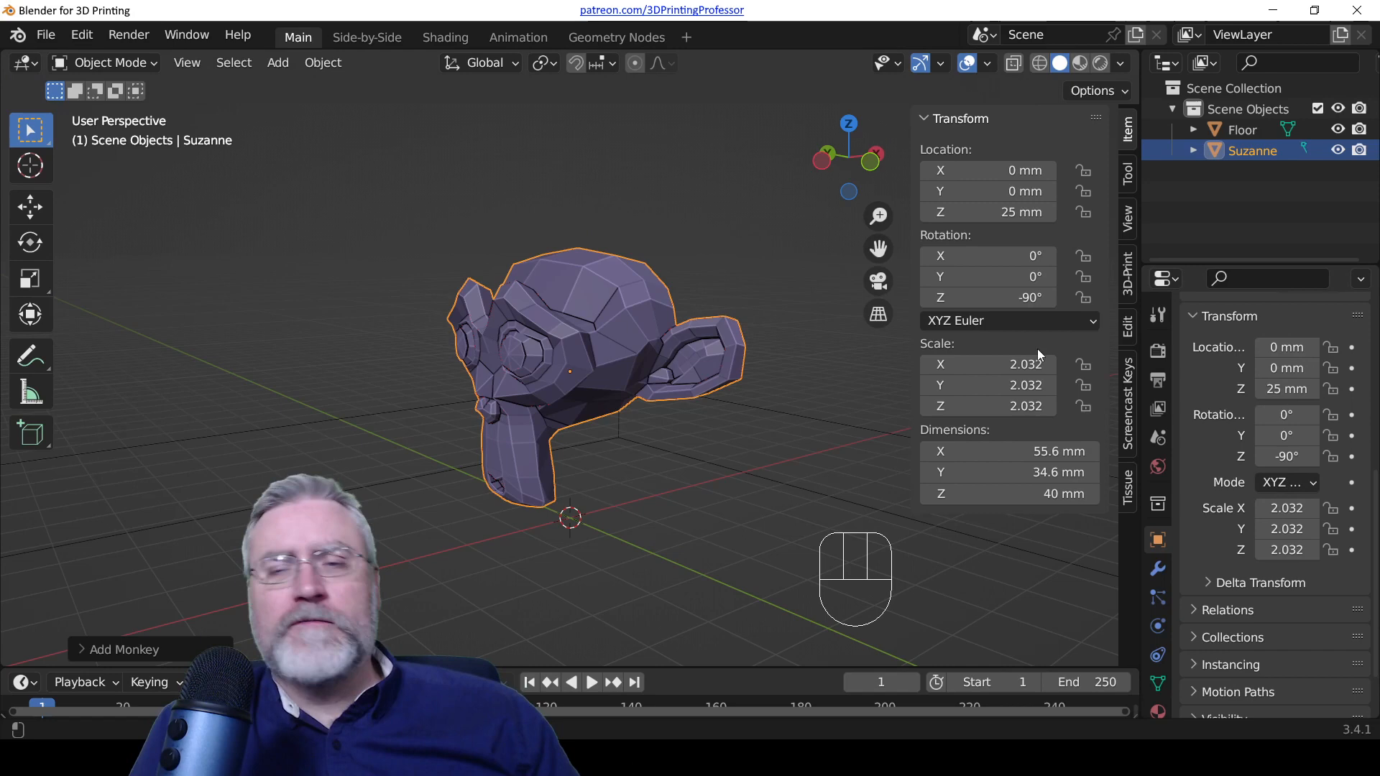
left_click(1127, 173)
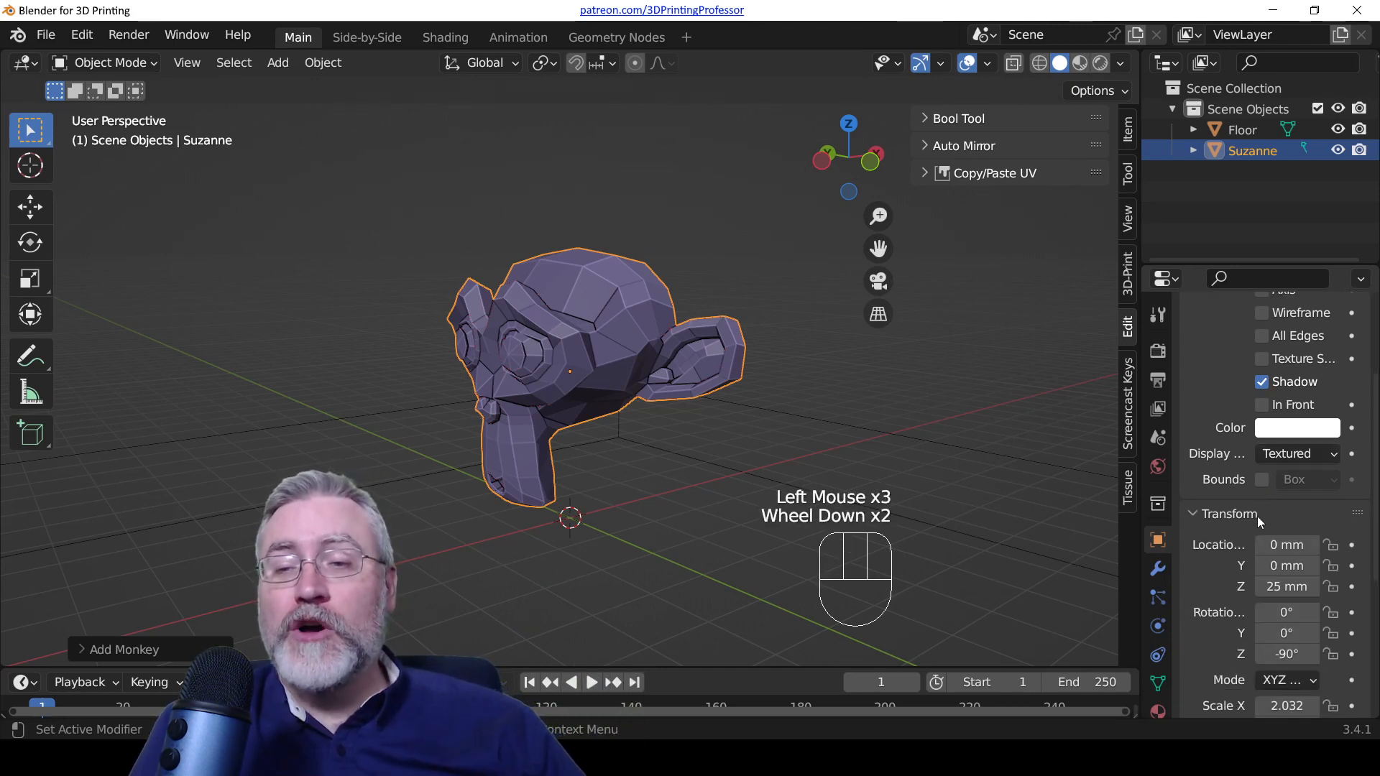
left_click(1193, 513)
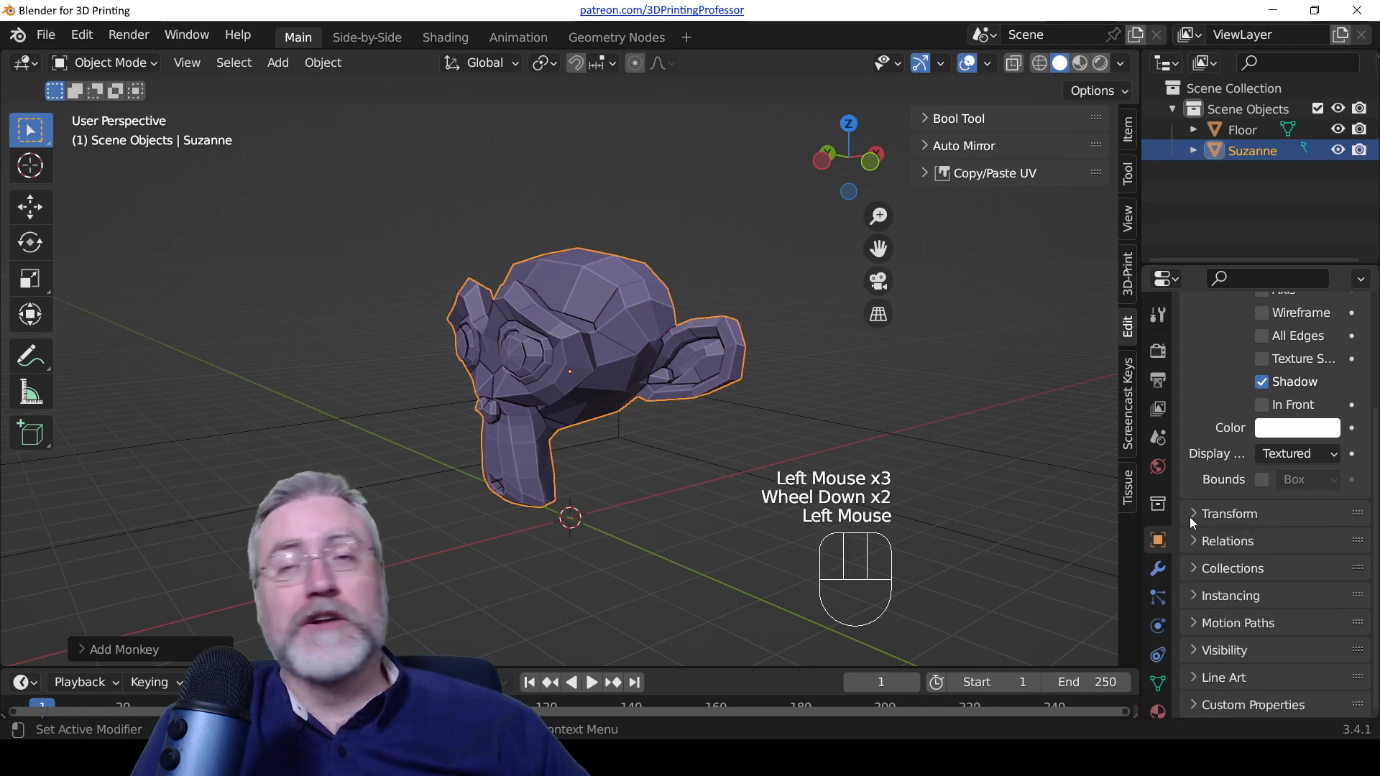
scroll("down", 3)
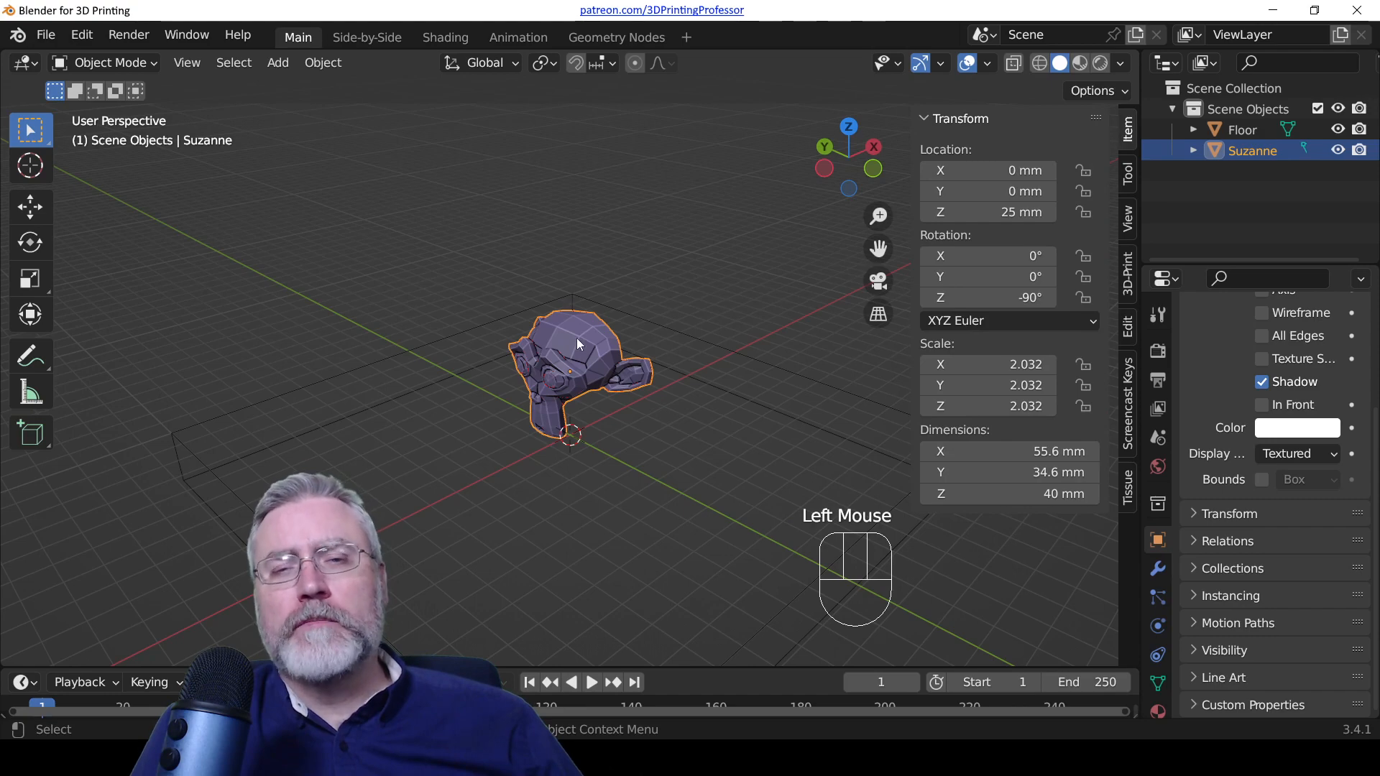
key("Tab")
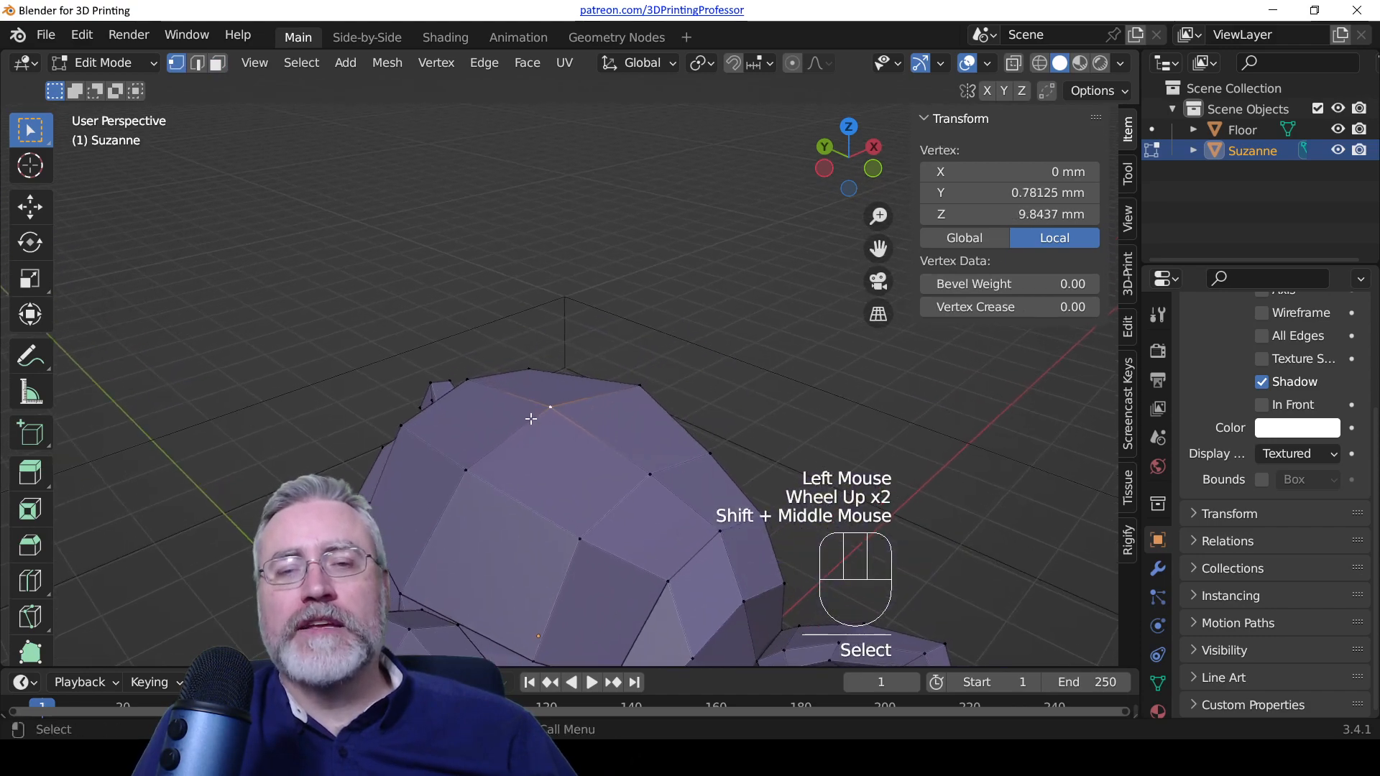
scroll("down", 3)
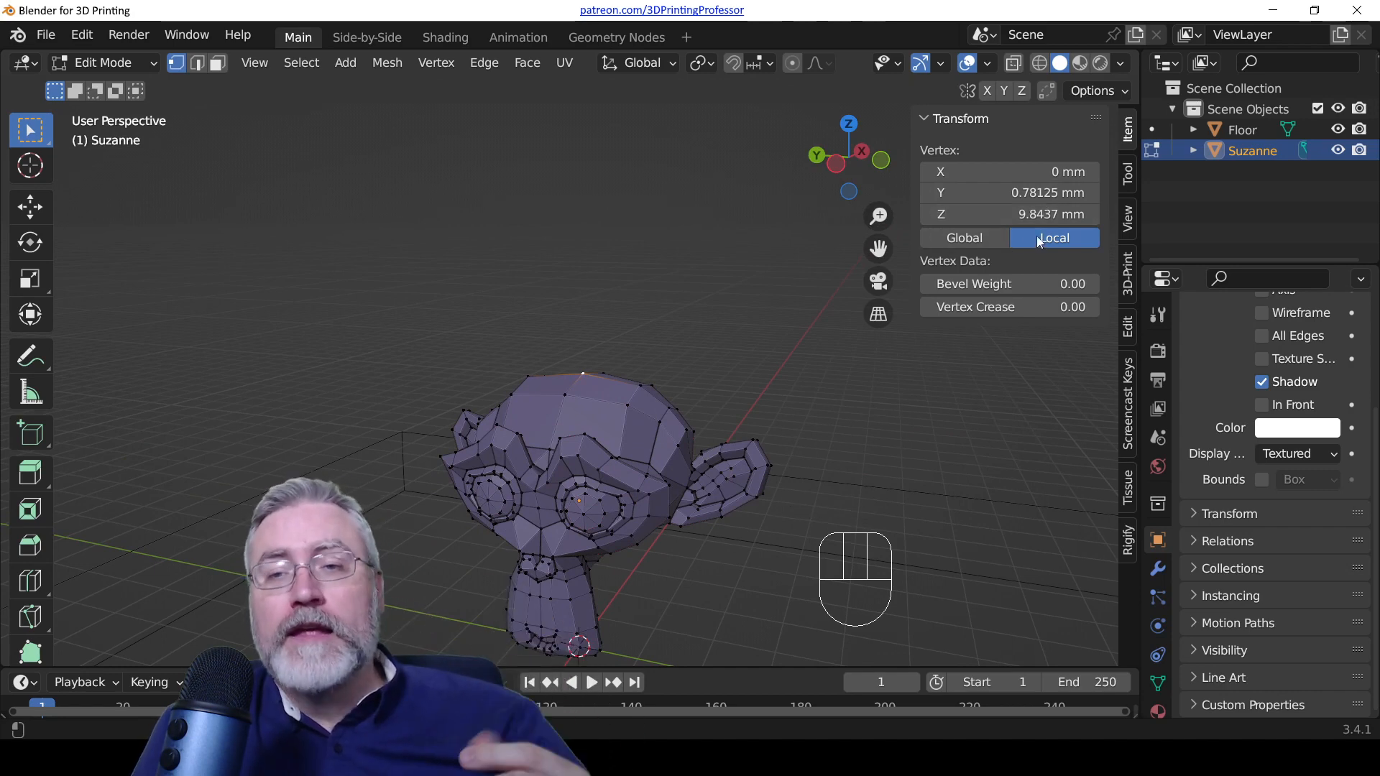
mouse_move(1053, 243)
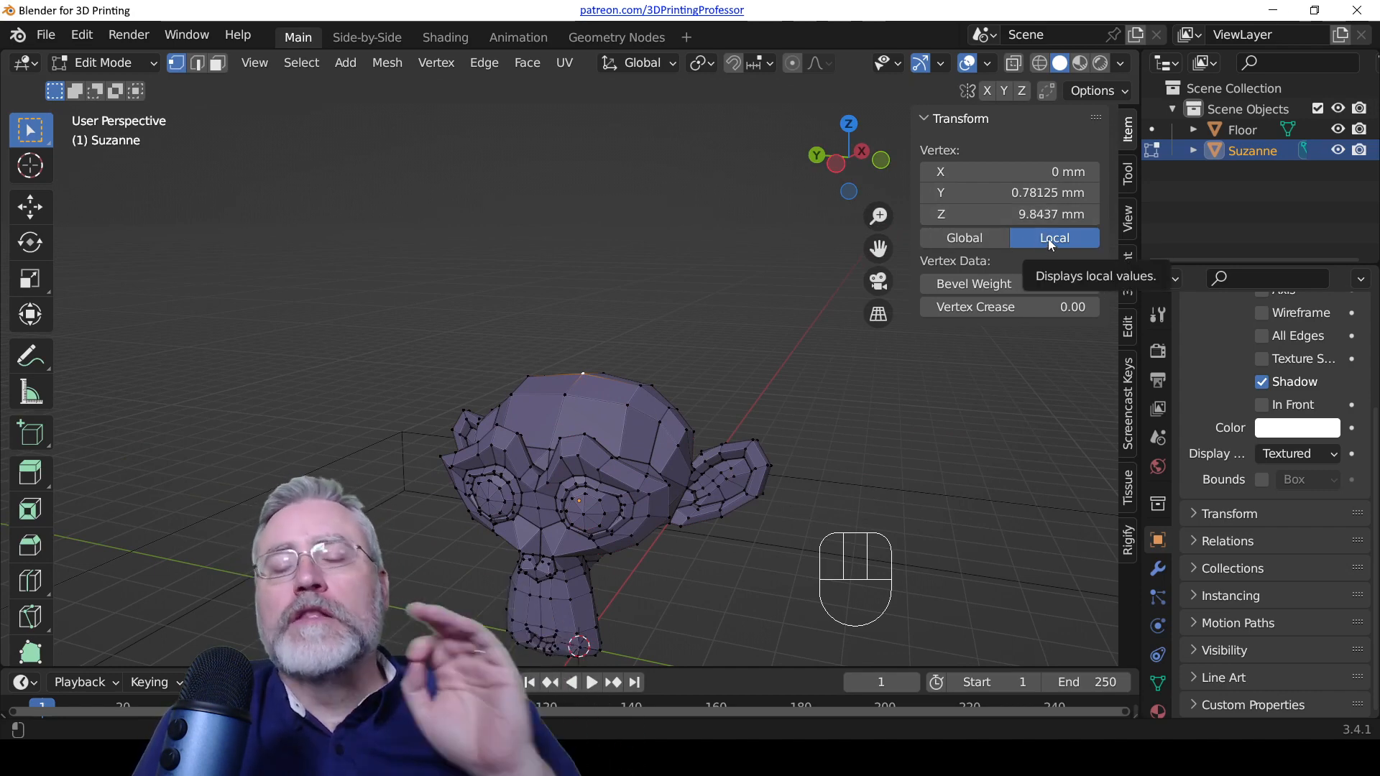
scroll("down", 3)
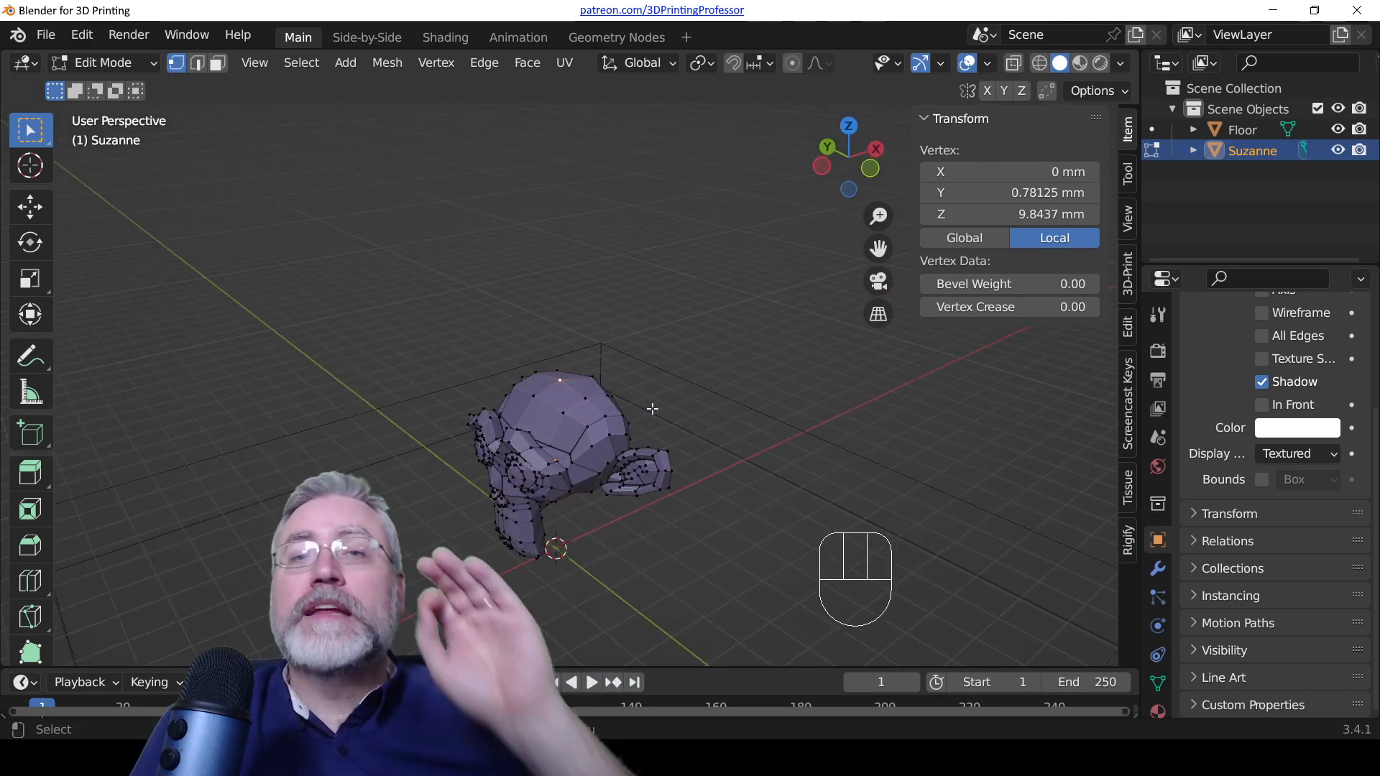
scroll("up", 3)
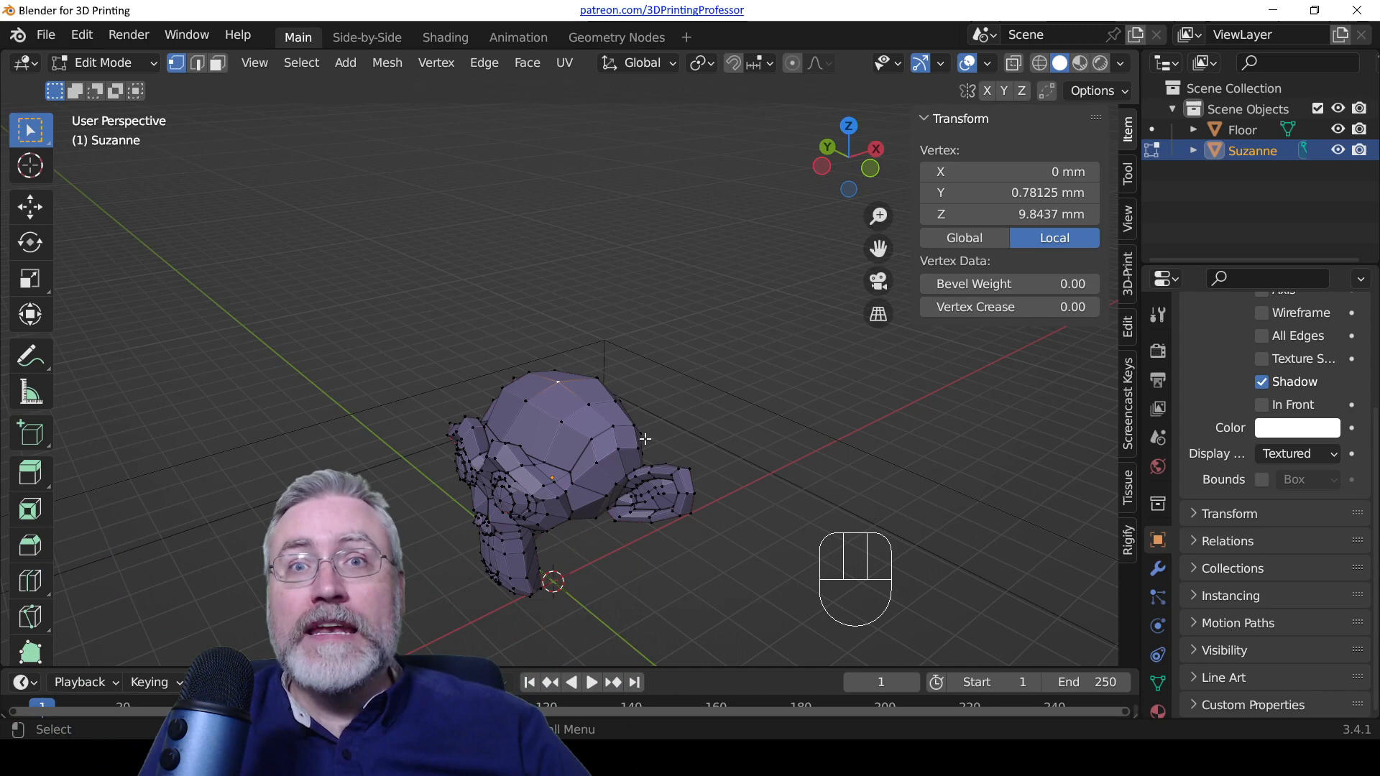
mouse_move(965, 250)
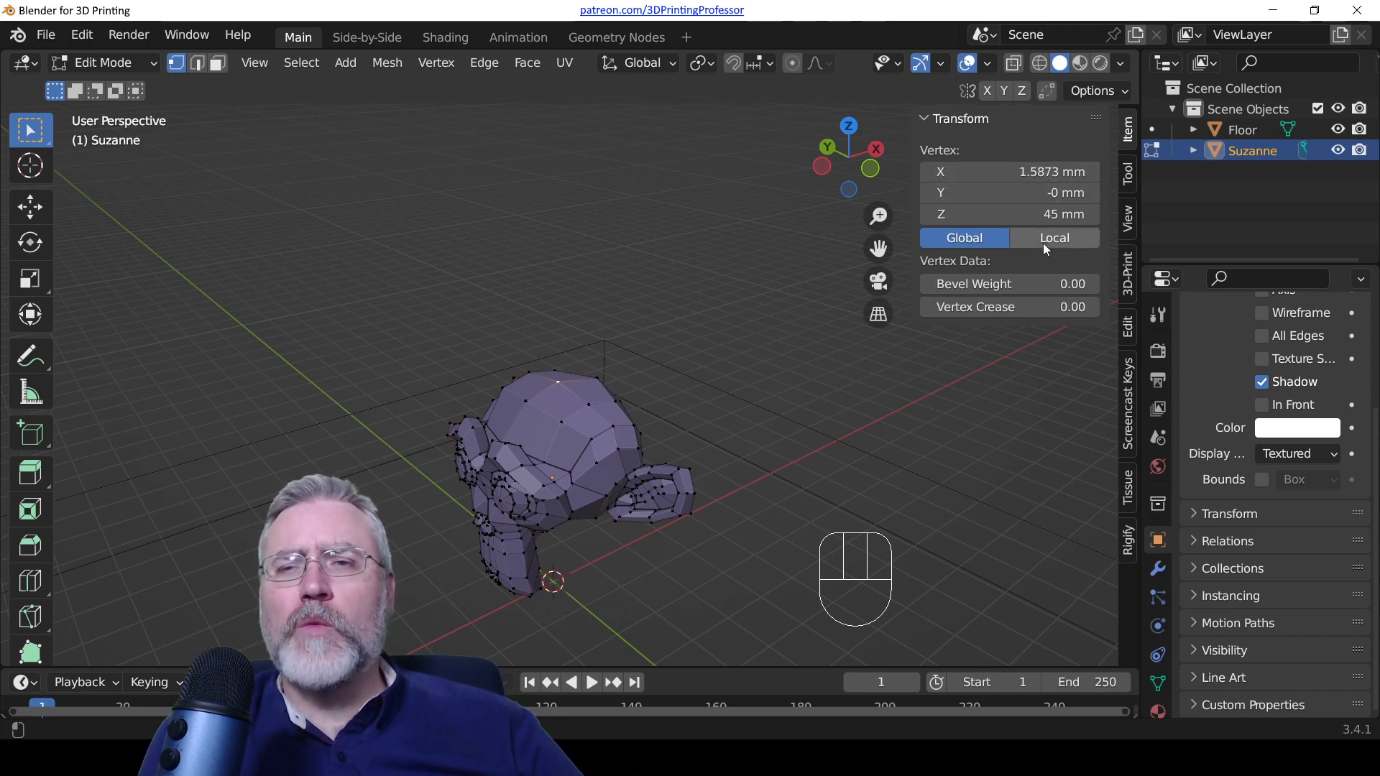
left_click(1055, 238)
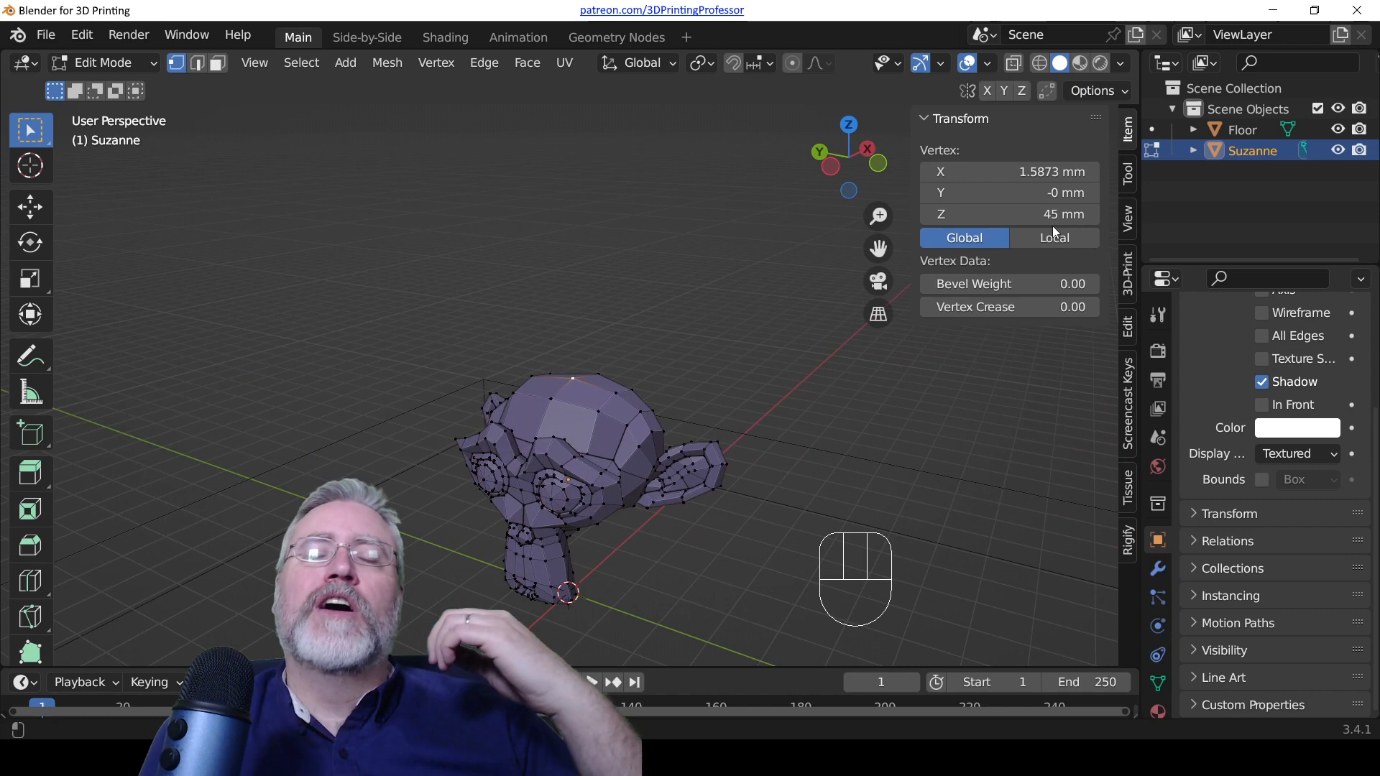
mouse_move(1043, 248)
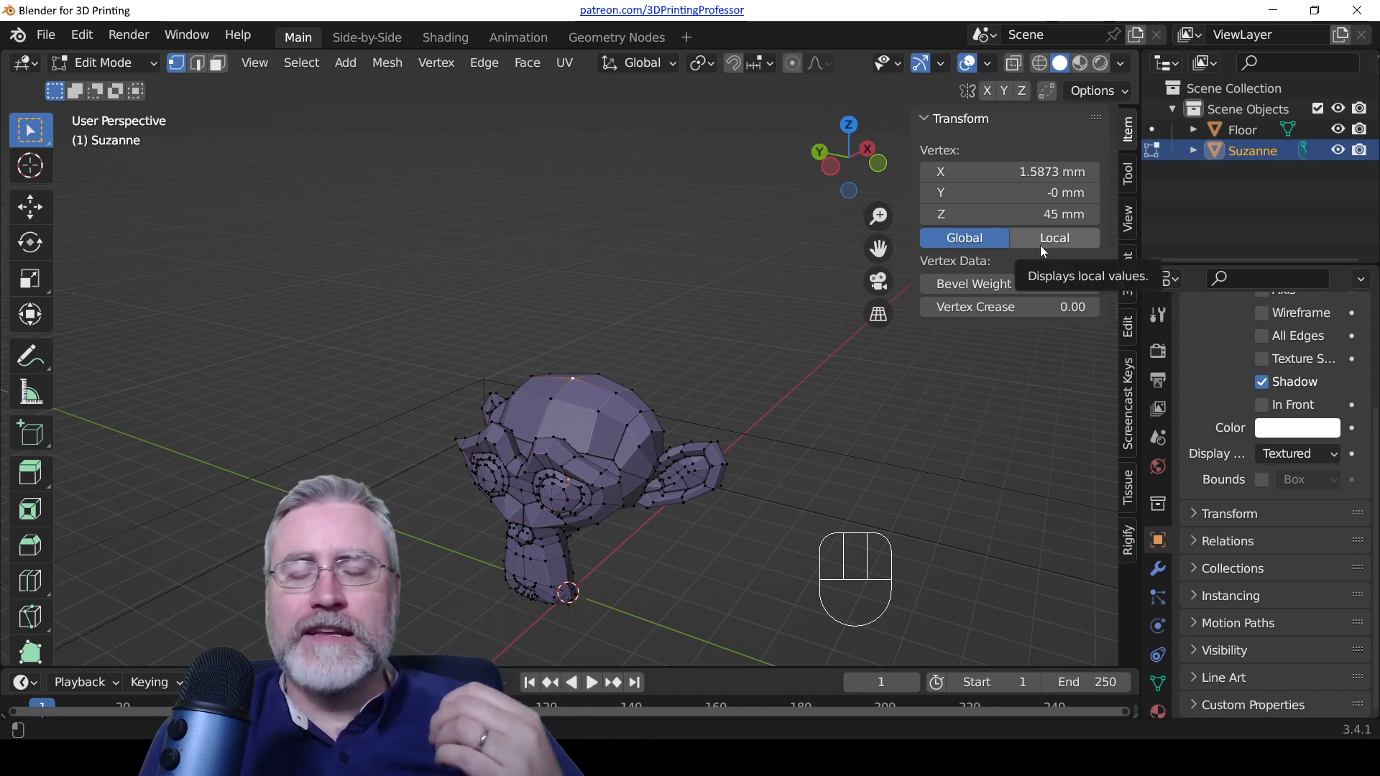
left_click(1054, 238)
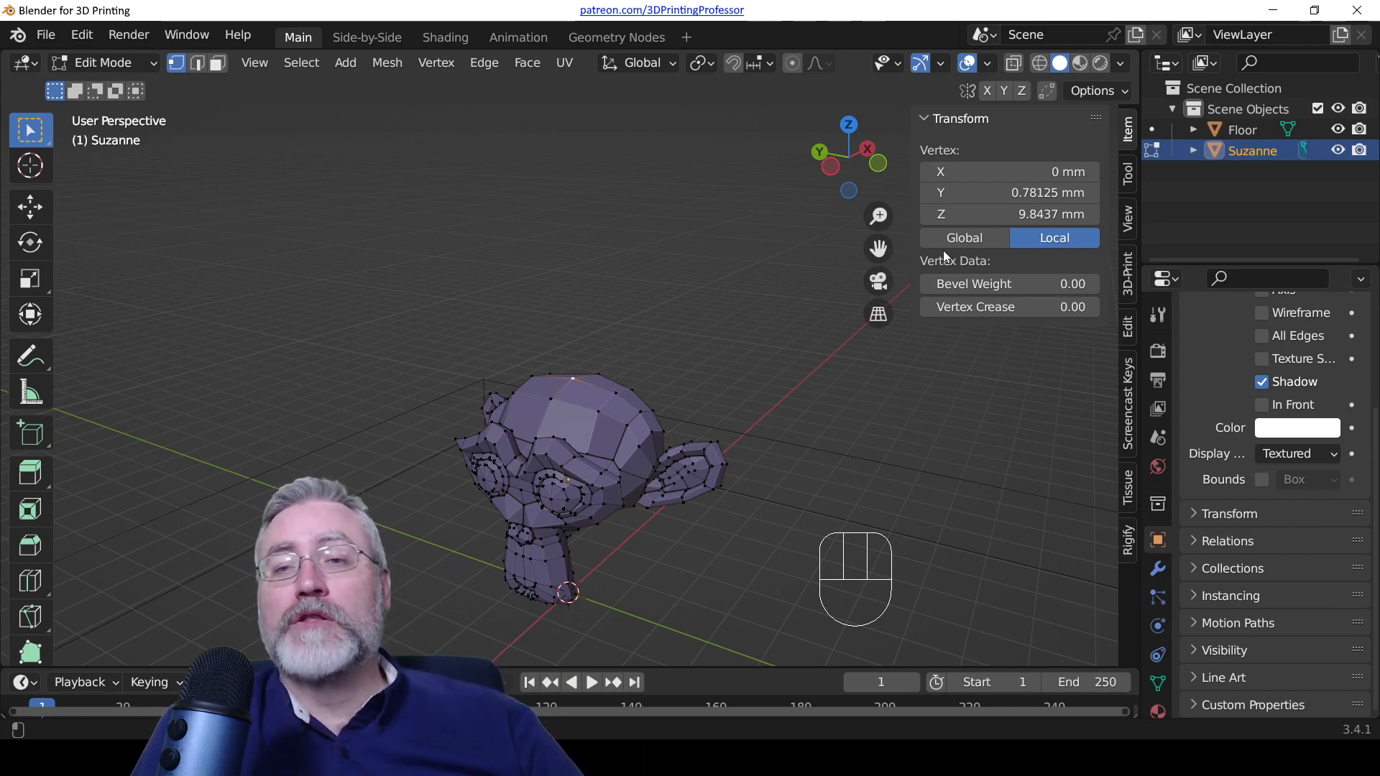
left_click(964, 238)
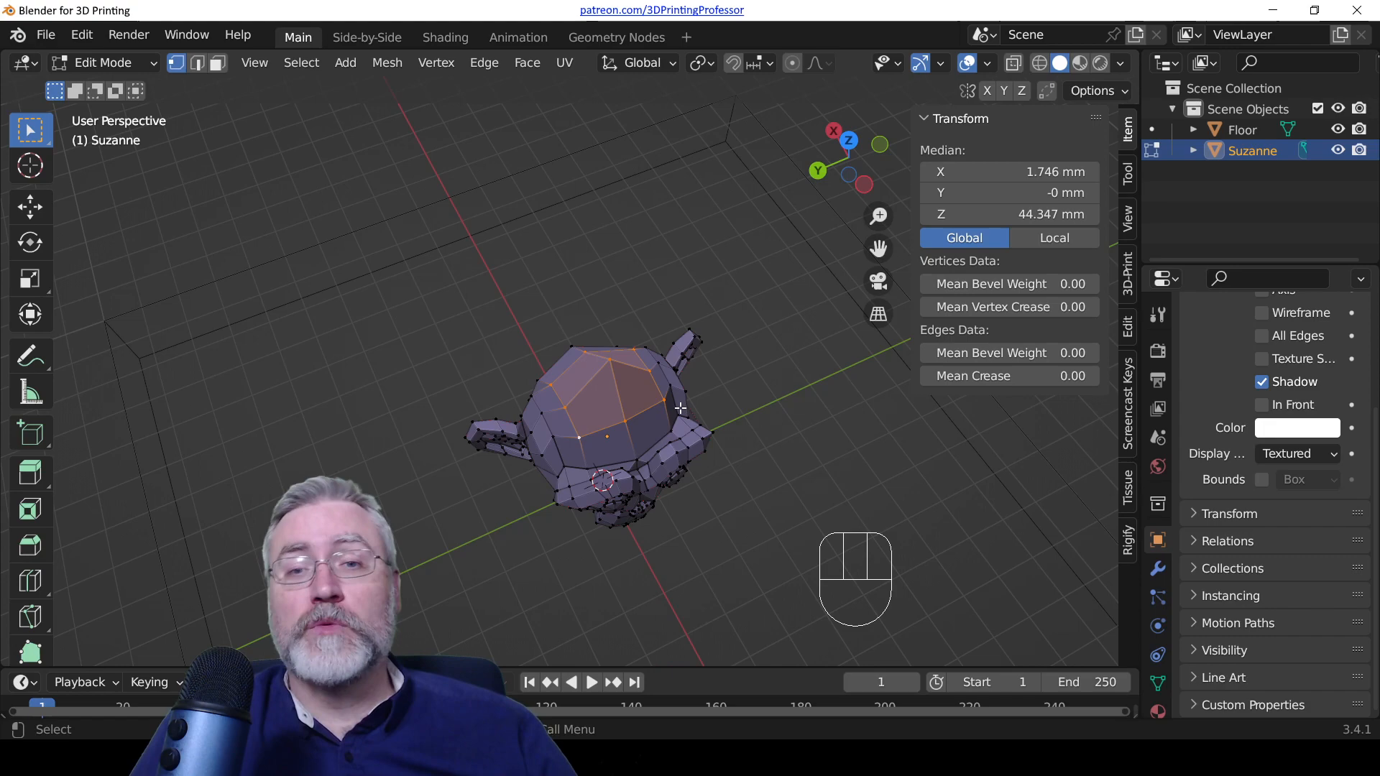
Step: Zoom the view out around Suzanne's selected top-of-head faces
scroll("down", 3)
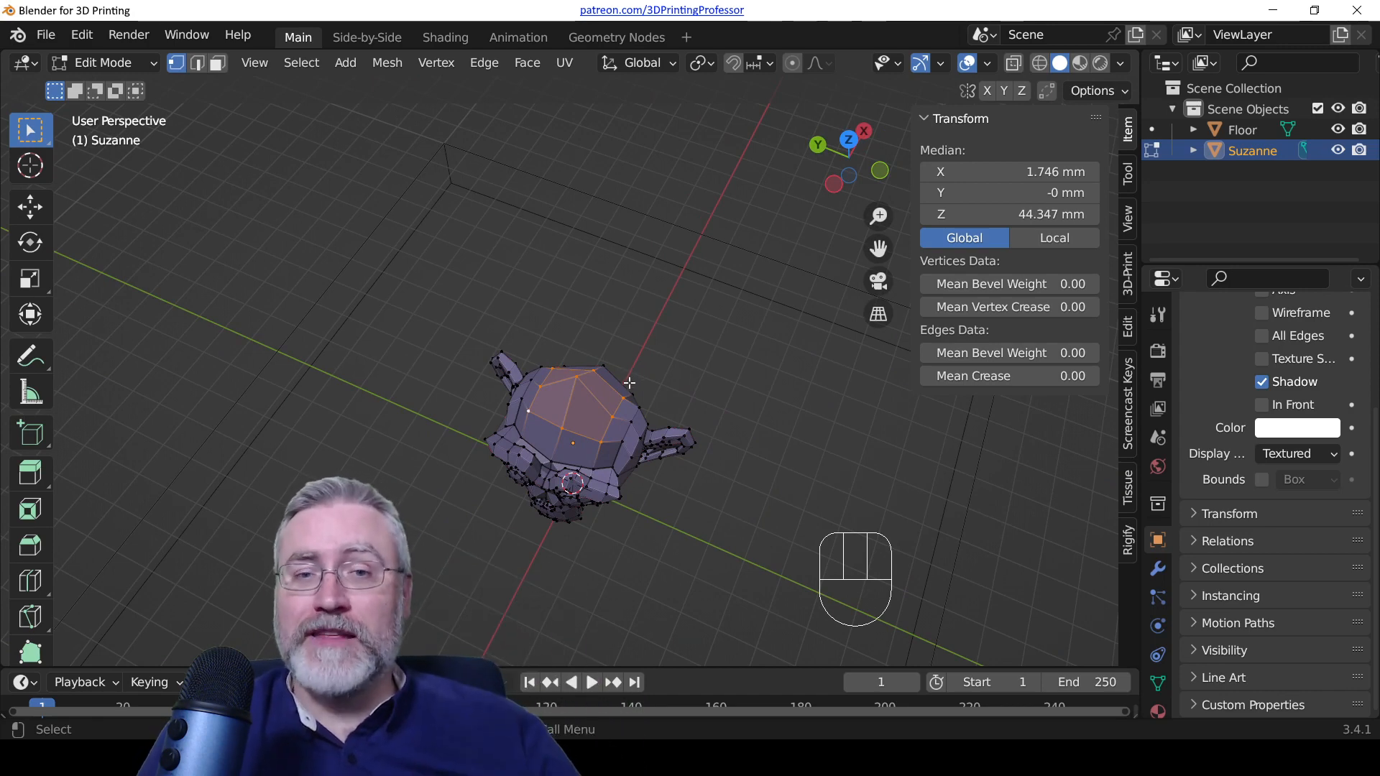
Step: Return Suzanne to Object Mode and orbit slightly to view the 55.6 × 34.6 × 50 mm shape
key("Tab")
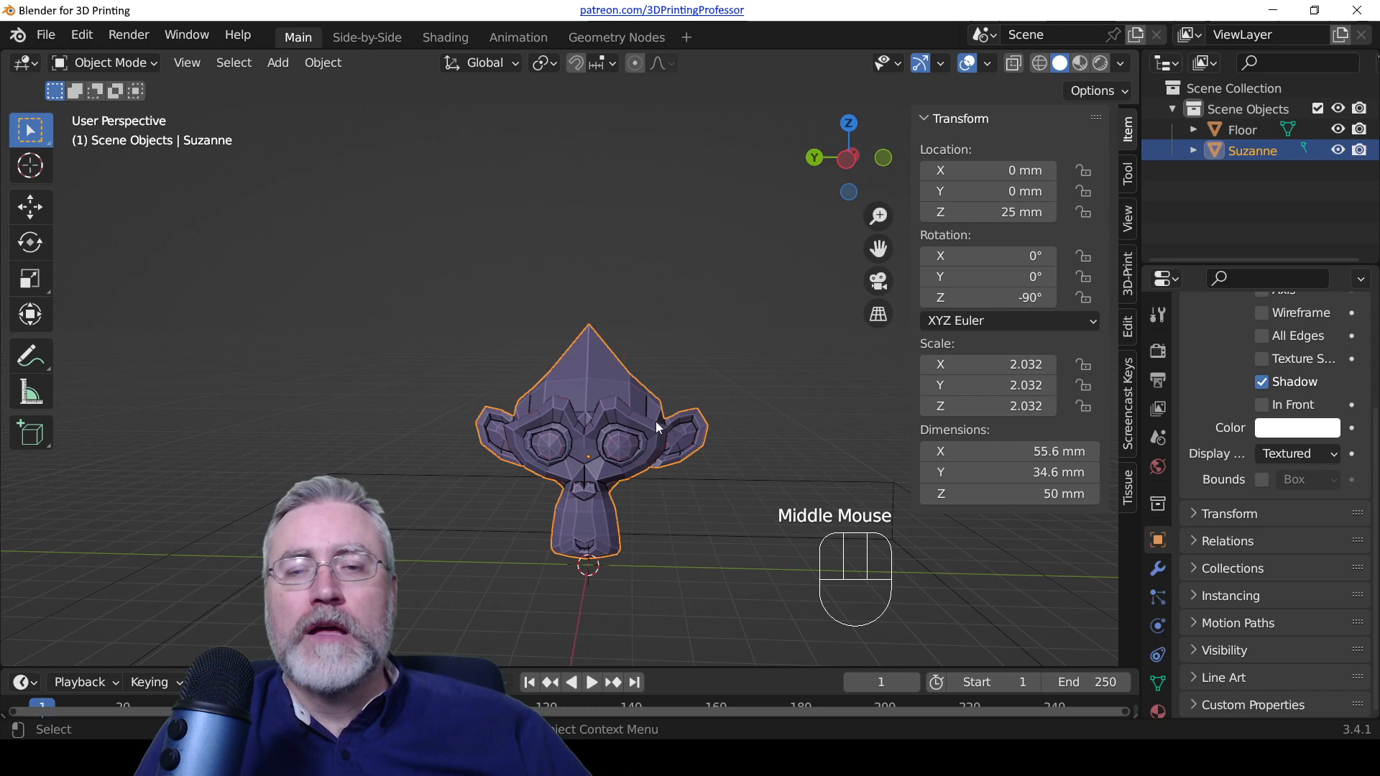
mouse_move(608, 449)
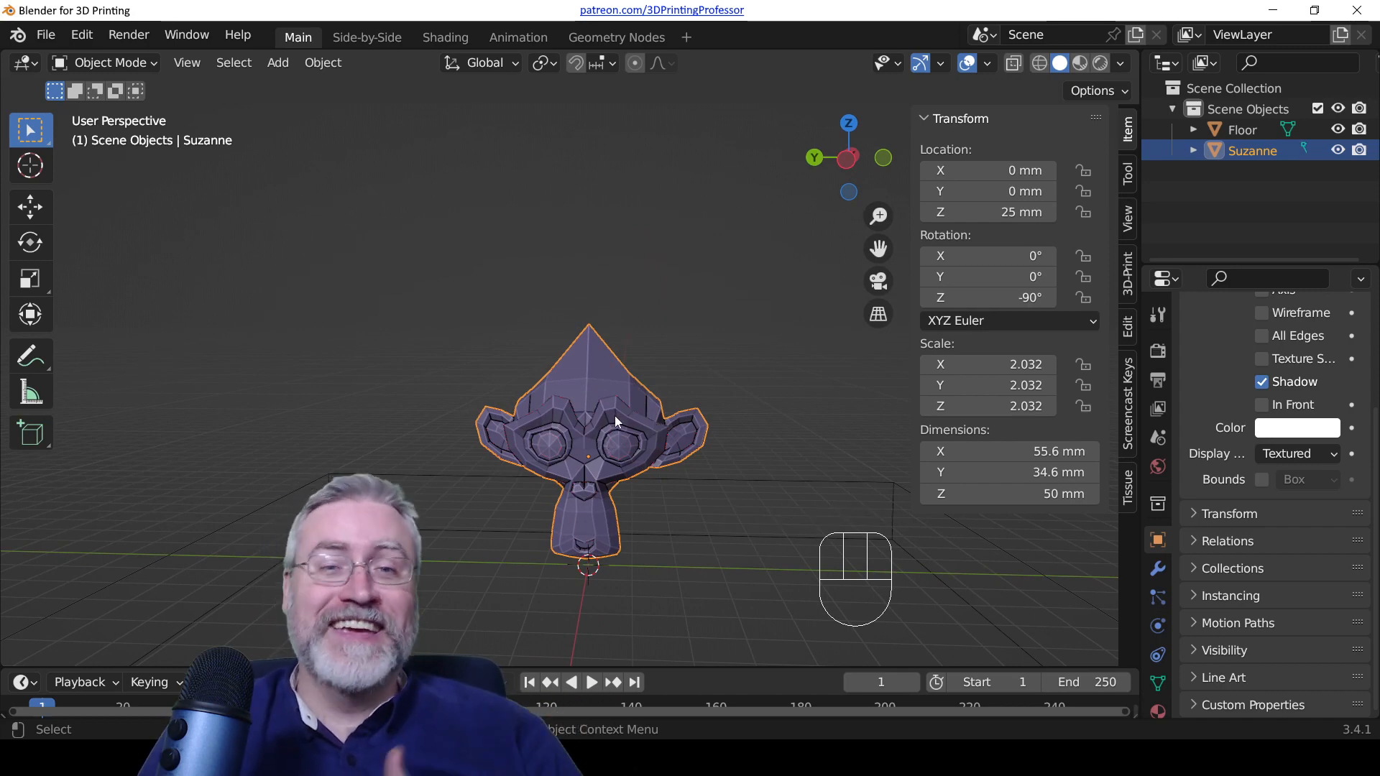
left_click_drag(616, 423, 629, 396)
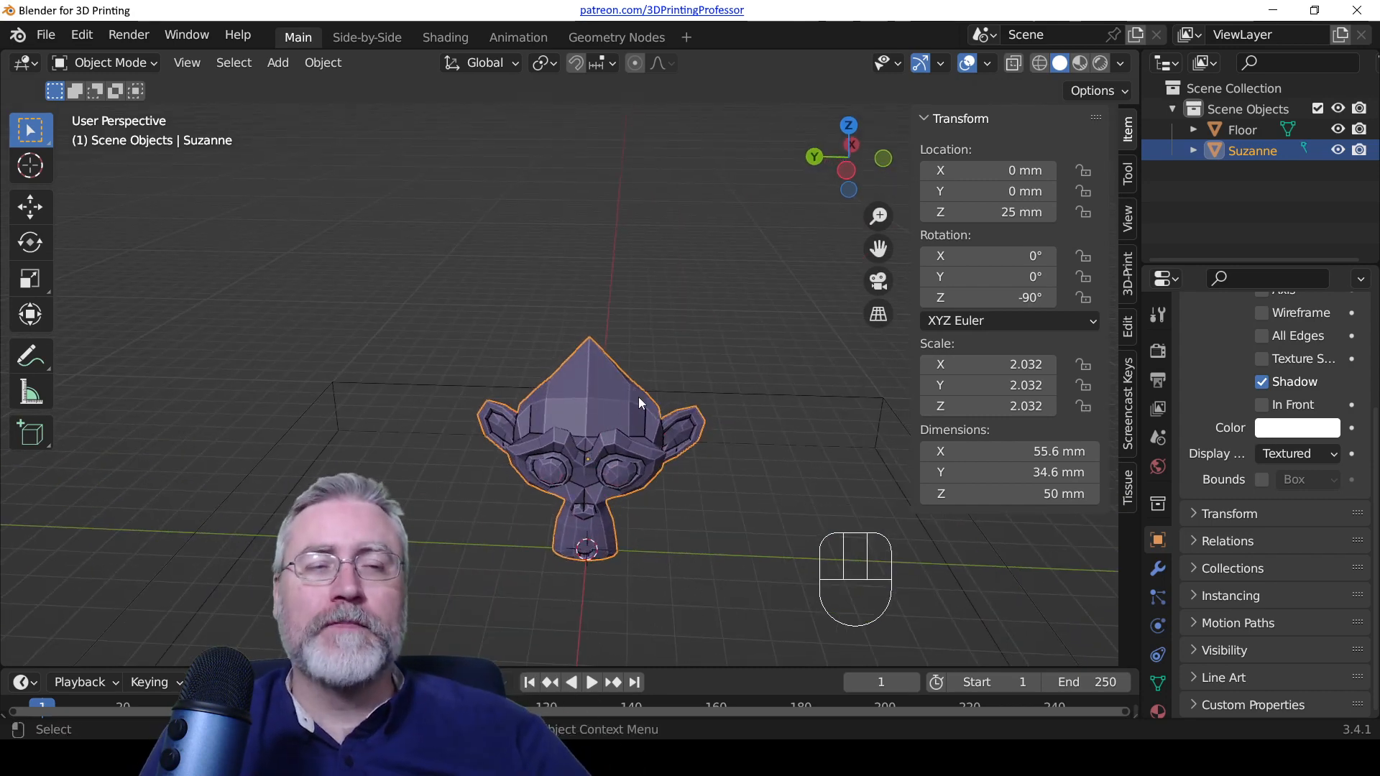
mouse_move(646, 390)
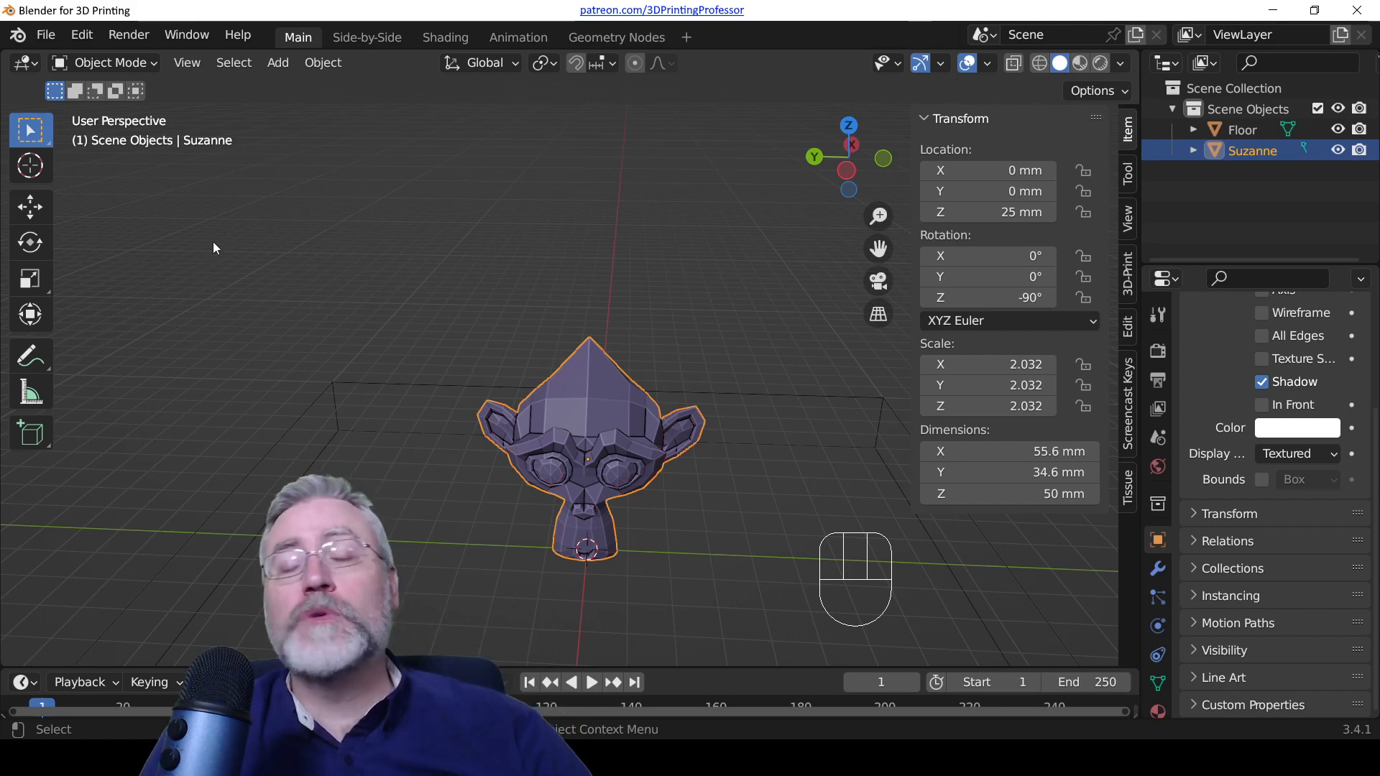
mouse_move(237, 188)
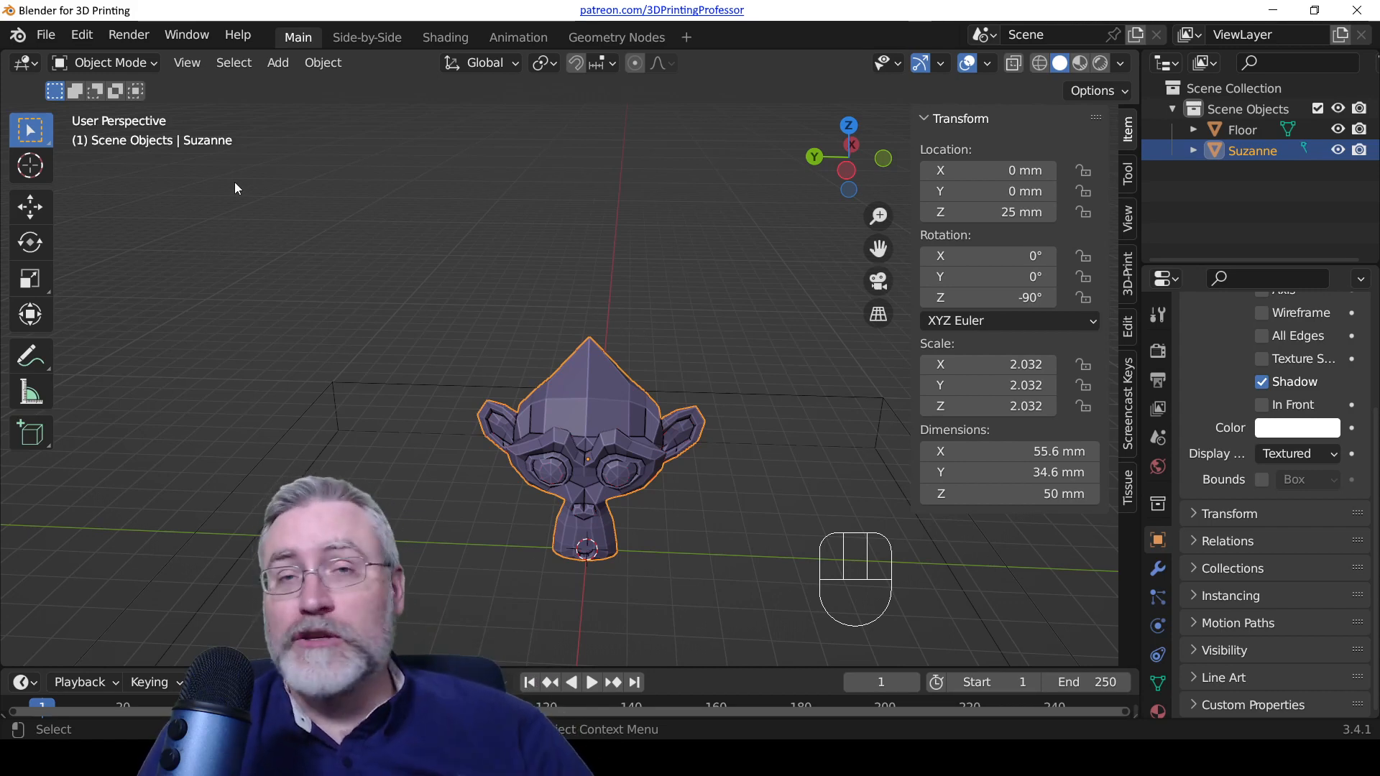
mouse_move(202, 226)
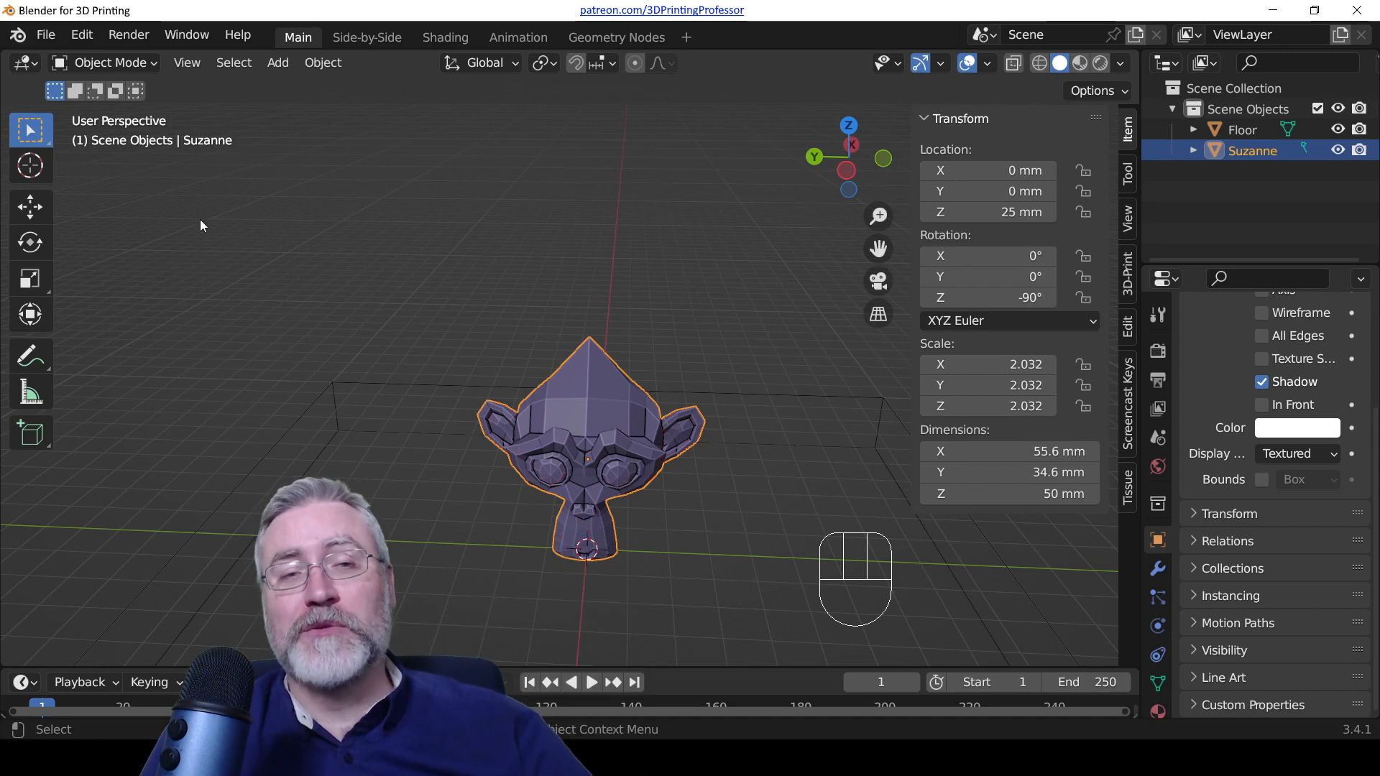
mouse_move(31, 207)
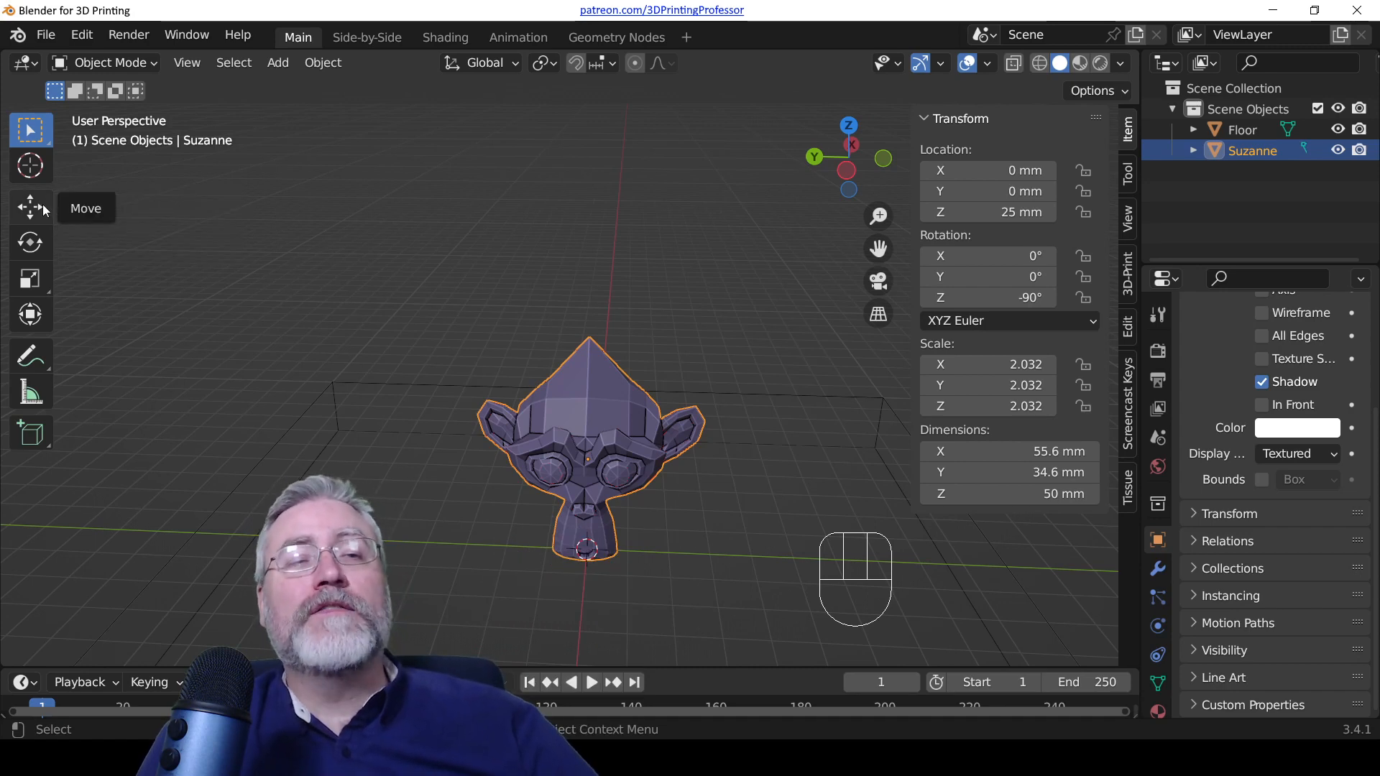
Step: Move Suzanne along Y to 20 mm with the Move tool
left_click(31, 207)
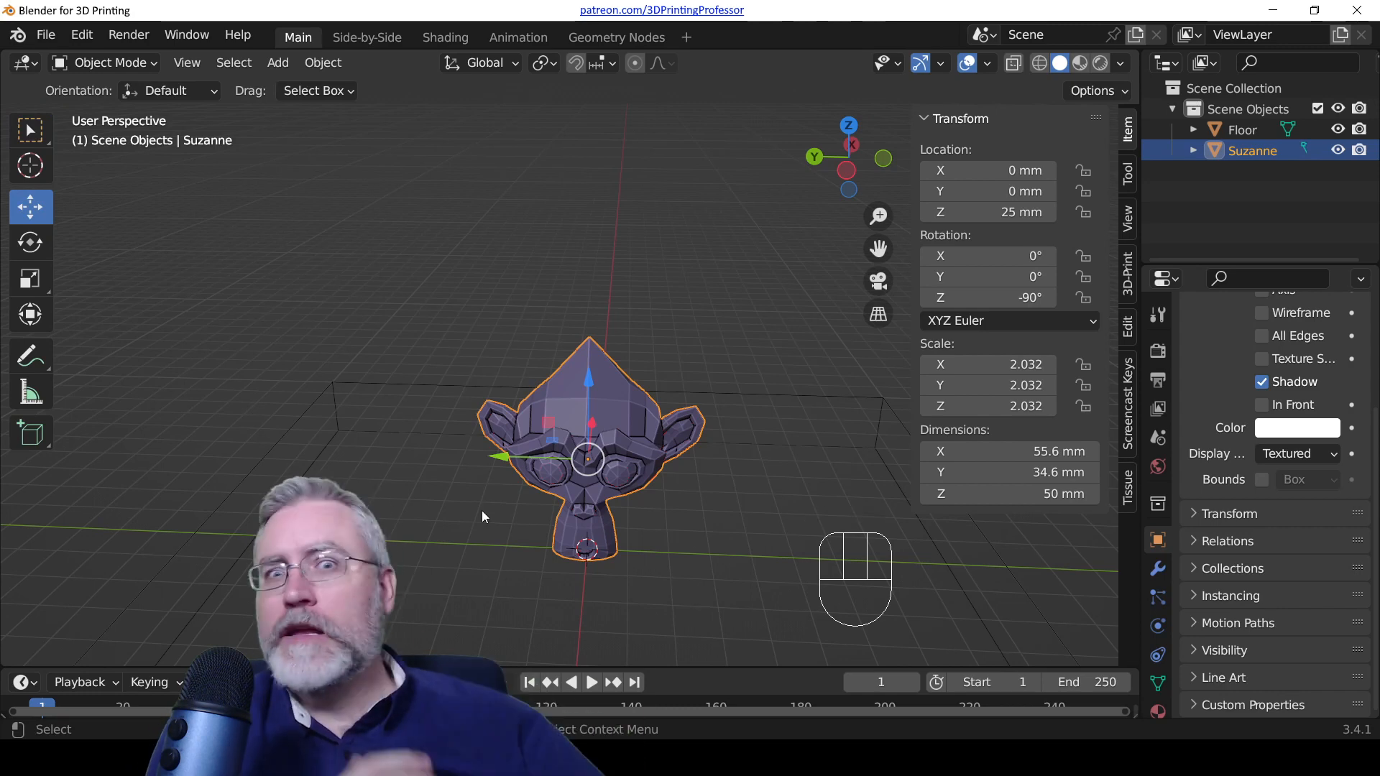
mouse_move(506, 463)
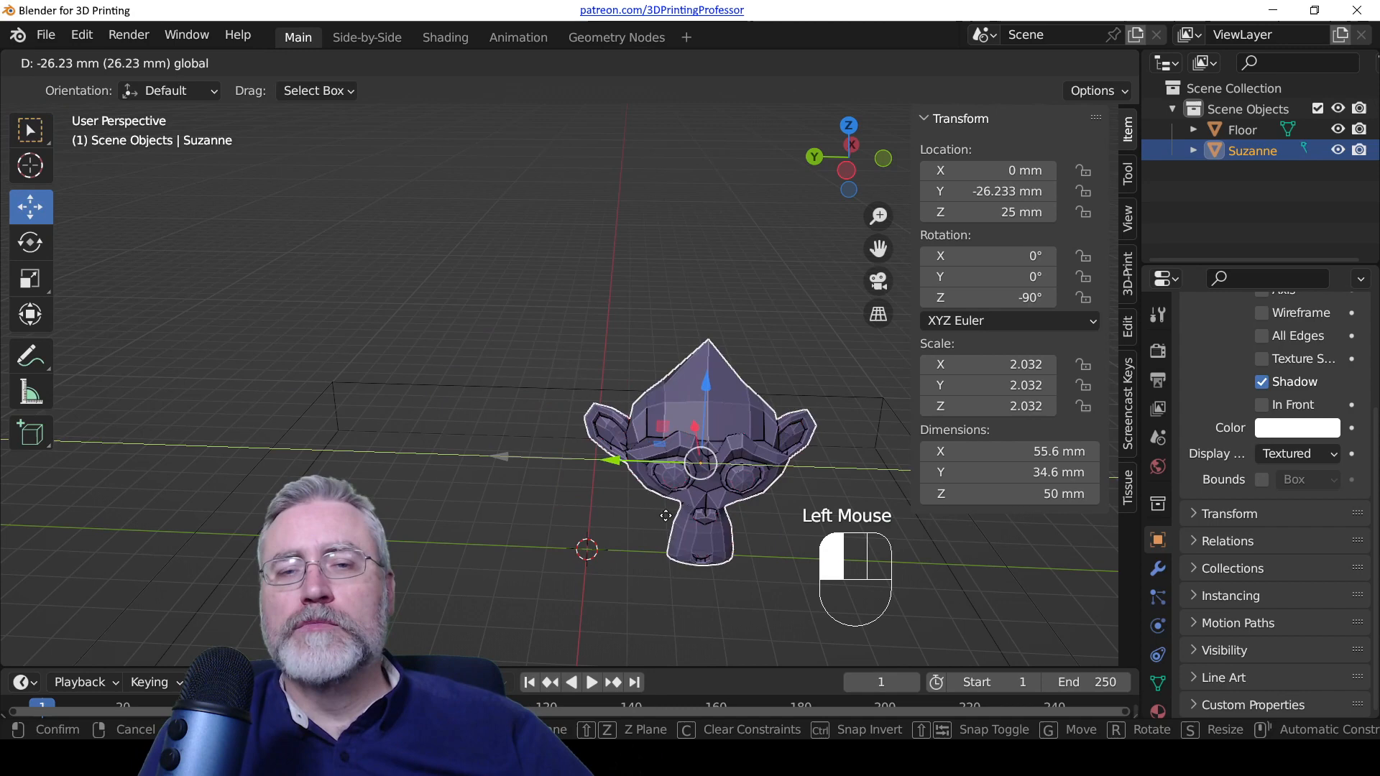
left_click_drag(705, 448, 414, 448)
type("20")
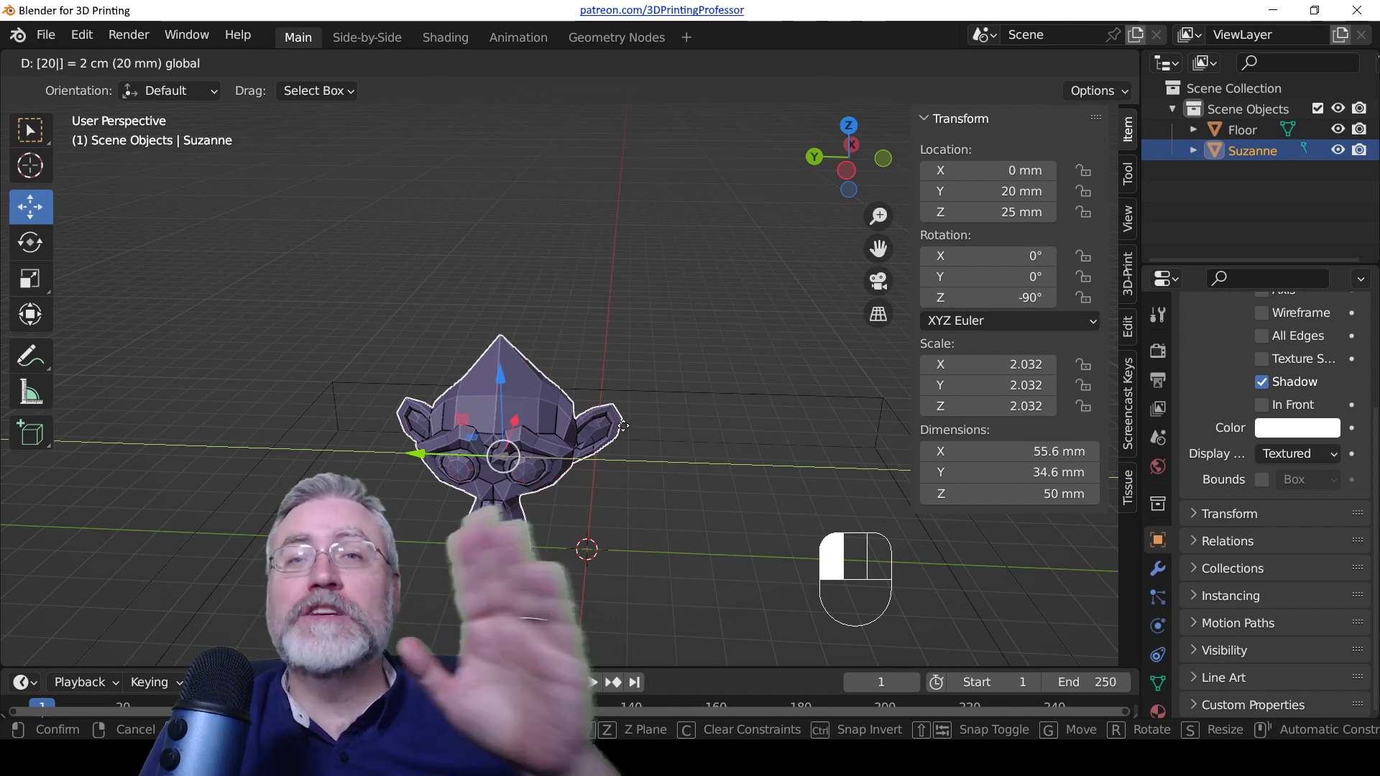
left_click(624, 431)
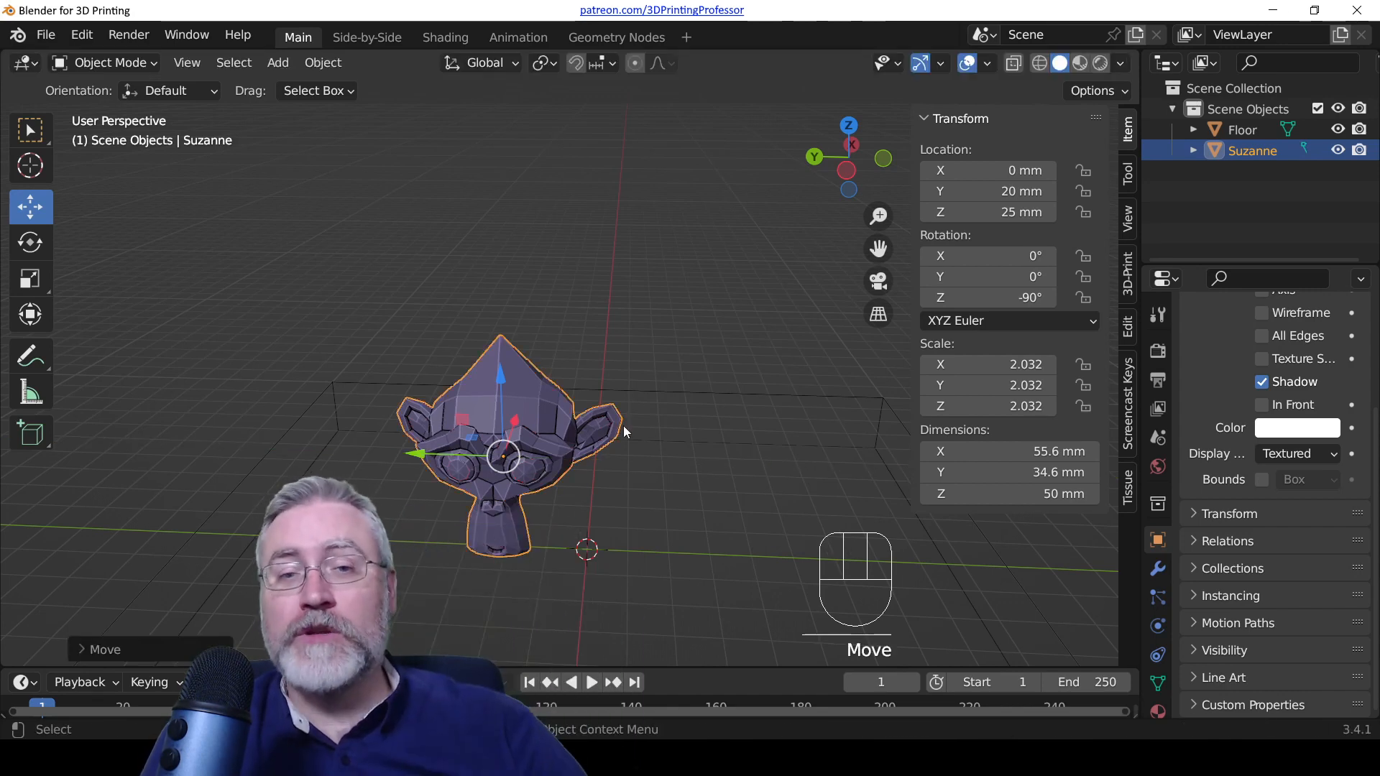
mouse_move(628, 414)
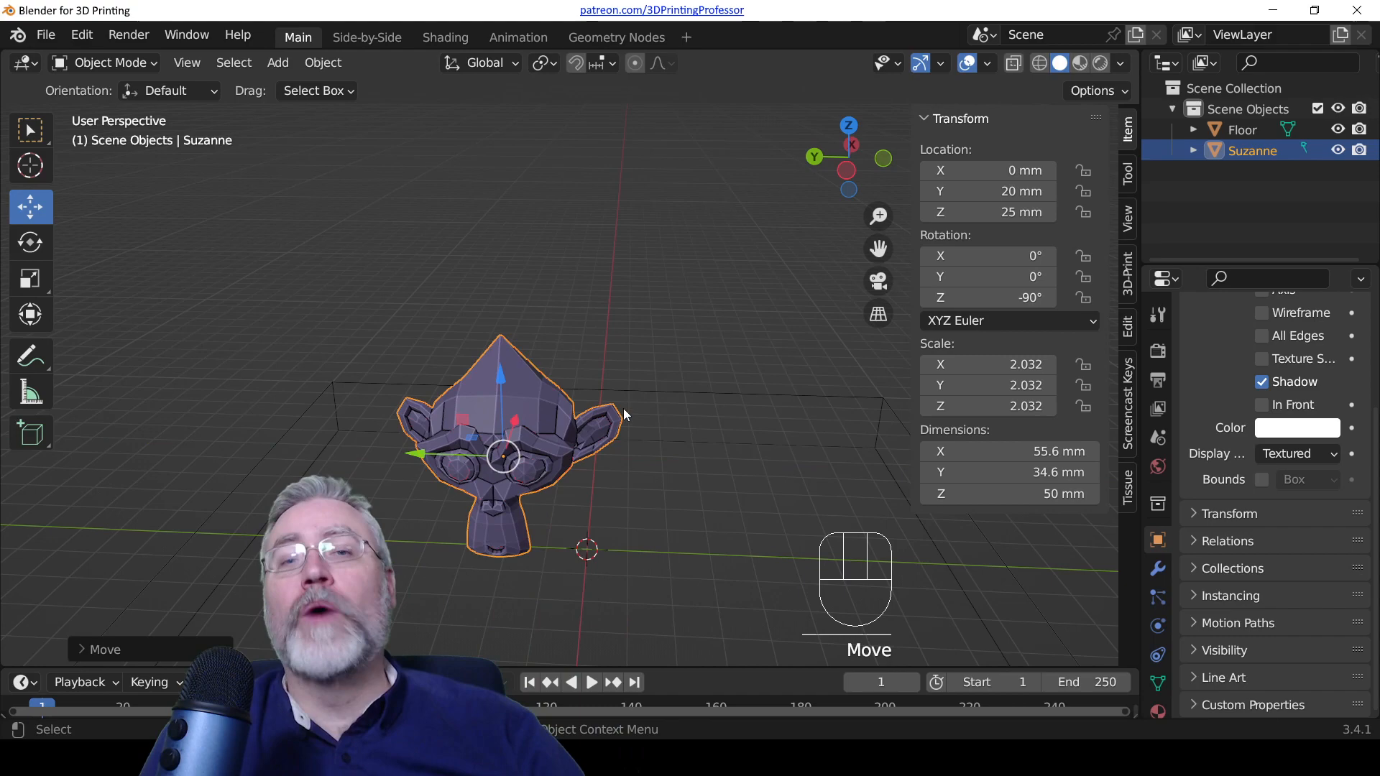
Step: Move Suzanne along X to −30 mm, viewing from above, then orbit back to the front
left_click_drag(616, 404, 572, 404)
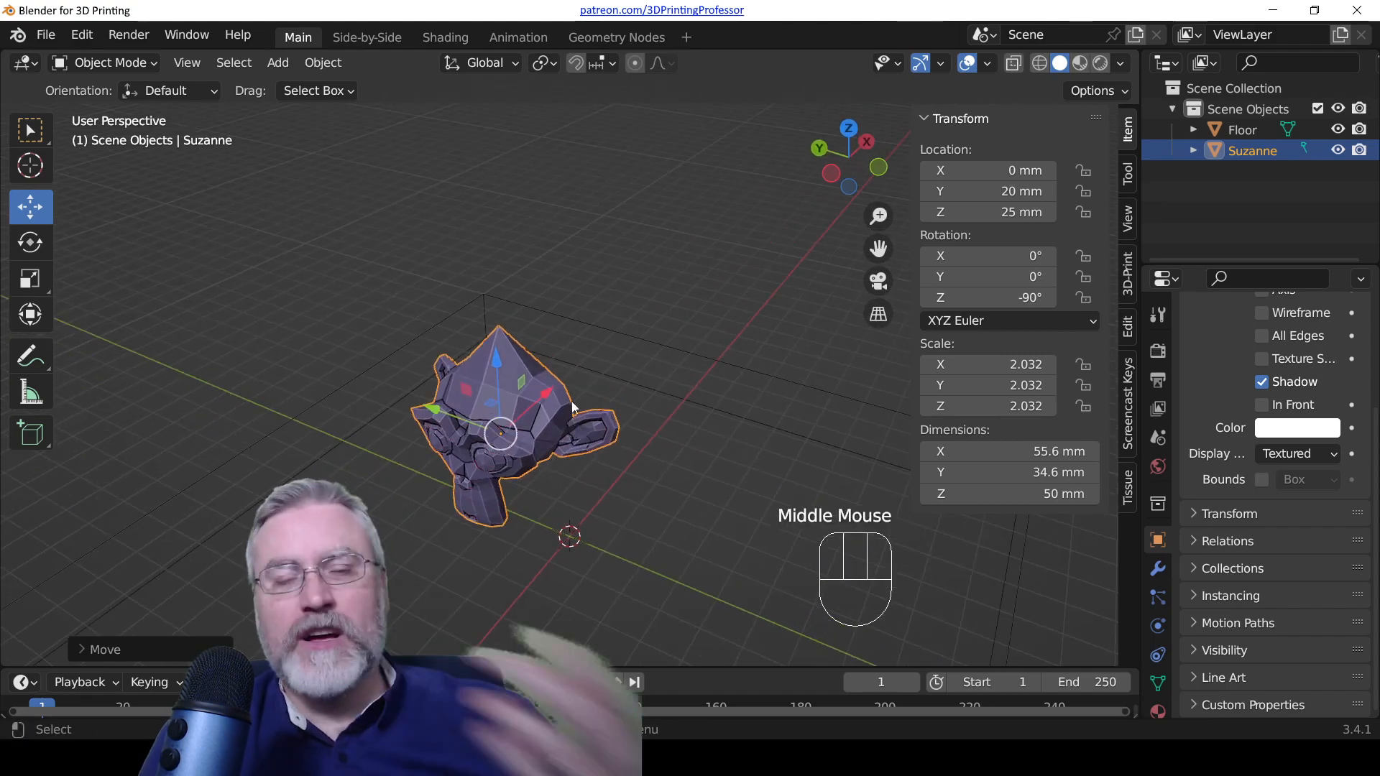
left_click_drag(572, 405, 599, 373)
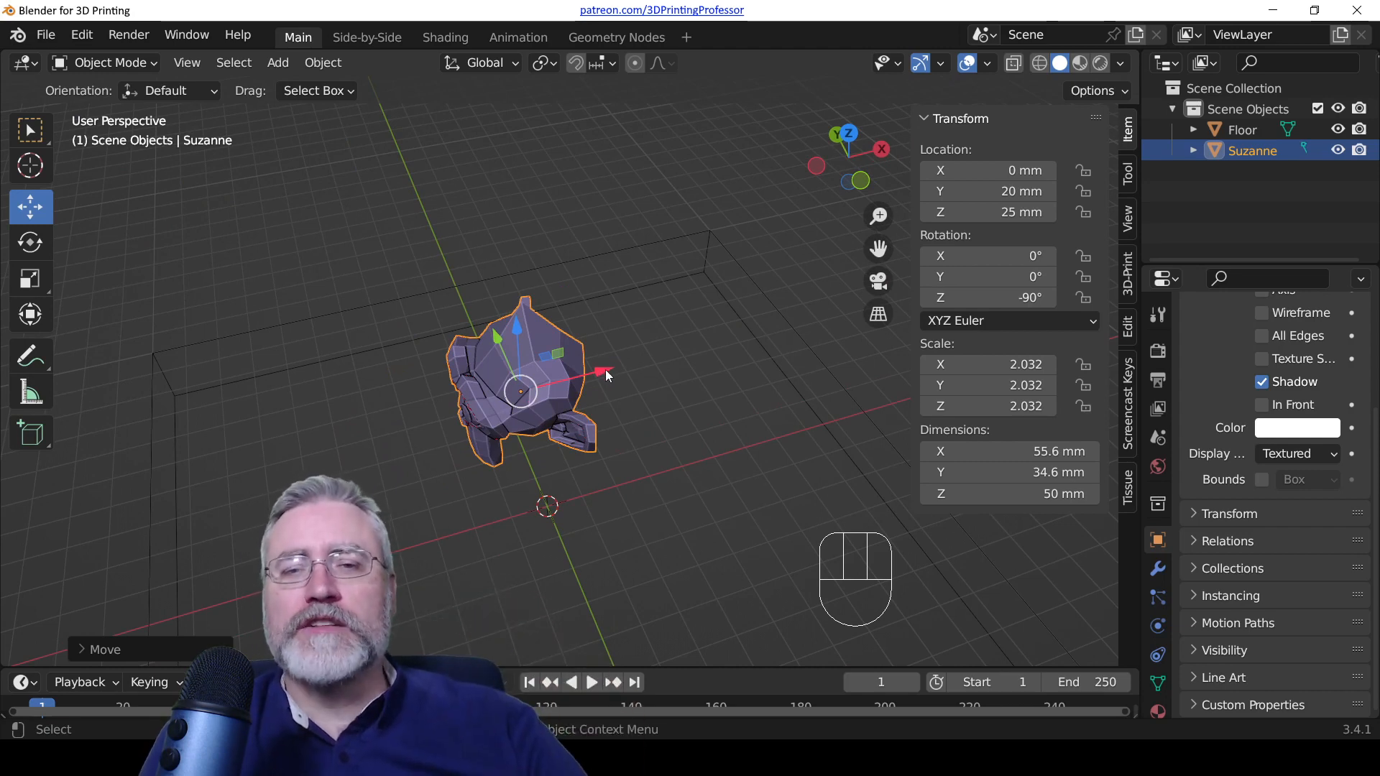
left_click_drag(603, 372, 493, 396)
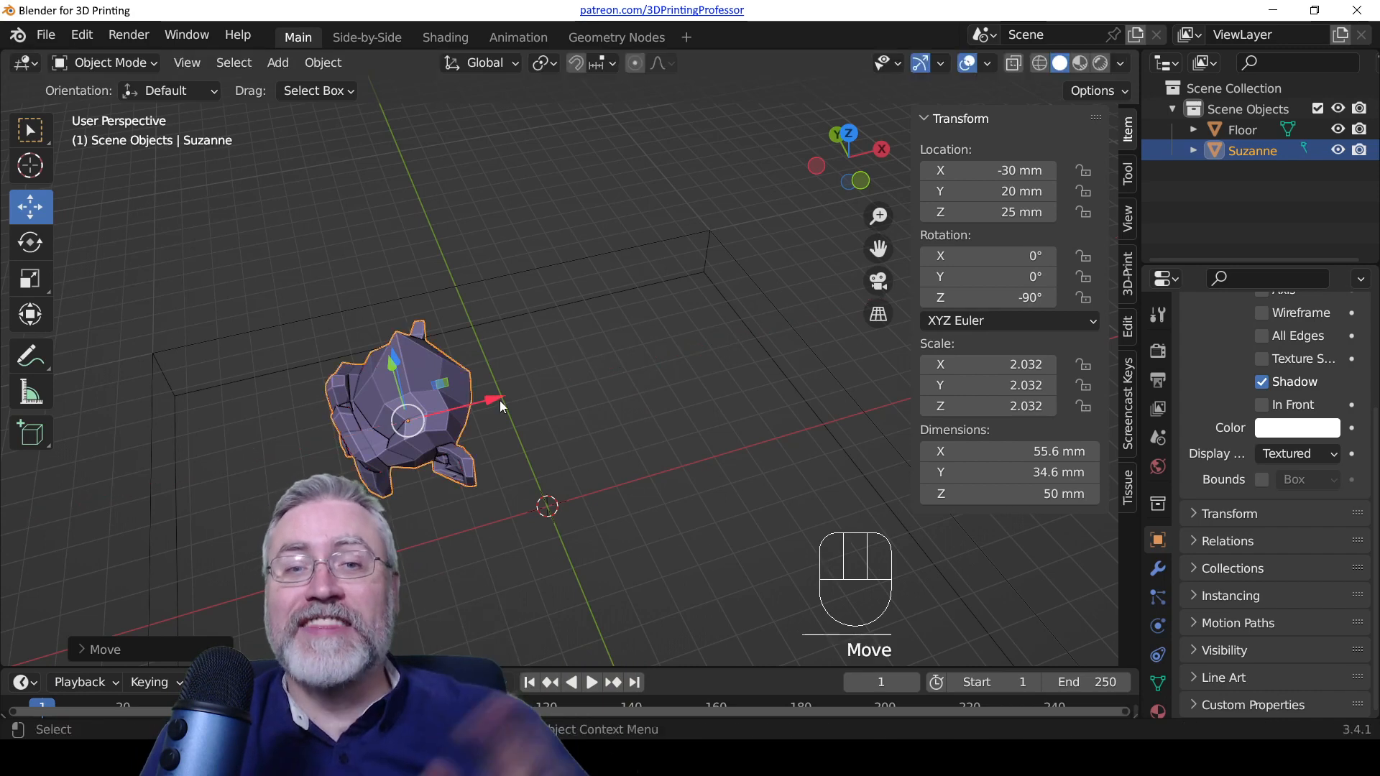
mouse_move(501, 408)
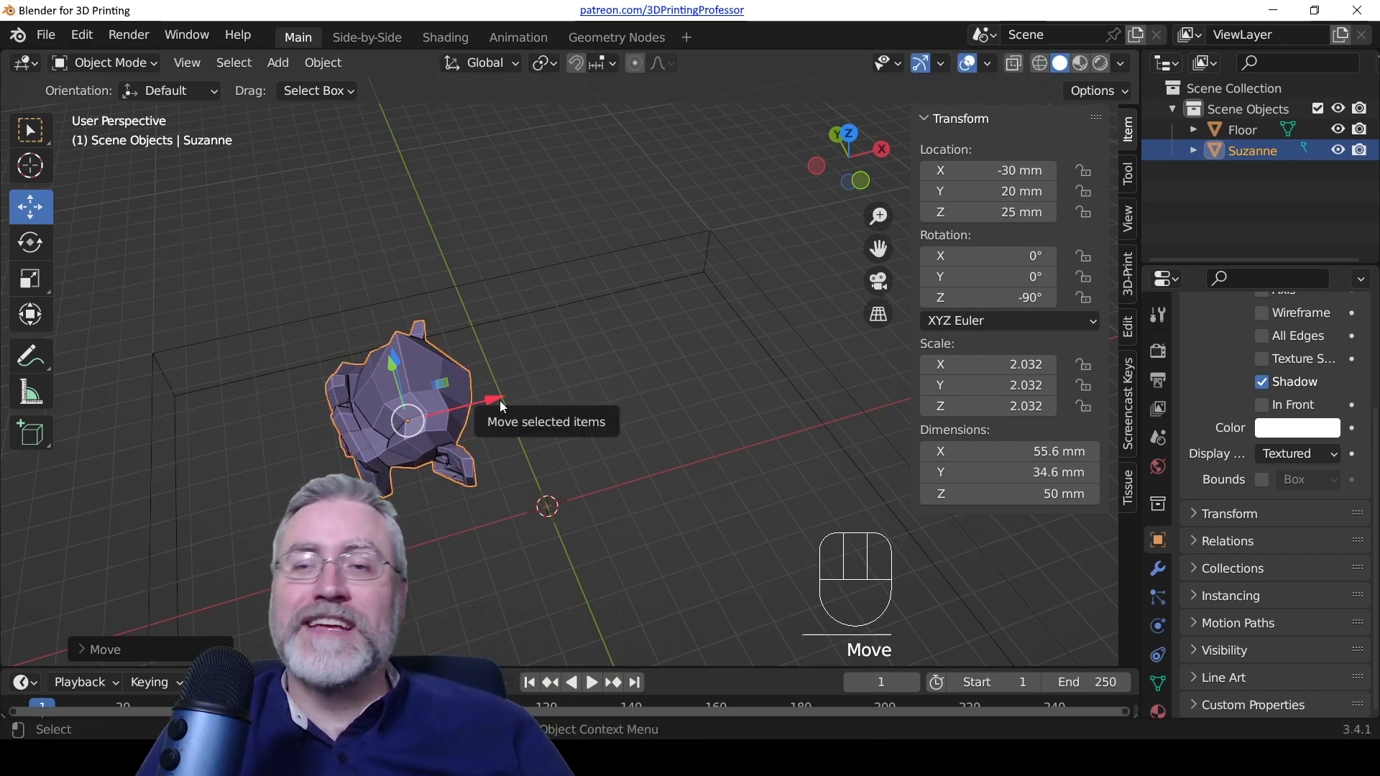
mouse_move(506, 424)
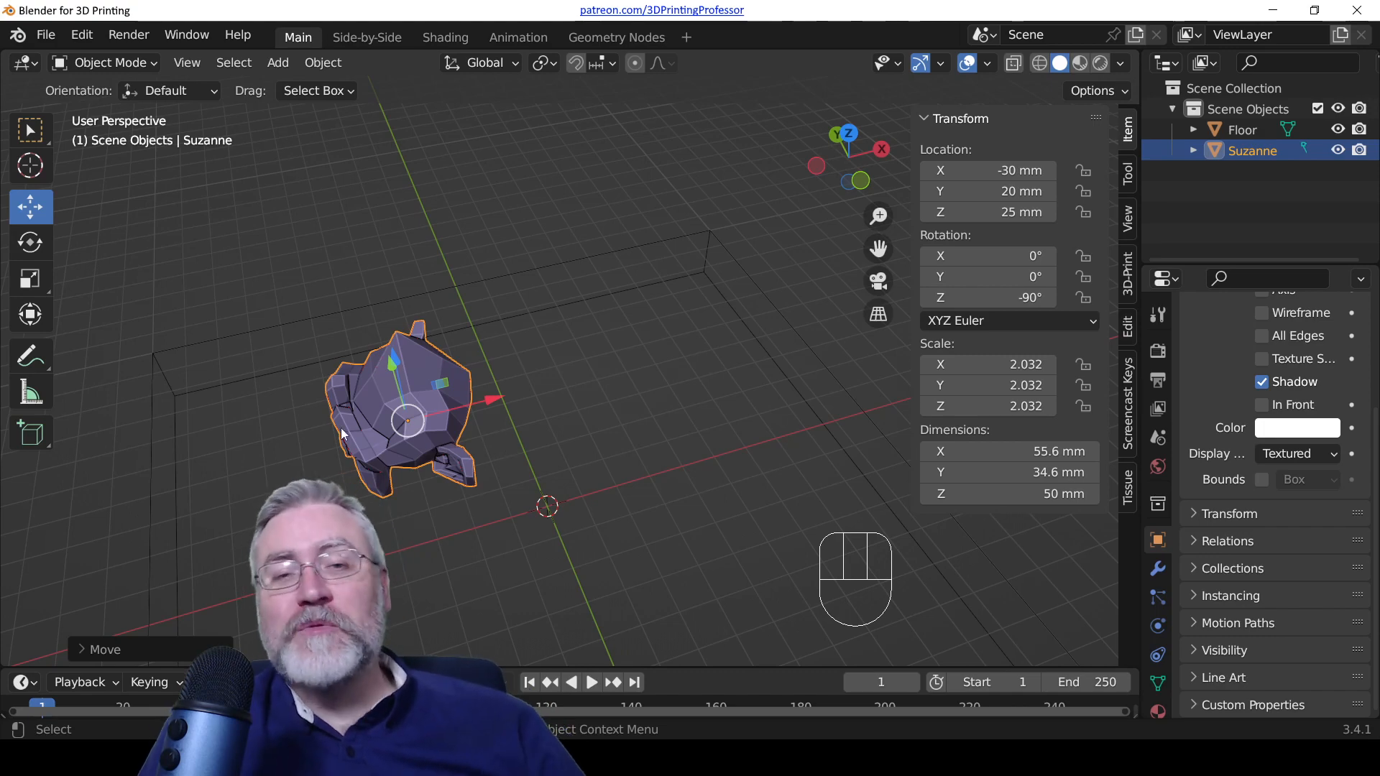
left_click_drag(352, 439, 498, 396)
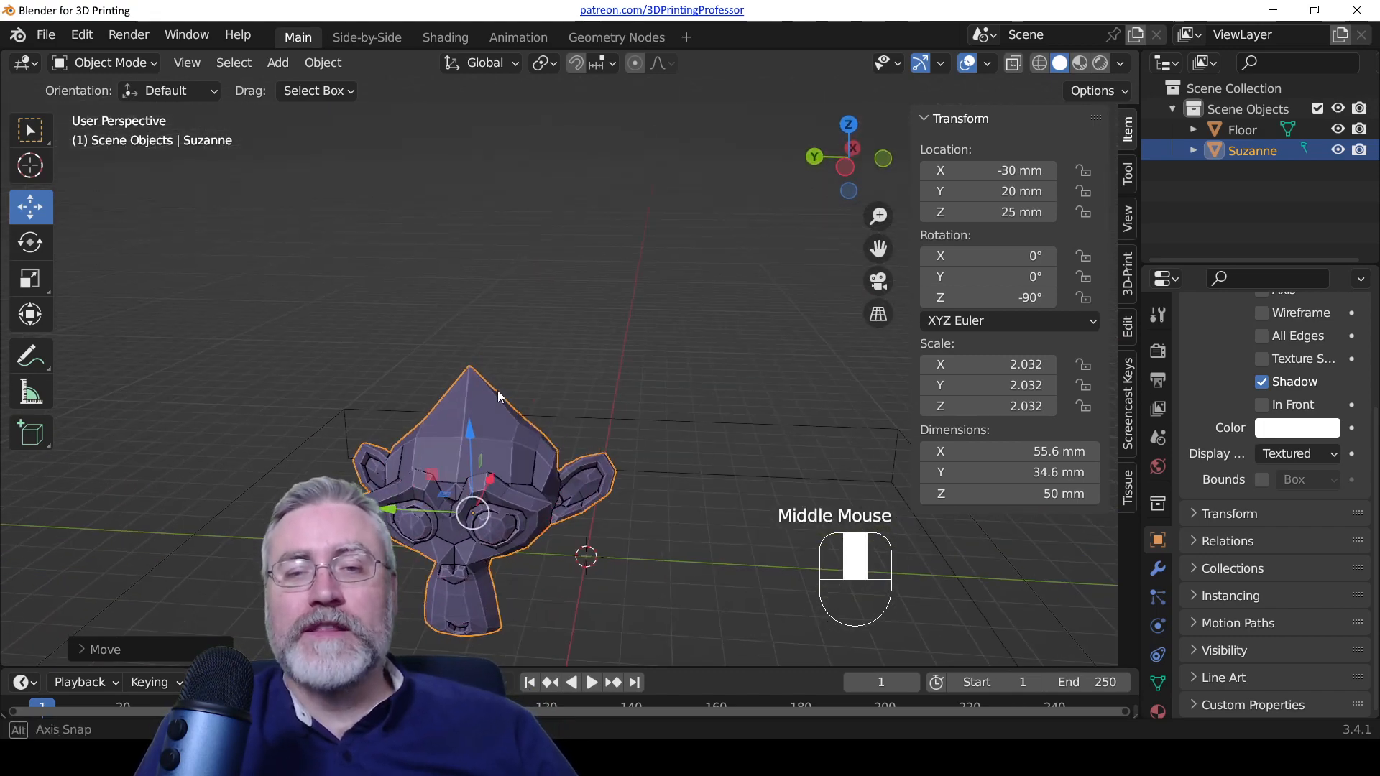
scroll("down", 3)
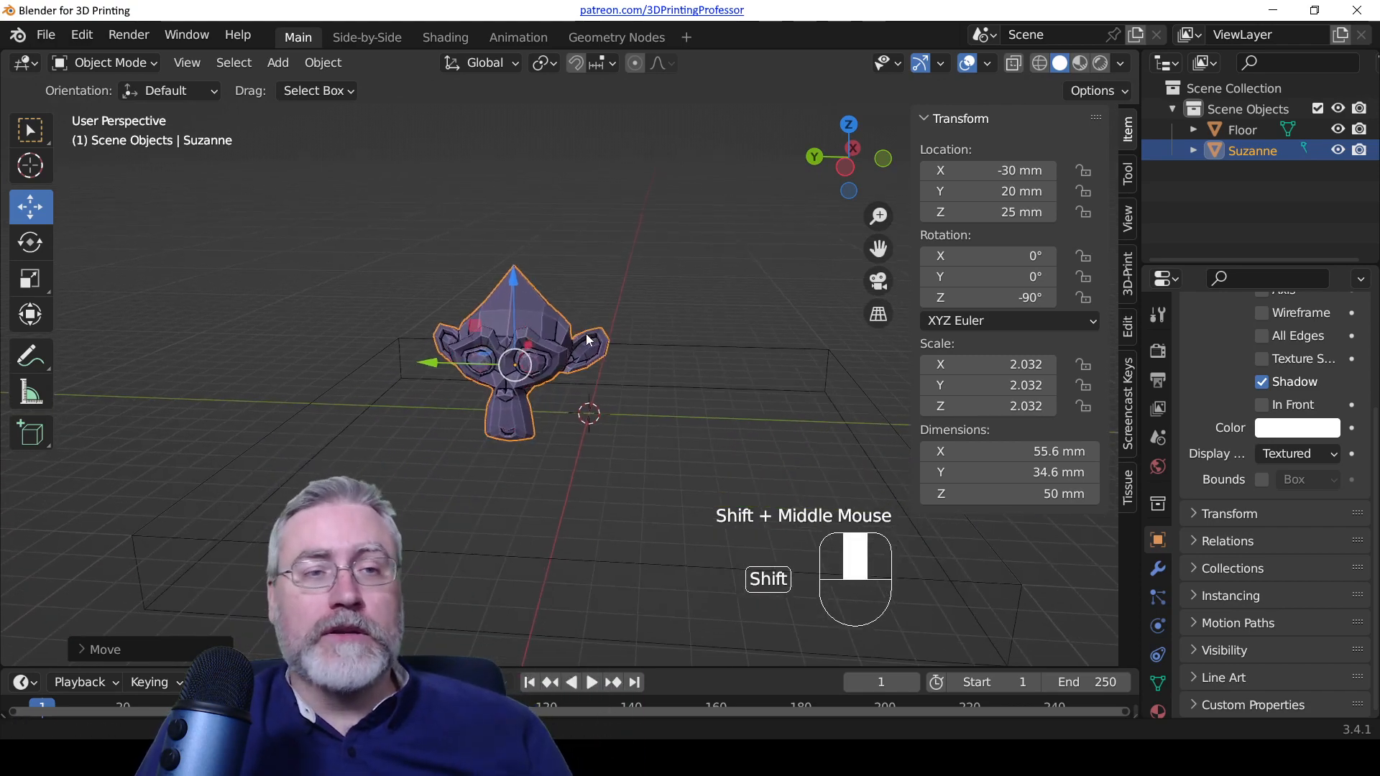
Step: Reset Suzanne's Z rotation to 0° and double its scale to 4.063 (111 × 69.2 × 100 mm)
left_click(31, 242)
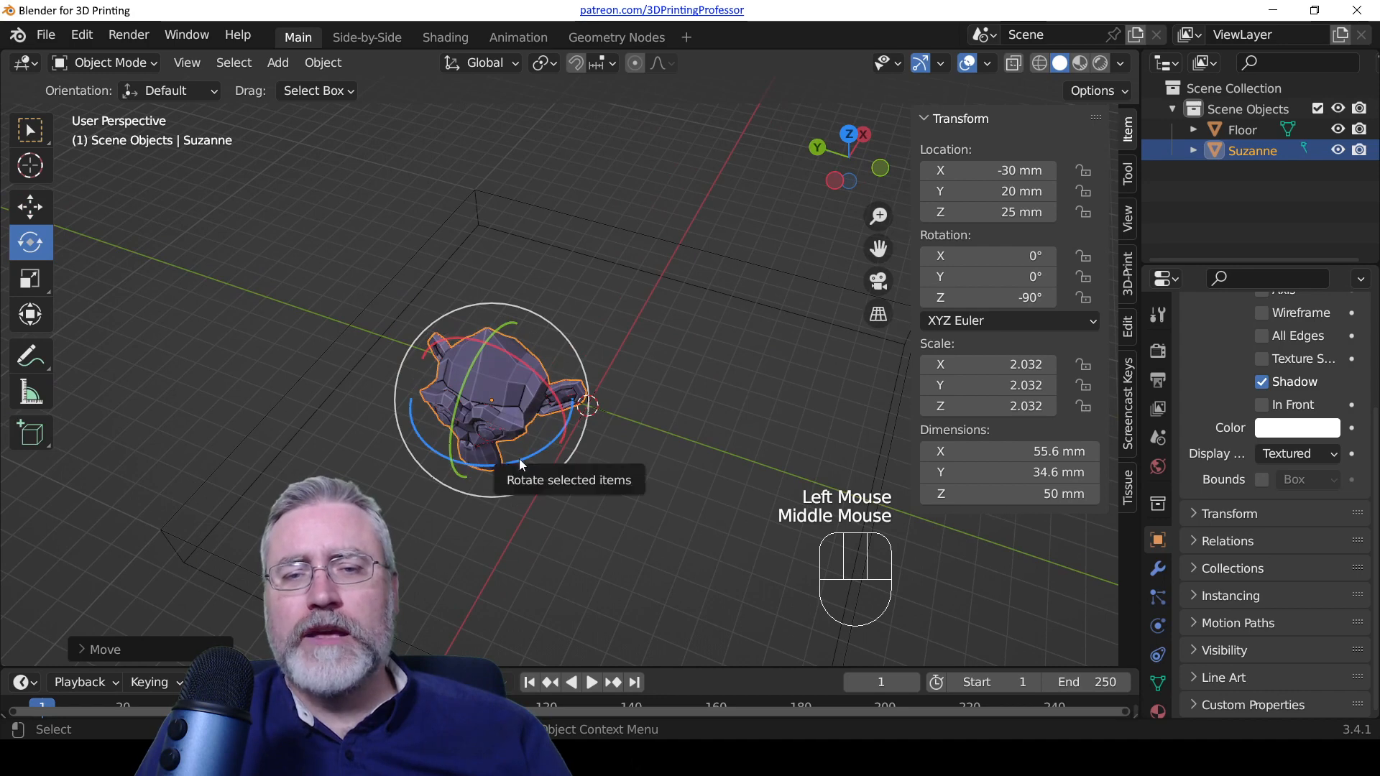
mouse_move(572, 465)
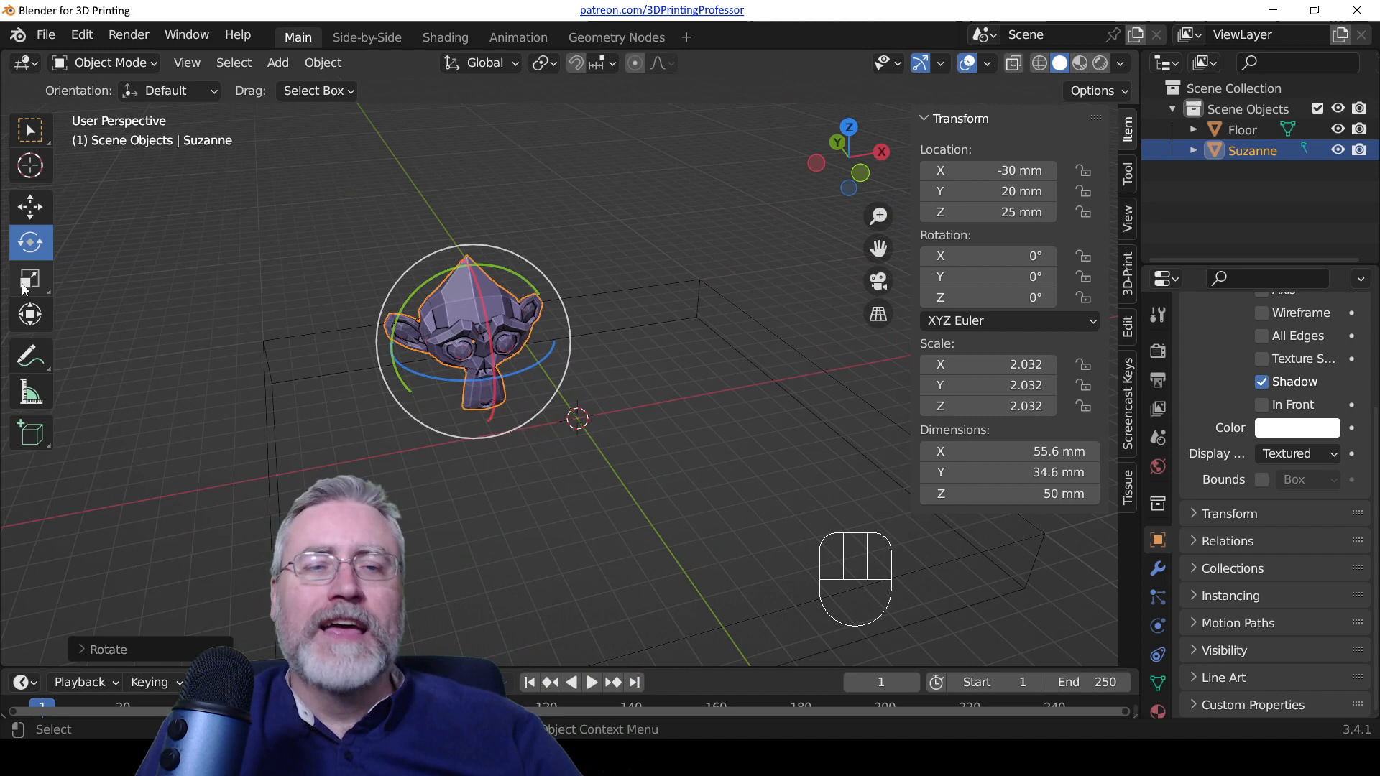
left_click(31, 279)
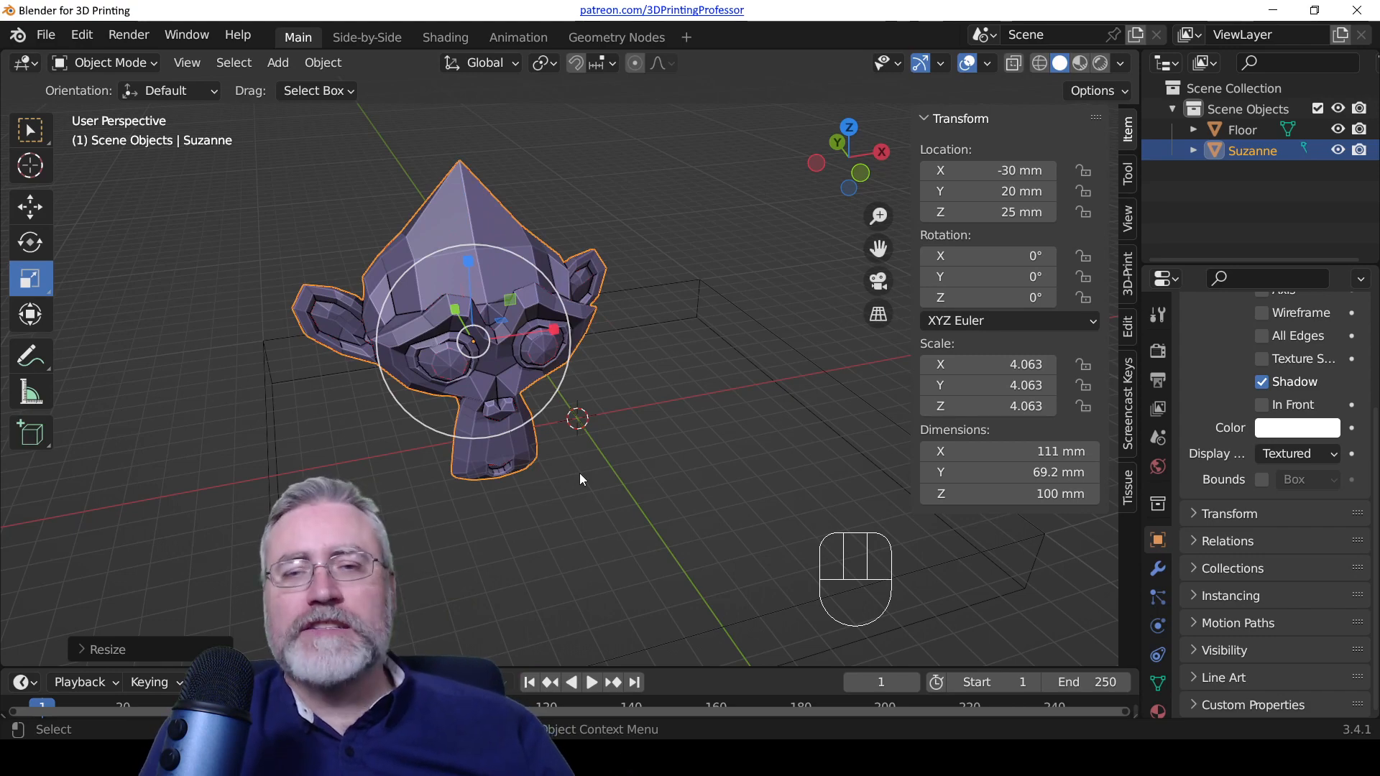
left_click_drag(581, 479, 598, 431)
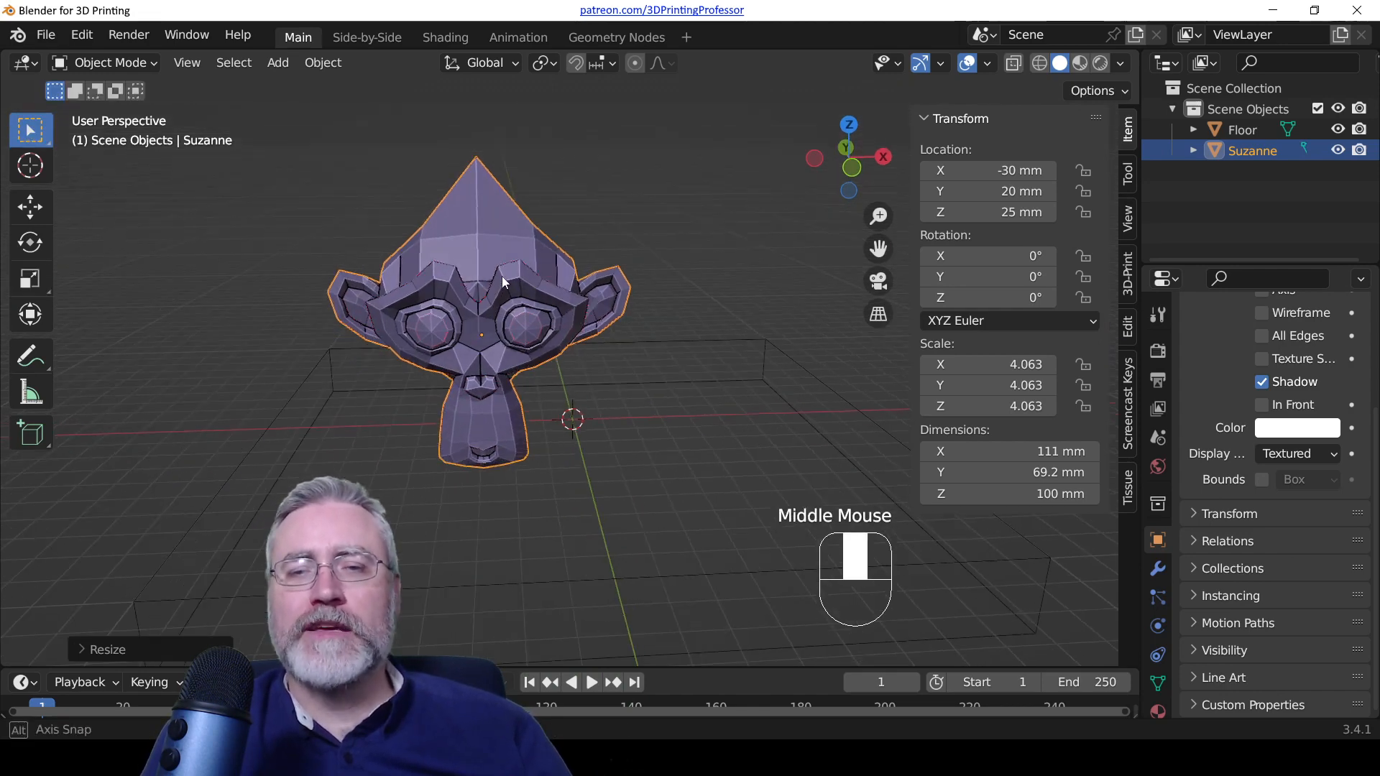
Step: Move Suzanne to X 10 mm, raise it, then lower it to Z 35 mm
key("G")
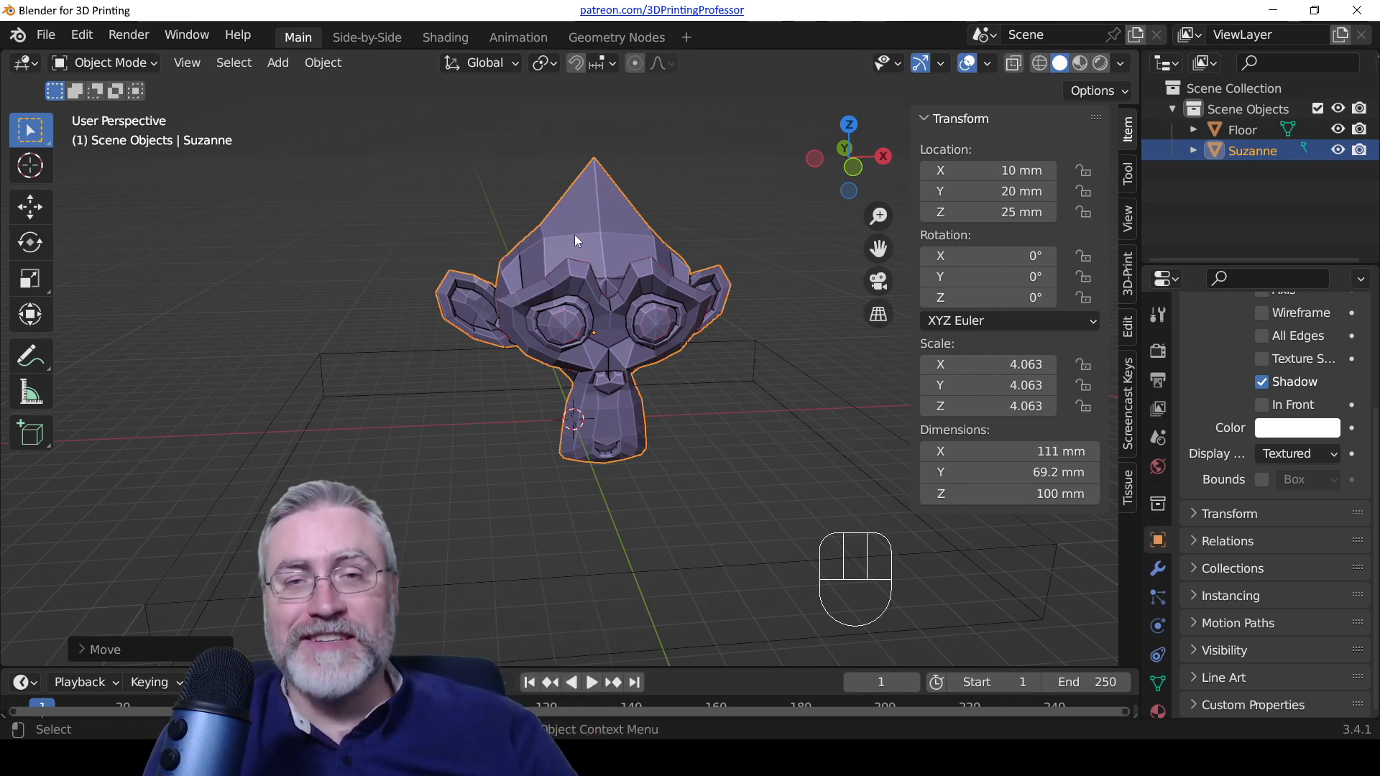
key("g")
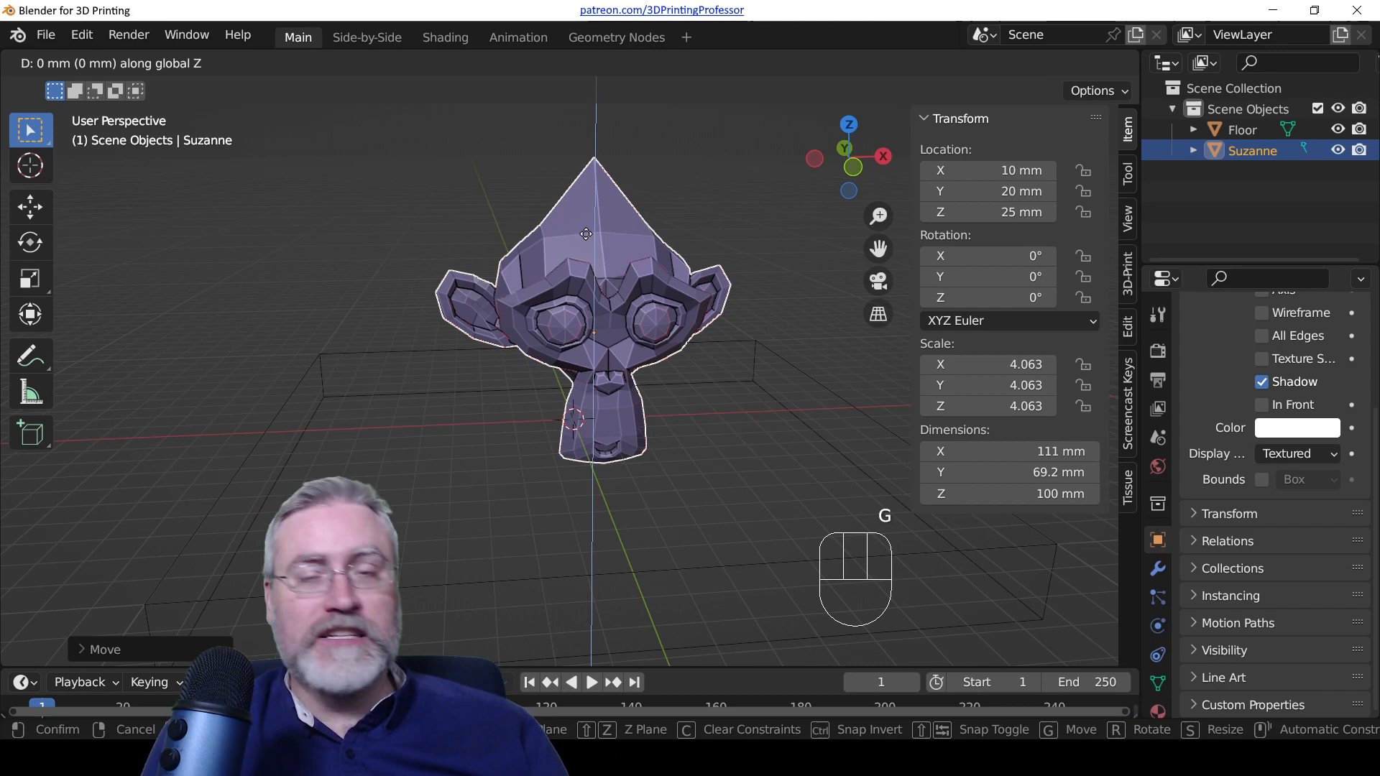
left_click(589, 240)
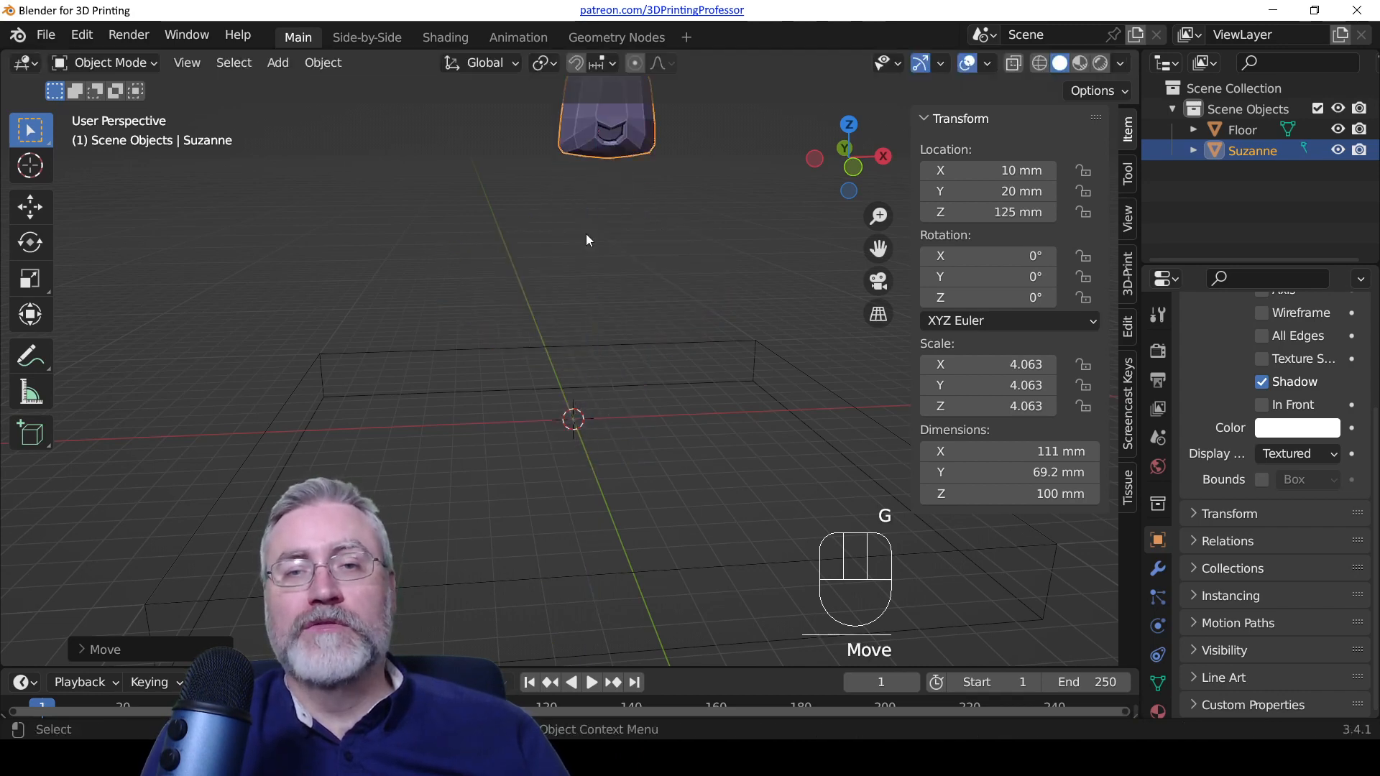
scroll("down", 3)
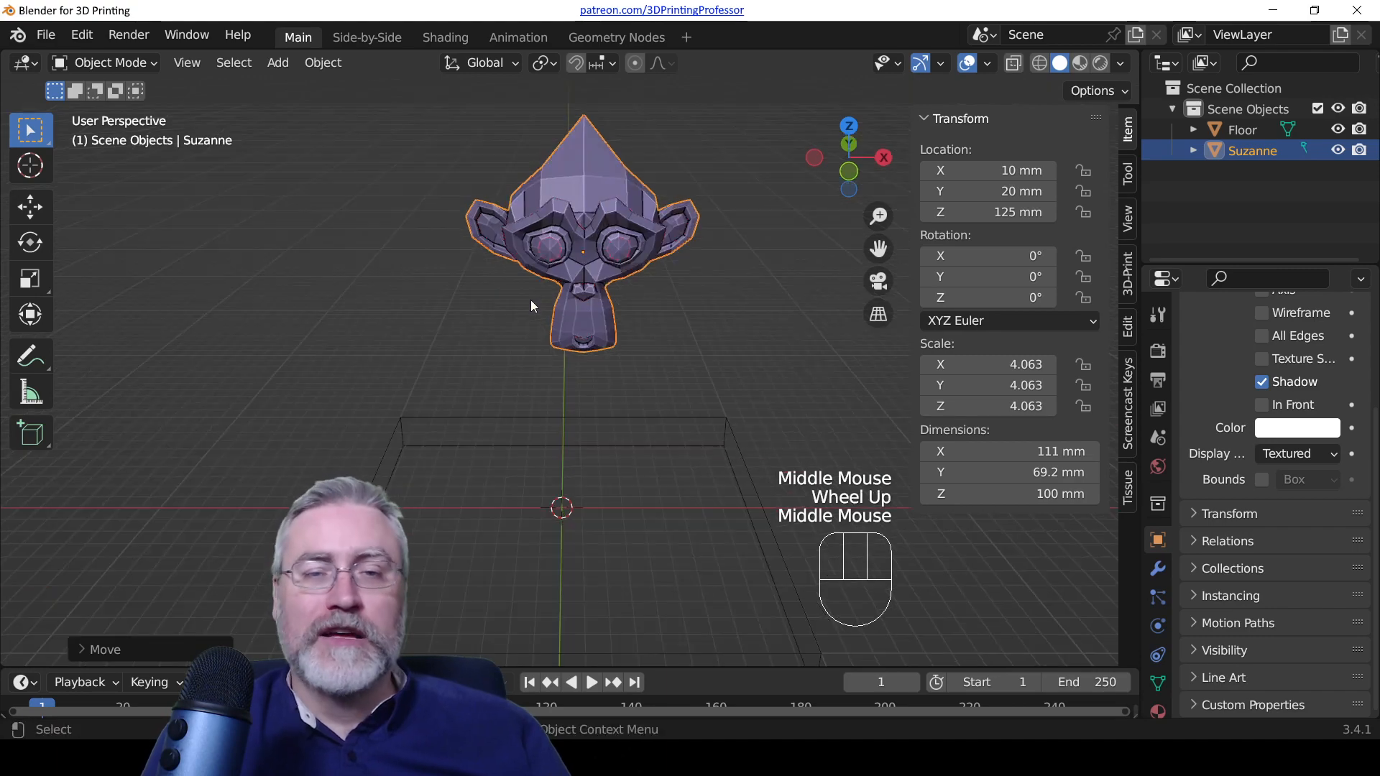
key("g")
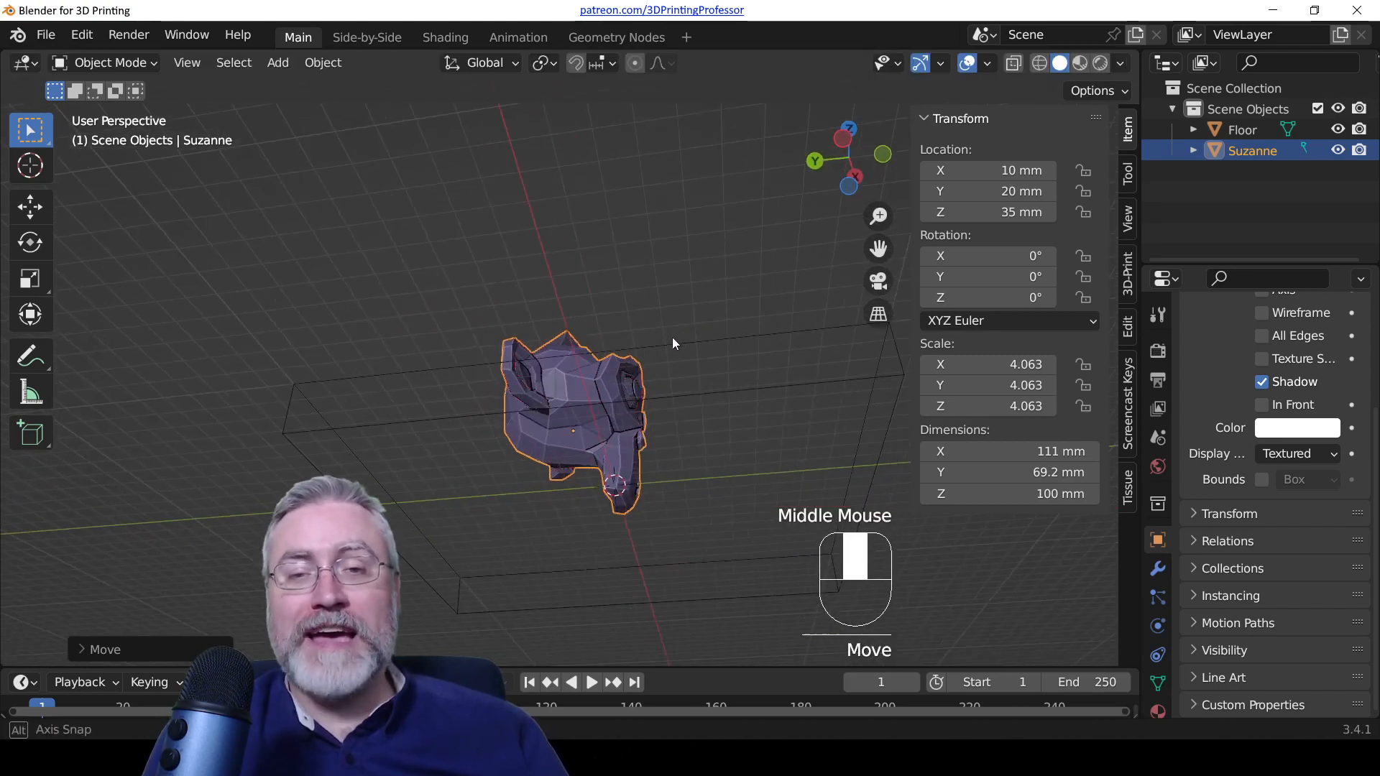
scroll("up", 3)
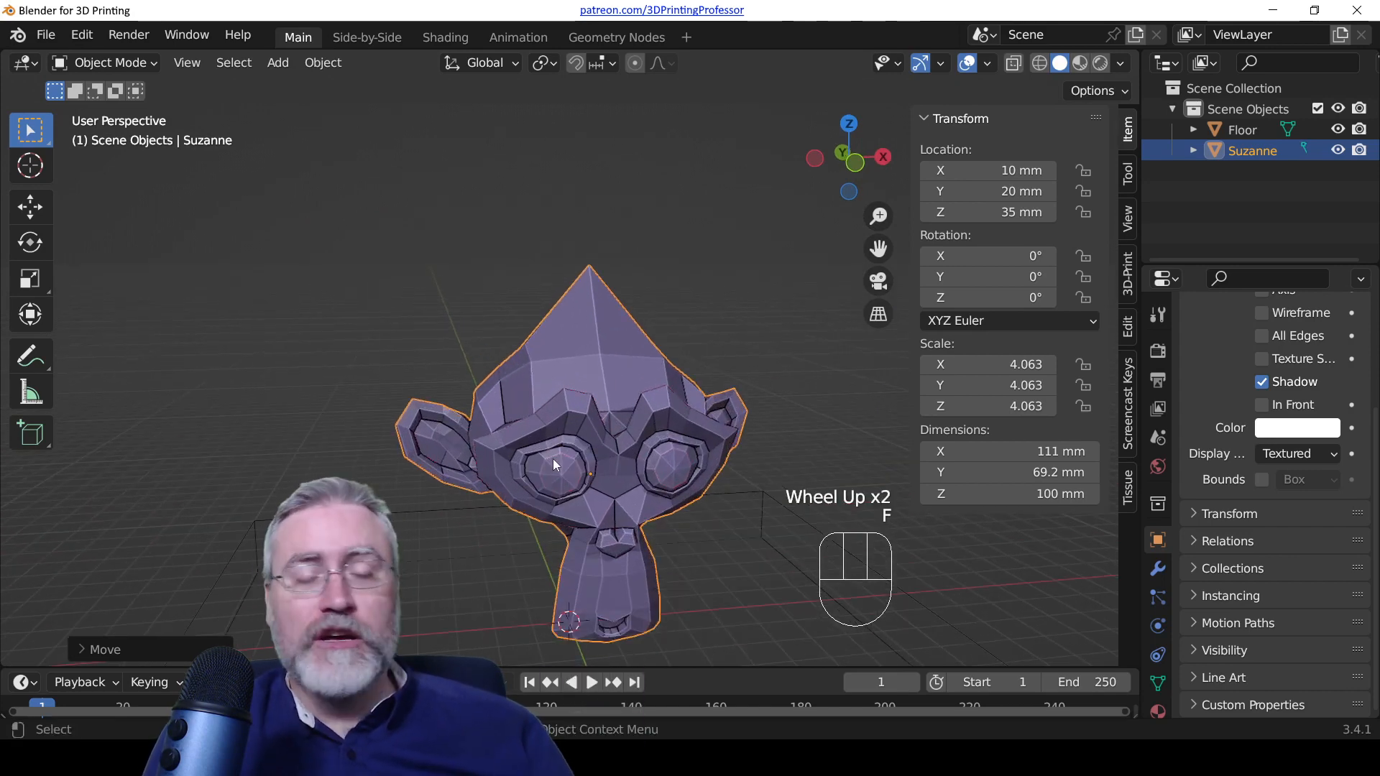
key("Escape")
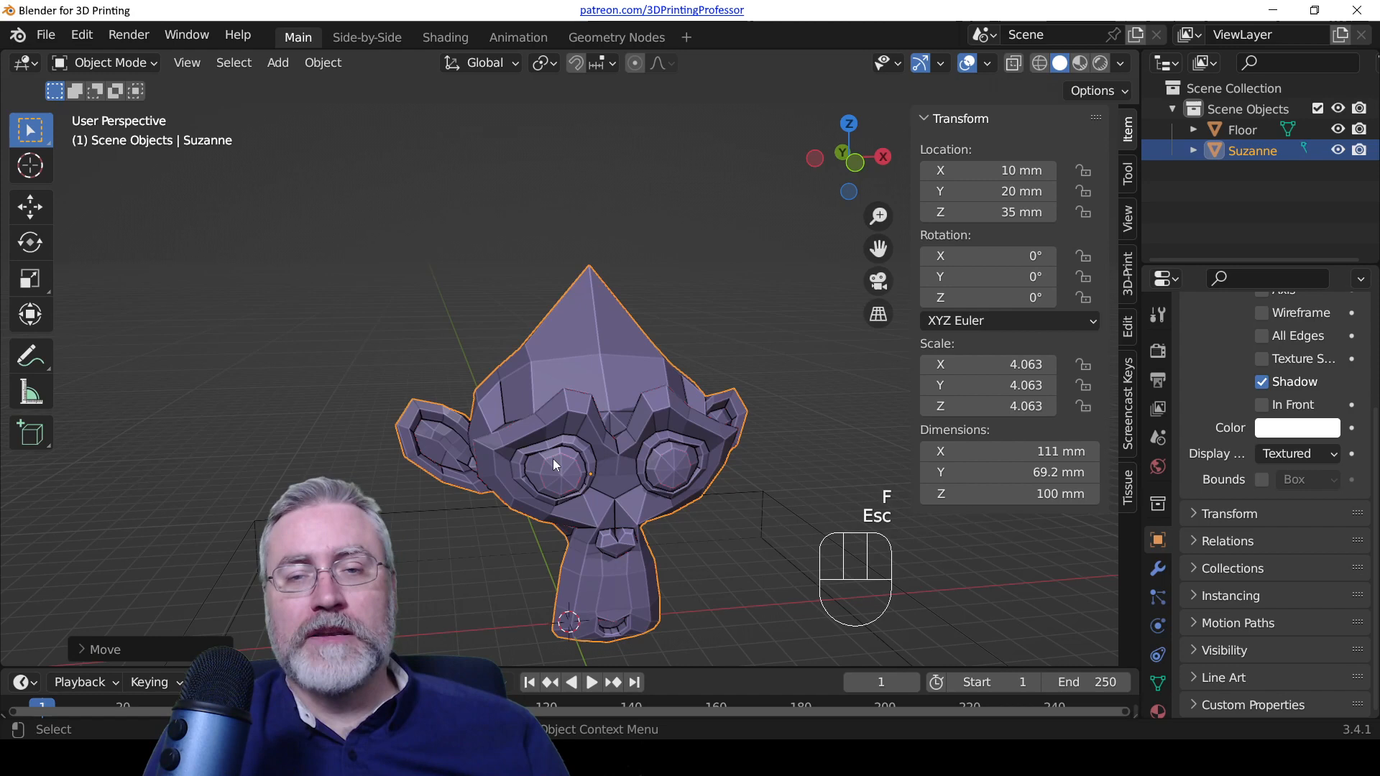
Step: Rotate Suzanne 180° about Z and 180° about Y, flipping it upside down
key("r")
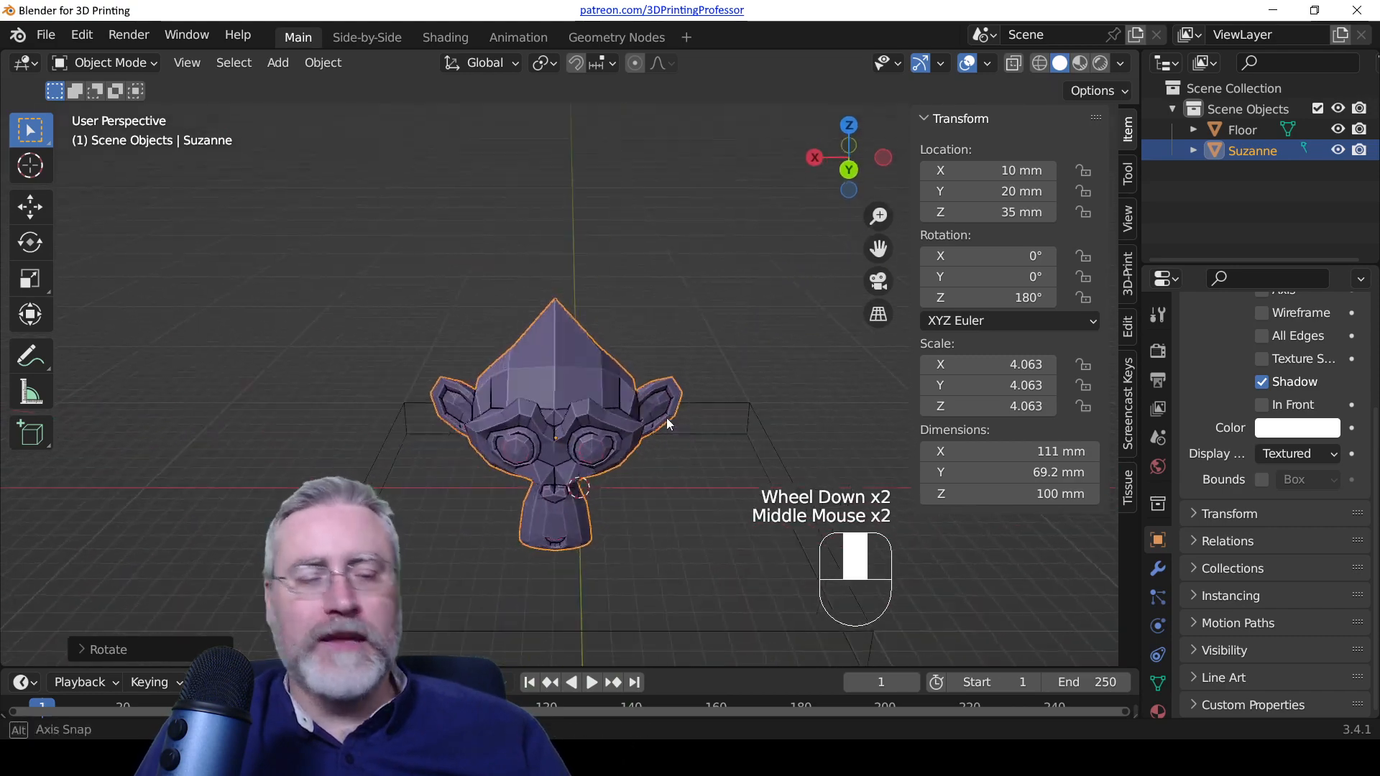
key("r")
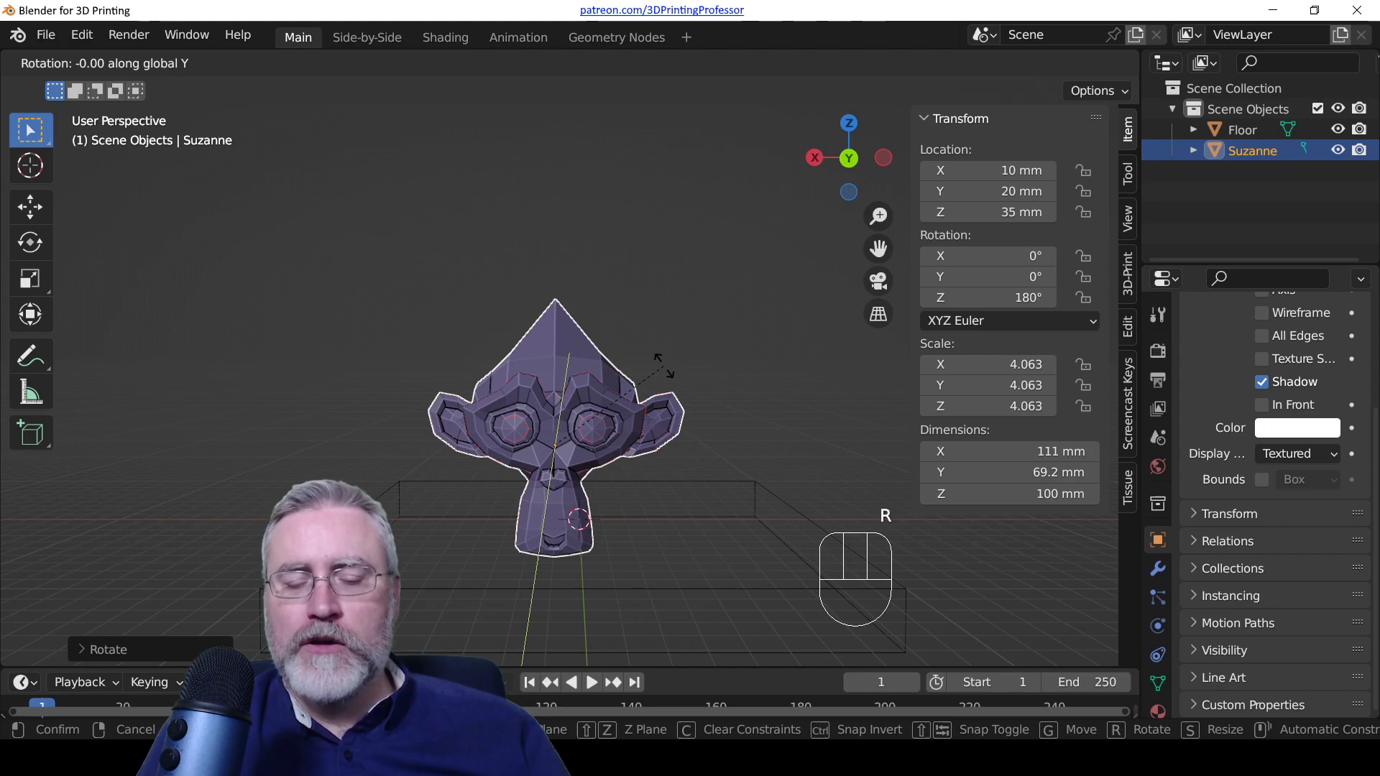
left_click(665, 372)
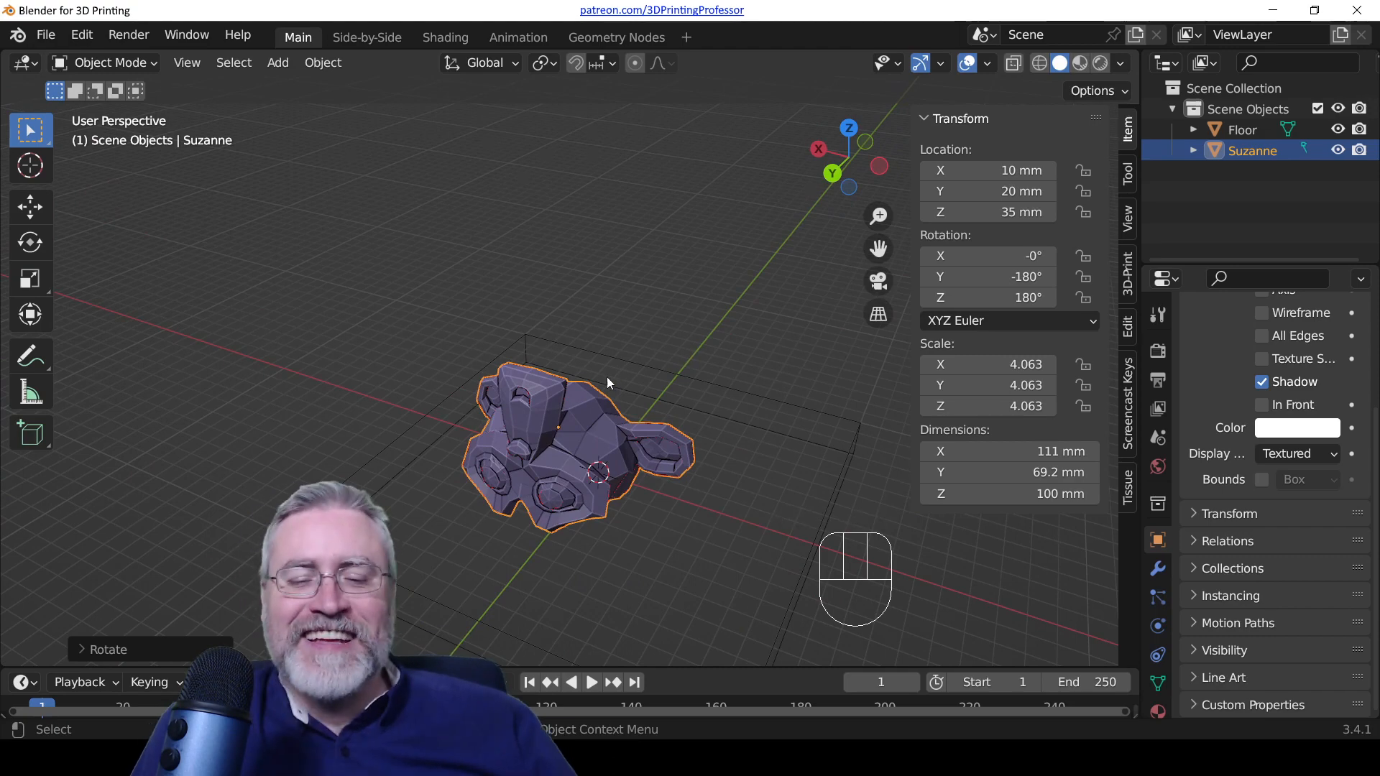
Step: Halve Suzanne's scale to 55.6 × 34.6 × 50 mm, switch to back orthographic view, and enter Edit Mode
key("KP_3")
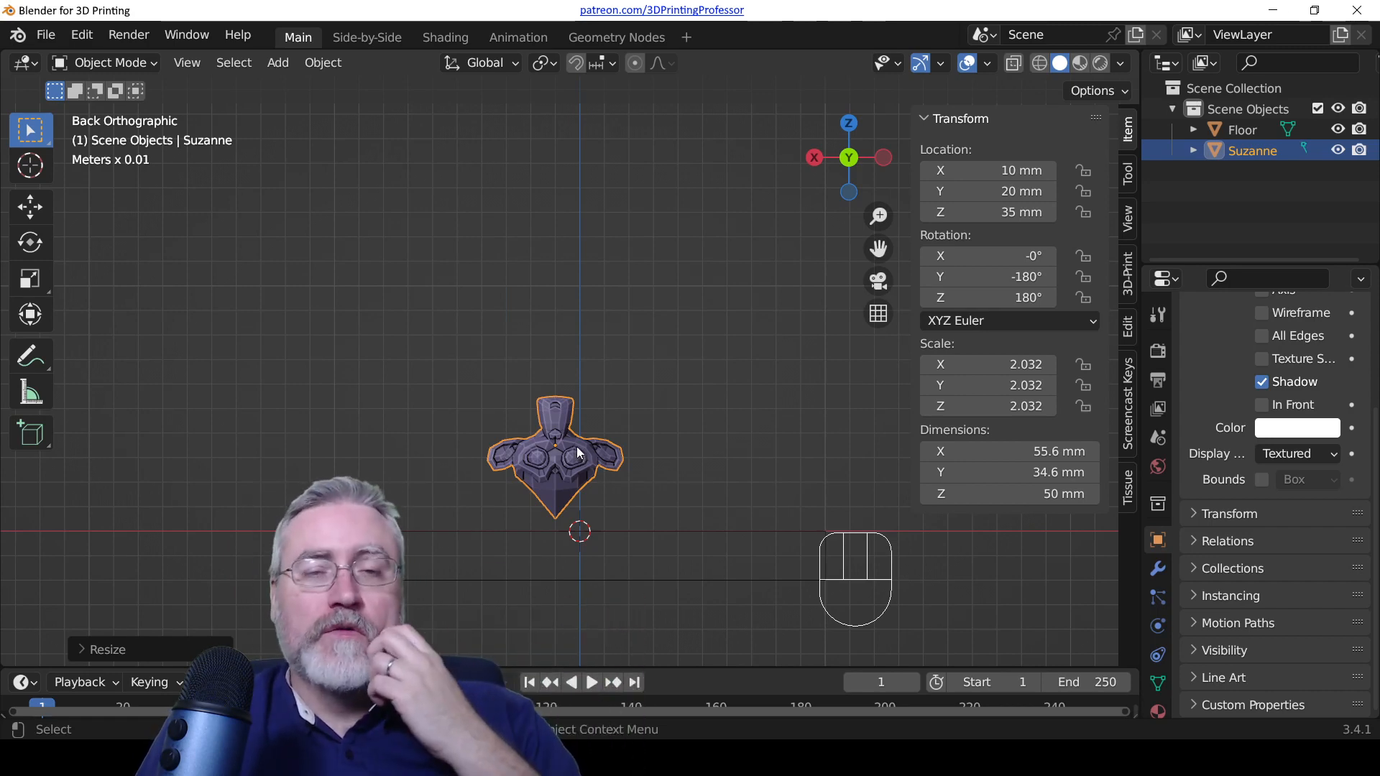
scroll("up", 3)
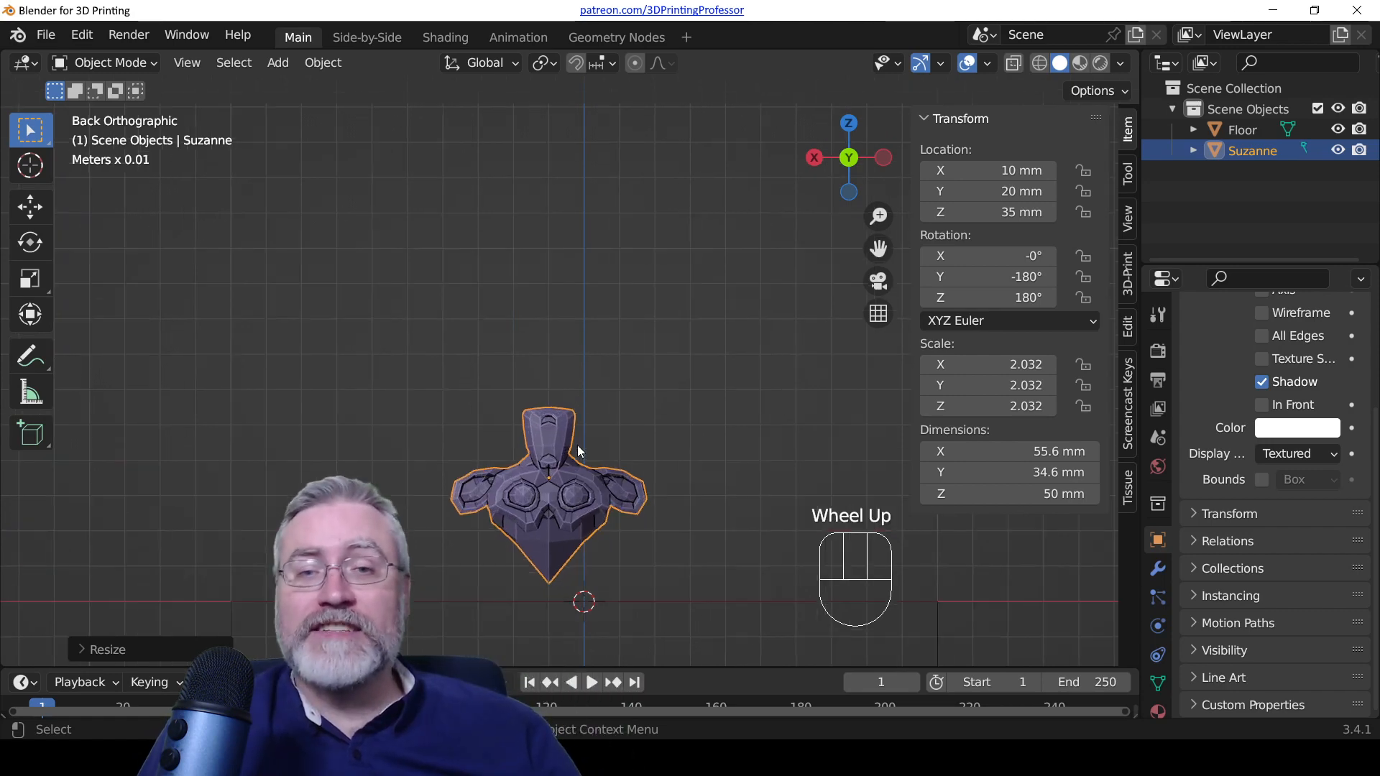
key("Tab")
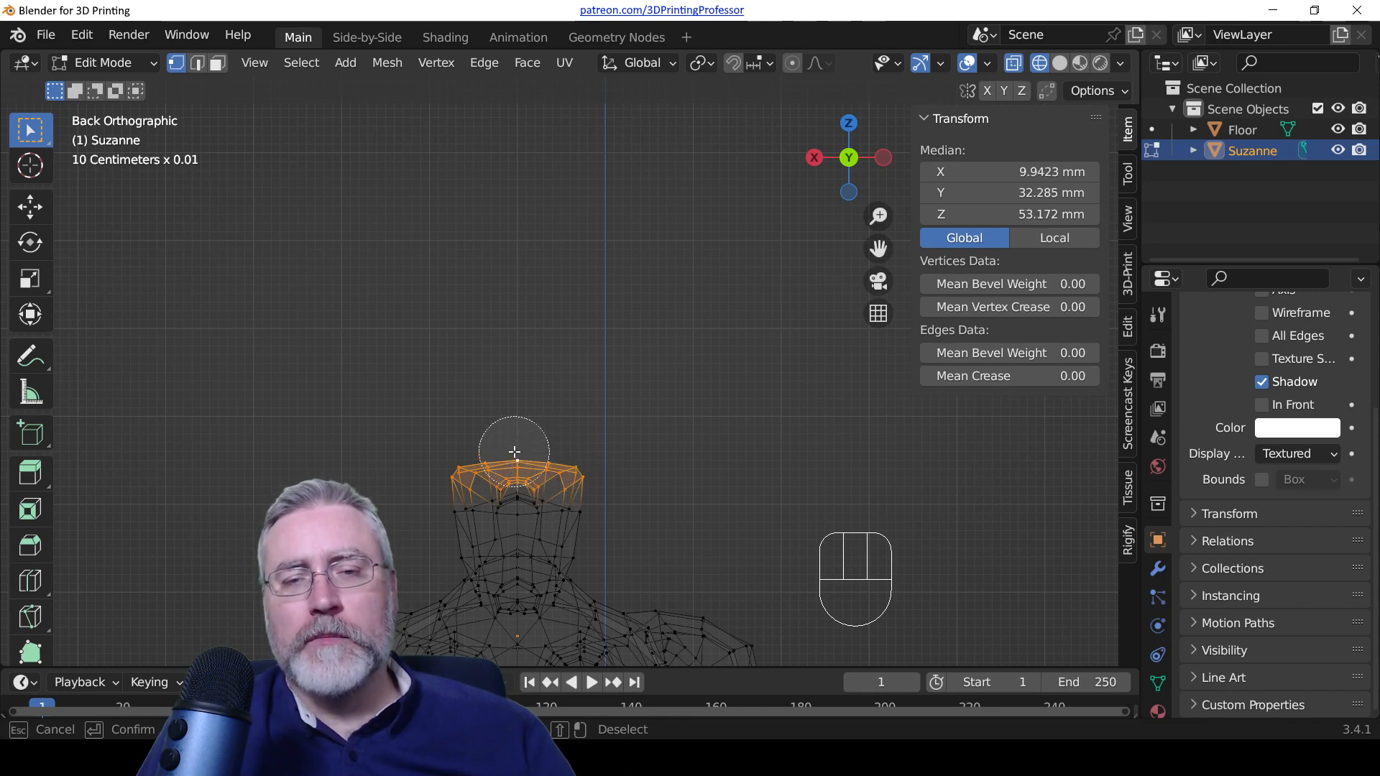
Step: Pull Suzanne's chin vertices up along Z into a column, then lower them part way
key("g")
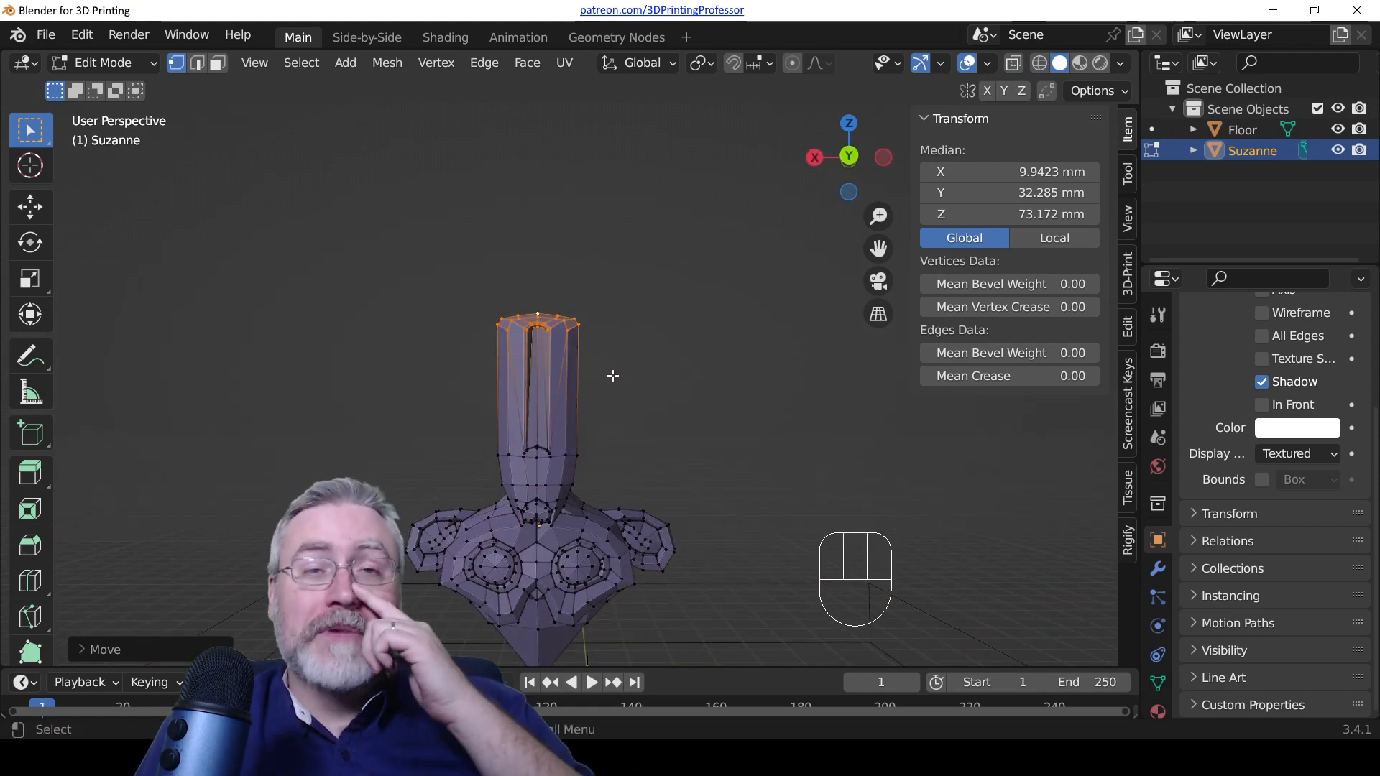
key("g")
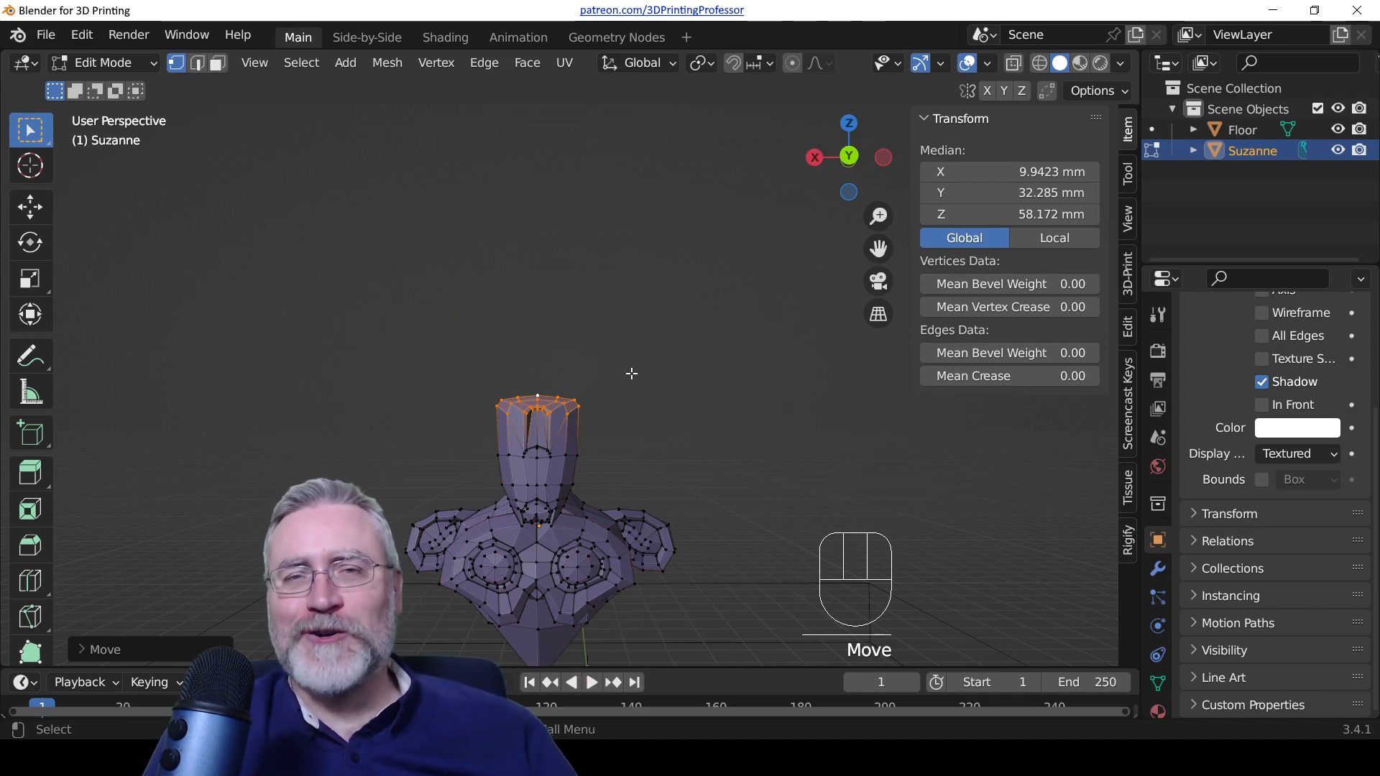
Step: Return to Object Mode with Suzanne's Y rotation reset to 0° so it stands upright
key("Tab")
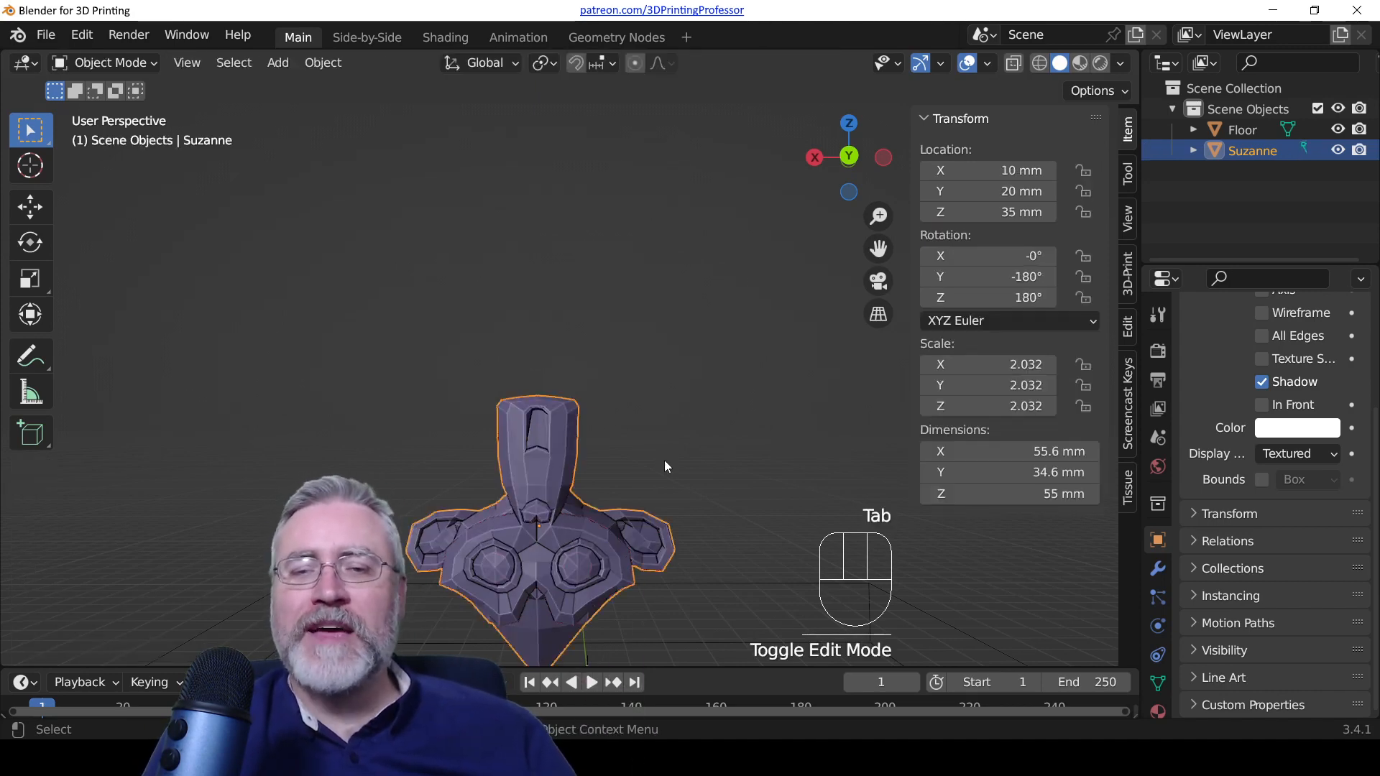
scroll("down", 3)
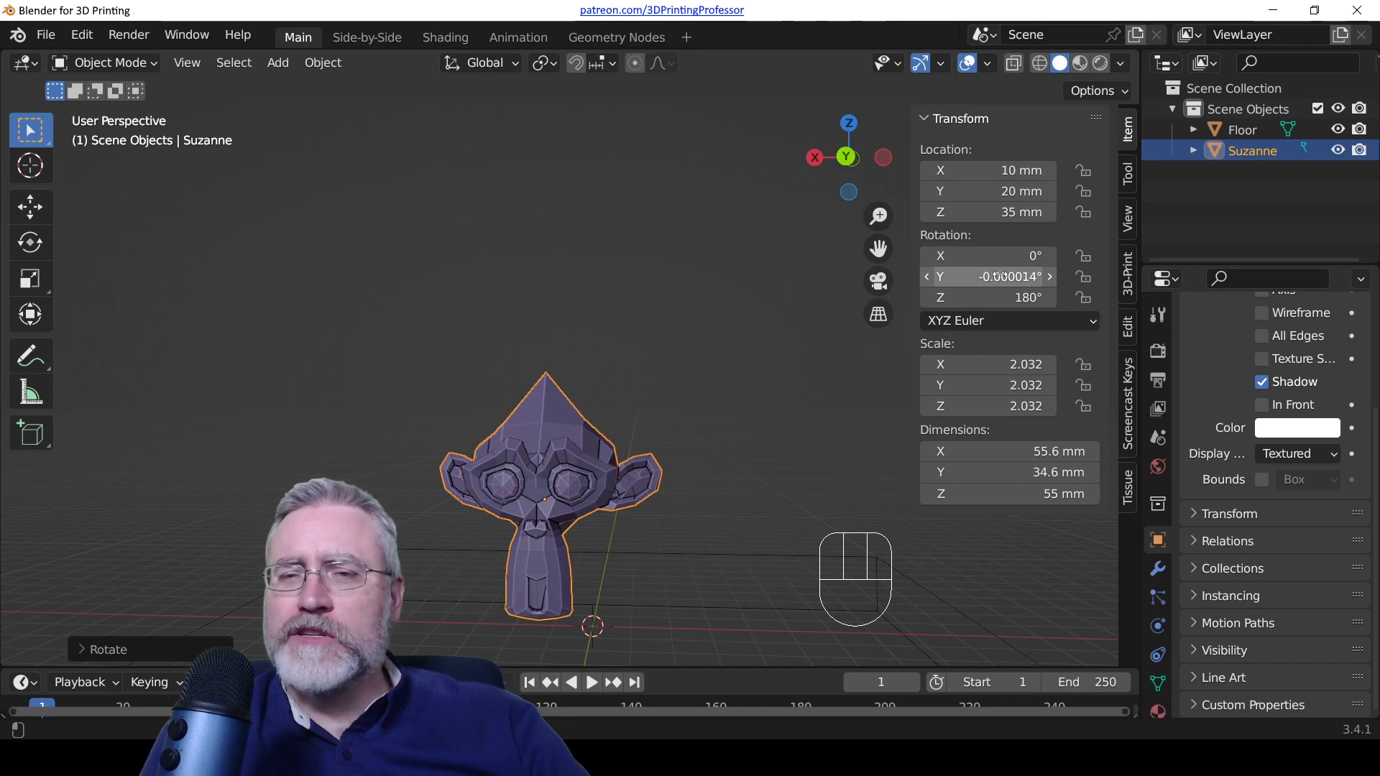
mouse_move(987, 277)
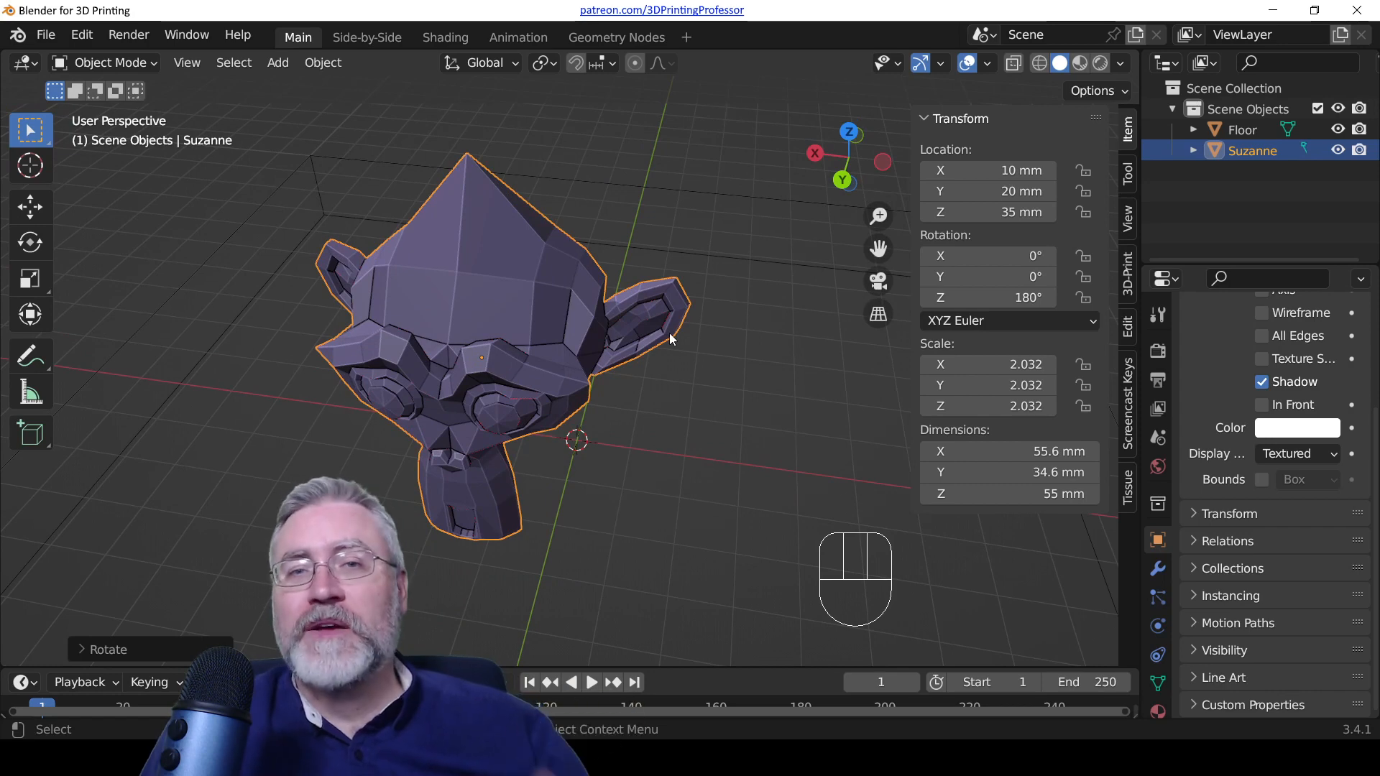
Step: Enable snapping and use the Move tool to place Suzanne at Y 0 mm
scroll("down", 3)
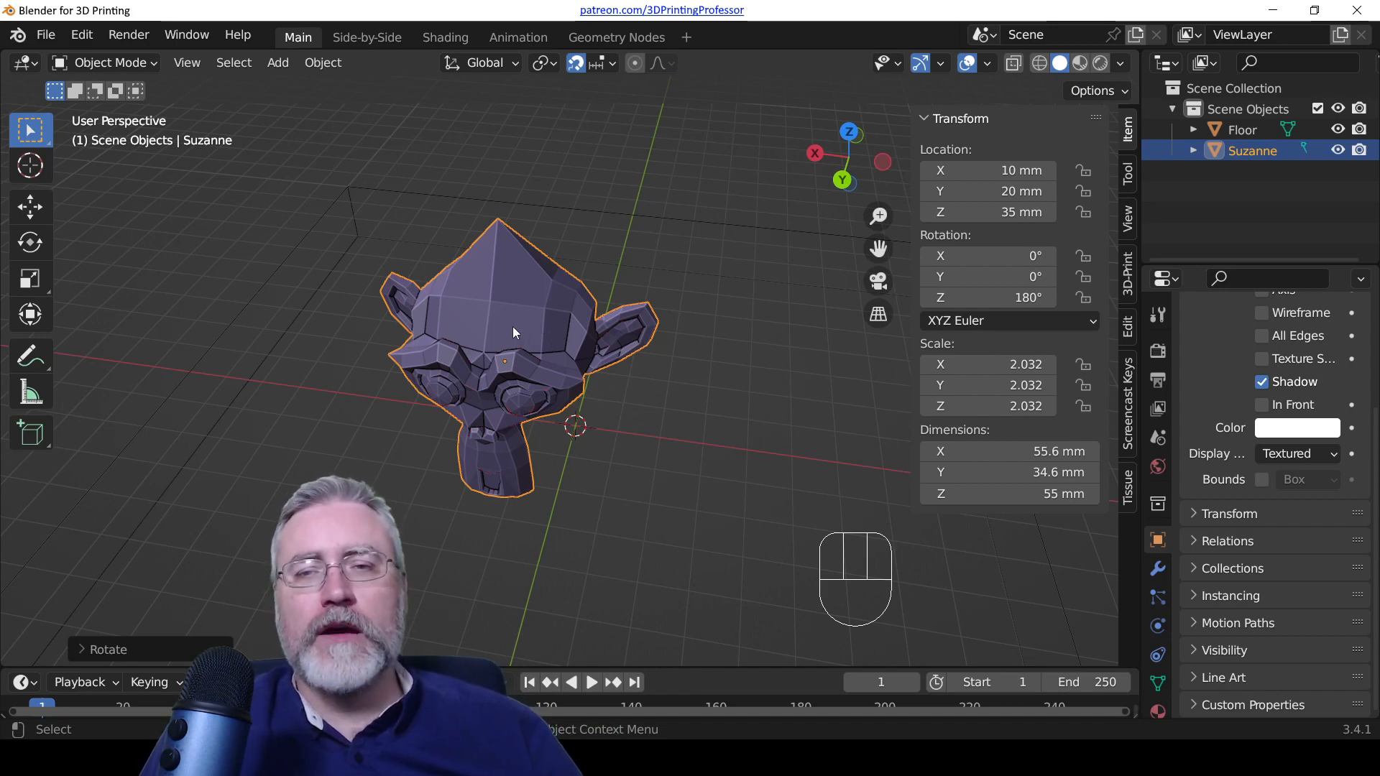
left_click(31, 206)
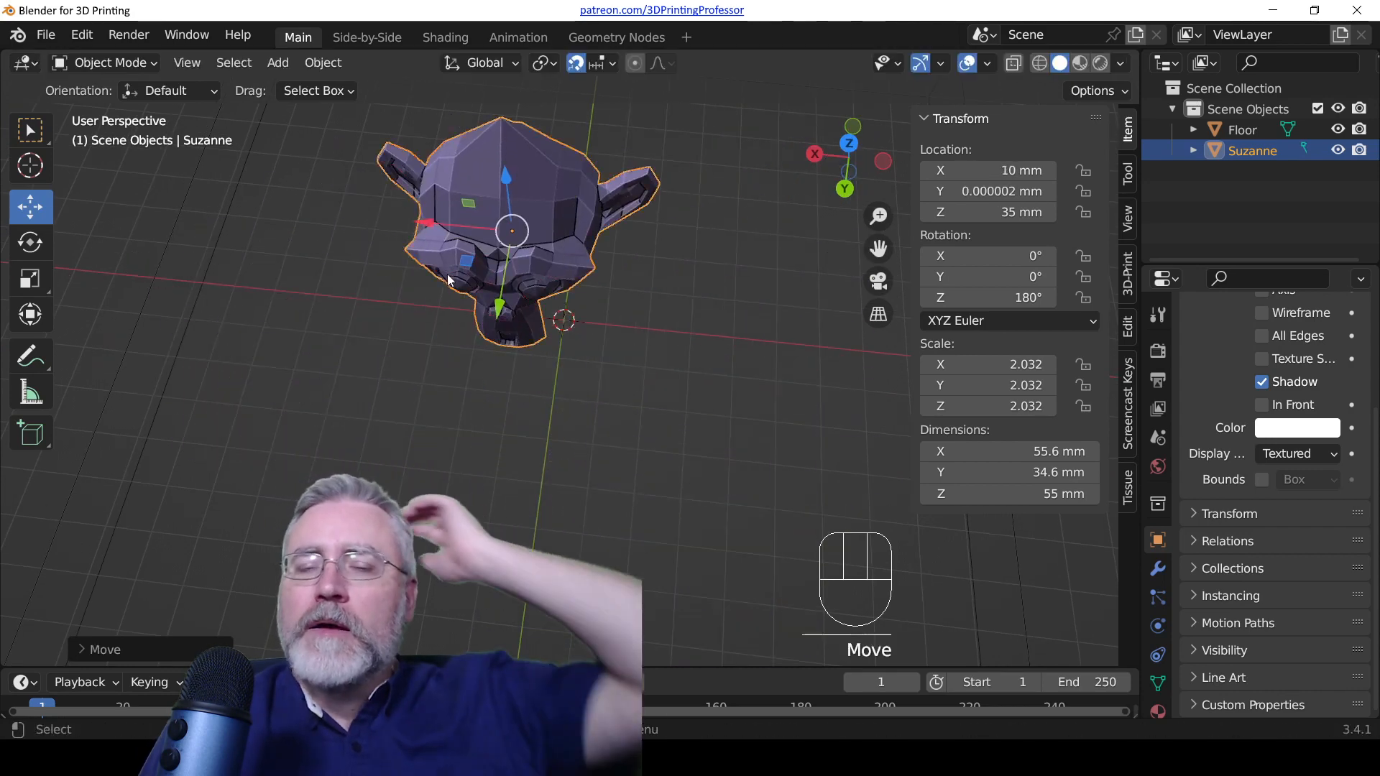
scroll("down", 3)
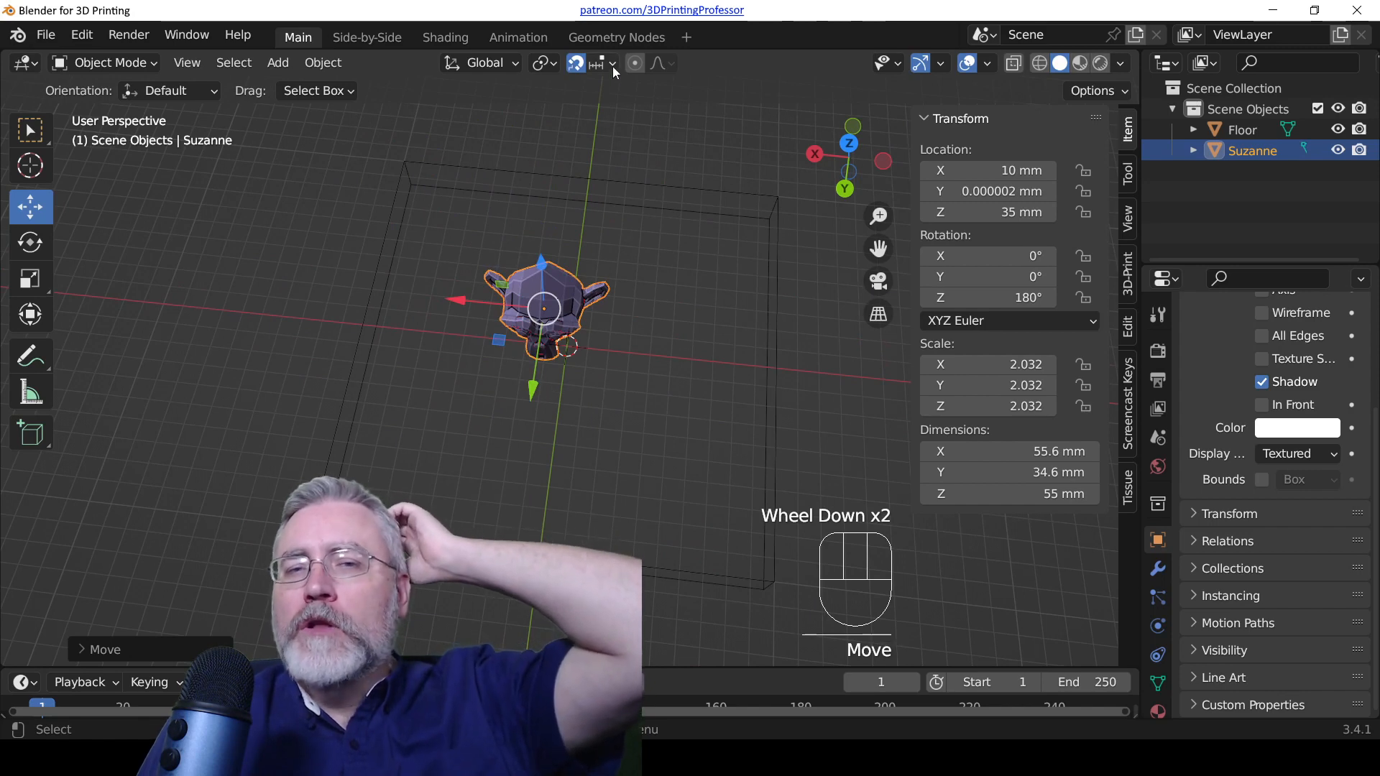
Step: Move Suzanne in snapped 10 mm steps, 10 mm along X and 20 mm back along Y
left_click(608, 63)
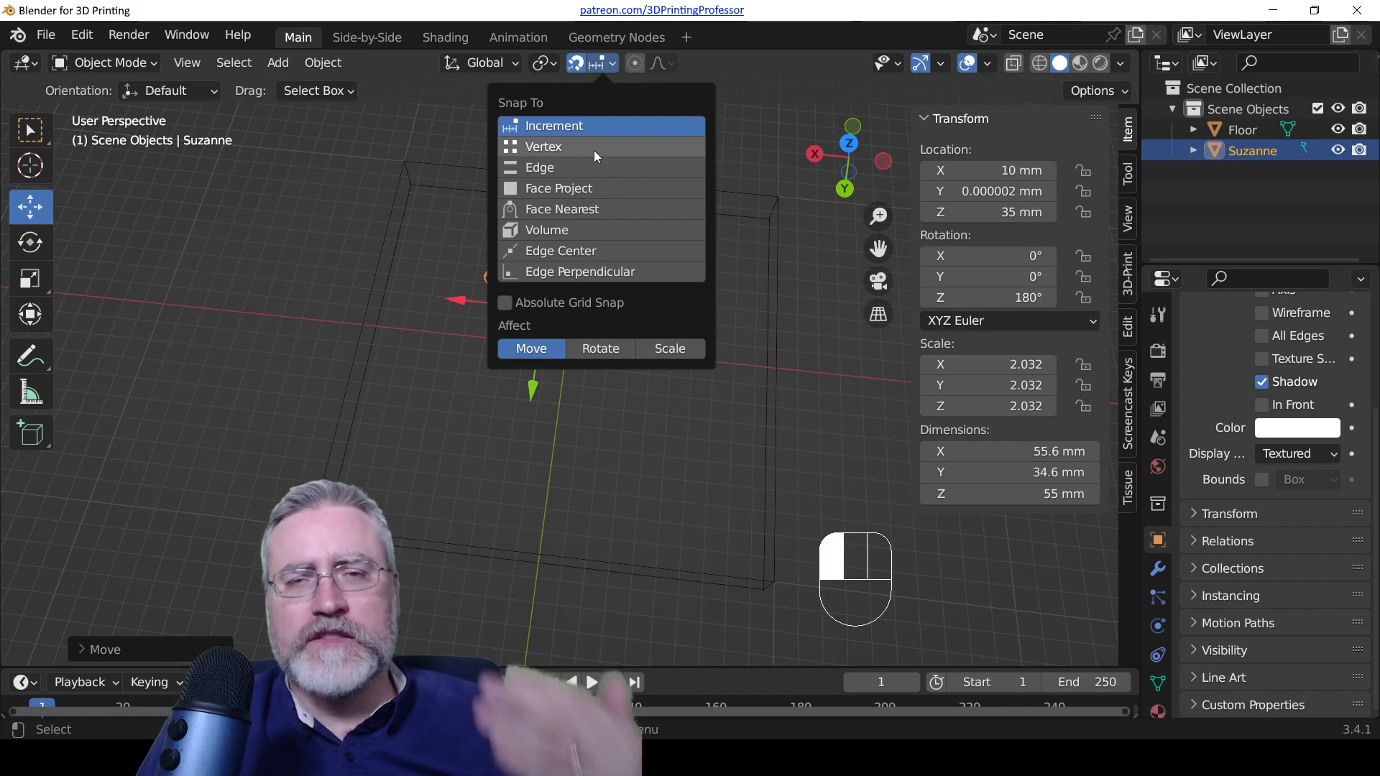
mouse_move(589, 188)
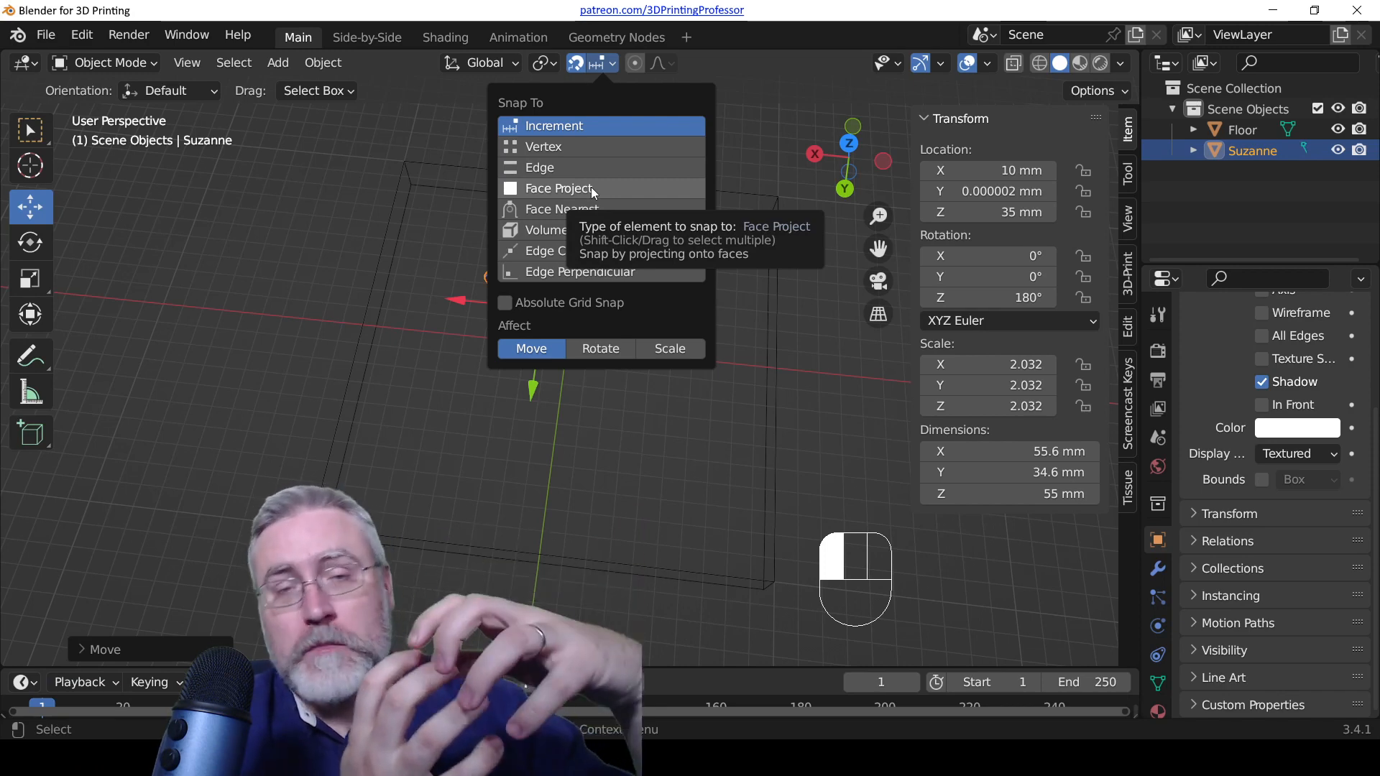
mouse_move(575, 133)
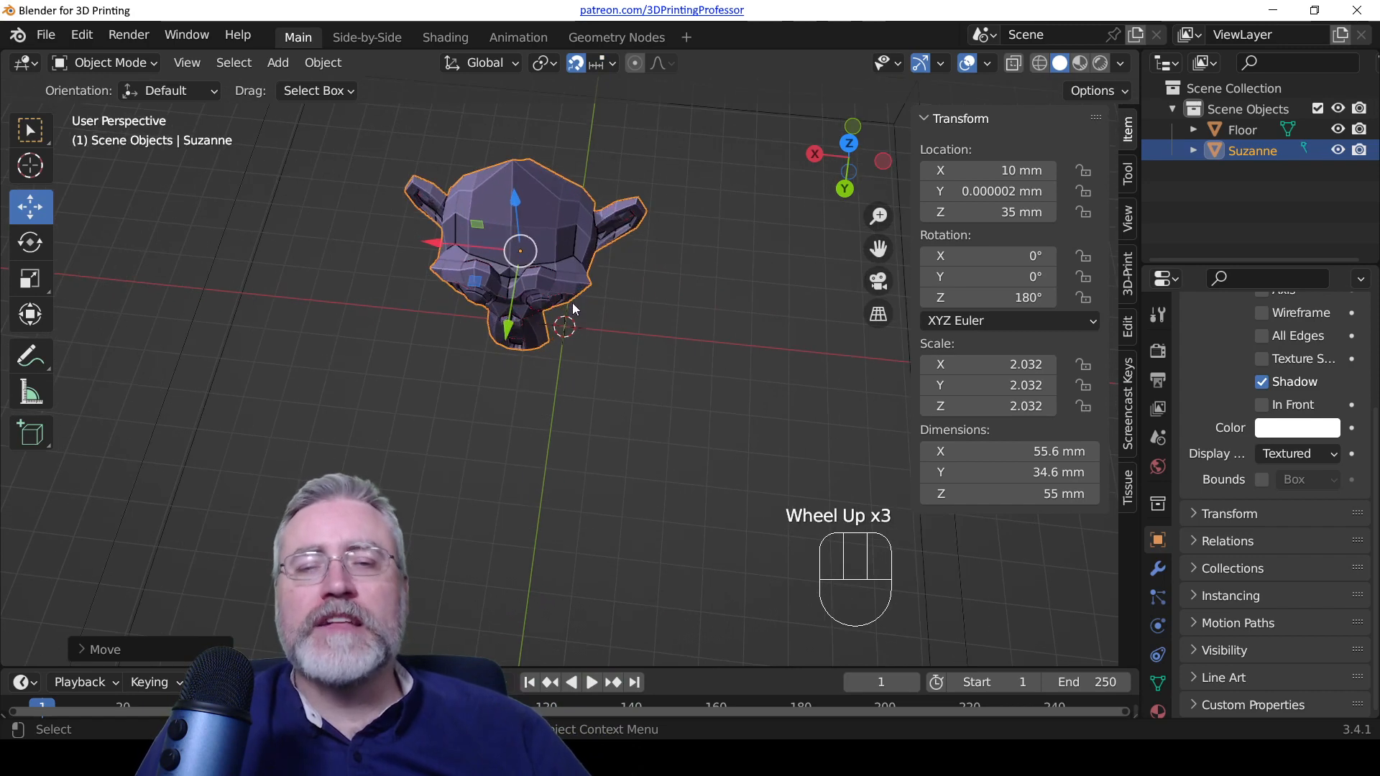
mouse_move(576, 64)
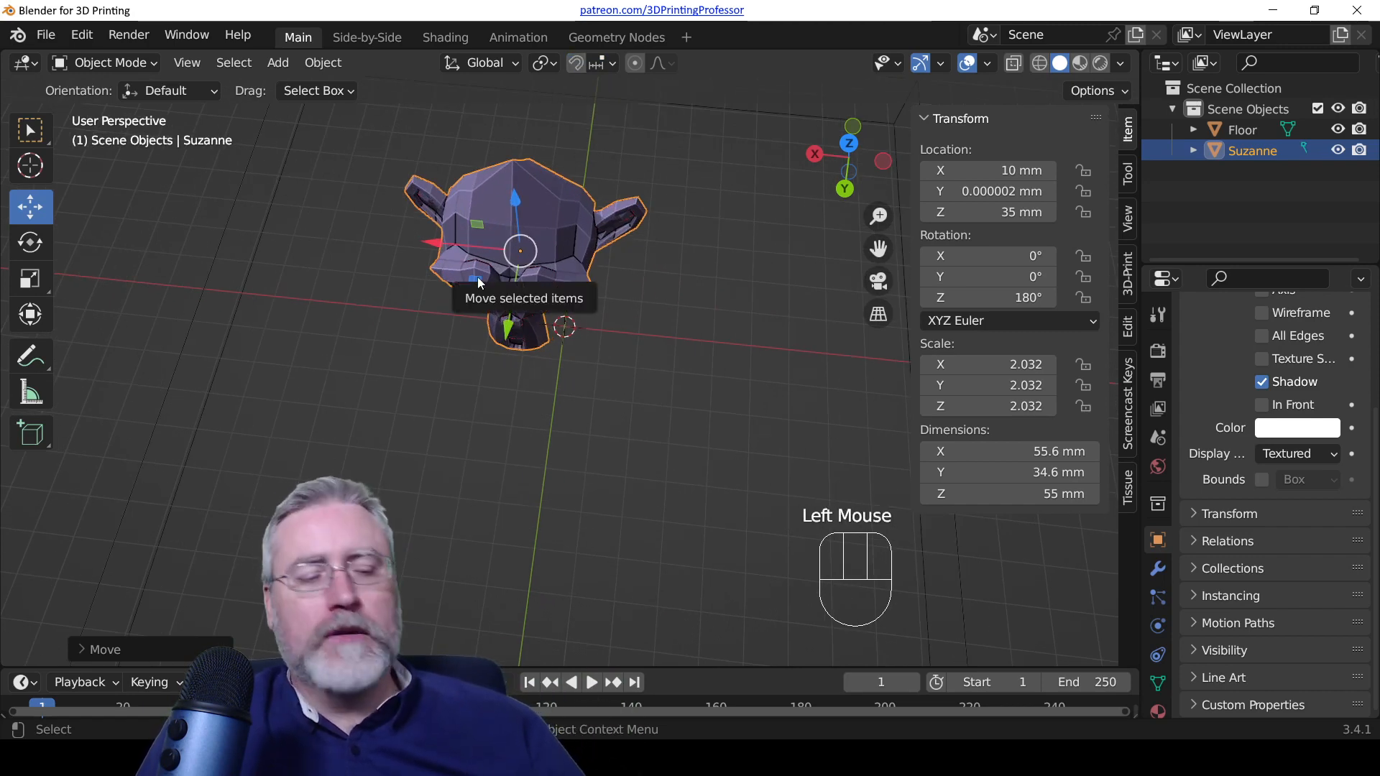
key("g")
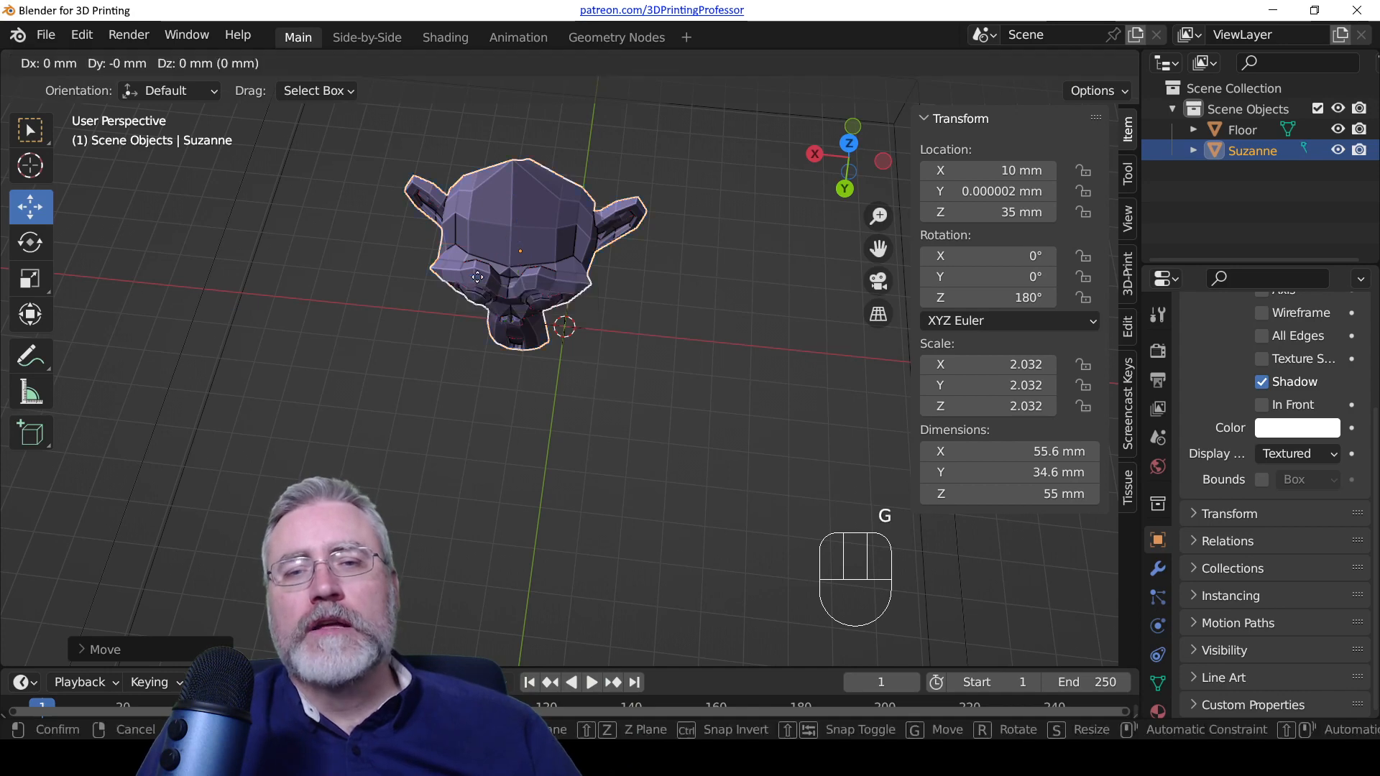
key("Shift")
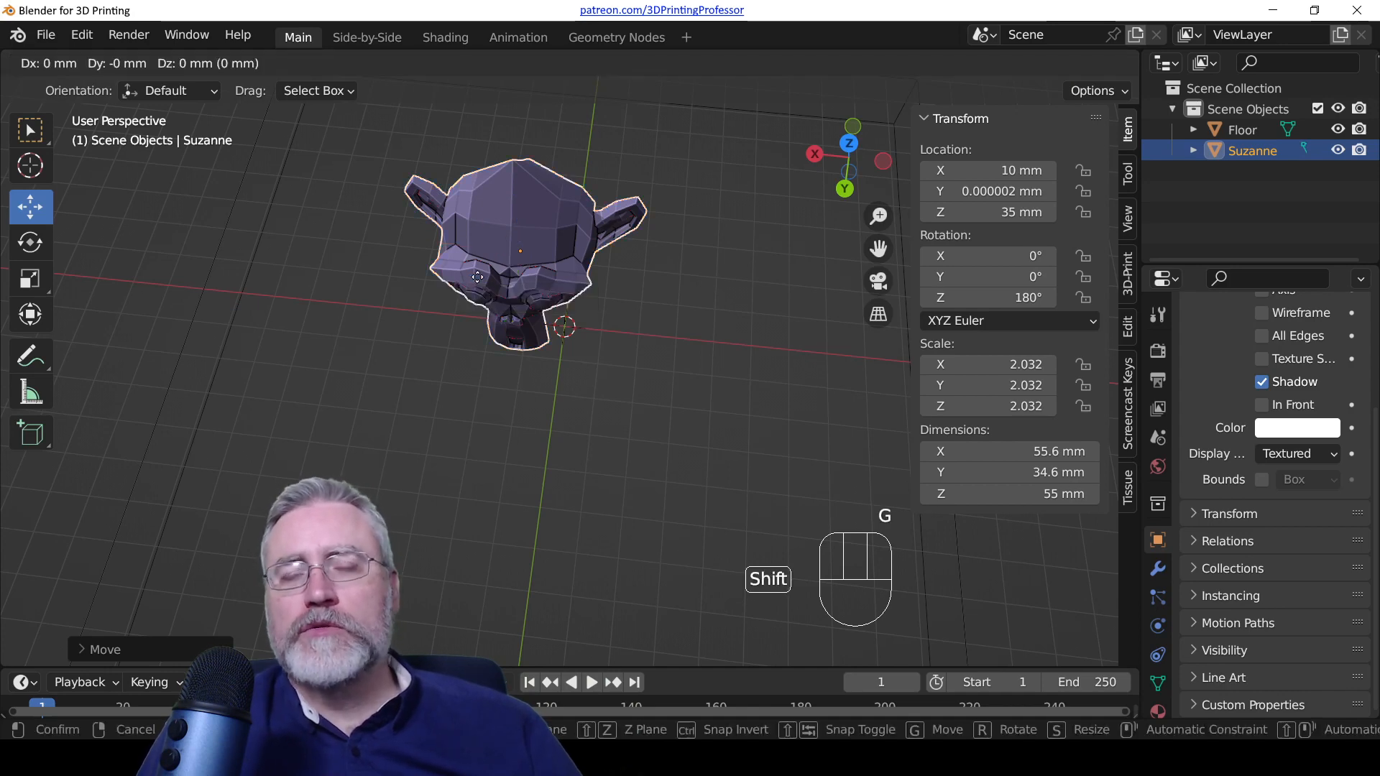
key("z")
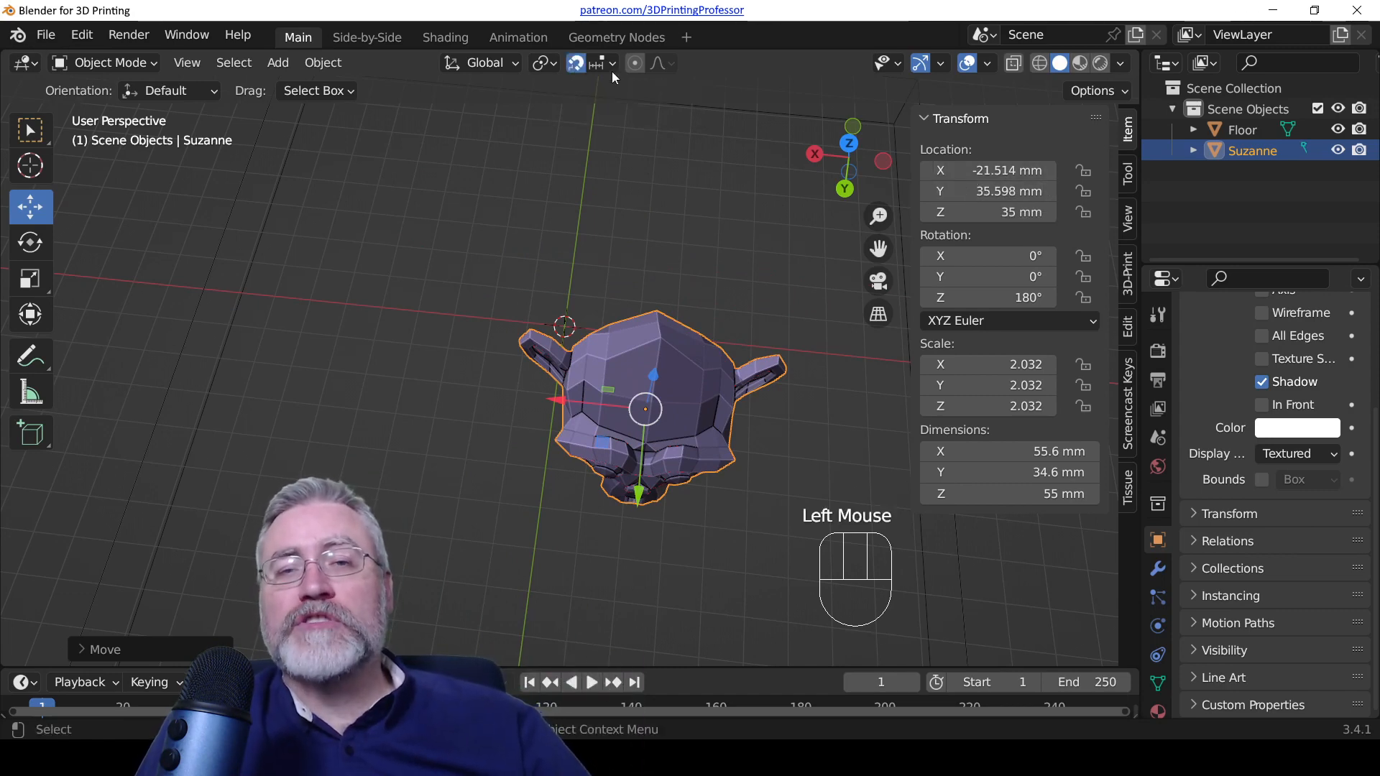
mouse_move(598, 452)
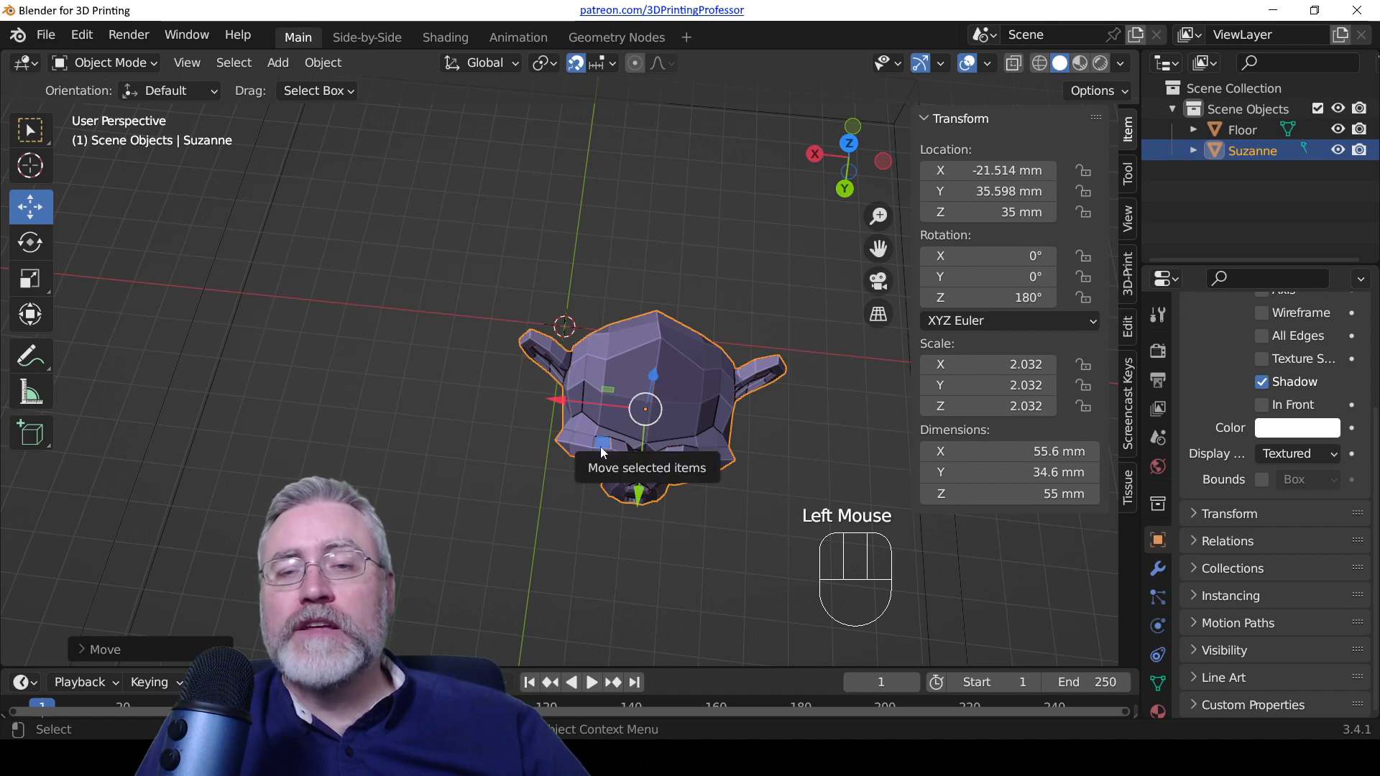
left_click_drag(643, 409, 603, 321)
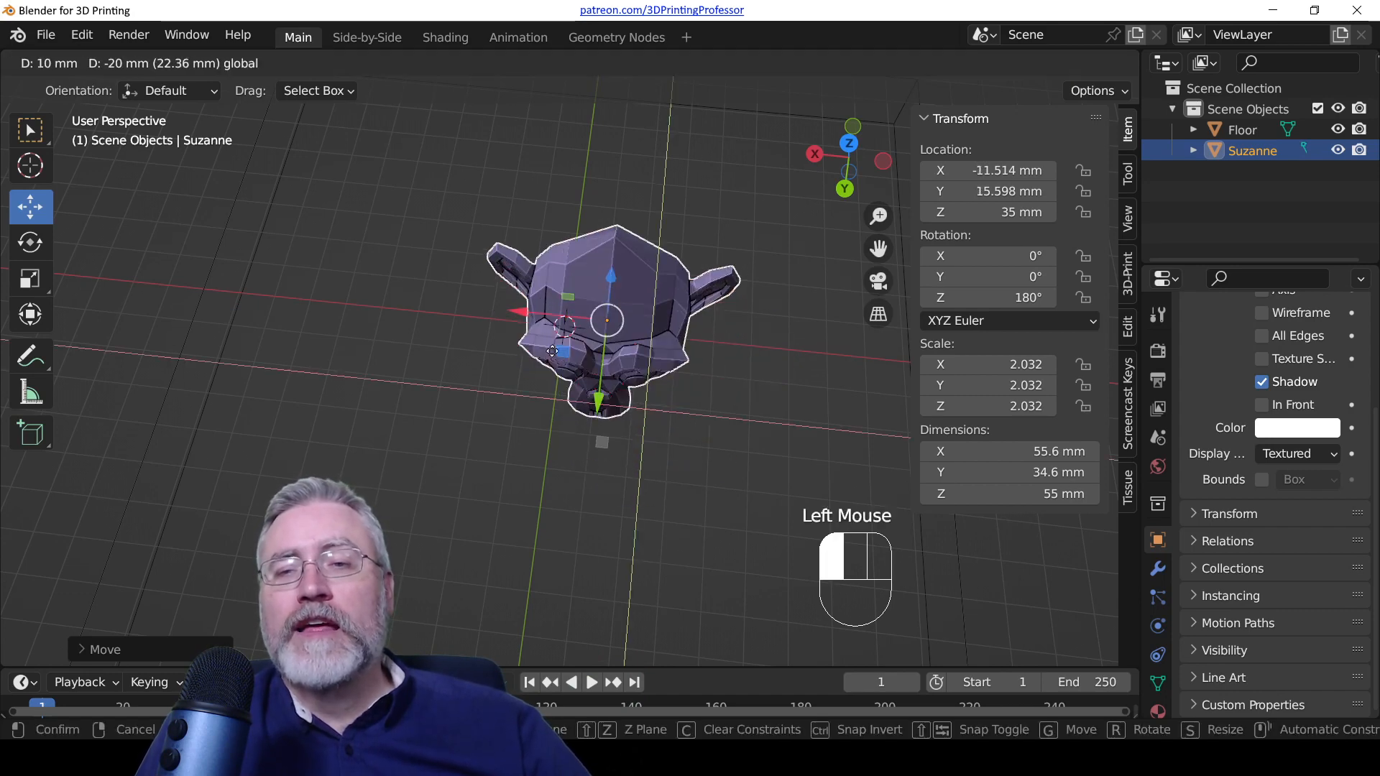
left_click_drag(603, 317, 643, 408)
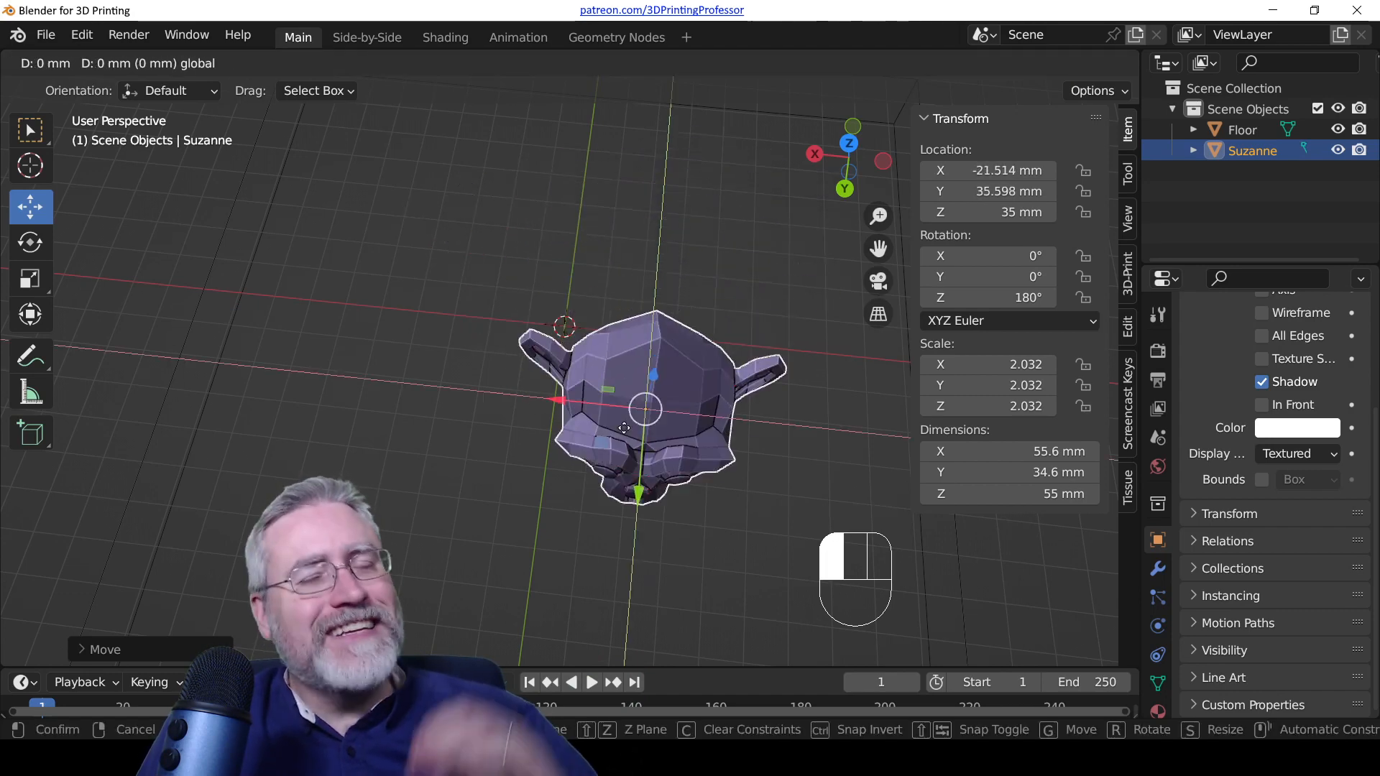
left_click_drag(643, 405, 528, 274)
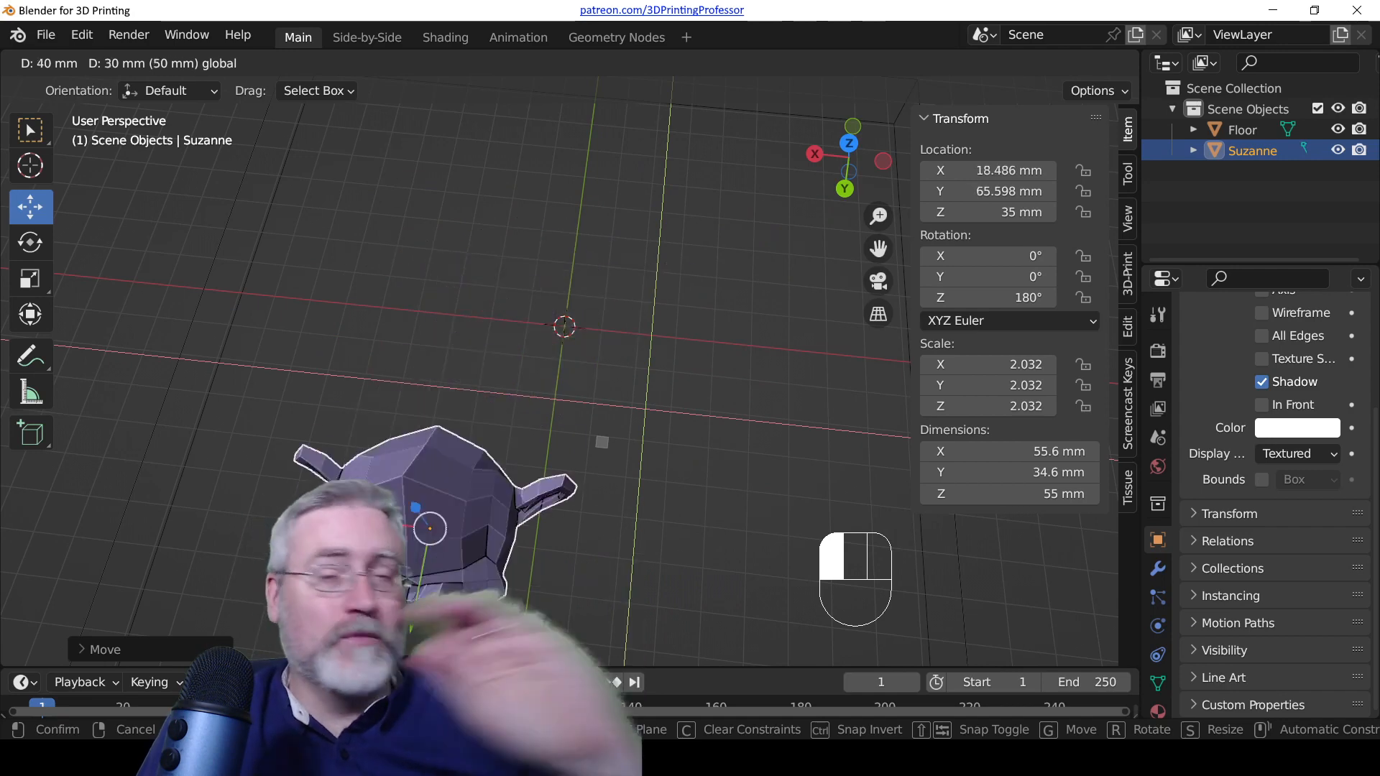
left_click_drag(432, 528, 651, 326)
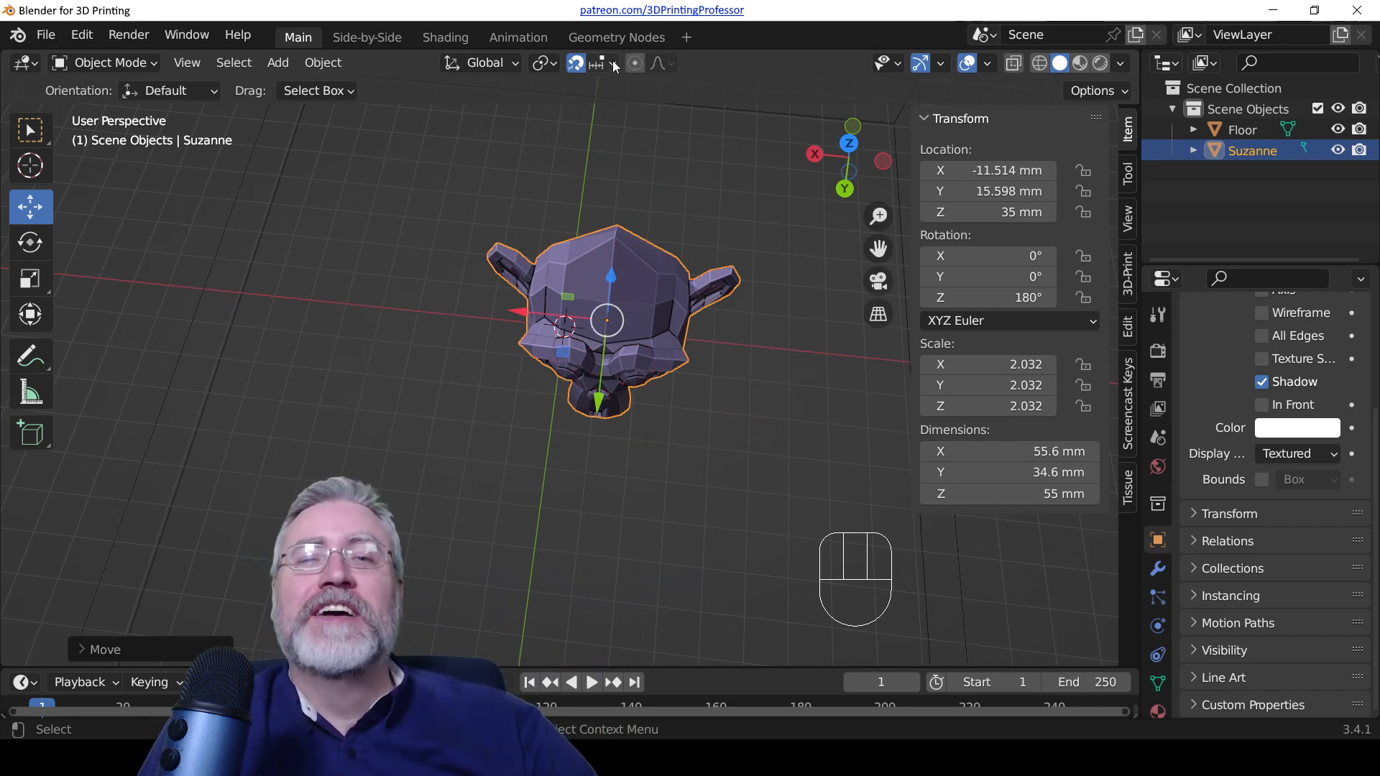
Step: Switch to Absolute Grid Snap and drag Suzanne onto X 10 mm, Y 20 mm
left_click(612, 64)
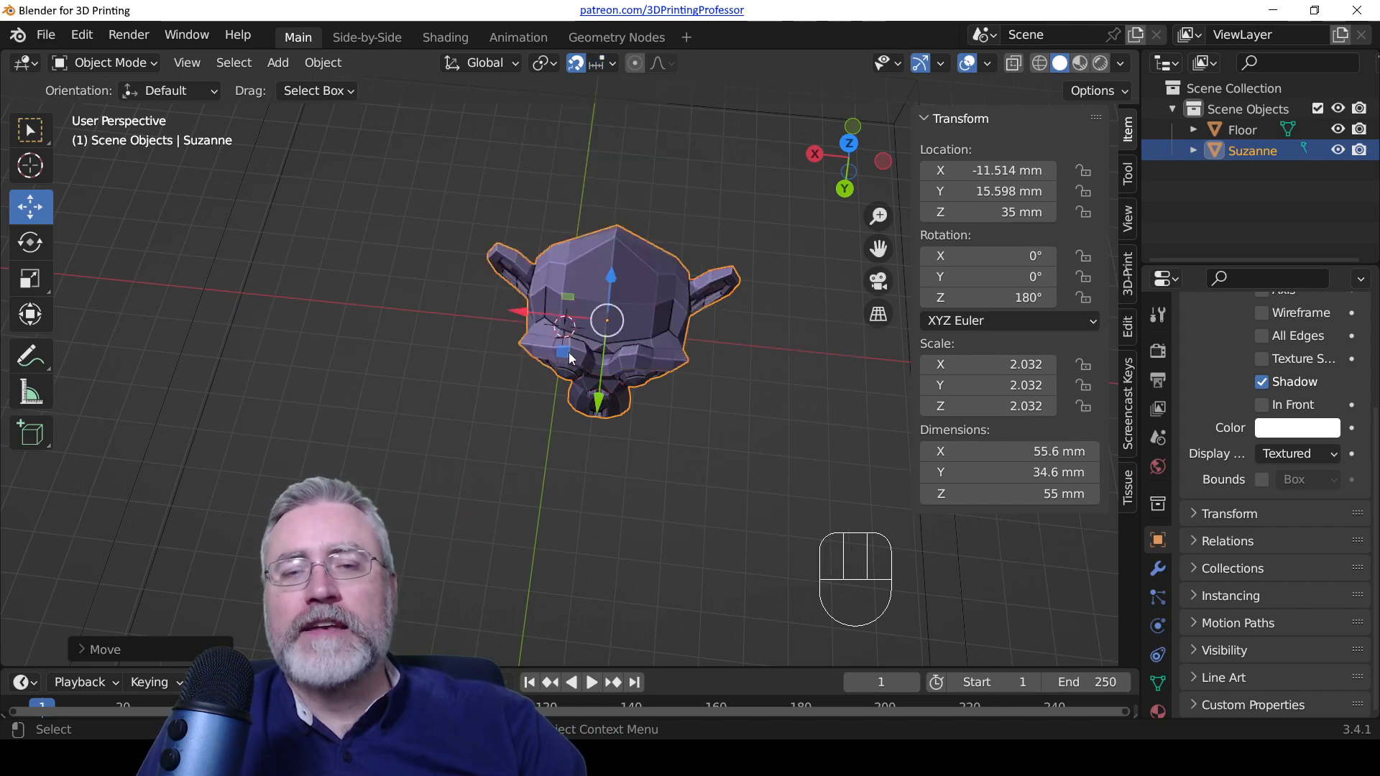
left_click_drag(607, 317, 515, 286)
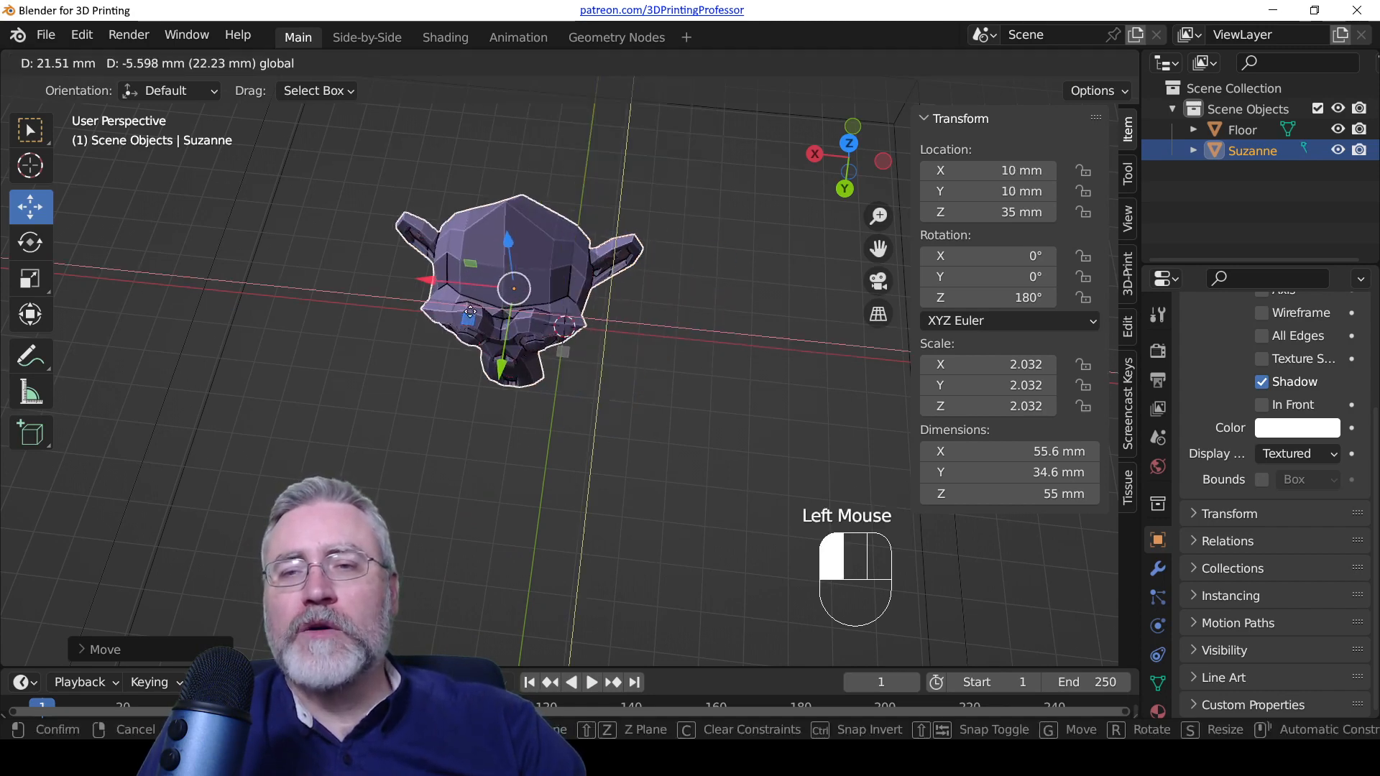
left_click_drag(515, 286, 685, 389)
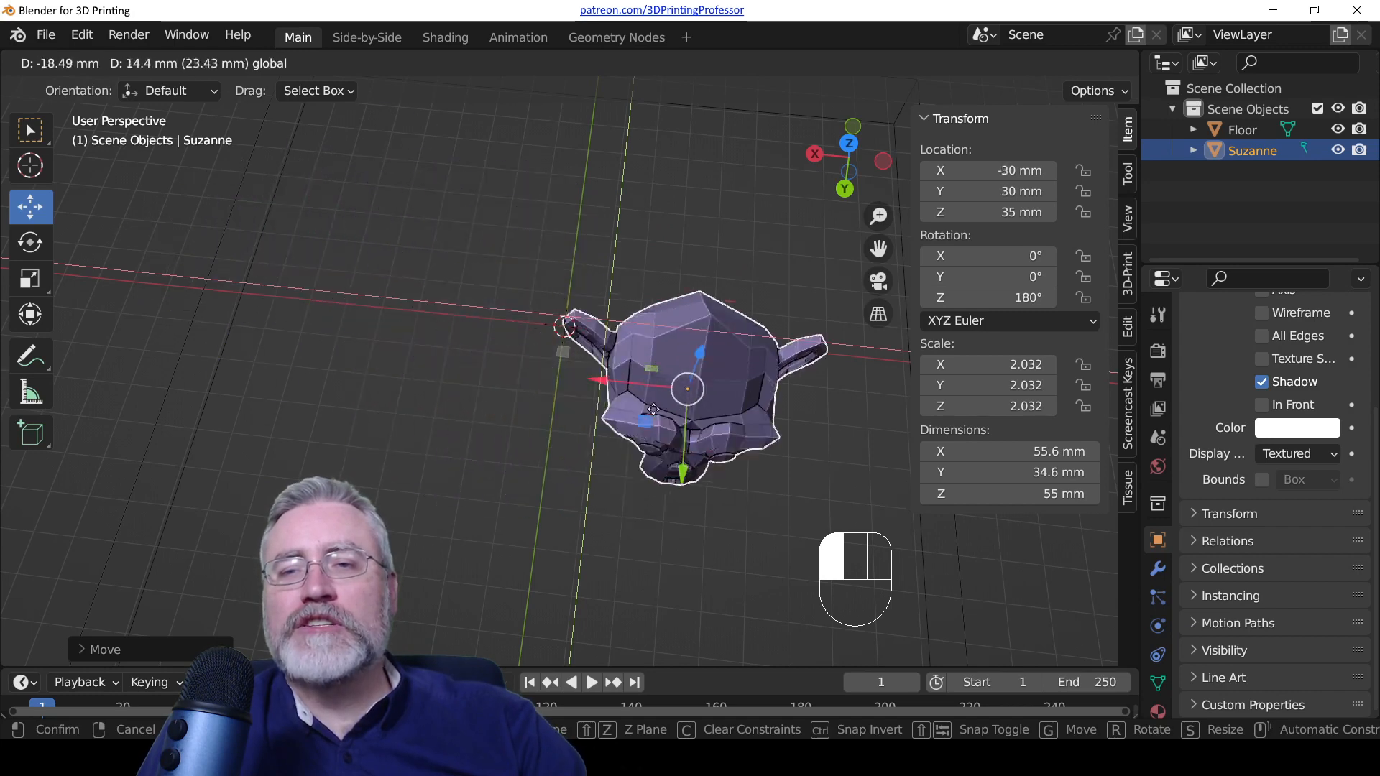
left_click_drag(685, 389, 419, 319)
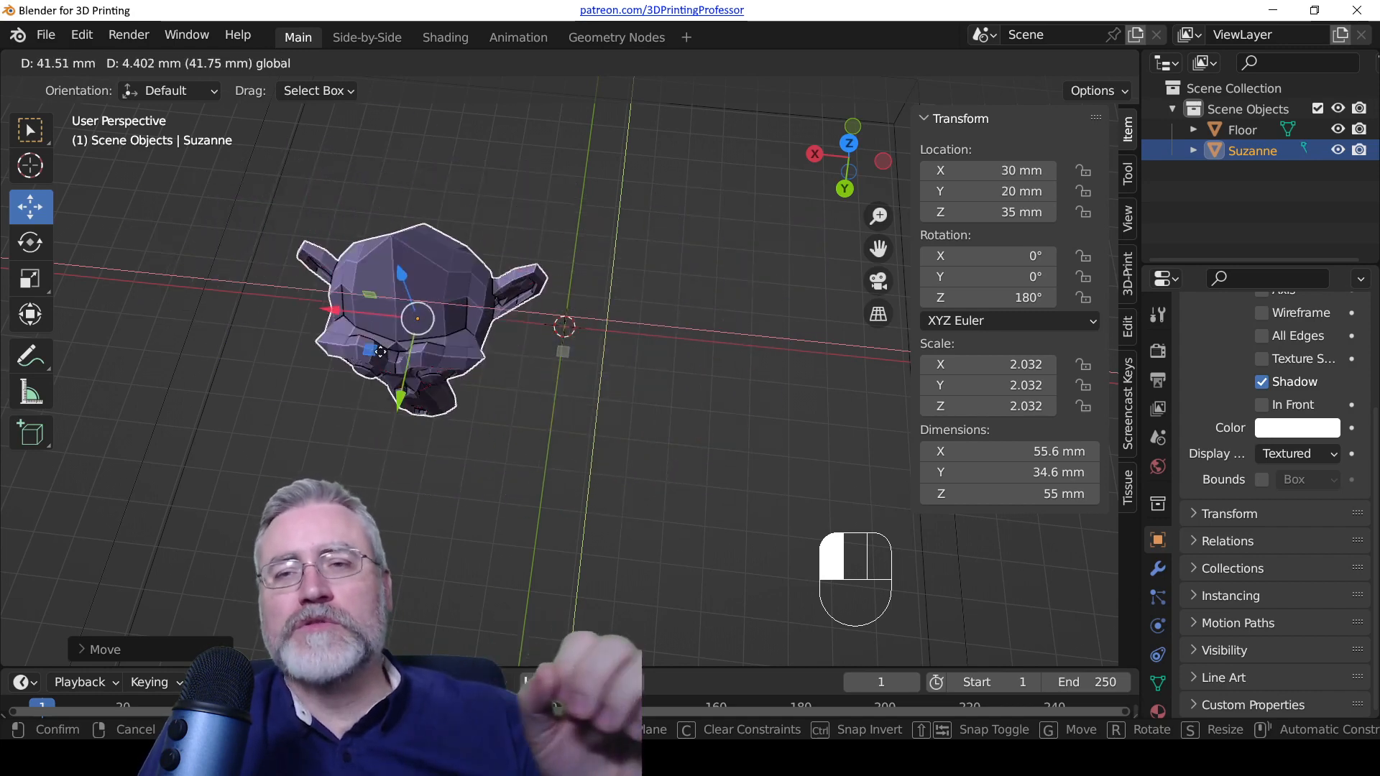
left_click_drag(418, 317, 506, 326)
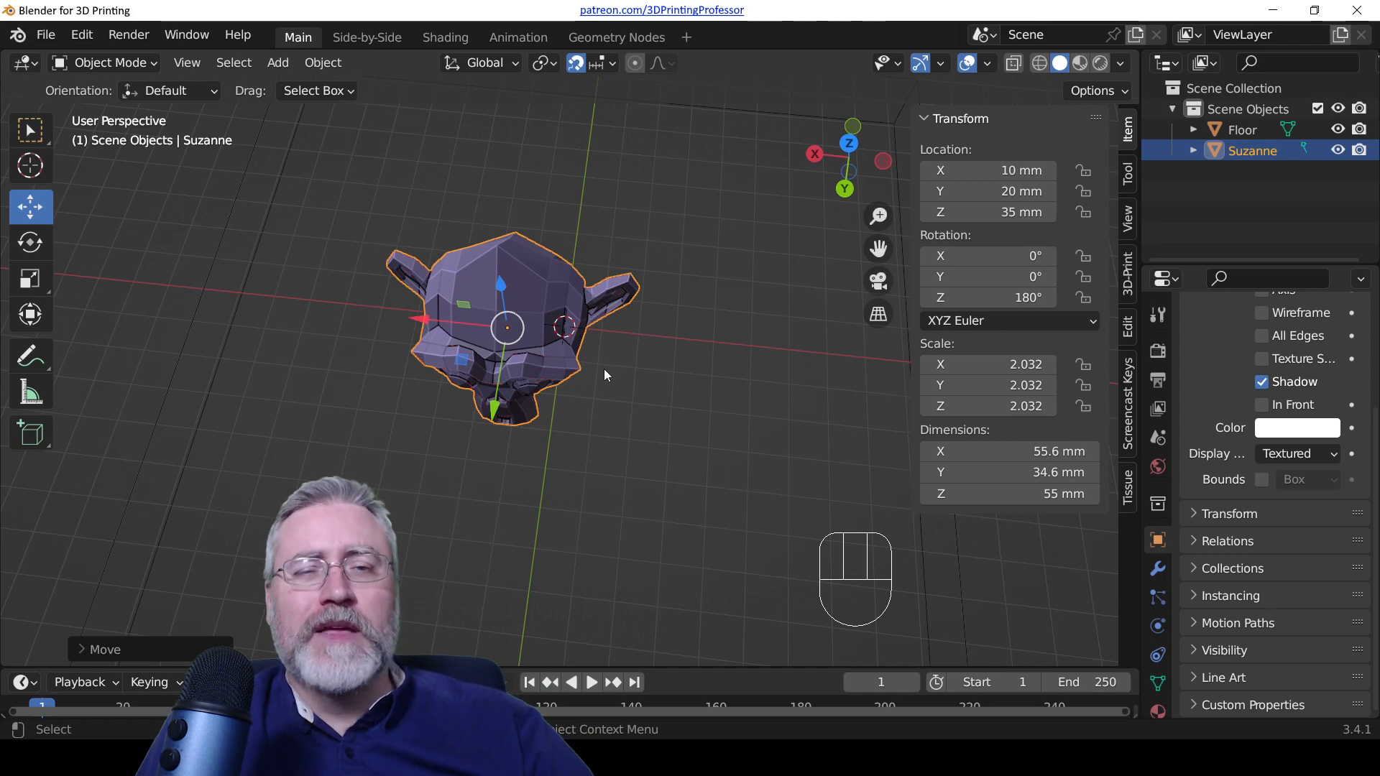
Step: In top view, zoom in and move Suzanne with finer grid snapping toward X 0, Y 0
scroll("up", 3)
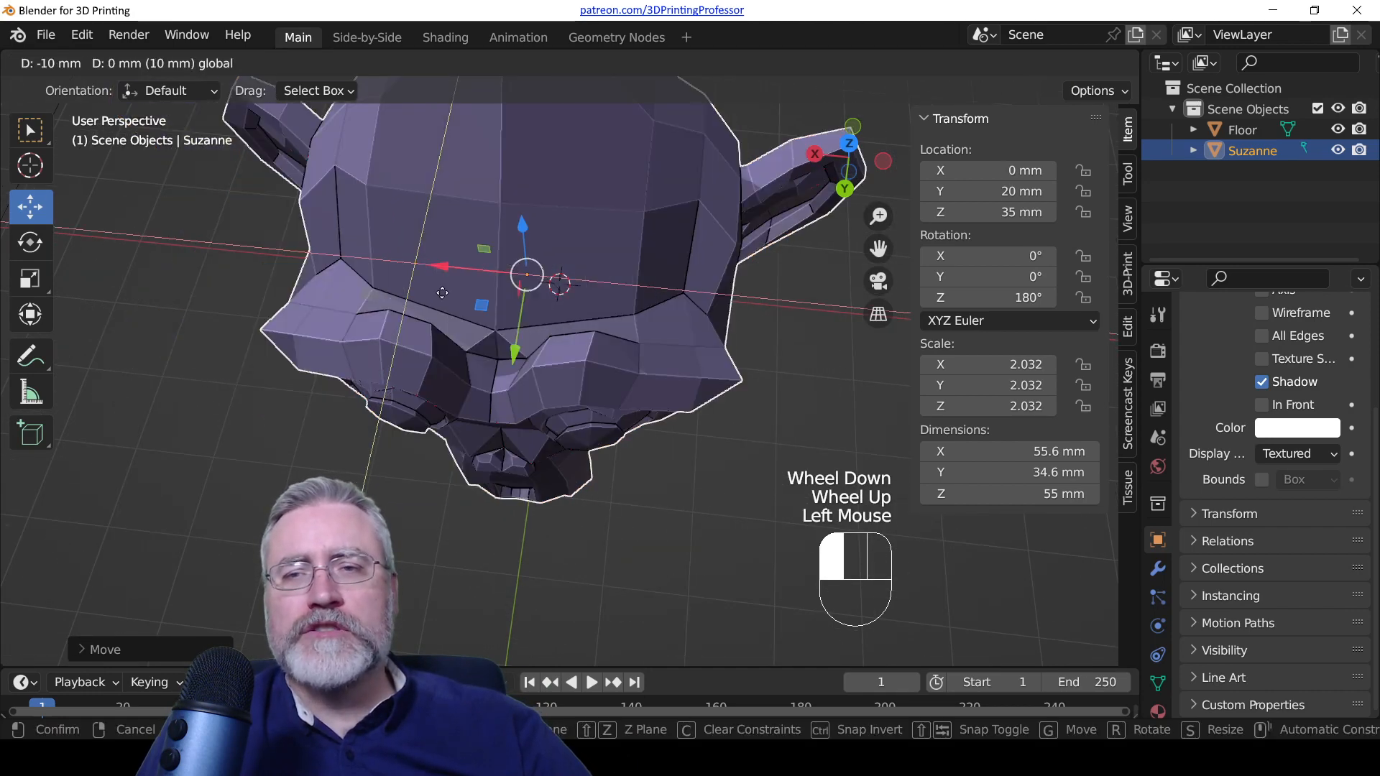
scroll("down", 3)
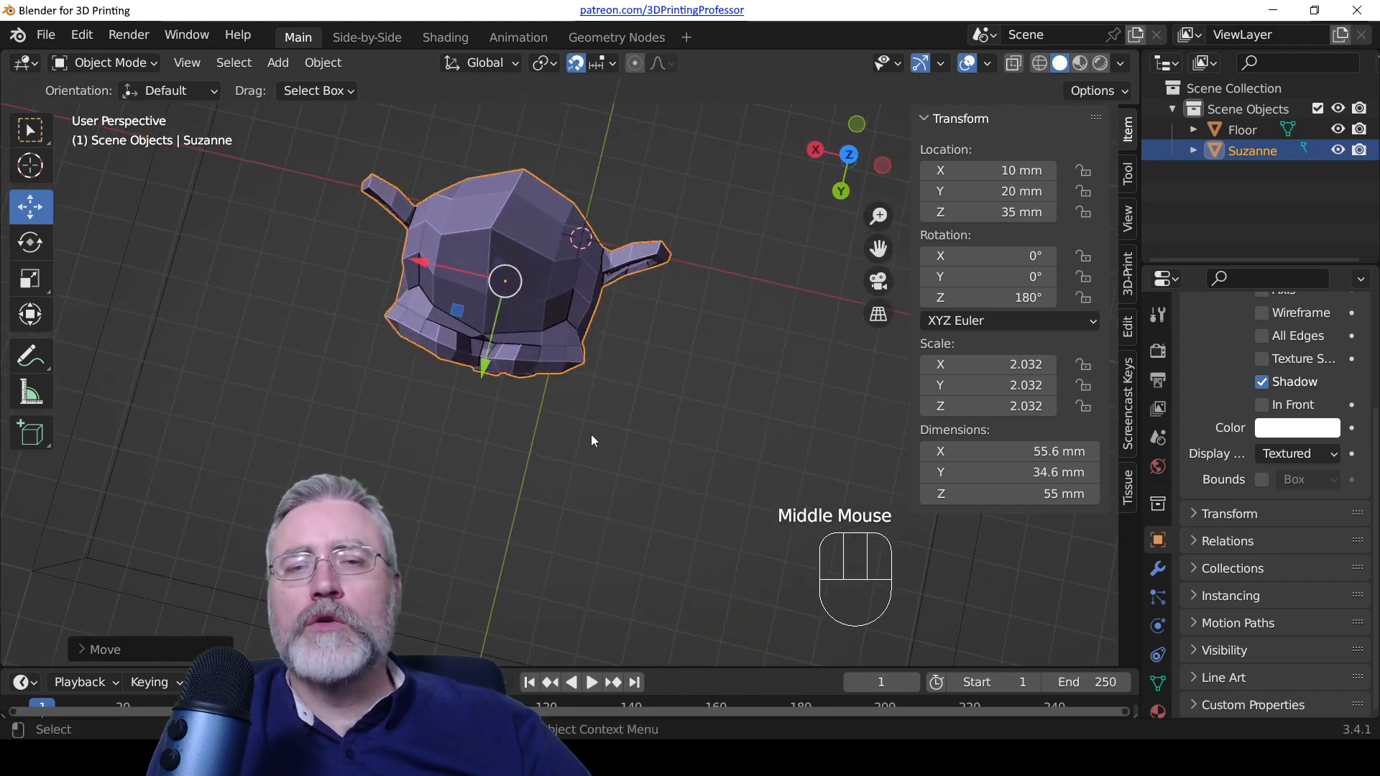
key("KP_7")
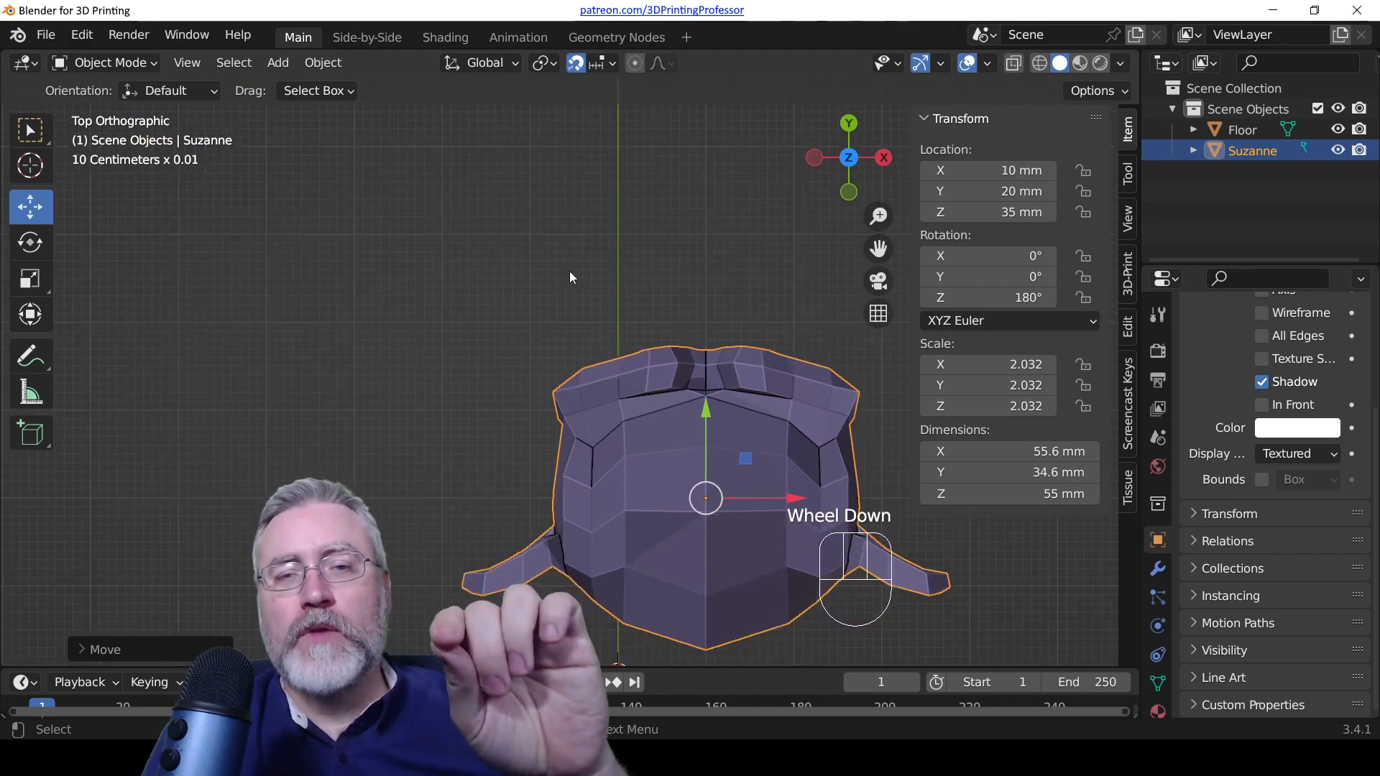
scroll("down", 3)
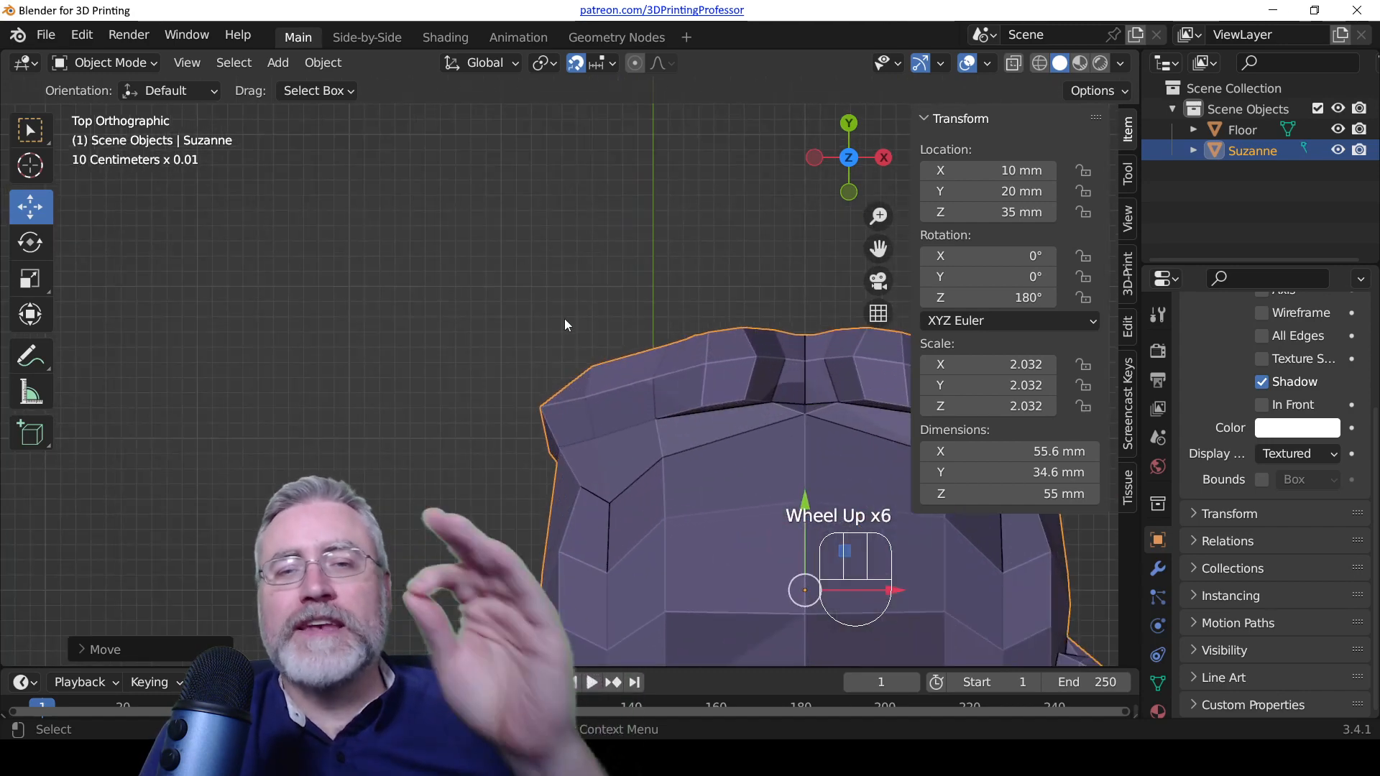
mouse_move(846, 563)
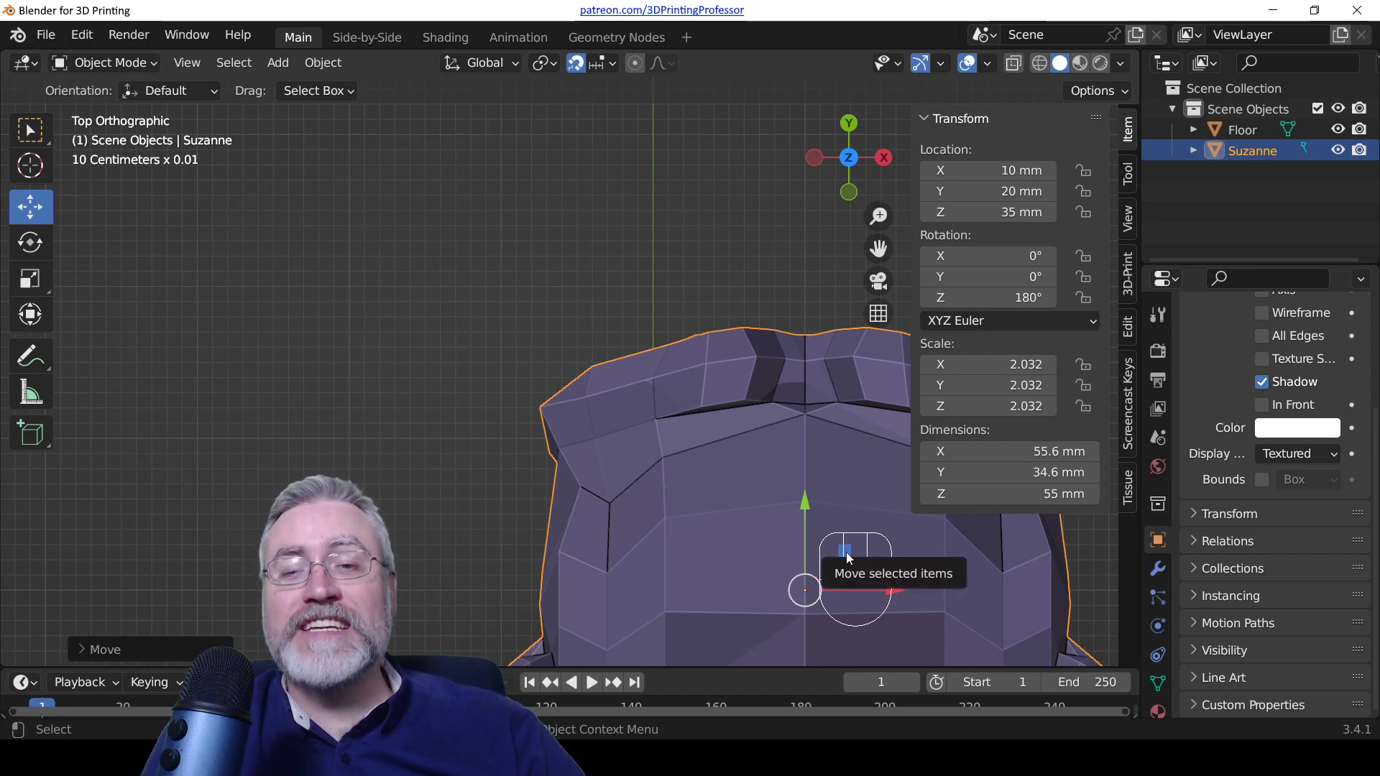
left_click_drag(846, 554, 598, 401)
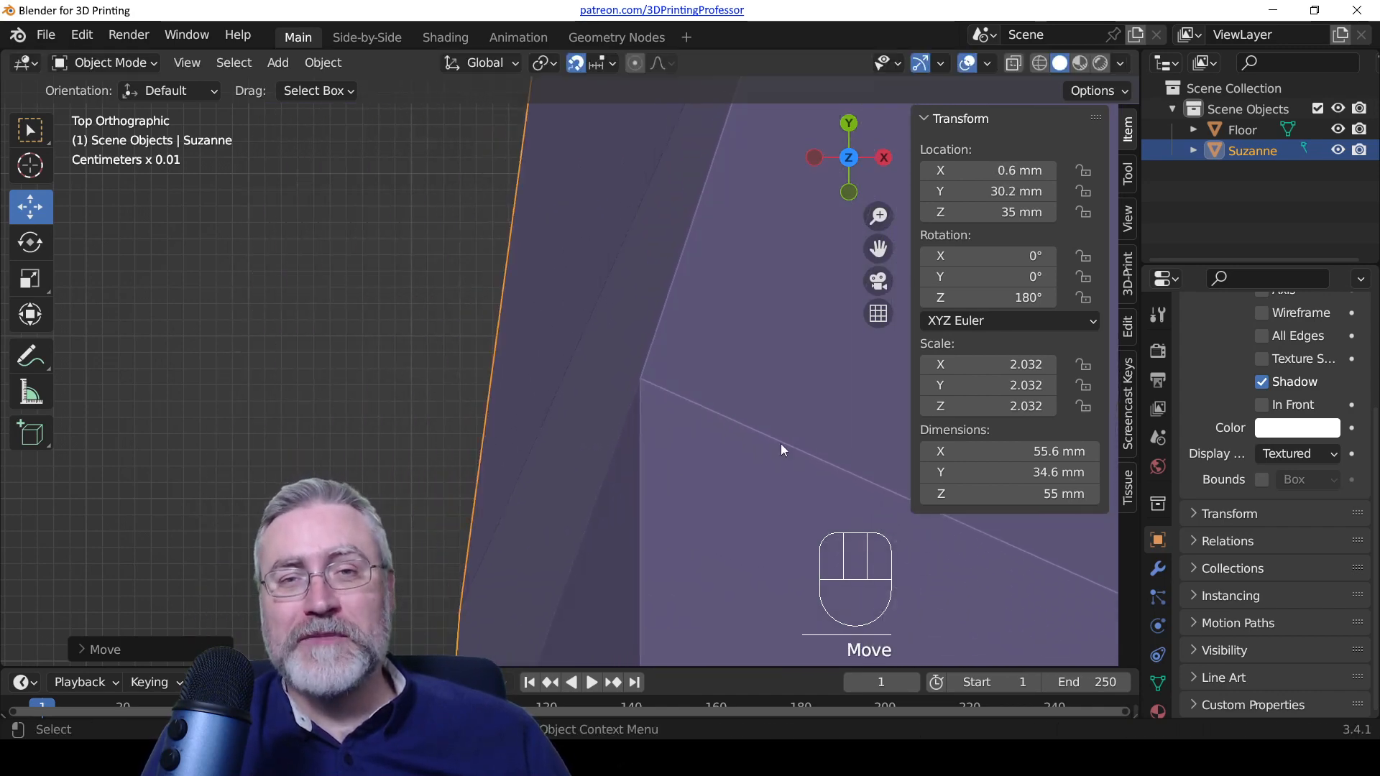
scroll("down", 3)
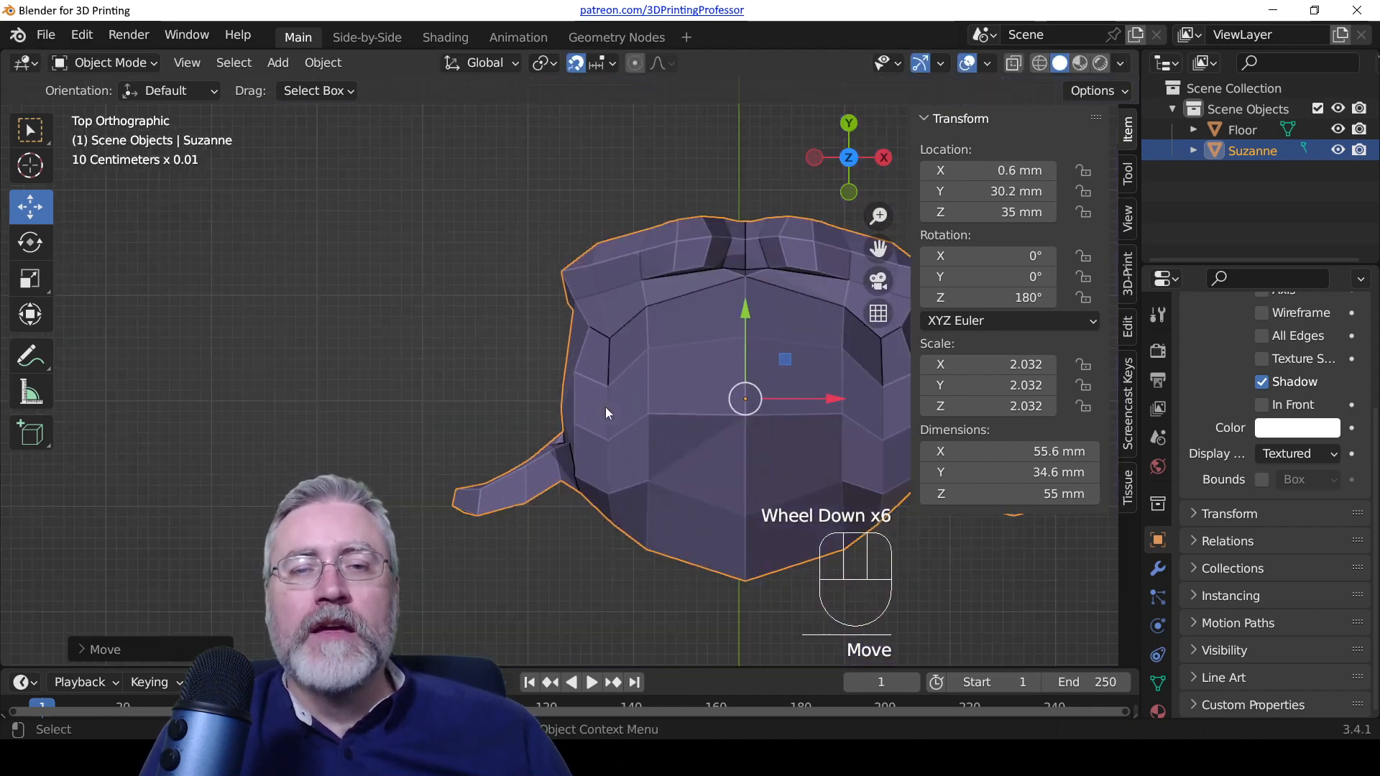
scroll("down", 3)
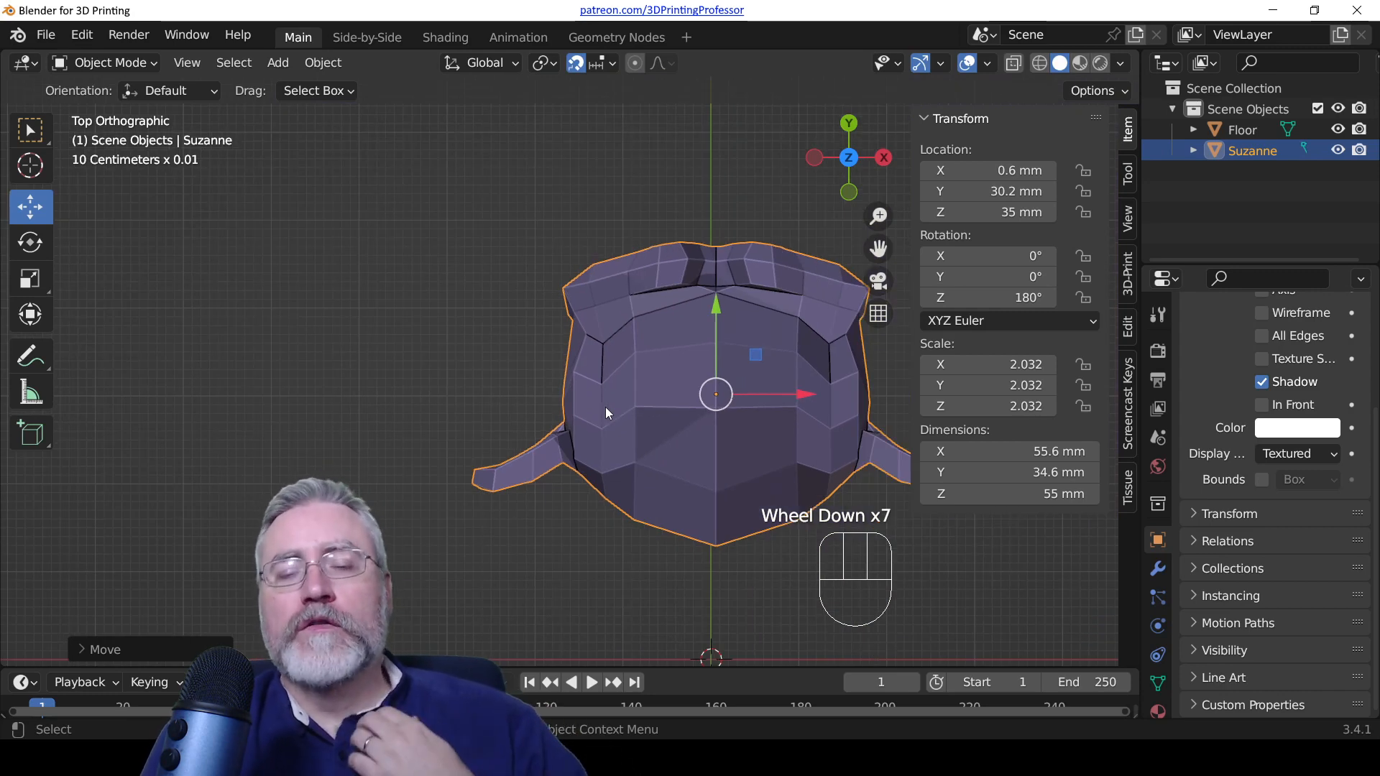
Step: Toggle perspective with Numpad 5 and orbit to check Suzanne from the back
key("7")
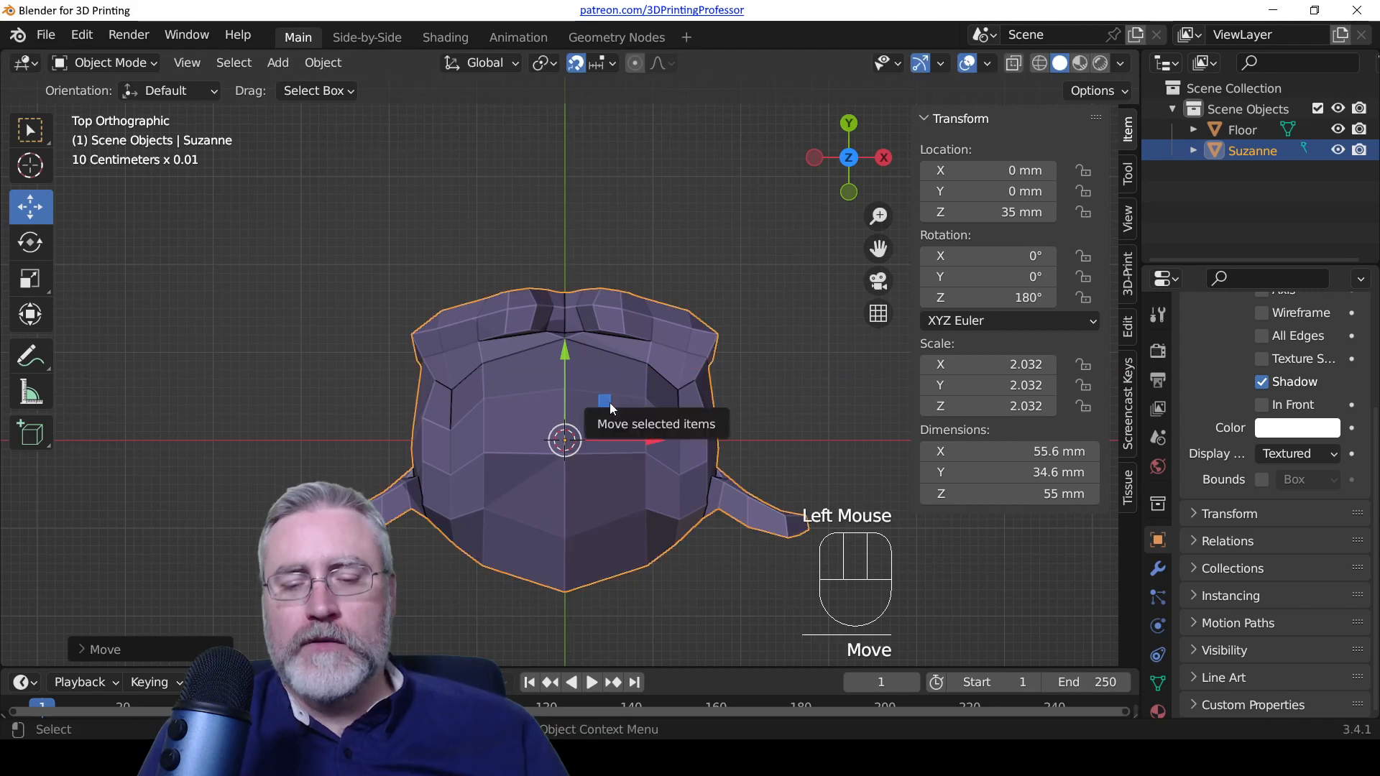
key("KP_5")
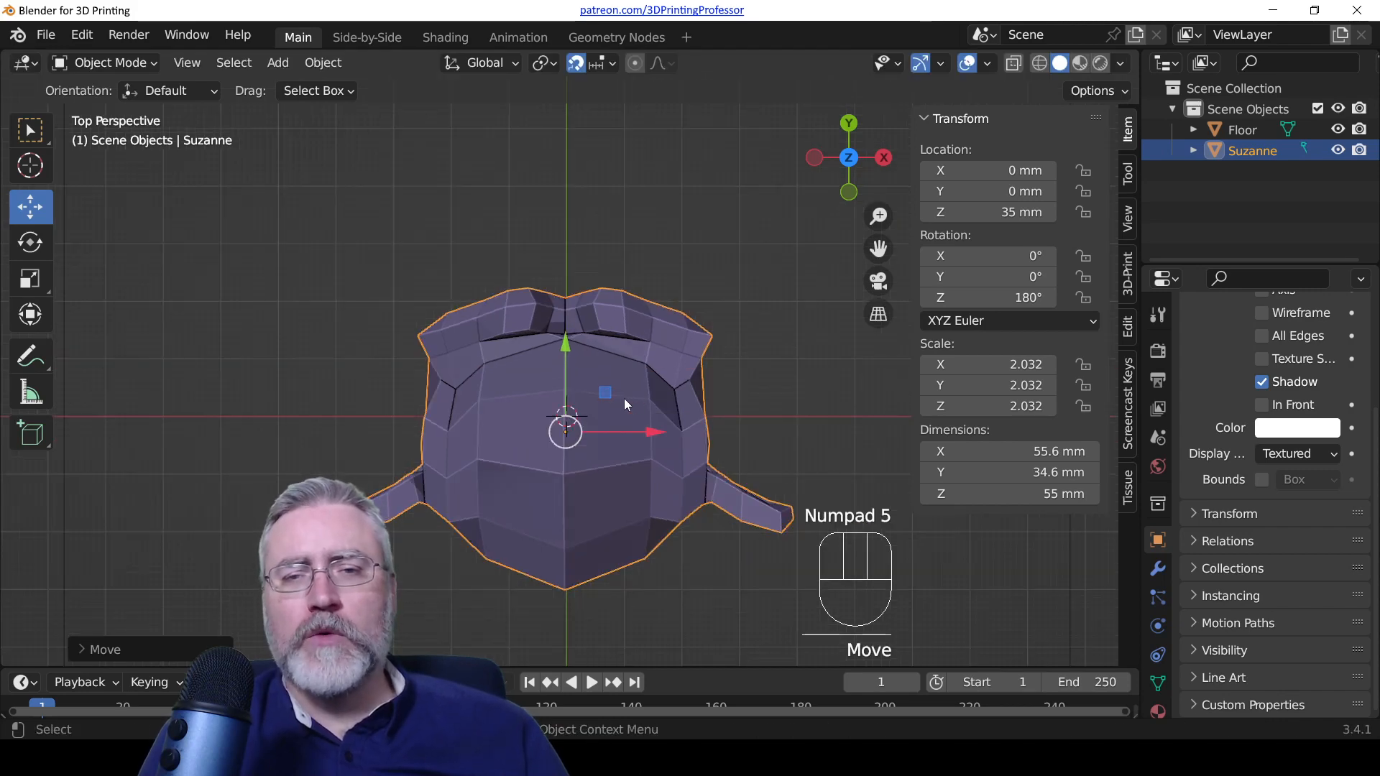
key("g")
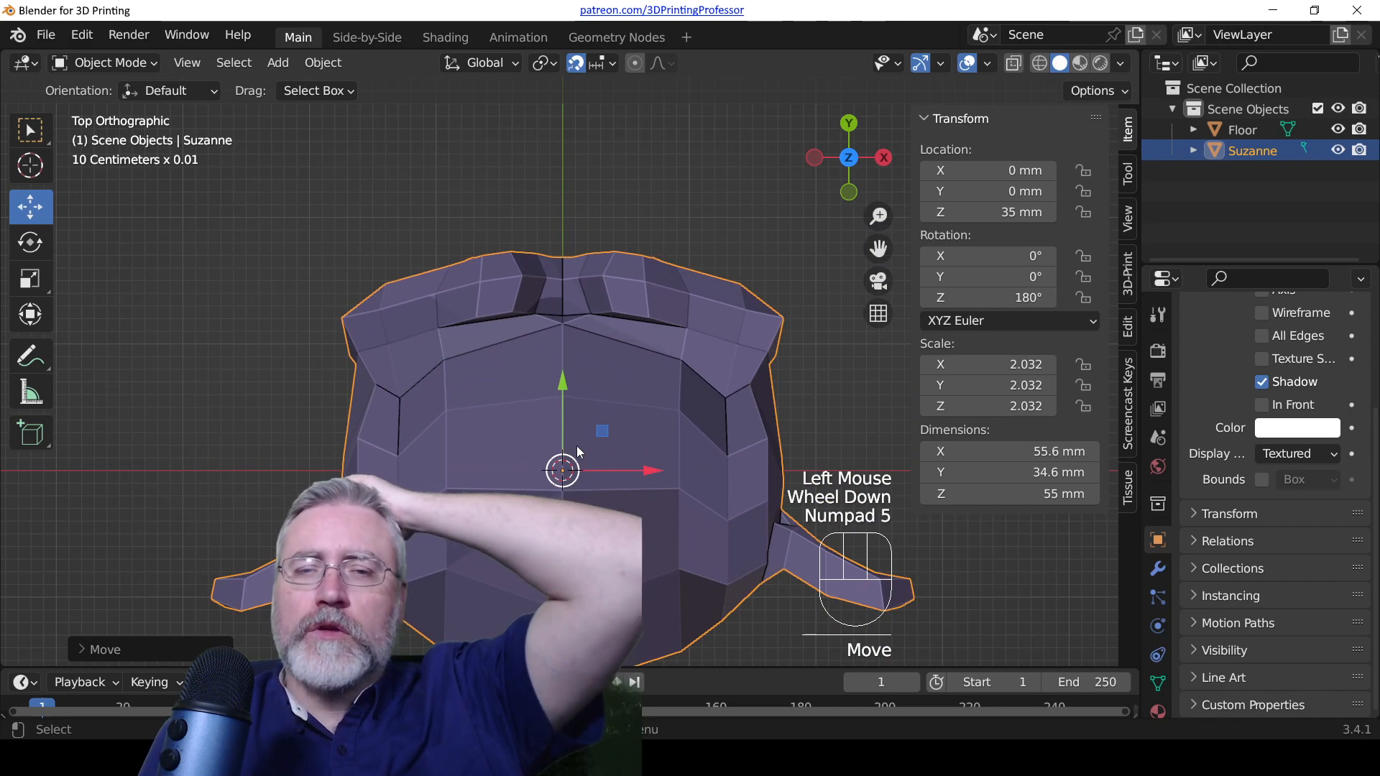
scroll("down", 3)
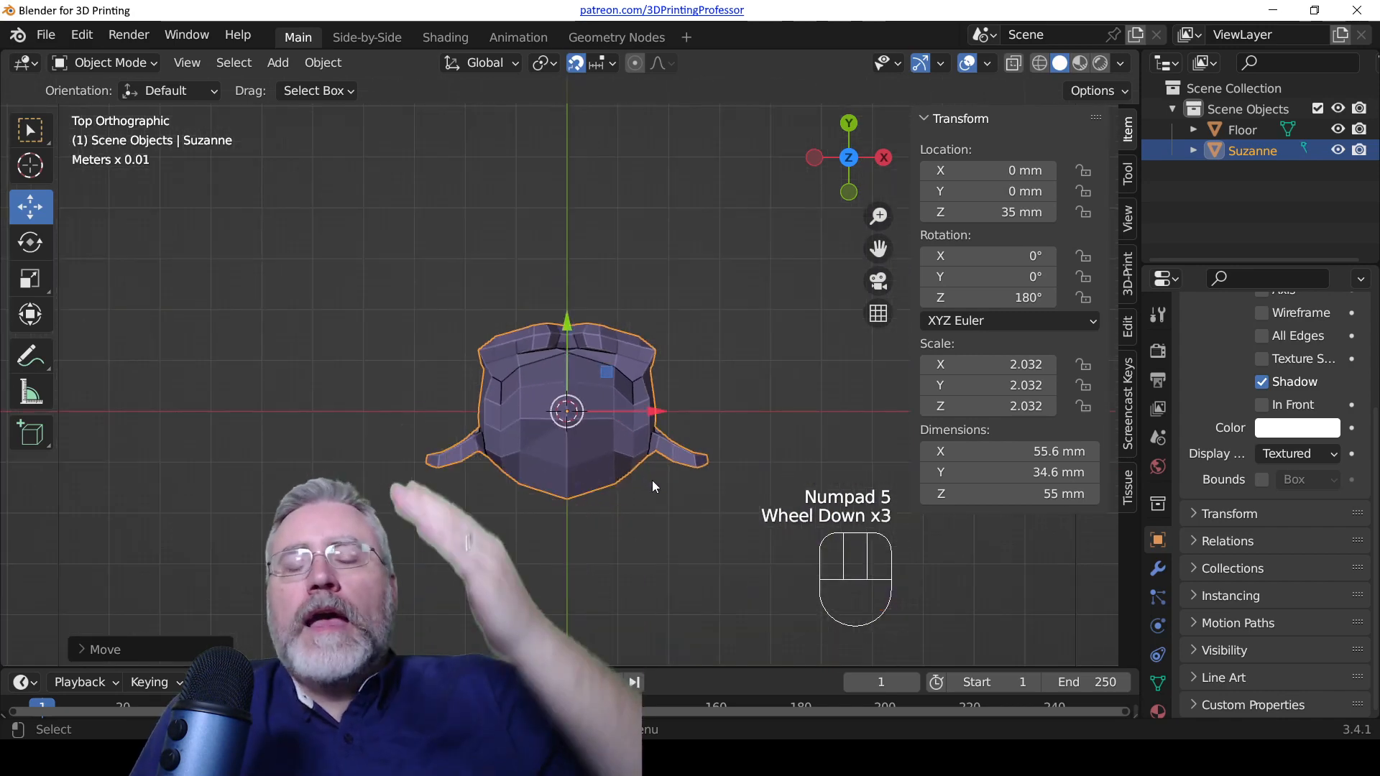
scroll("up", 3)
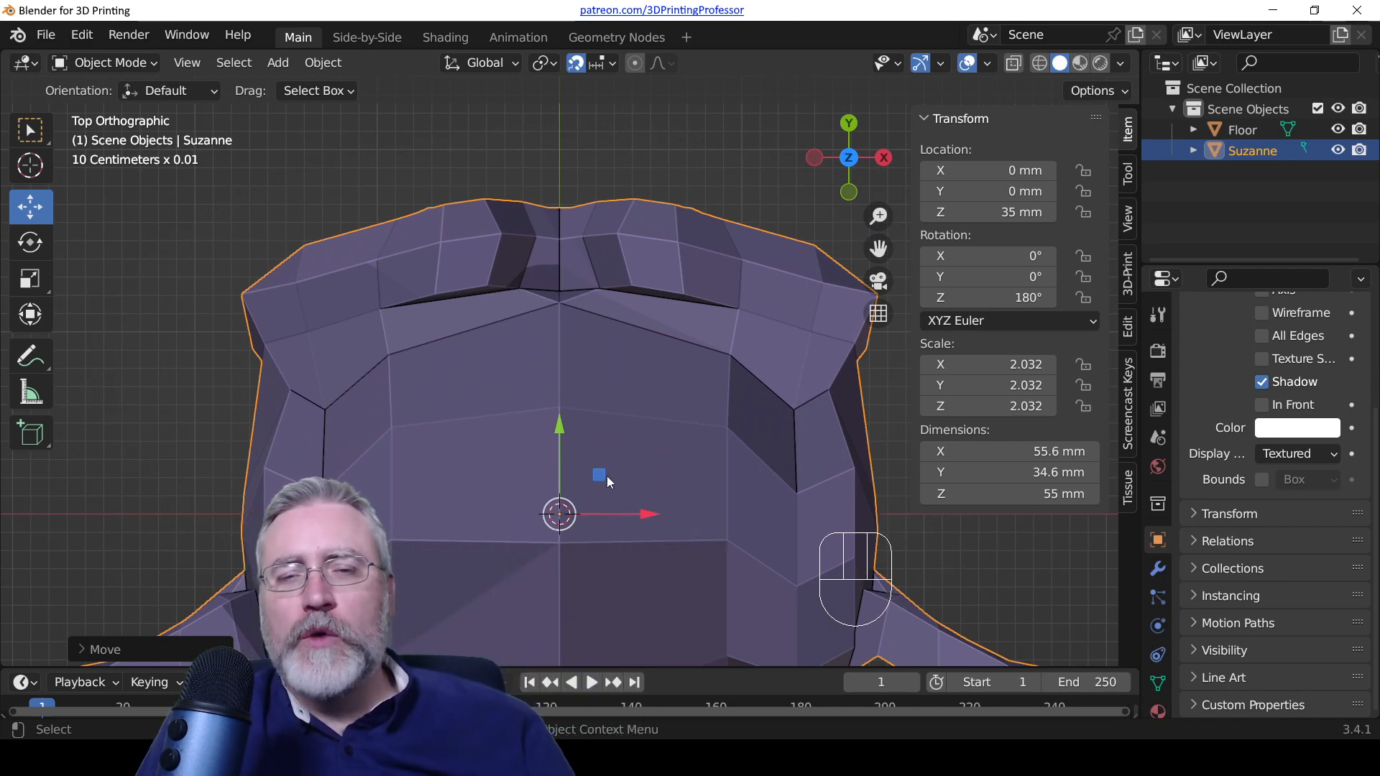
left_click_drag(603, 476, 531, 383)
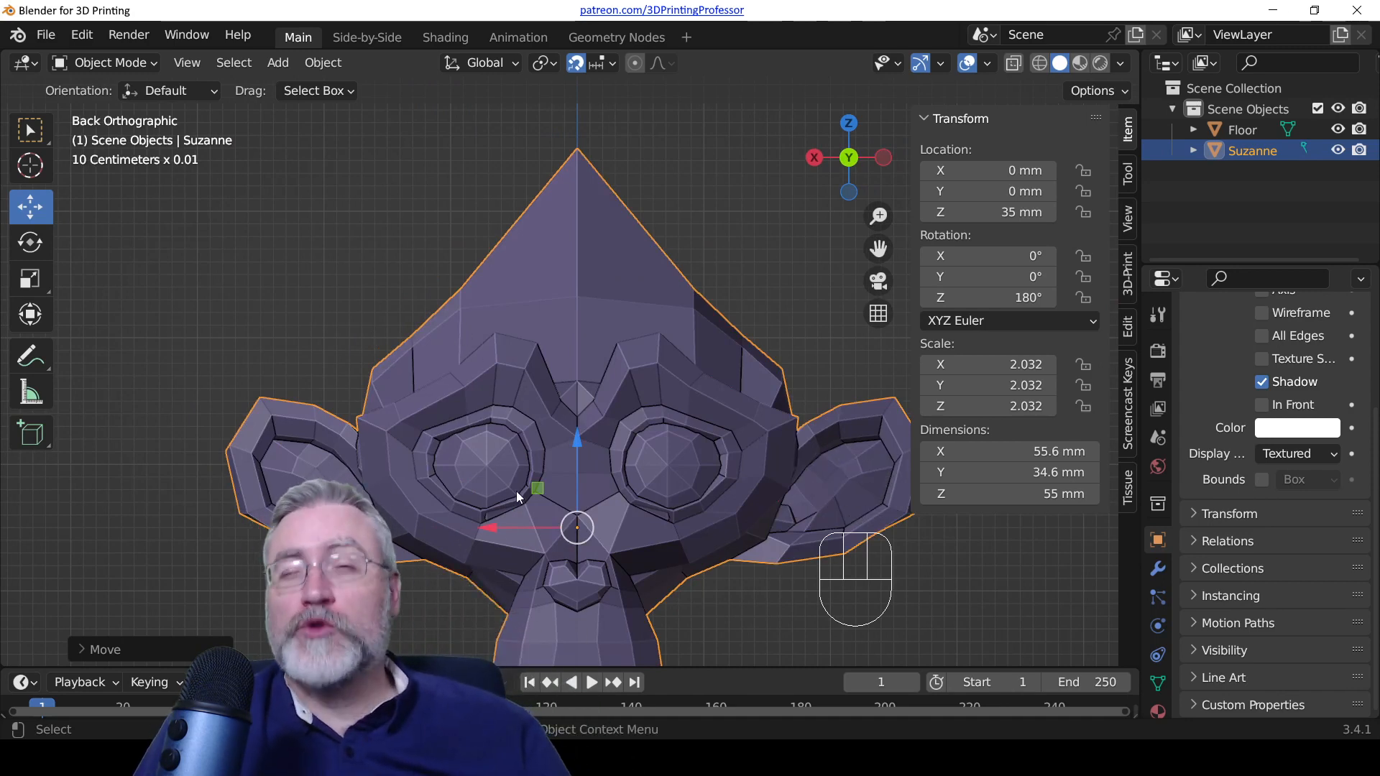
mouse_move(532, 524)
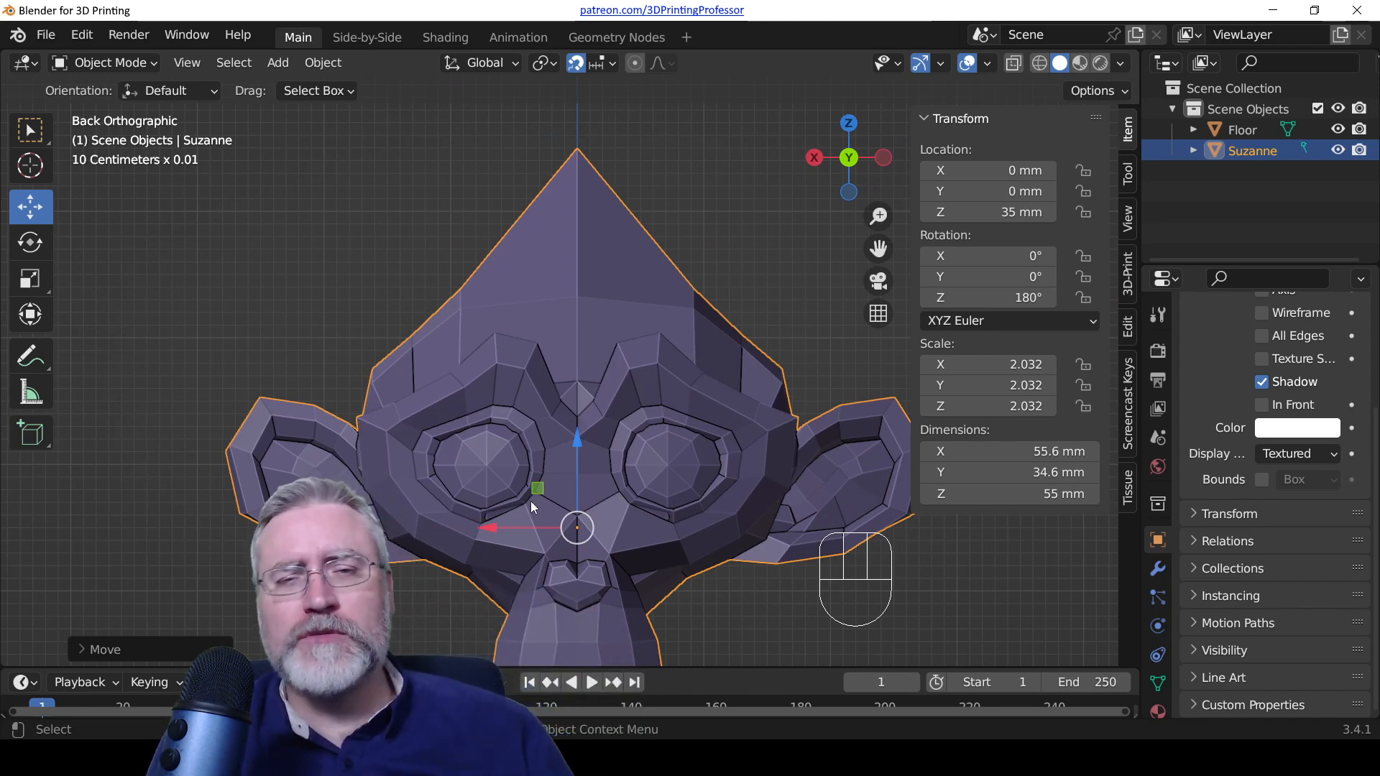
scroll("up", 3)
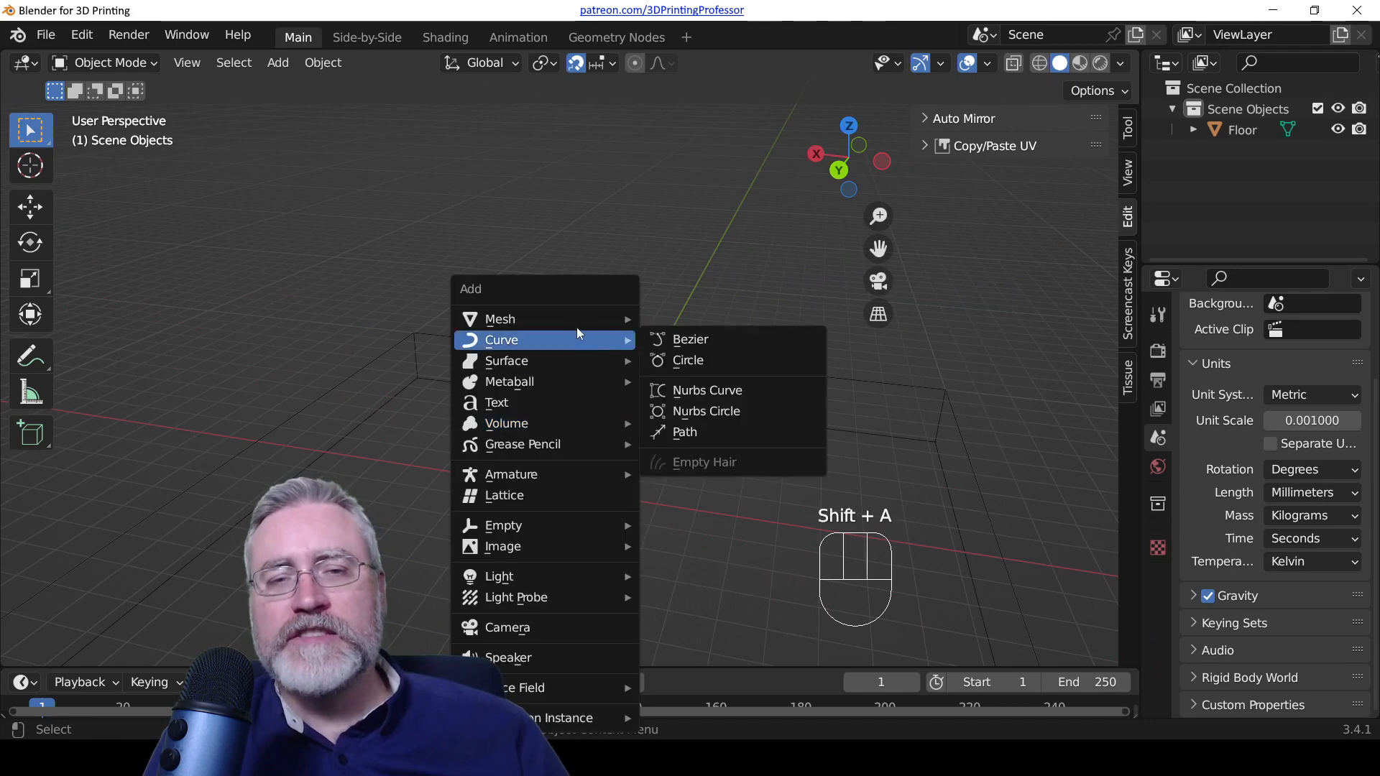
mouse_move(500, 319)
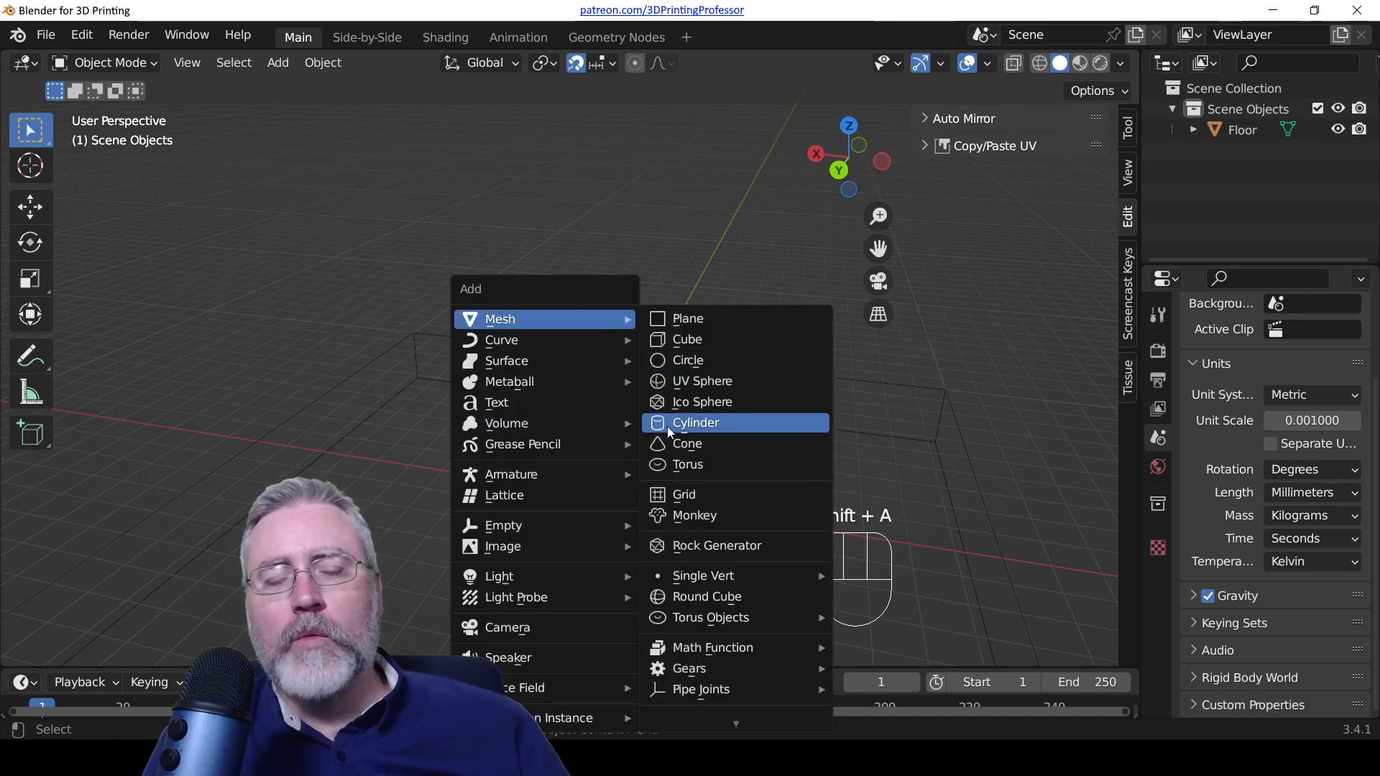
Step: Add a cylinder with radius 20 mm, 100 vertices and depth 2 mm
left_click(696, 423)
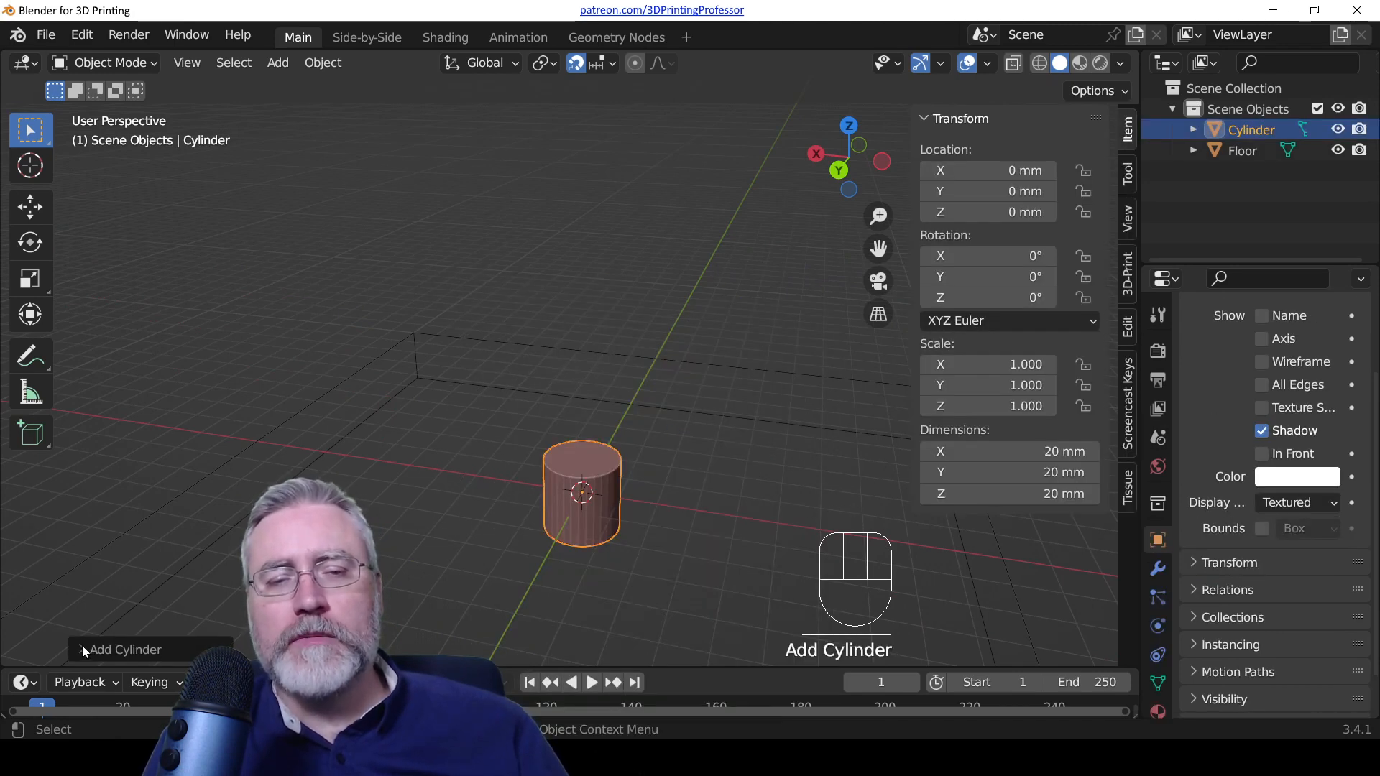
left_click(84, 649)
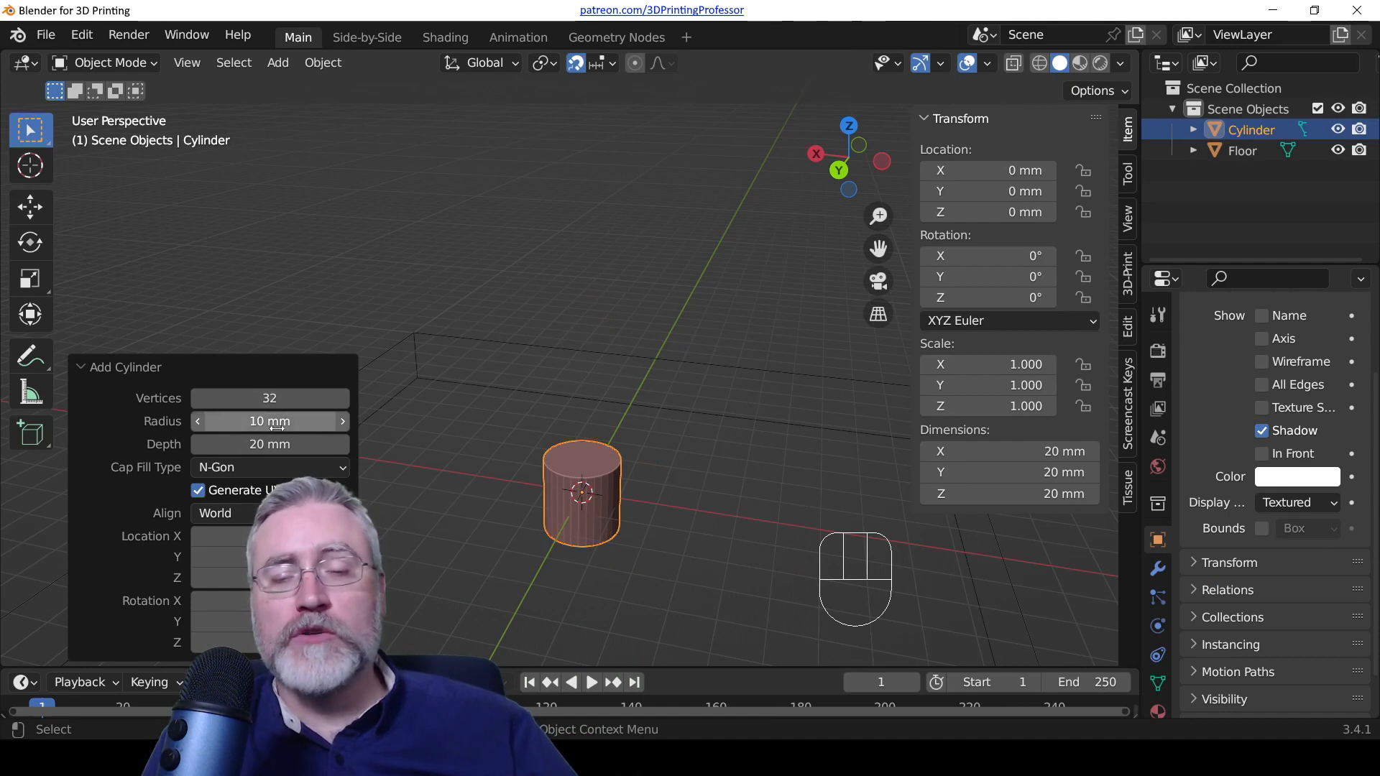
left_click(269, 421)
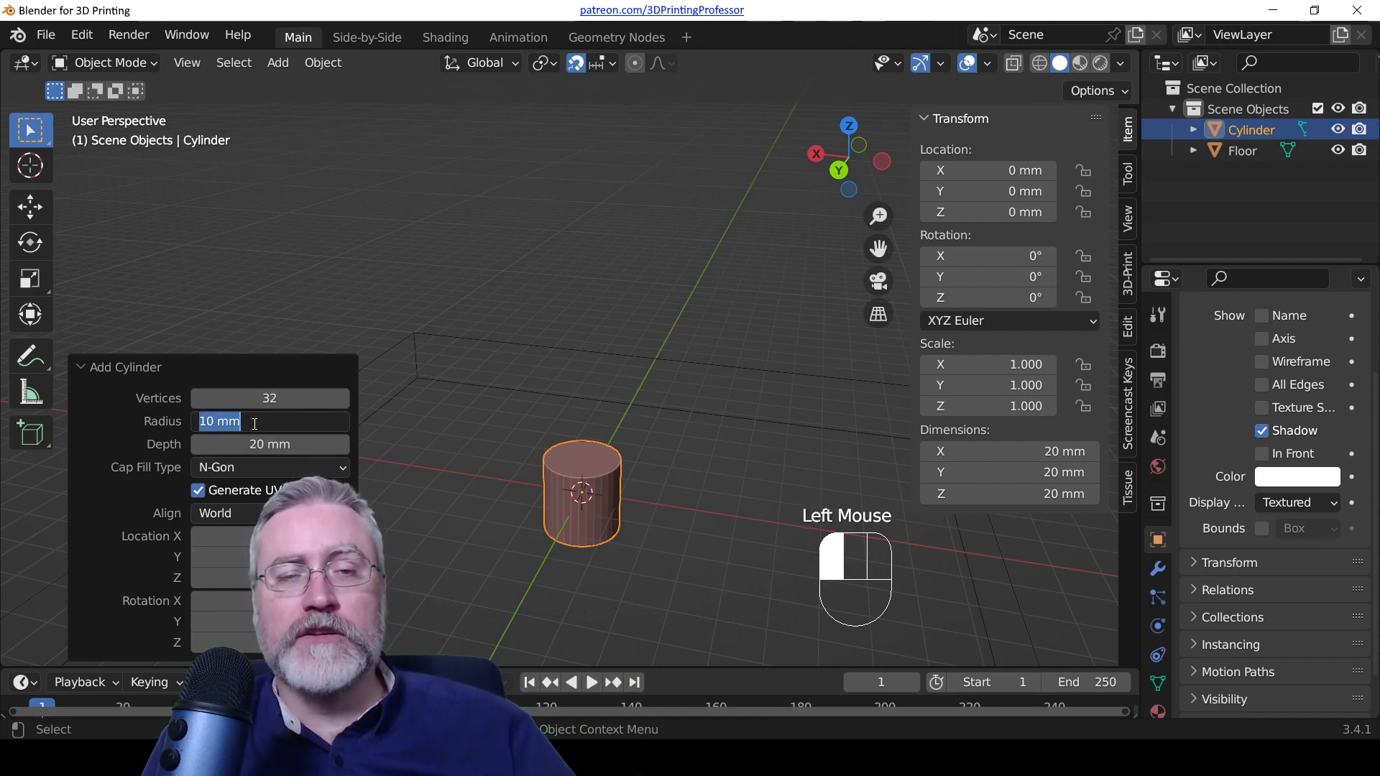
type("2")
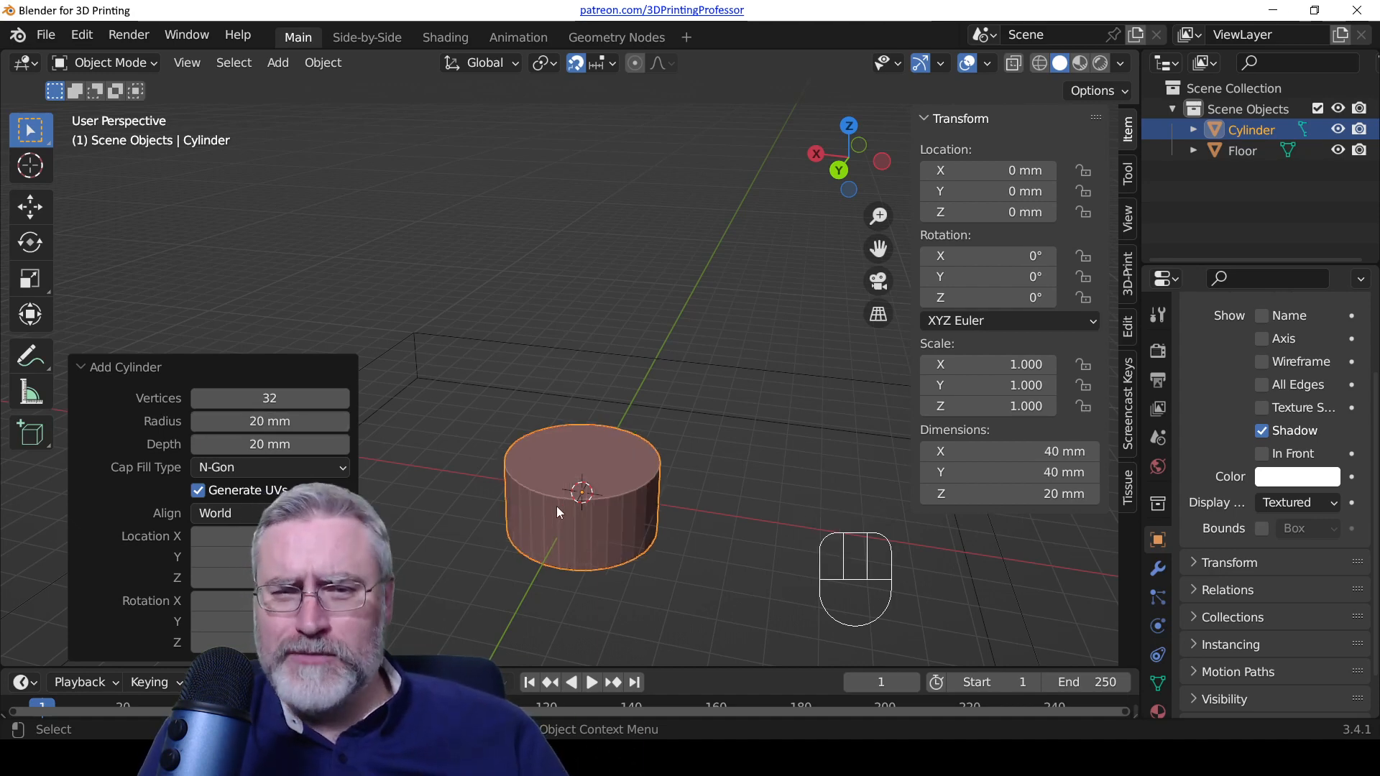
left_click(269, 398)
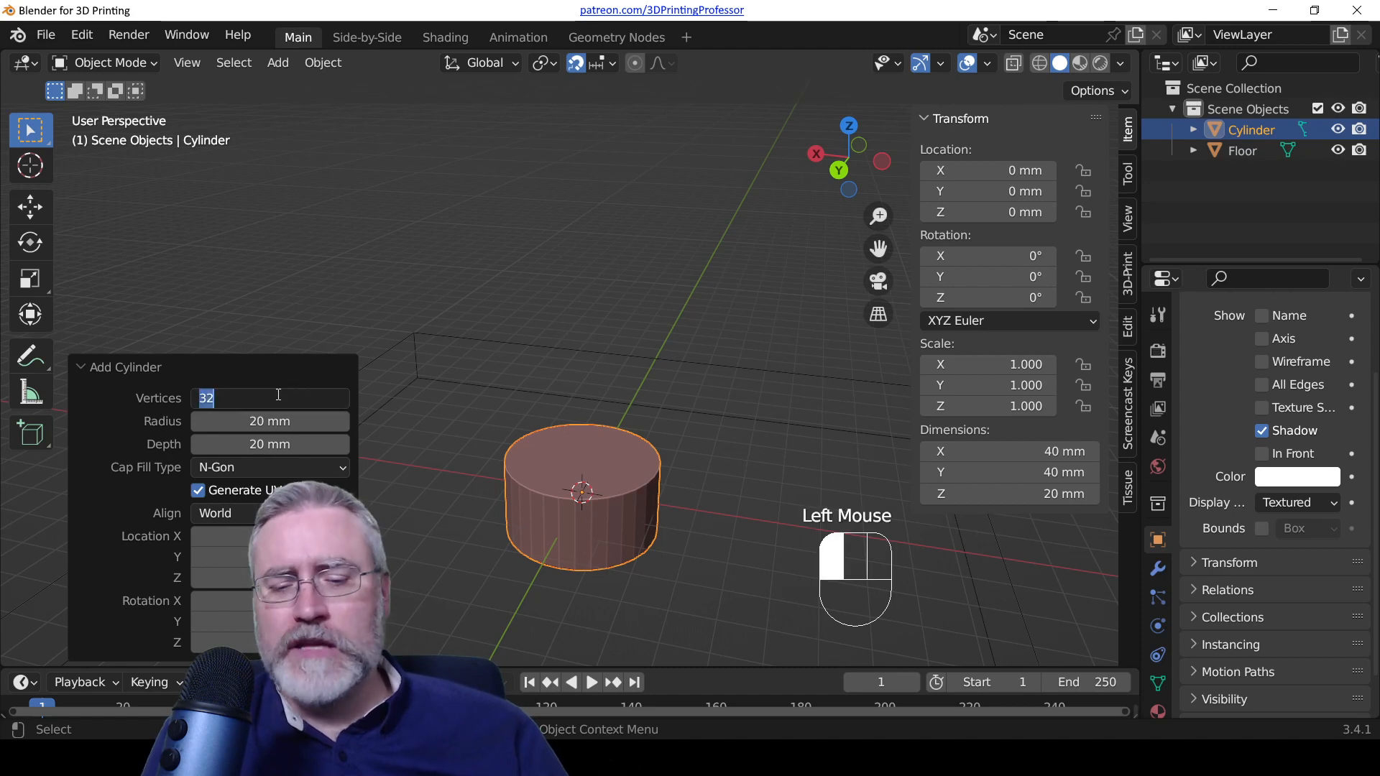
type("100")
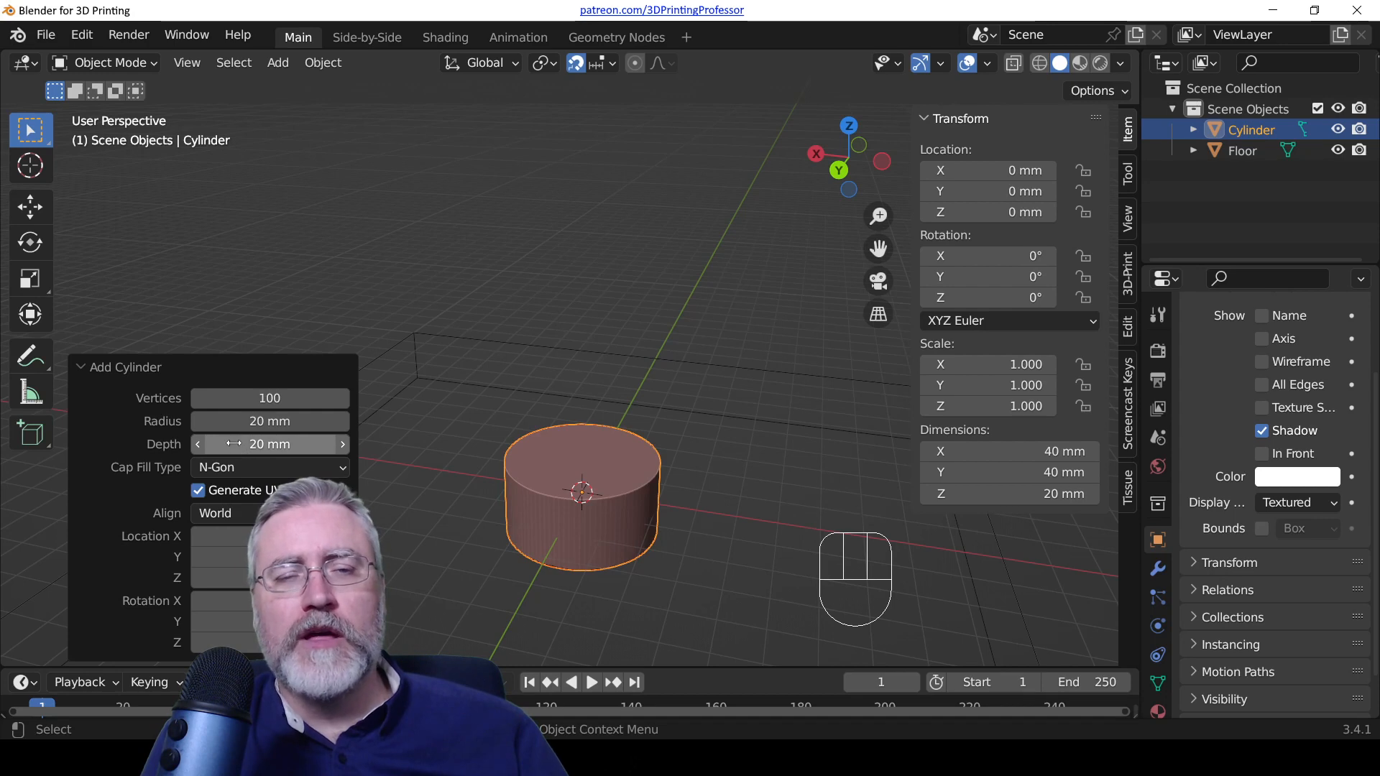
left_click(269, 444)
type("2")
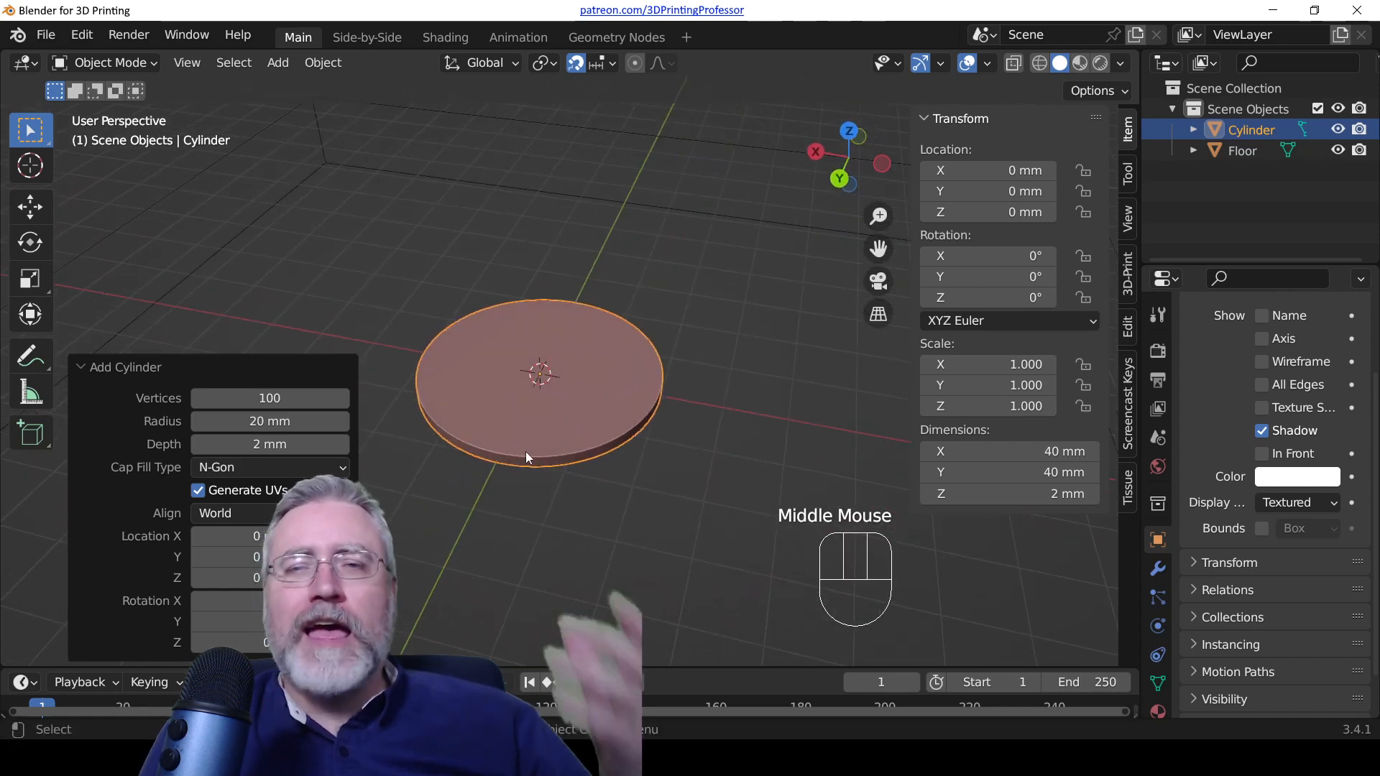
scroll("down", 3)
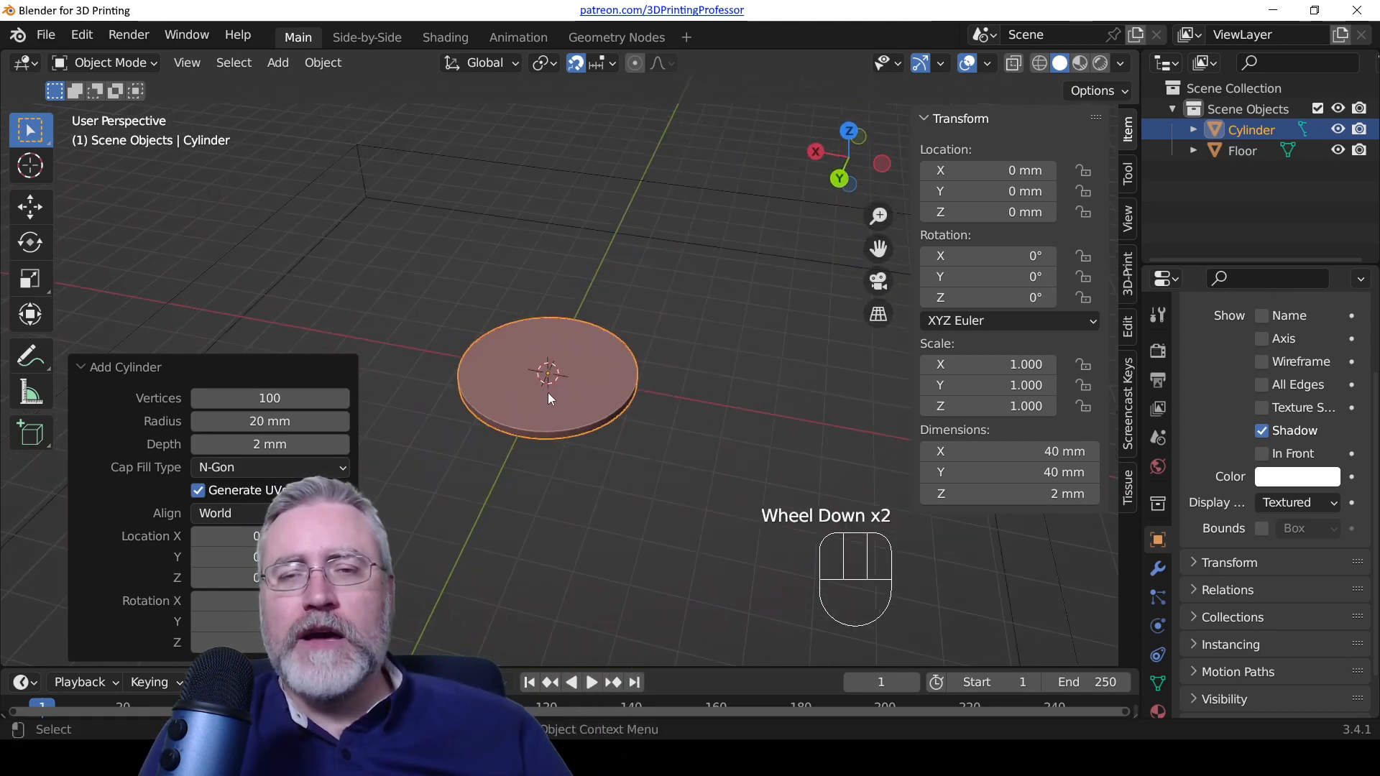
key("g")
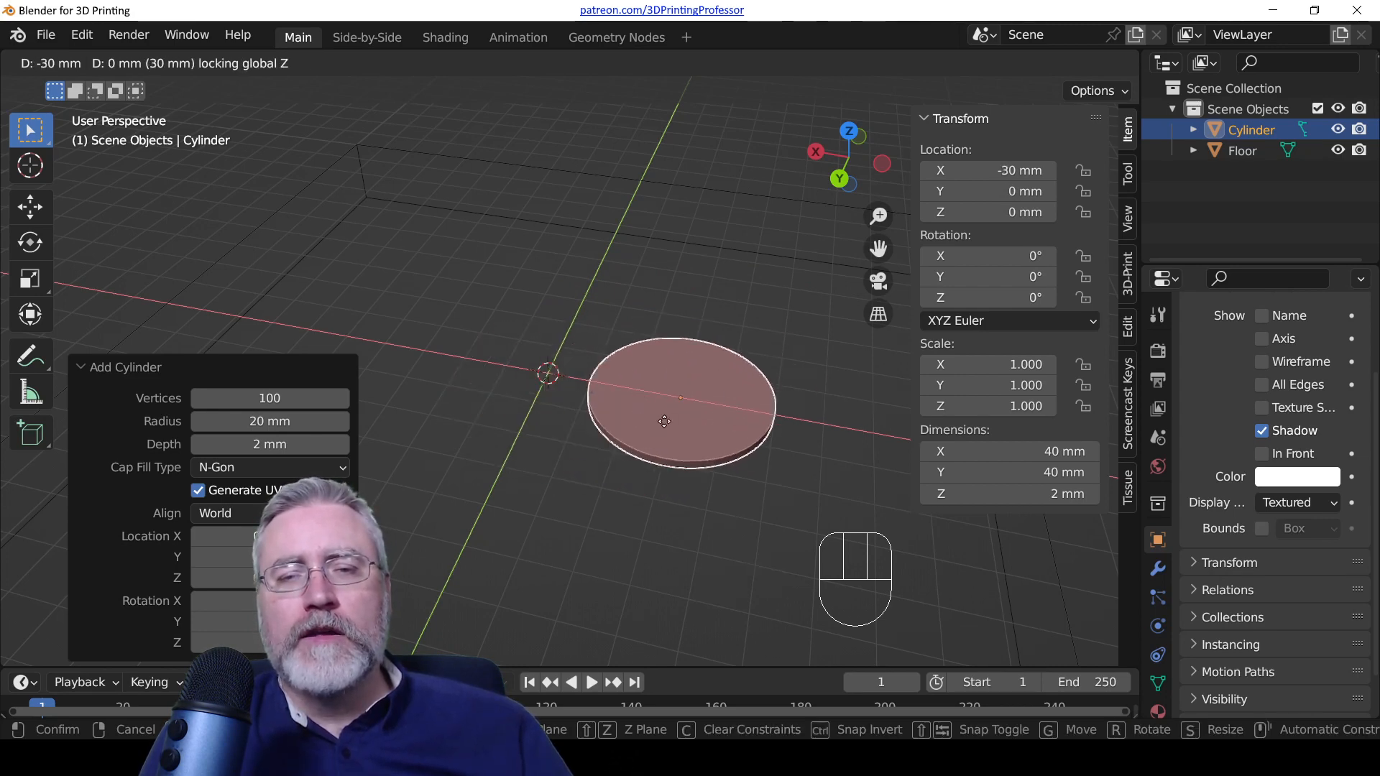
Step: Move the disc to X −30 mm and add a small cylinder with 1.5 mm radius
key("shift+a")
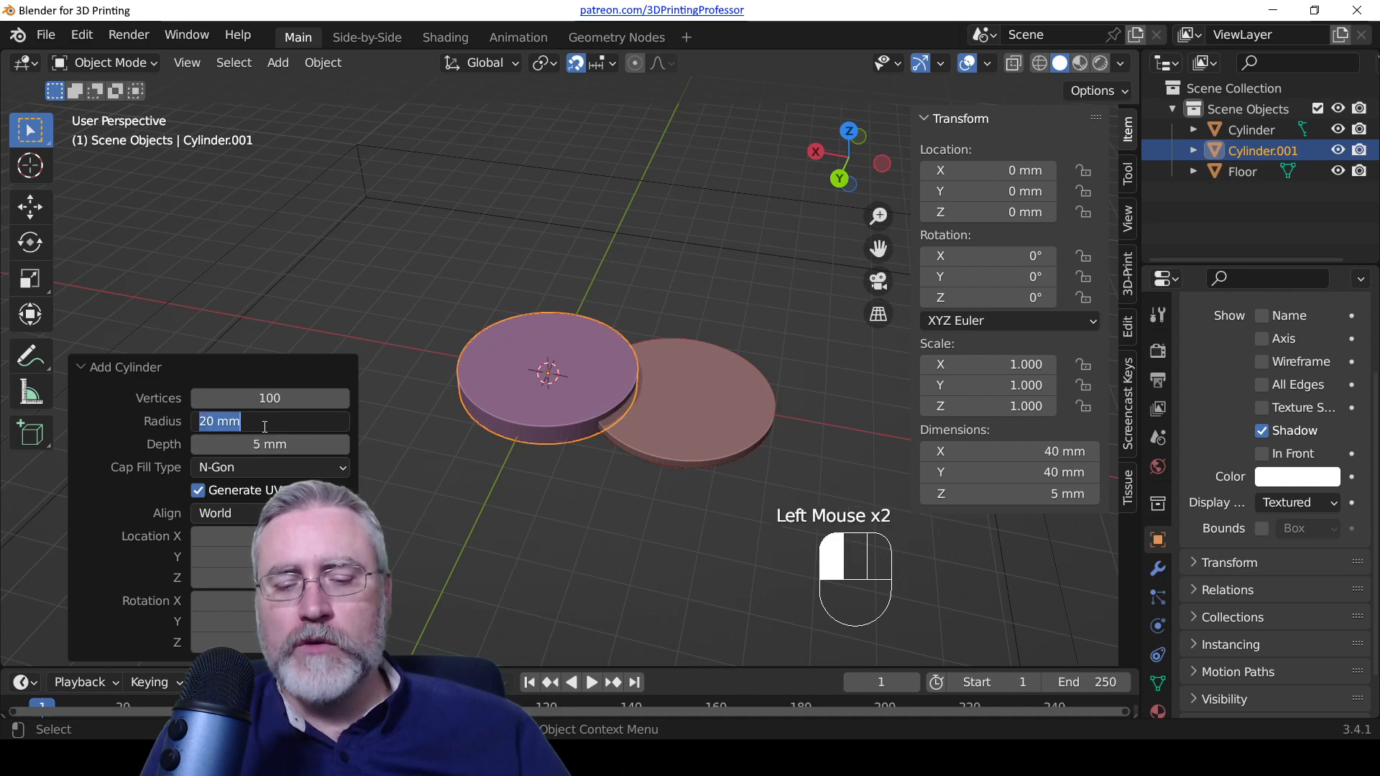
type("1.5 mm")
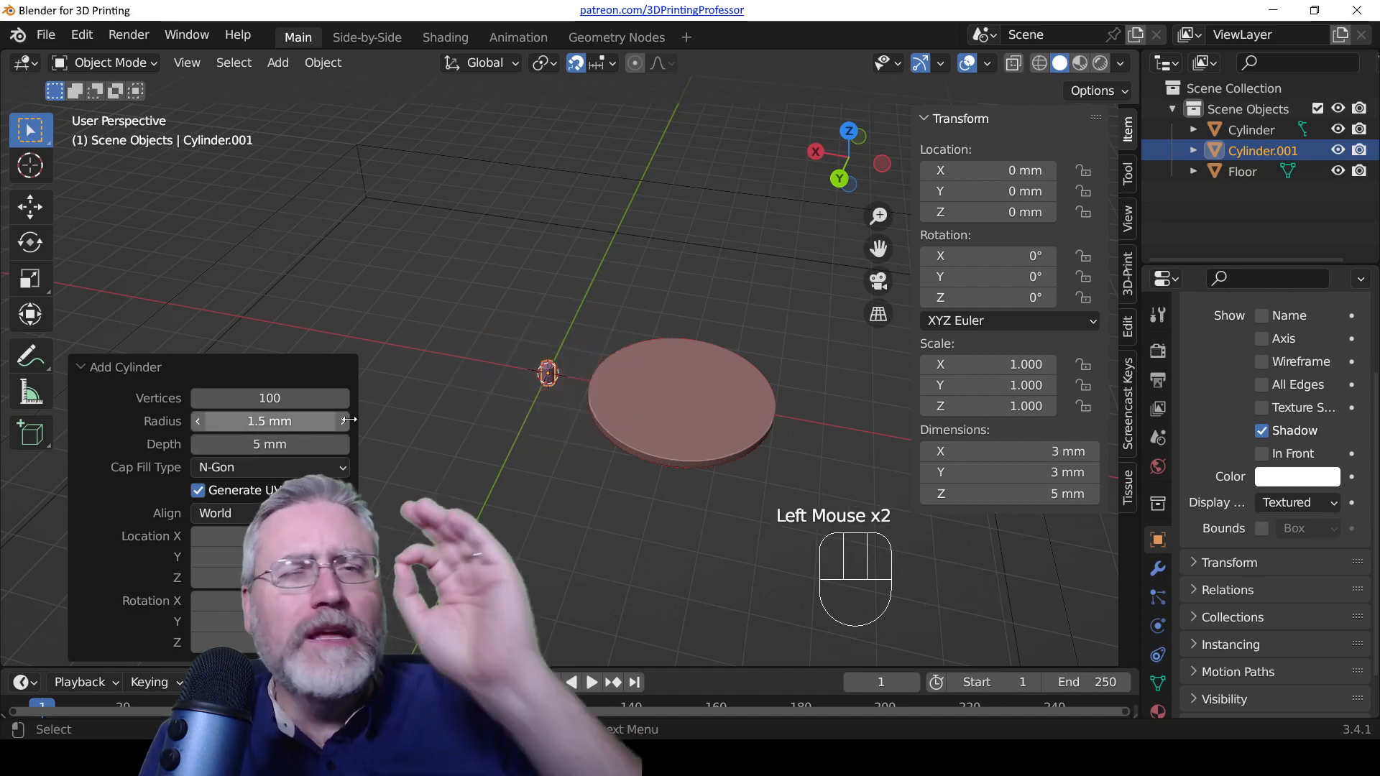
scroll("up", 3)
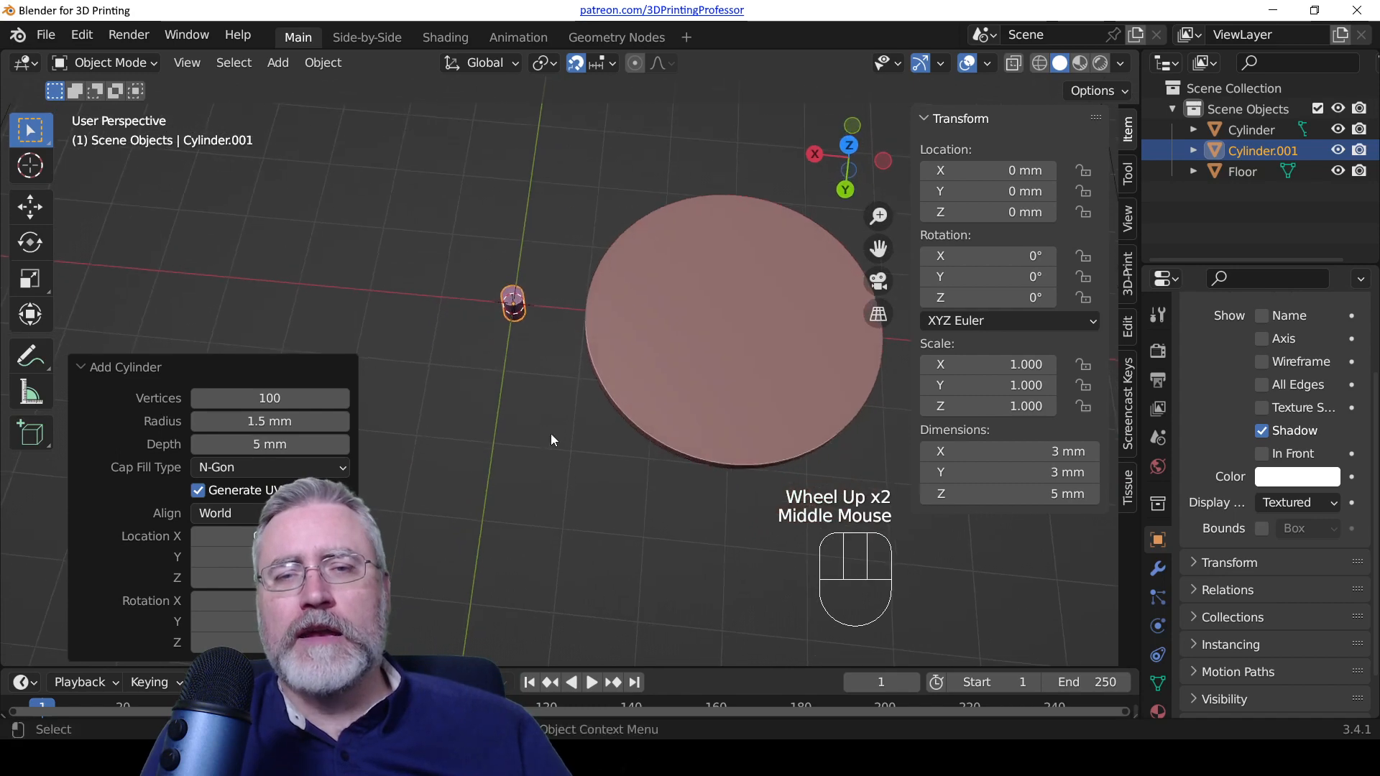
Step: Place the small cylinder on the disc at X −30 mm and a duplicate beside it
key("g")
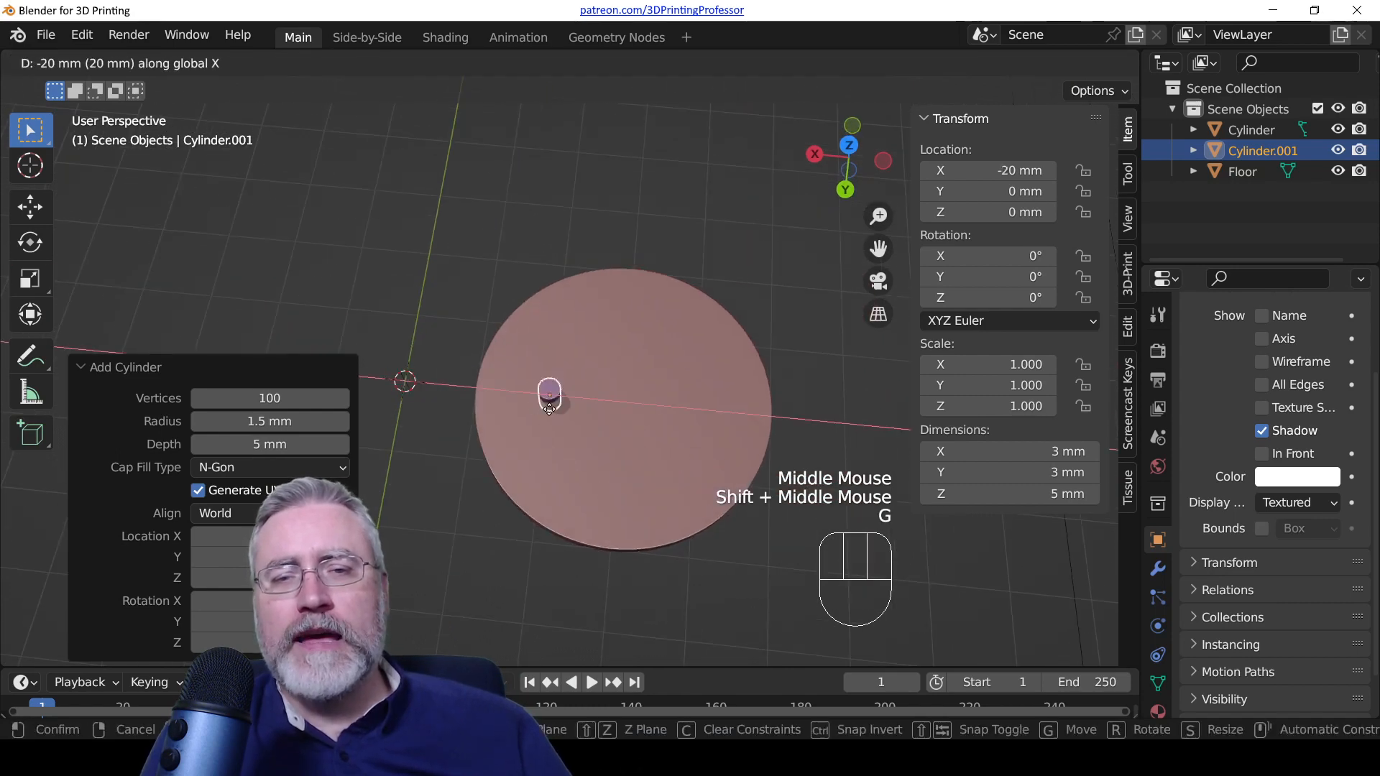
left_click_drag(548, 400, 620, 404)
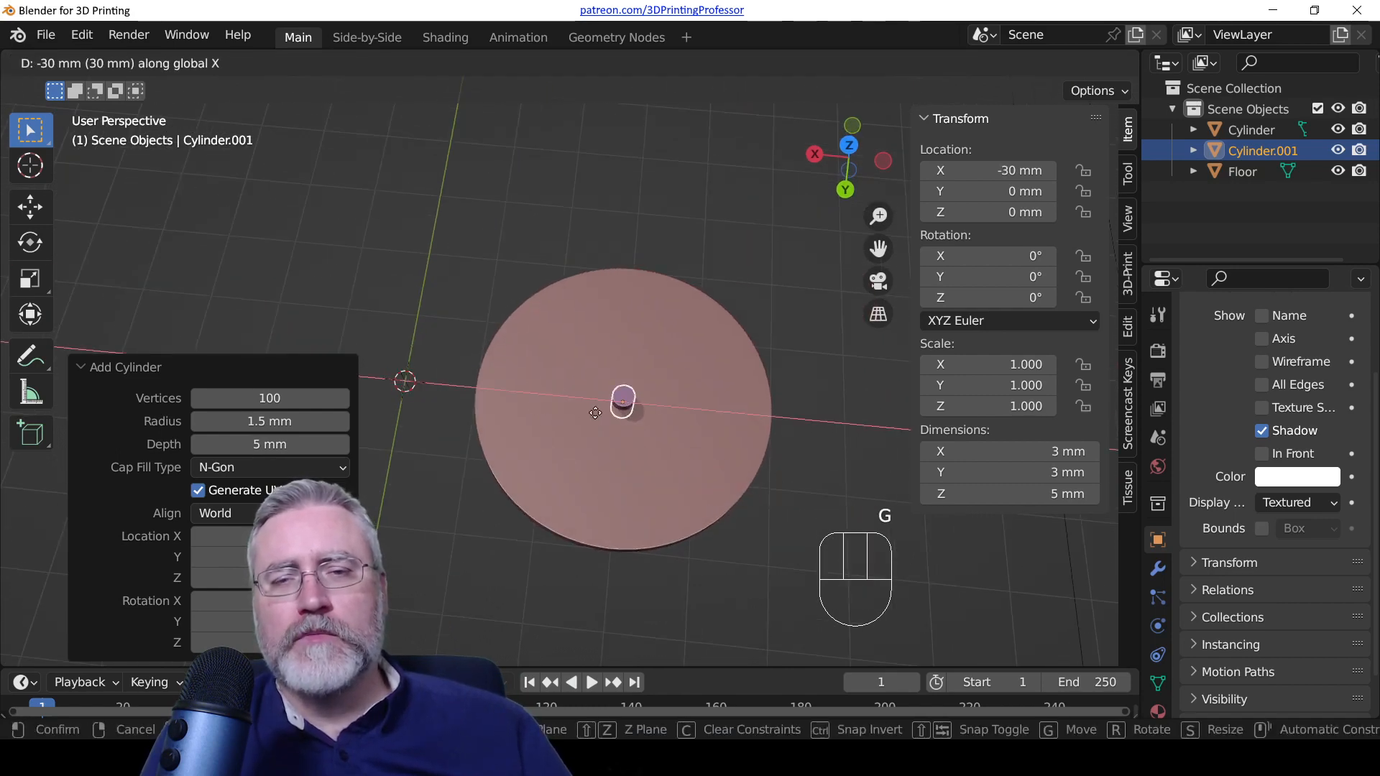
left_click_drag(623, 405, 548, 395)
type("5")
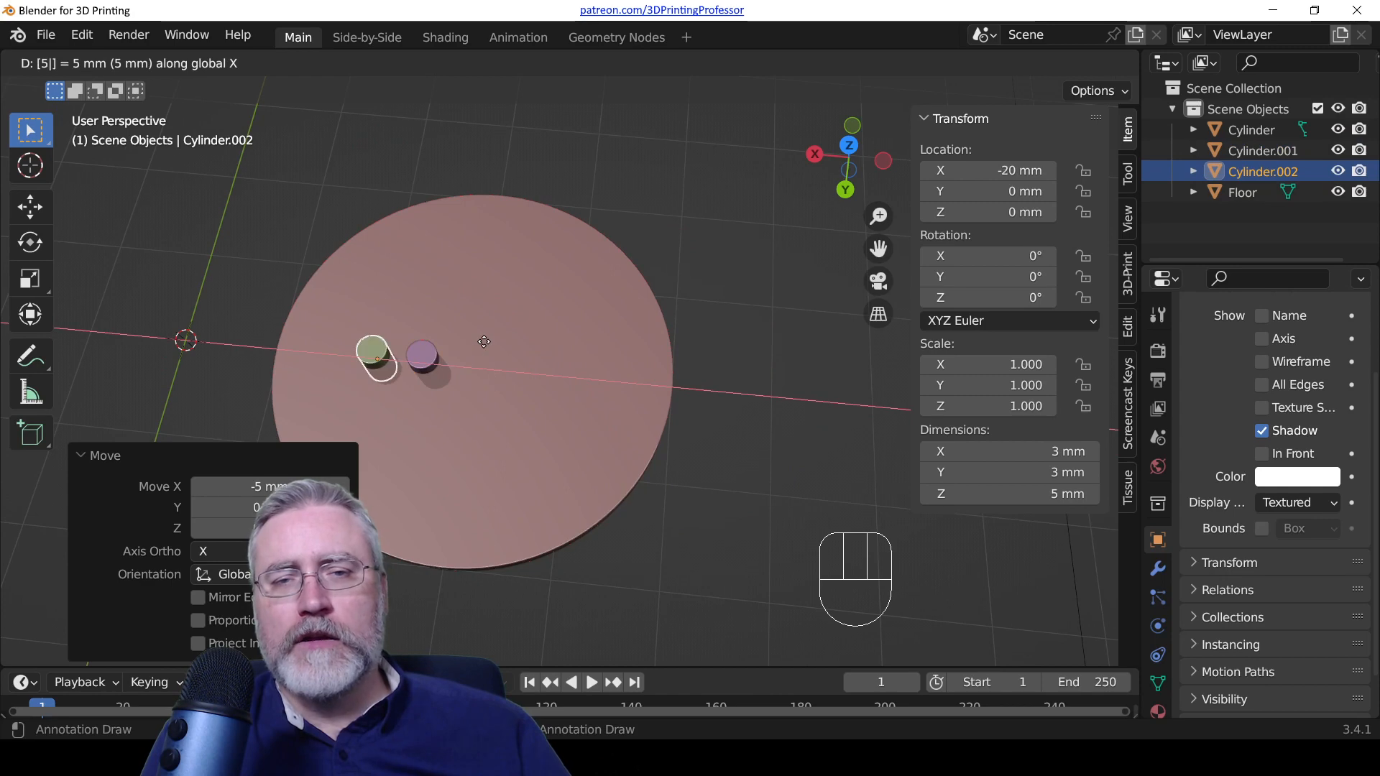
left_click_drag(373, 352, 475, 357)
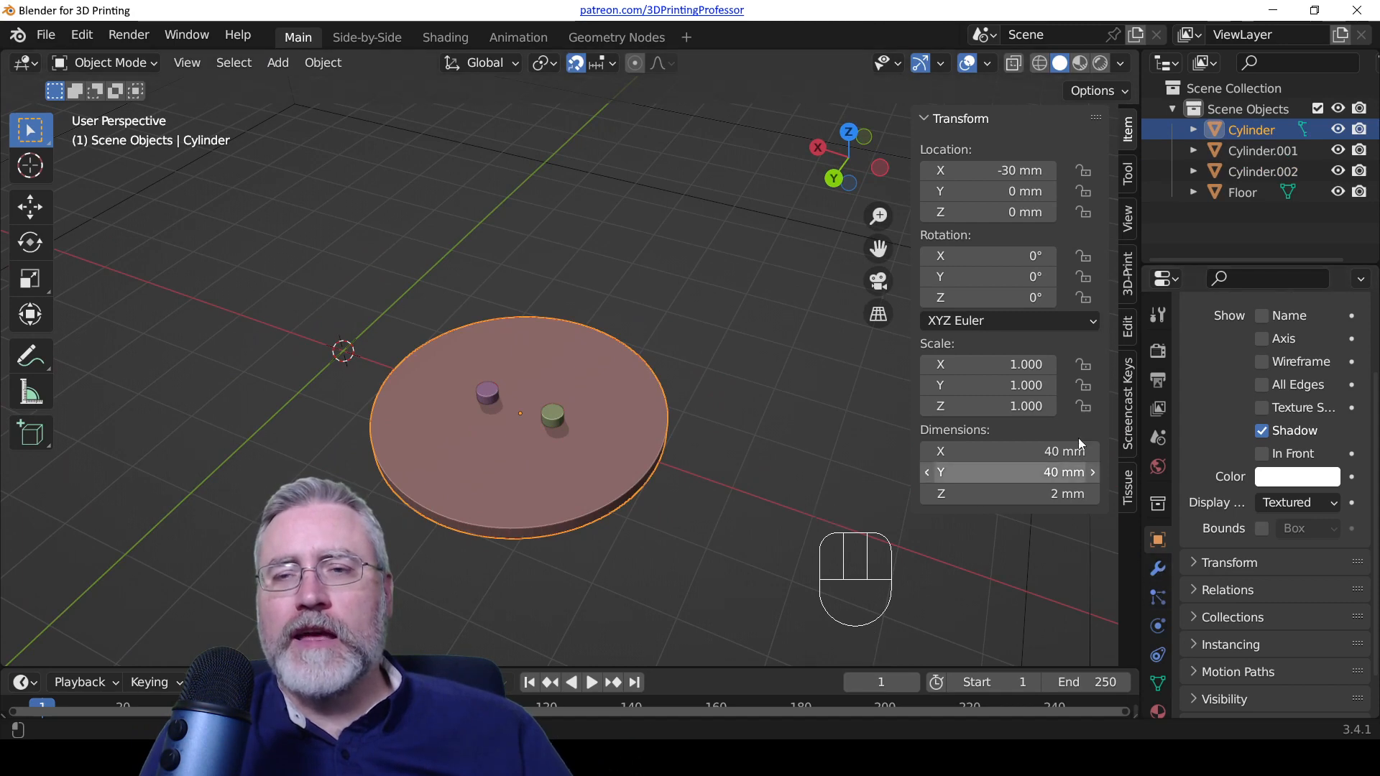
mouse_move(1135, 327)
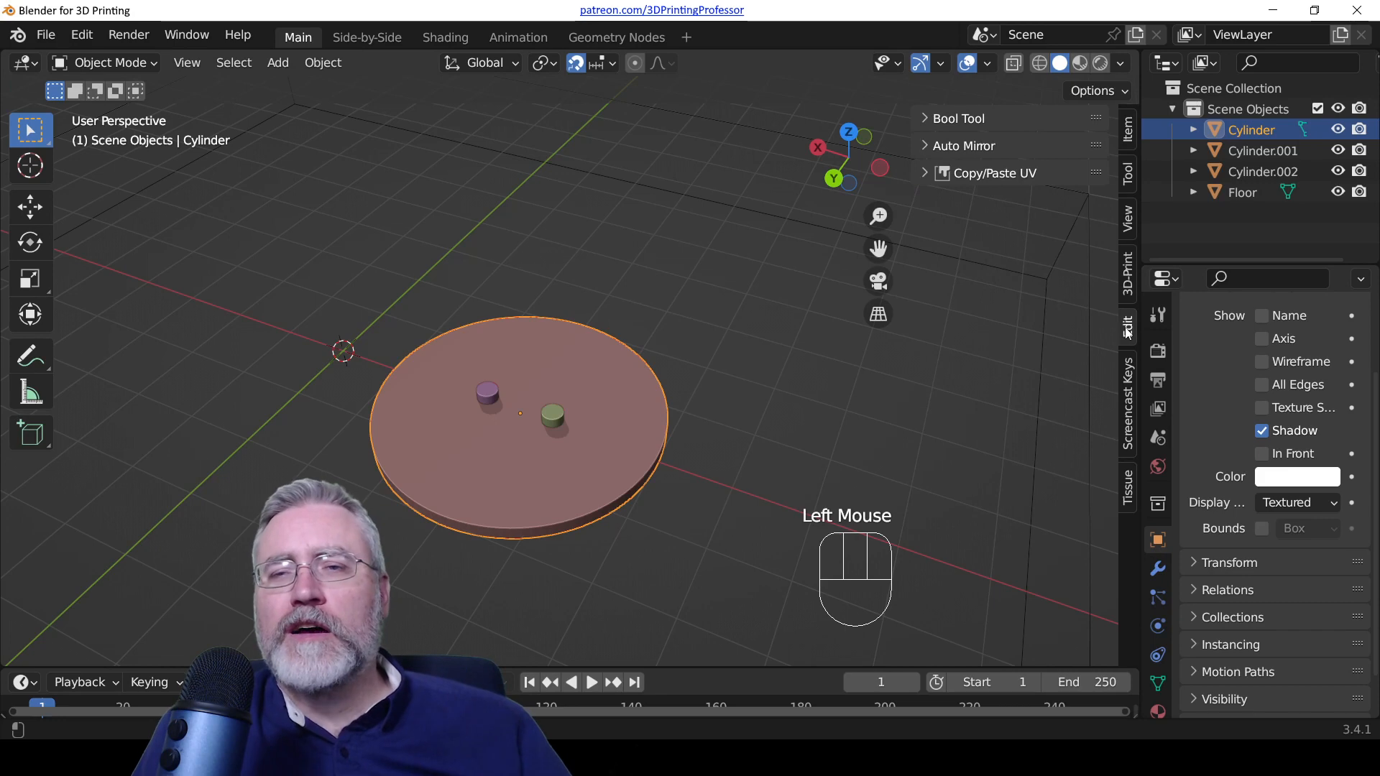
Step: Cut both small cylinders from the disc with Bool Tool Brush Boolean Difference
left_click(928, 118)
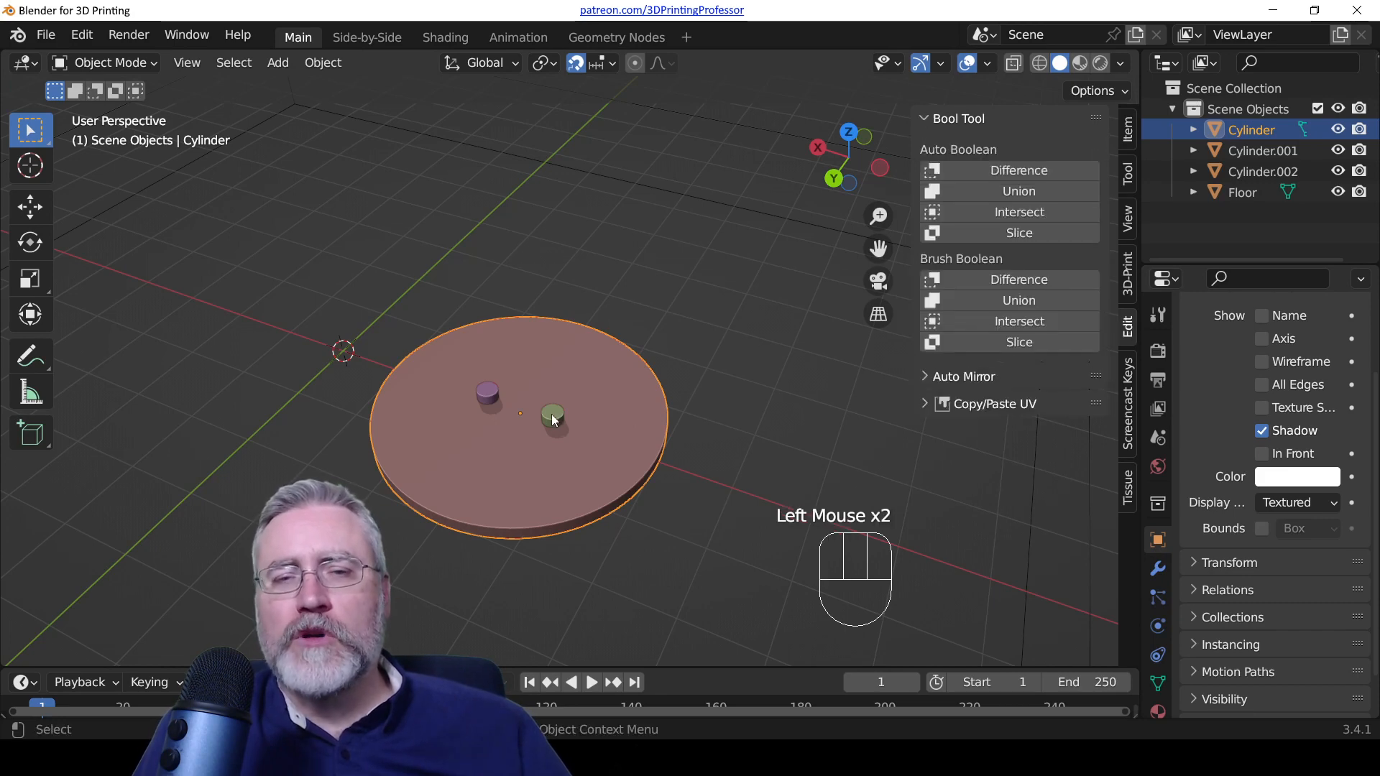
left_click(553, 418)
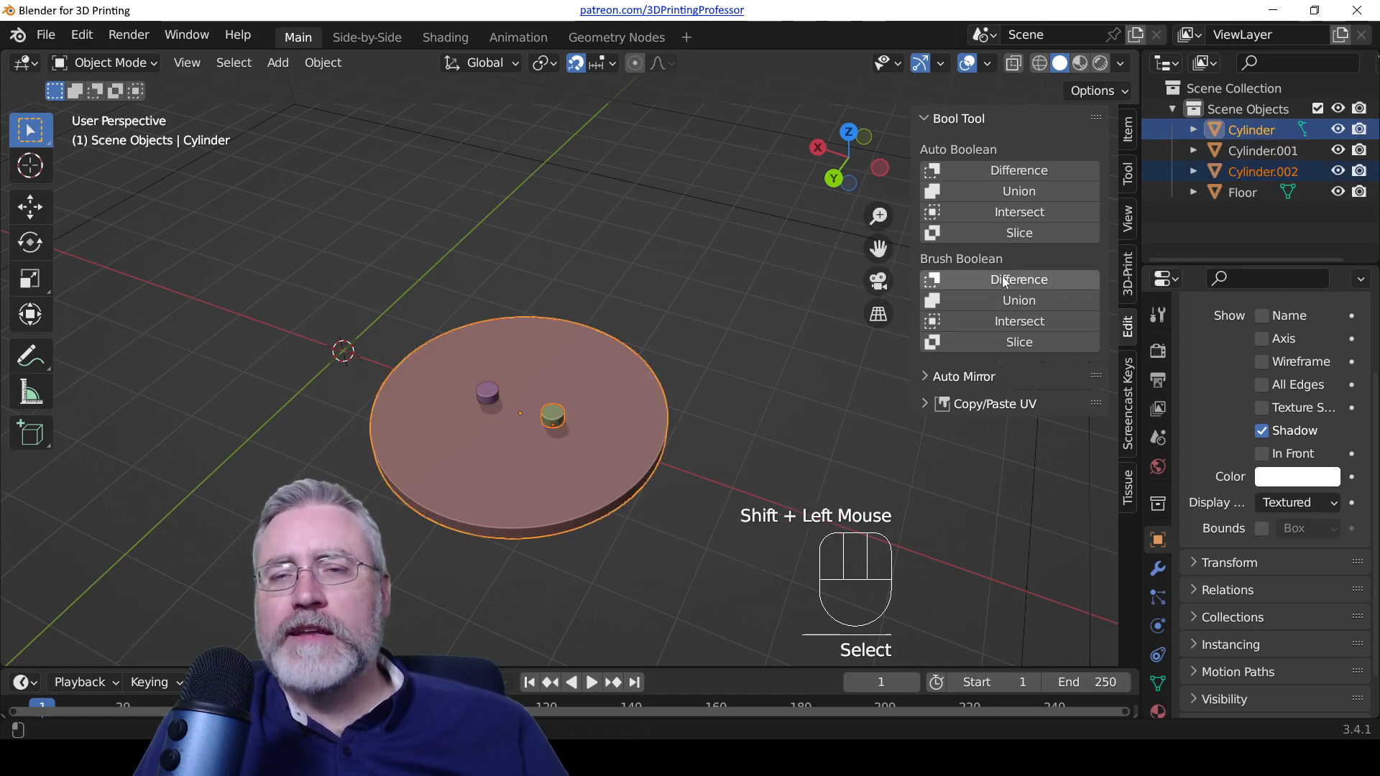
left_click(1019, 279)
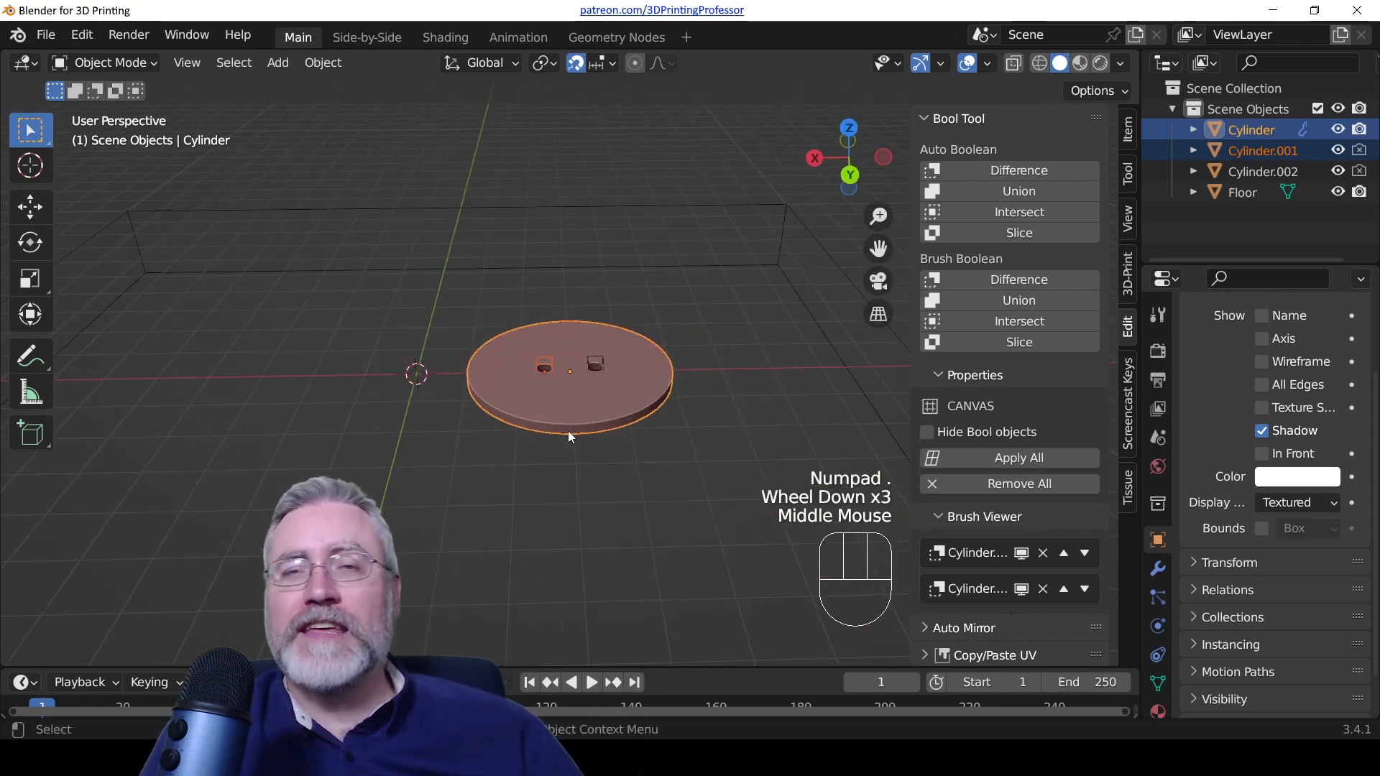
scroll("up", 3)
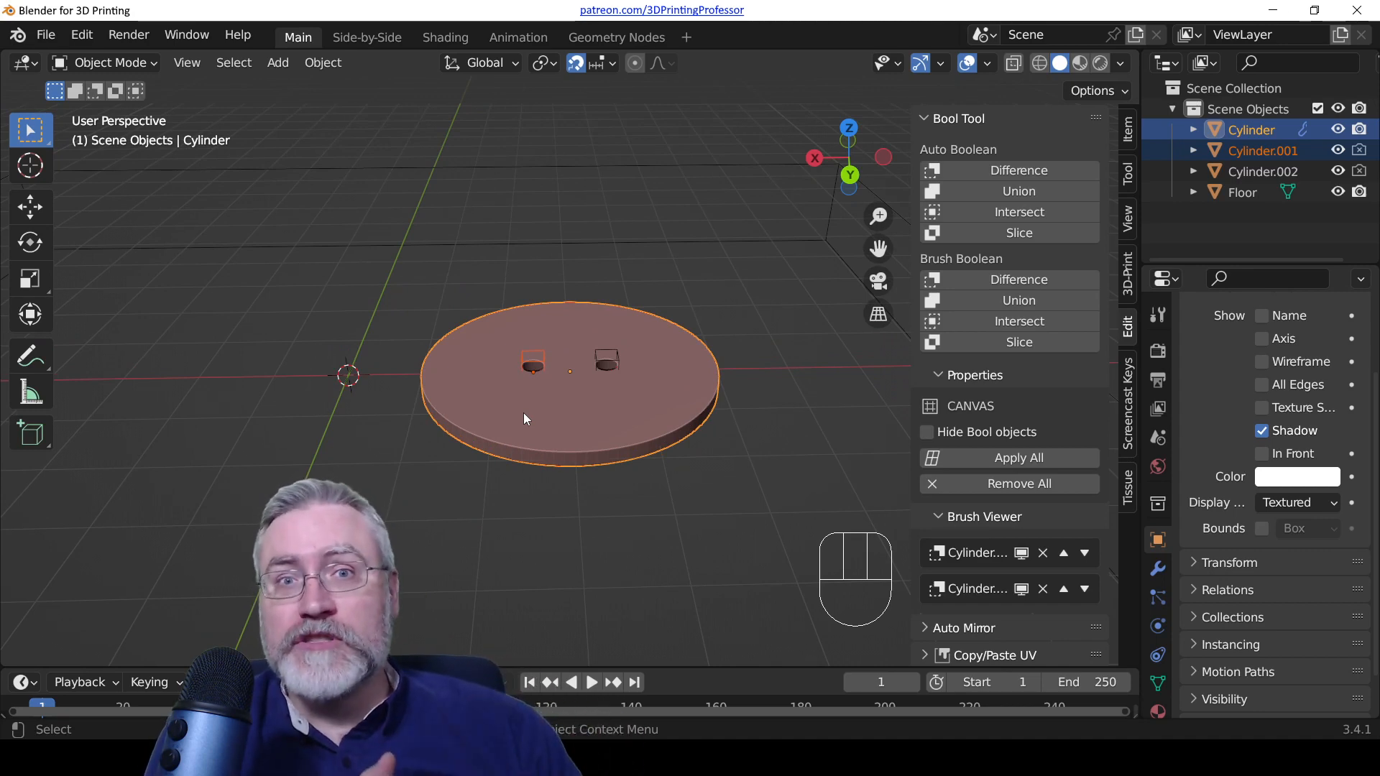
left_click(574, 313)
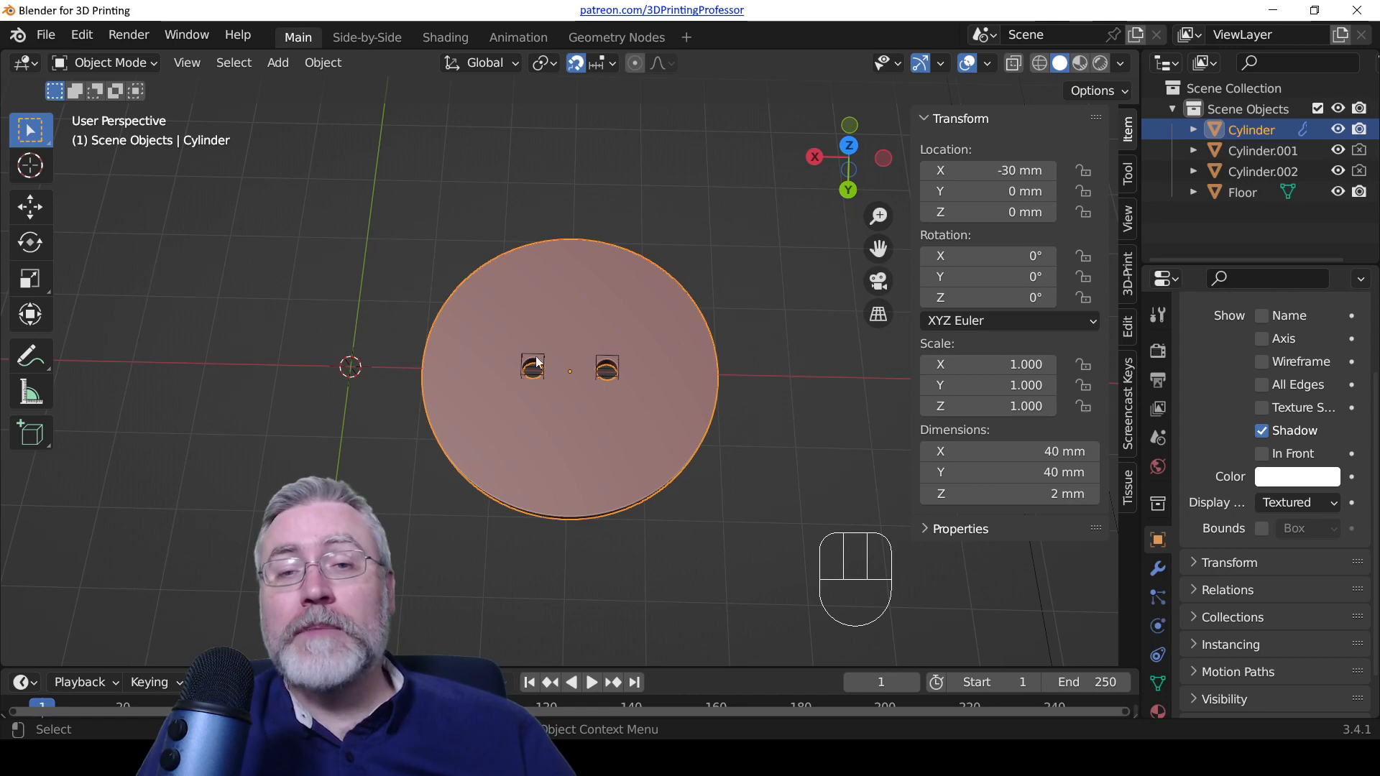
mouse_move(562, 441)
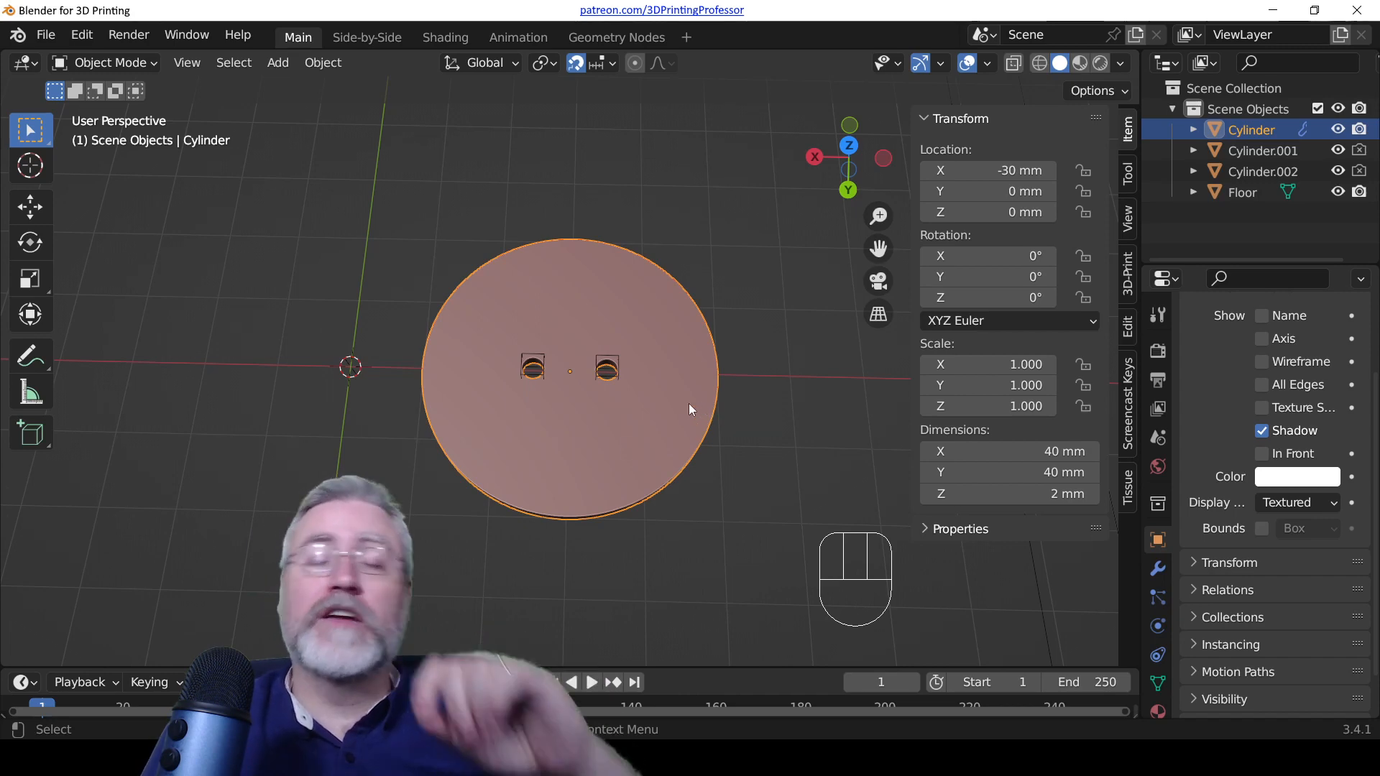
mouse_move(636, 383)
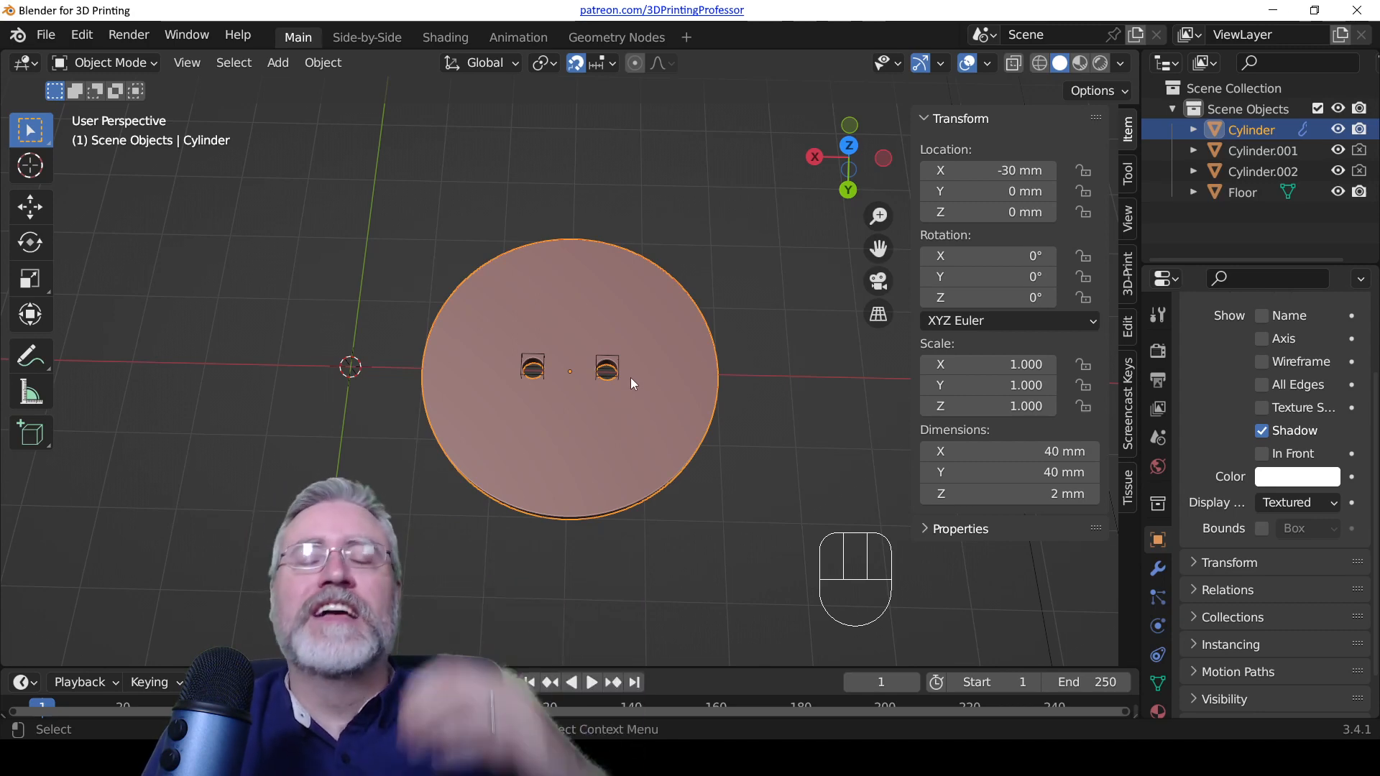
mouse_move(632, 422)
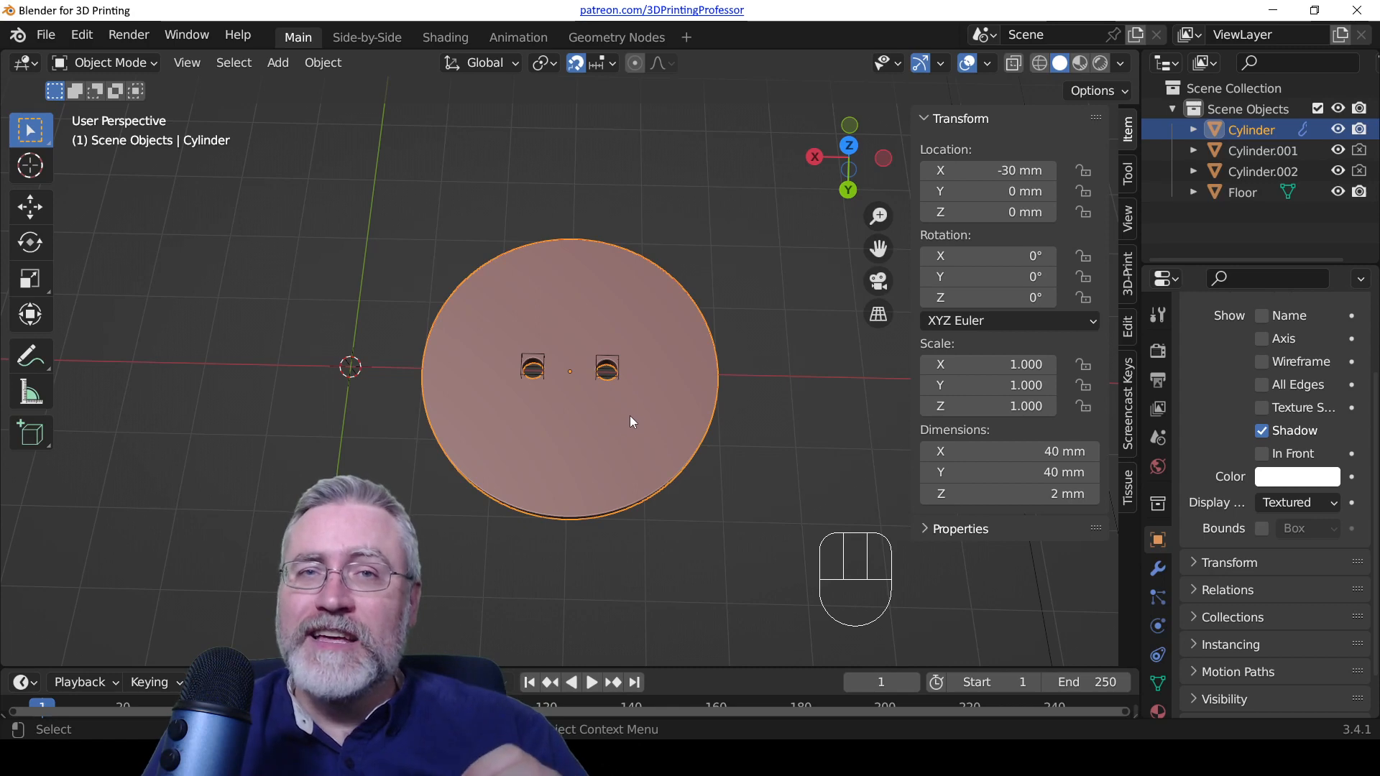
mouse_move(637, 411)
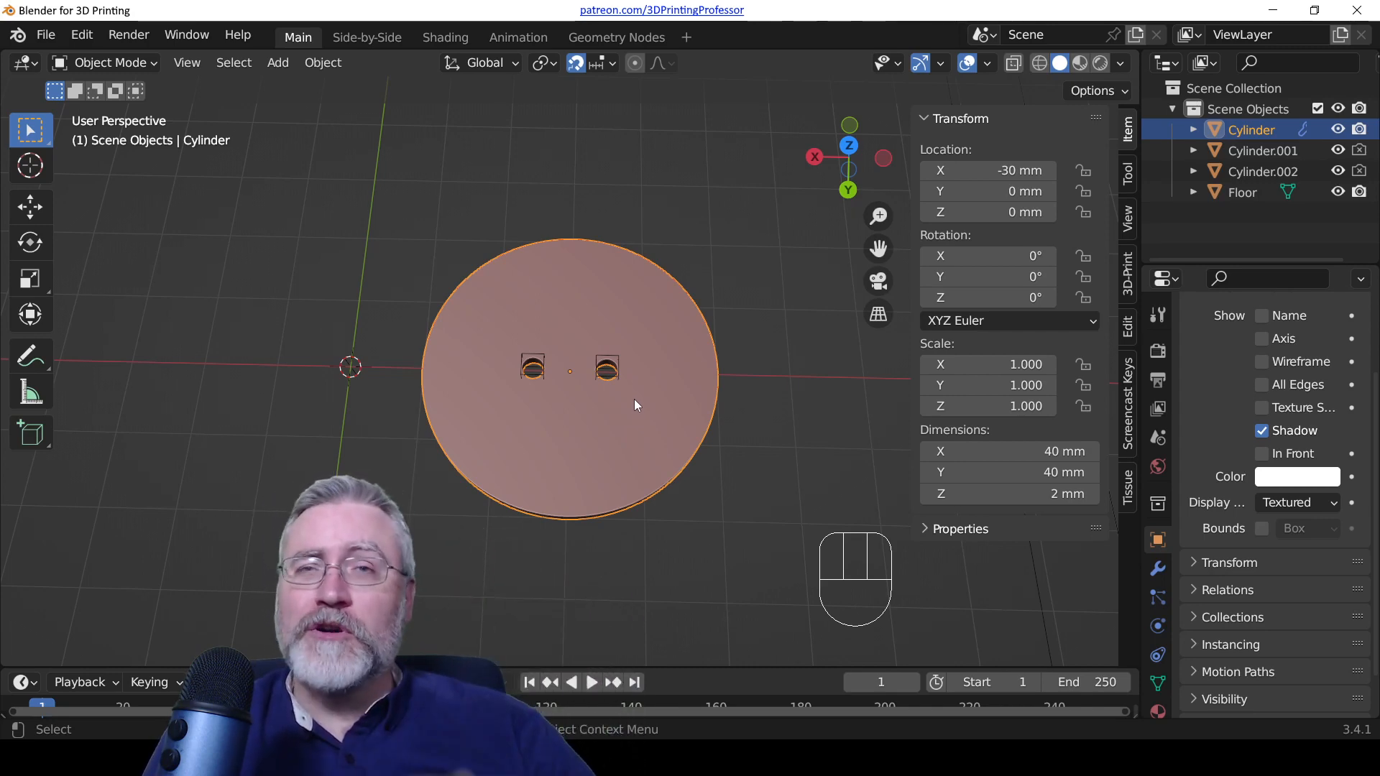
mouse_move(653, 373)
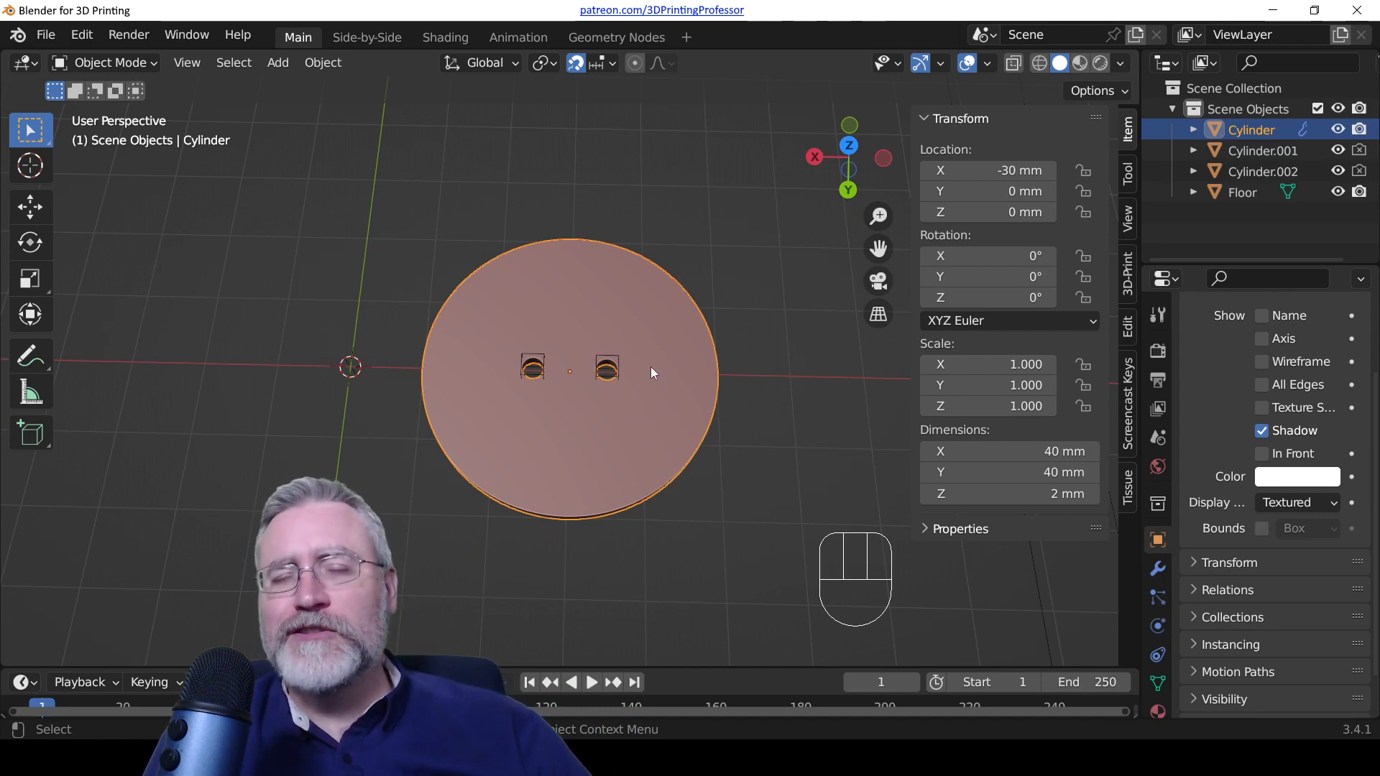
mouse_move(650, 346)
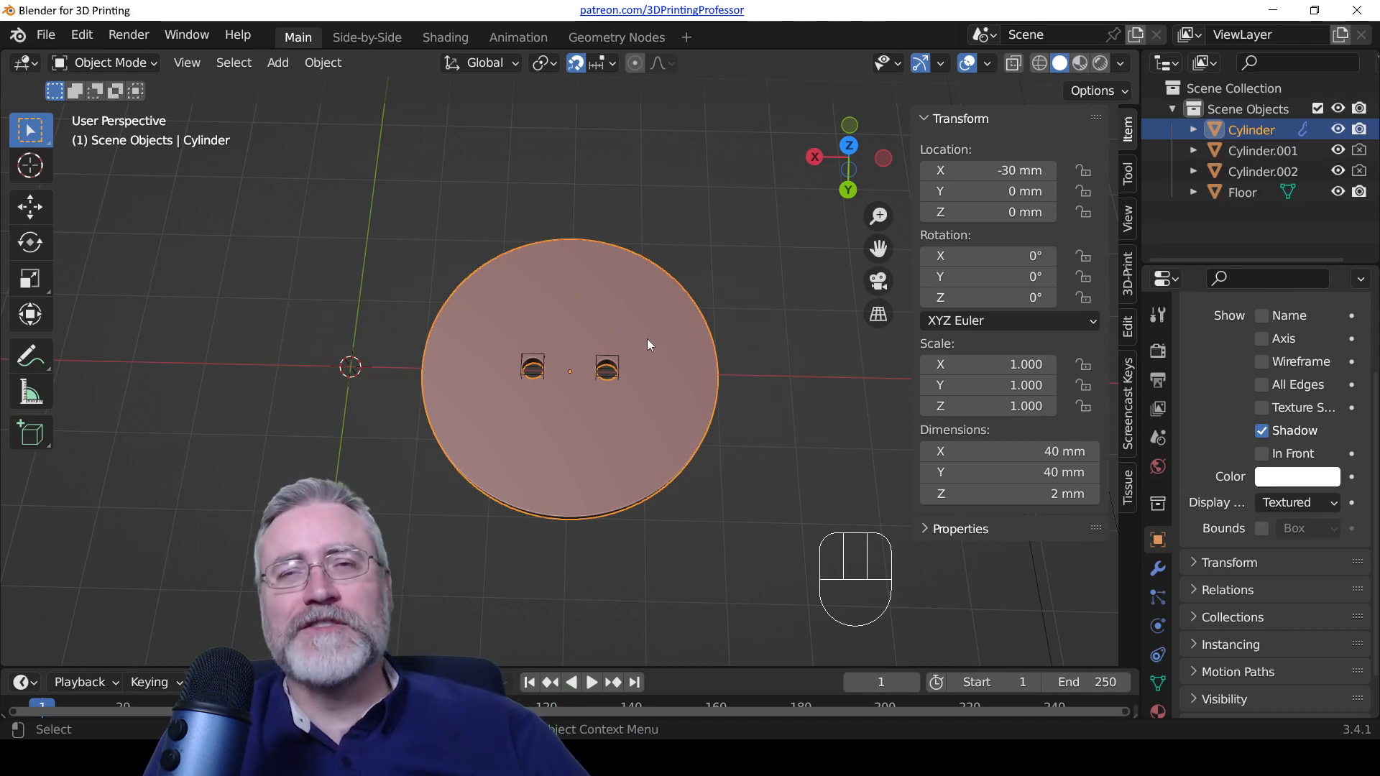